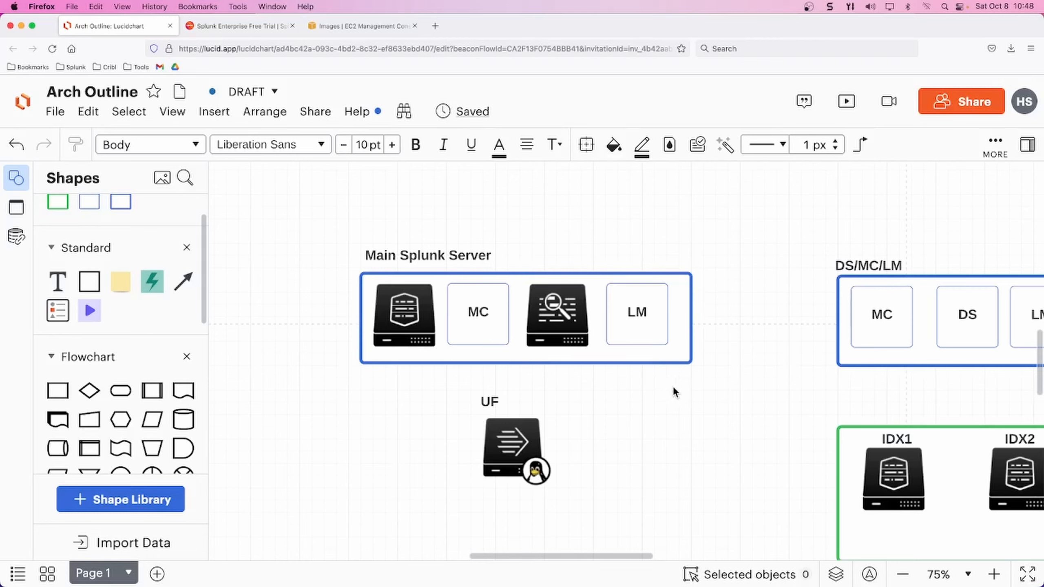
Inspect the Main Splunk Server icons in the architecture diagram, then zoom back to 75%.
click(404, 314)
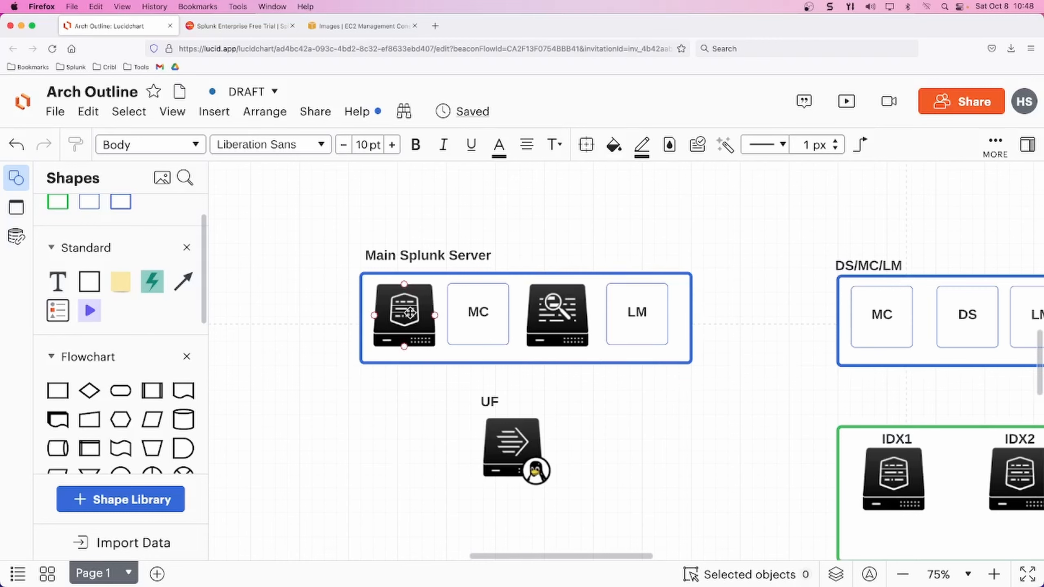
click(555, 313)
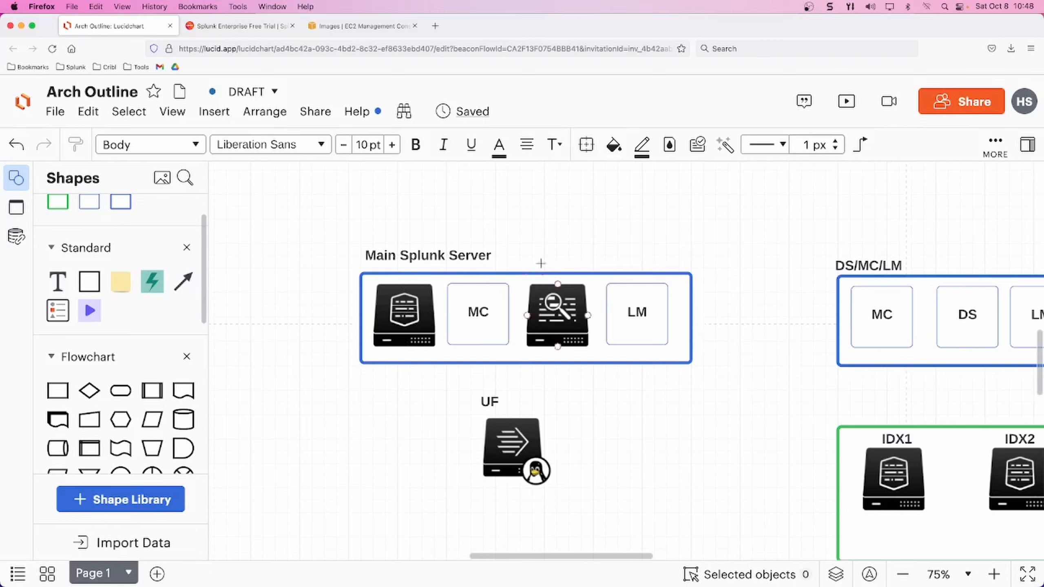
click(427, 256)
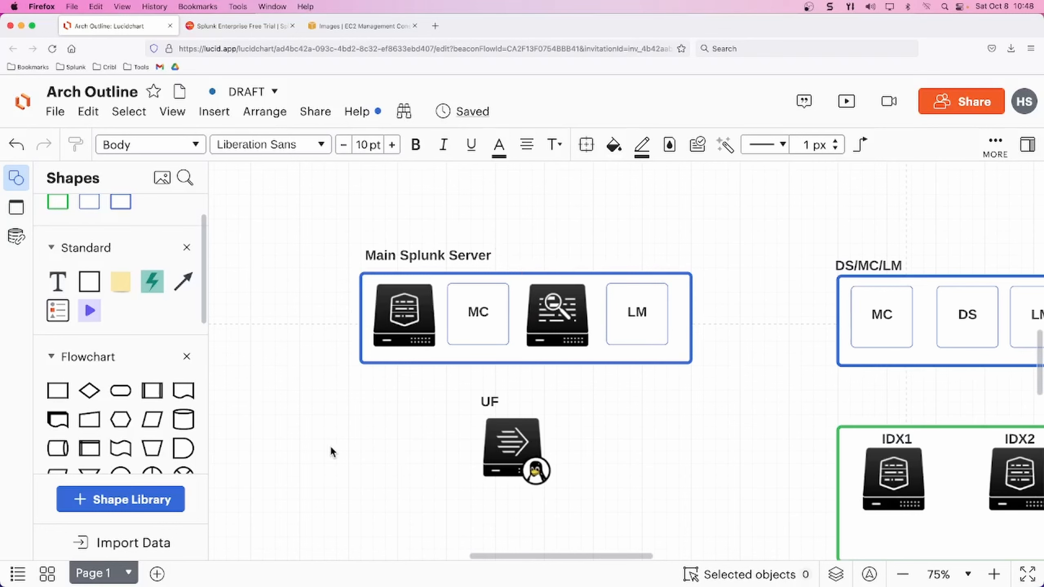
click(512, 449)
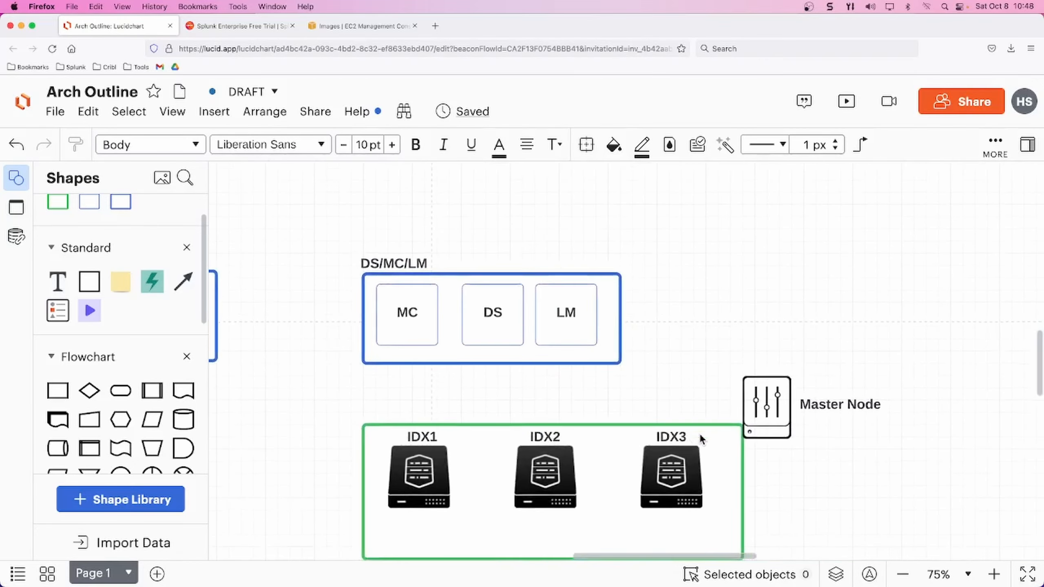
scroll(down, 3)
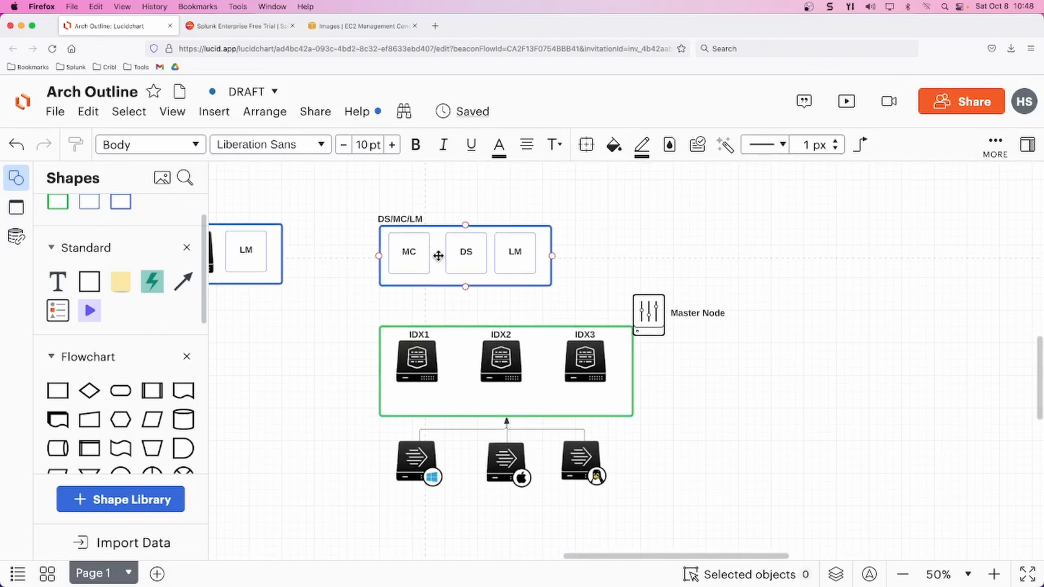
click(649, 313)
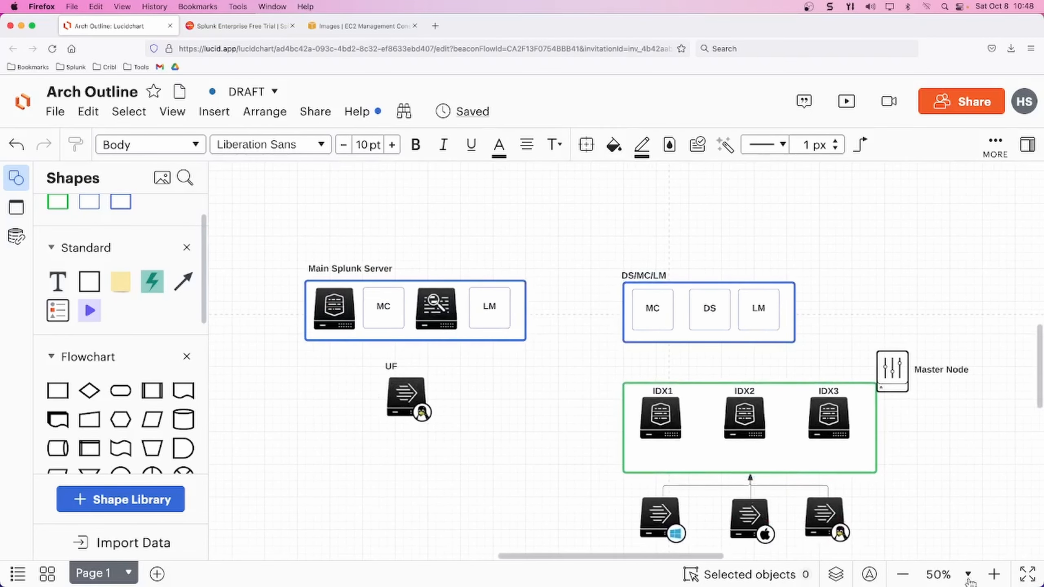
click(992, 573)
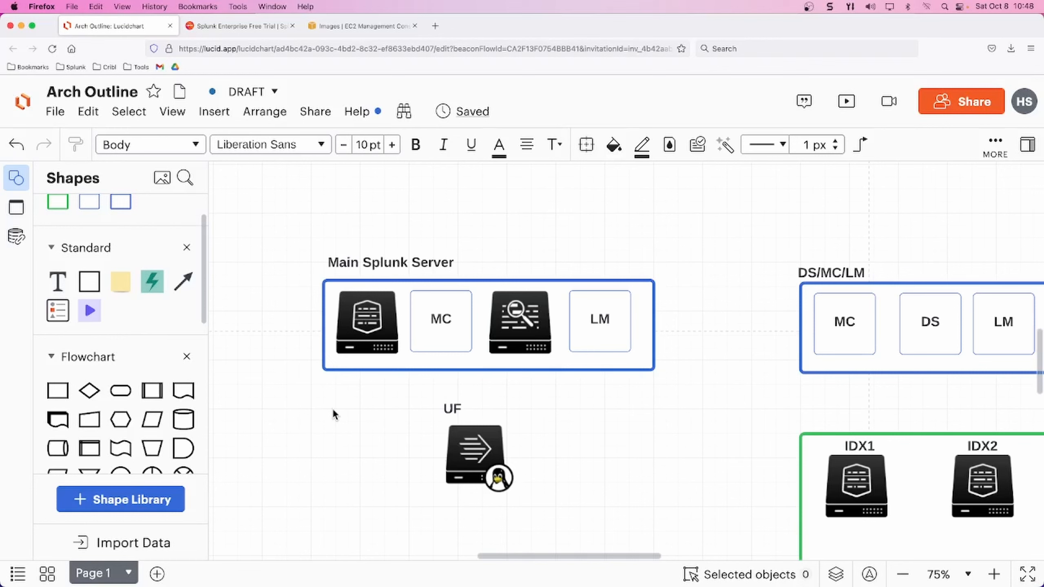
Open the empty EC2 Key pairs page from the EC2 dashboard.
click(363, 26)
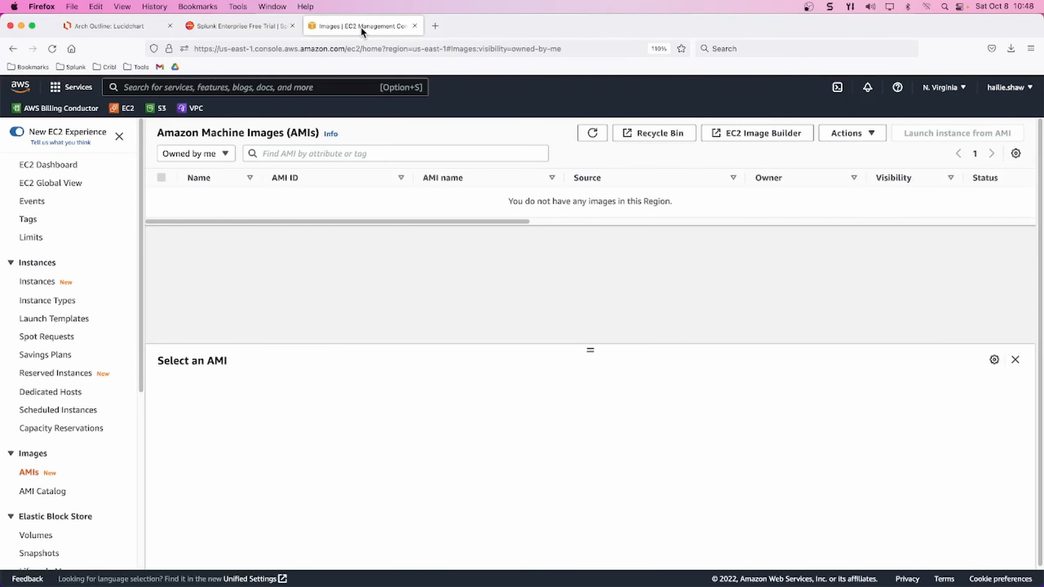
mouse_move(389, 304)
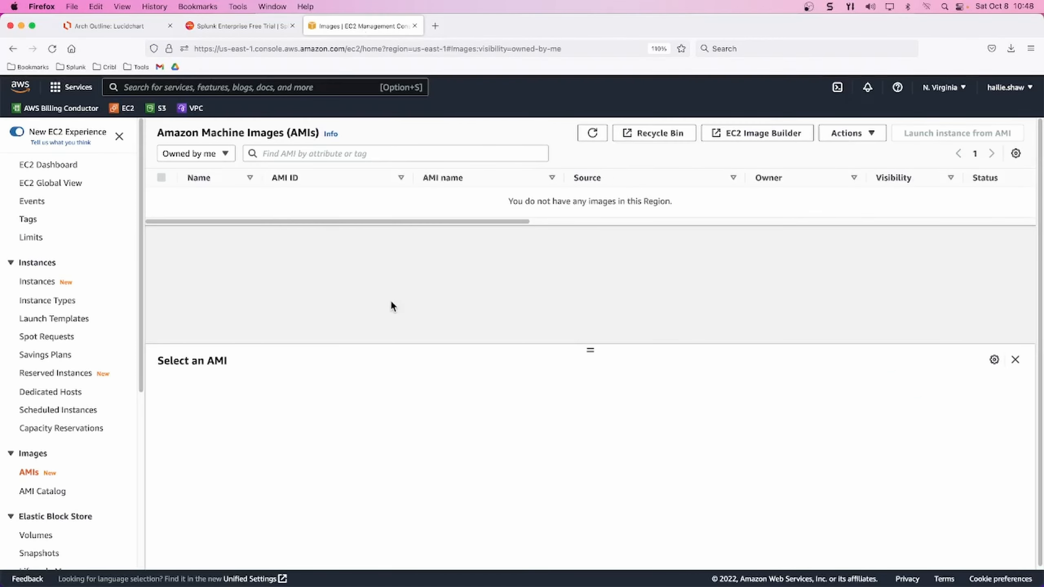
mouse_move(135, 125)
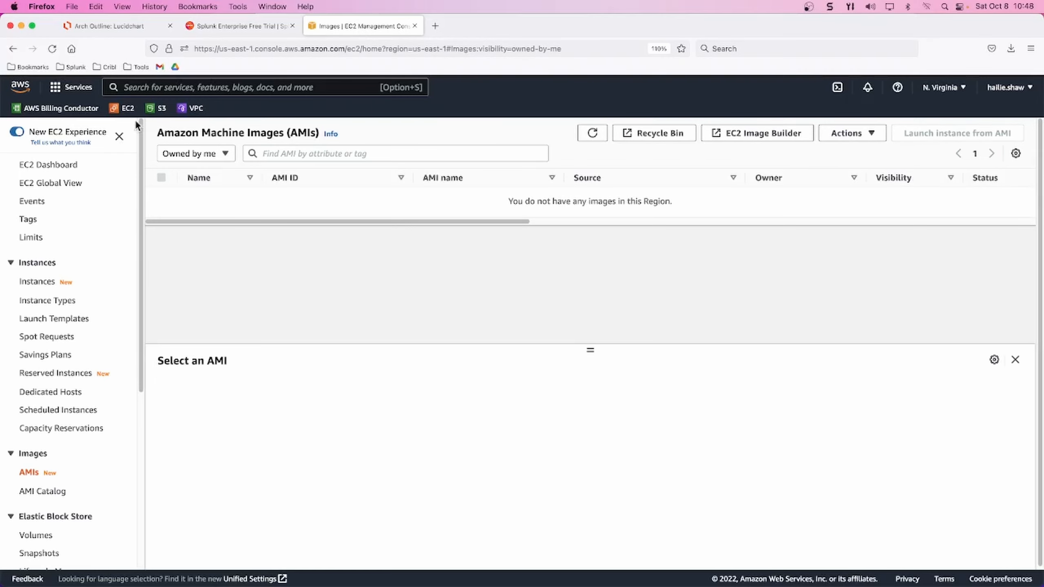
click(49, 165)
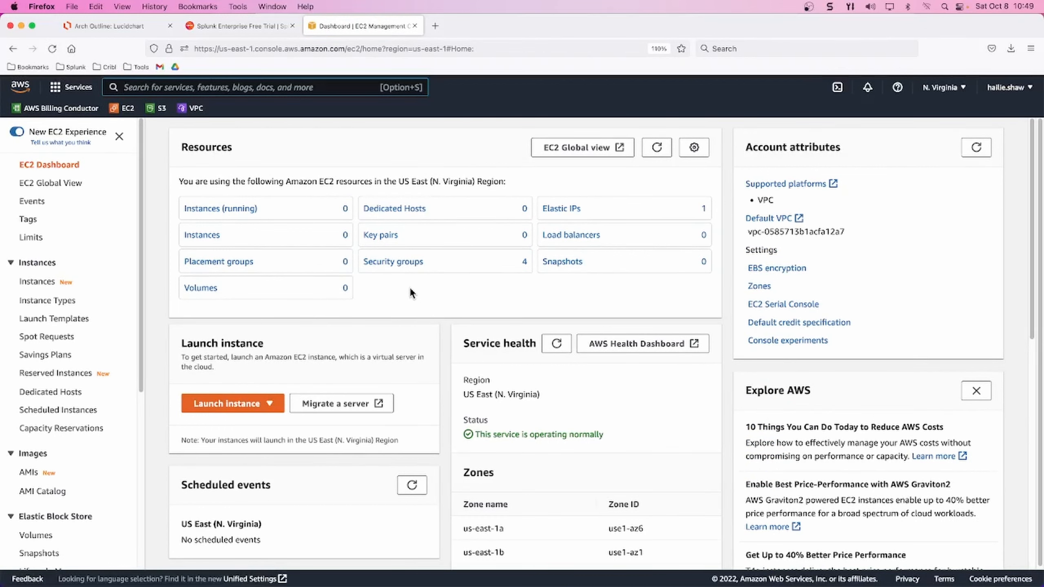
mouse_move(395, 244)
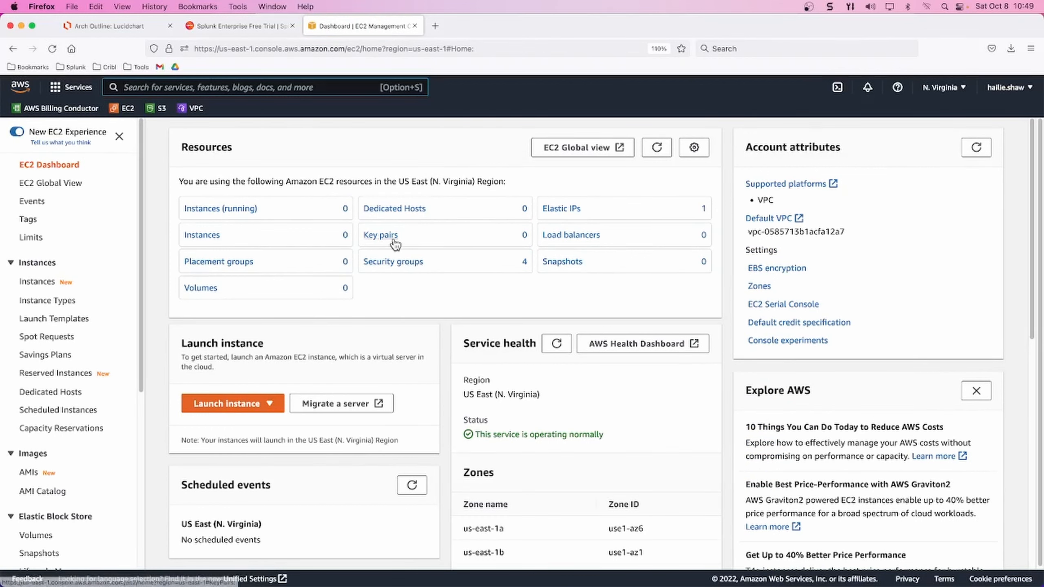
click(380, 235)
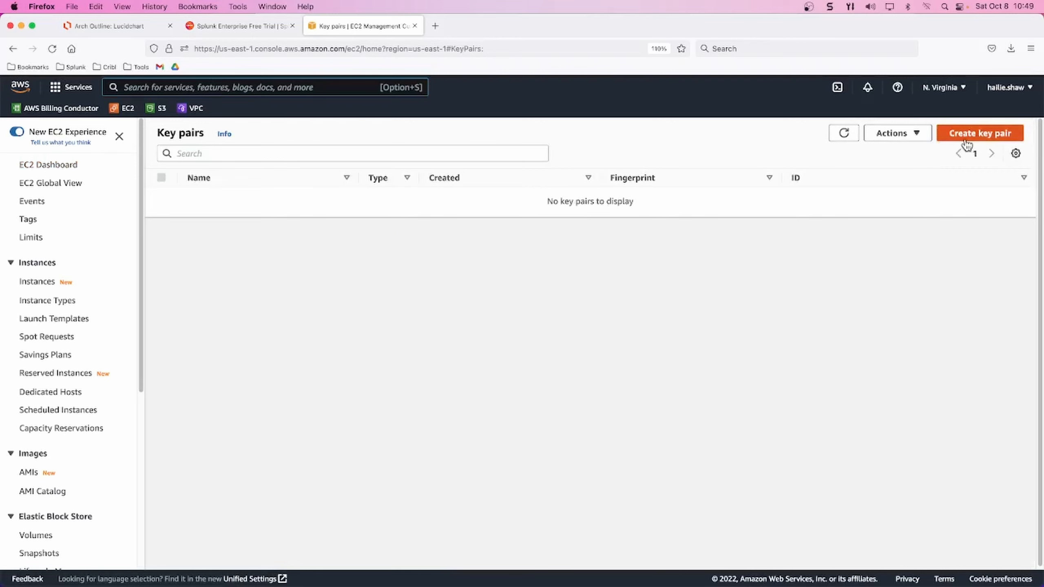
Create the RSA key pair 'mykeys' and download its .pem private key.
click(979, 133)
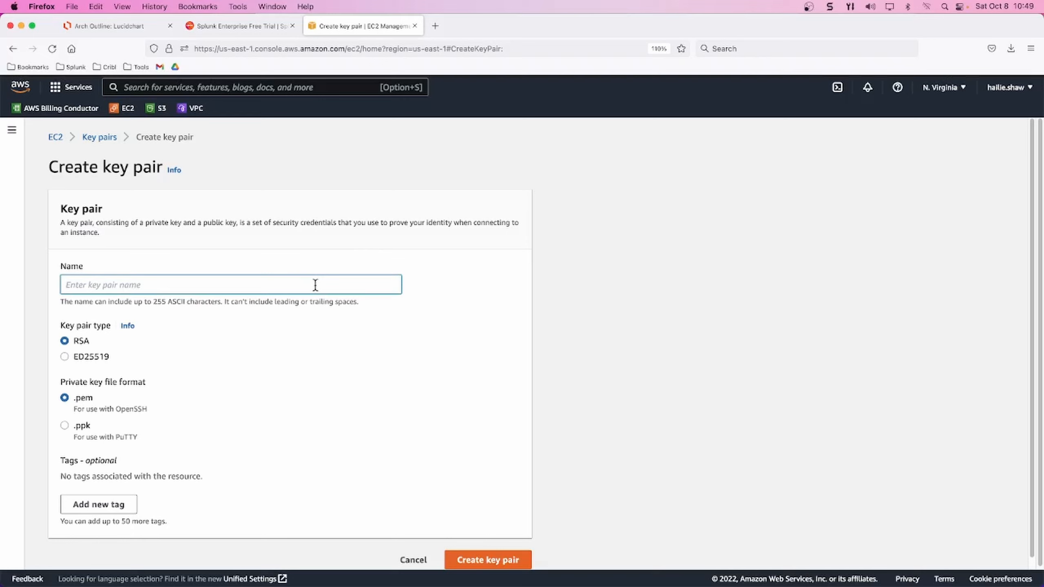
text(mykeys)
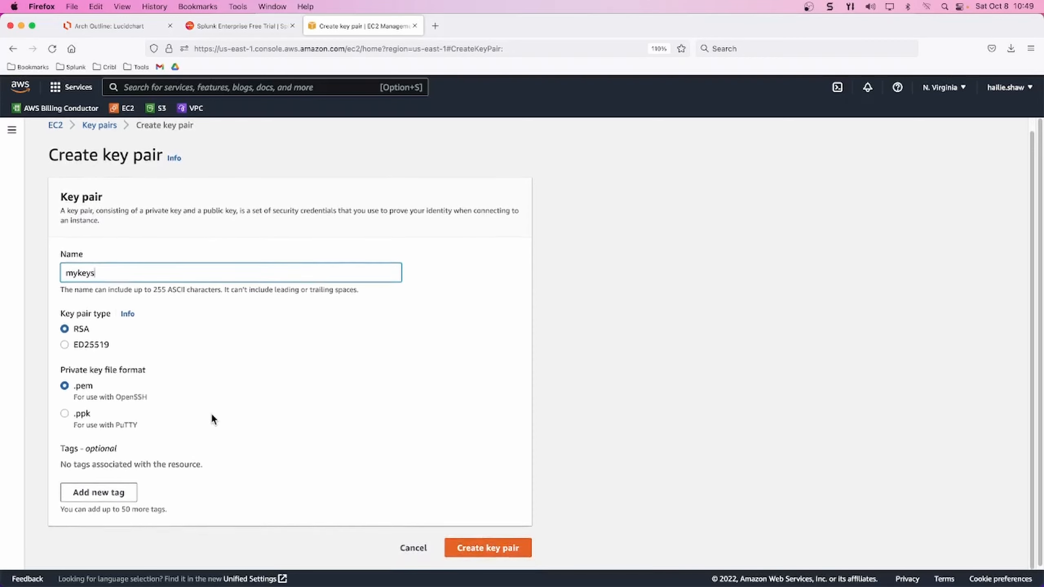
mouse_move(418, 550)
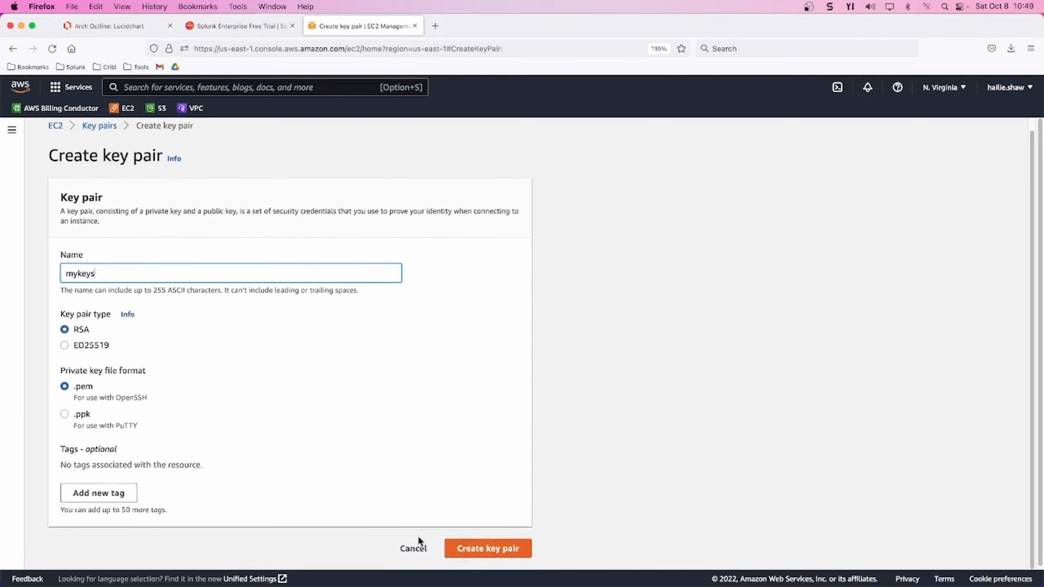
click(488, 548)
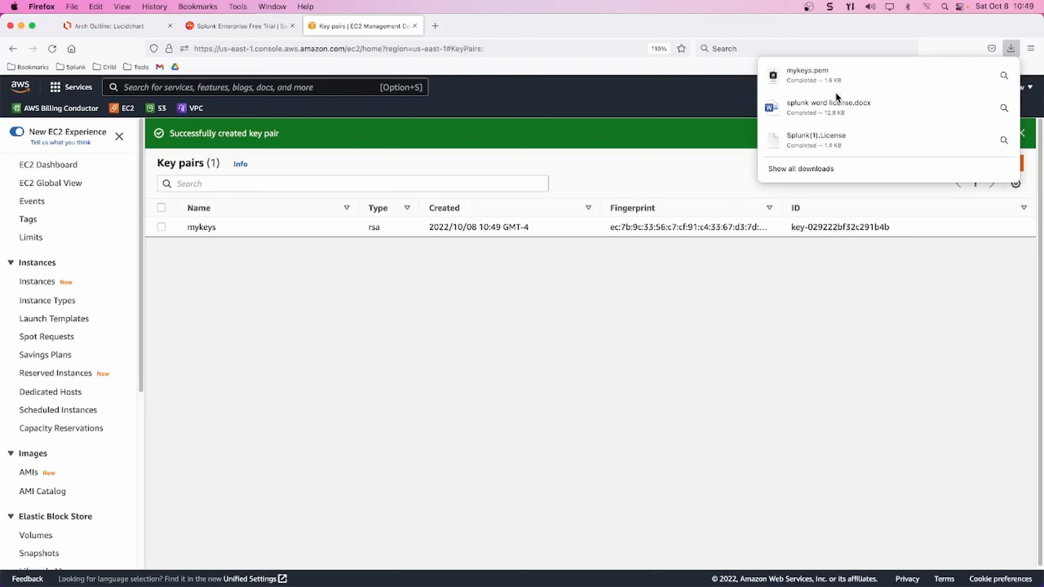
mouse_move(824, 84)
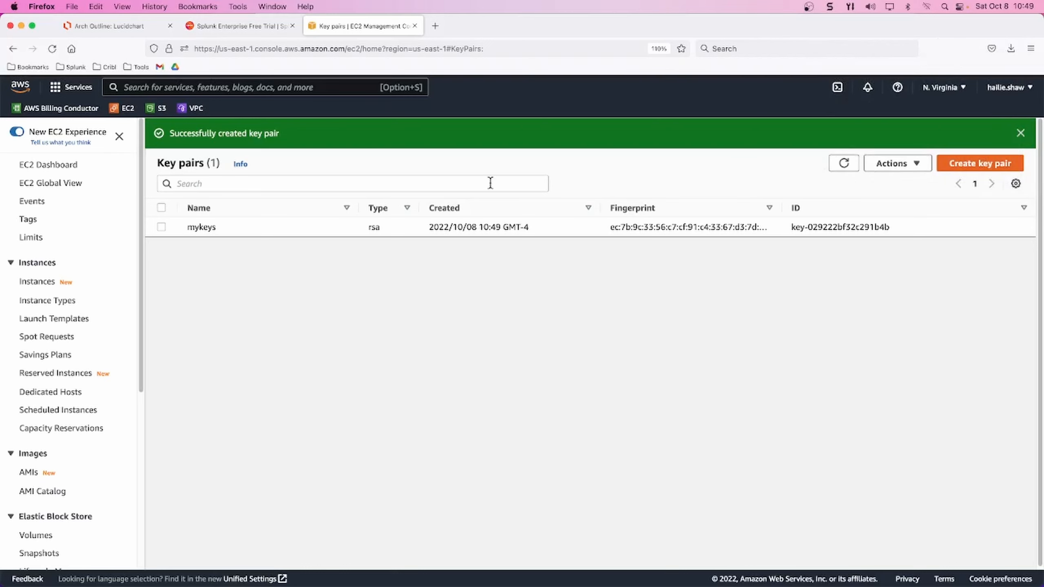
mouse_move(431, 278)
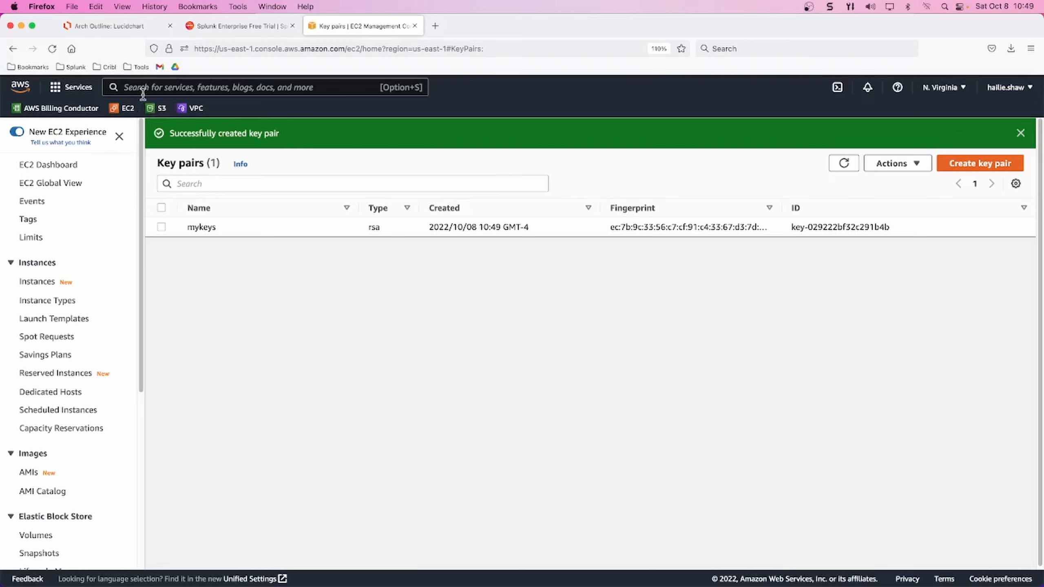
Open the launch-instance form and name the instance 'Main Splunk Server'.
click(127, 108)
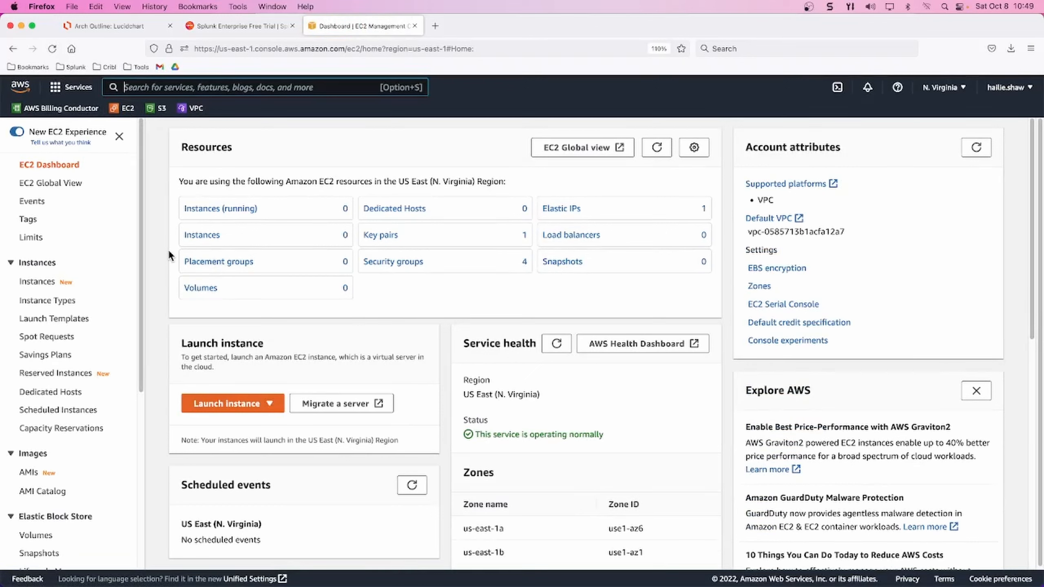
mouse_move(229, 413)
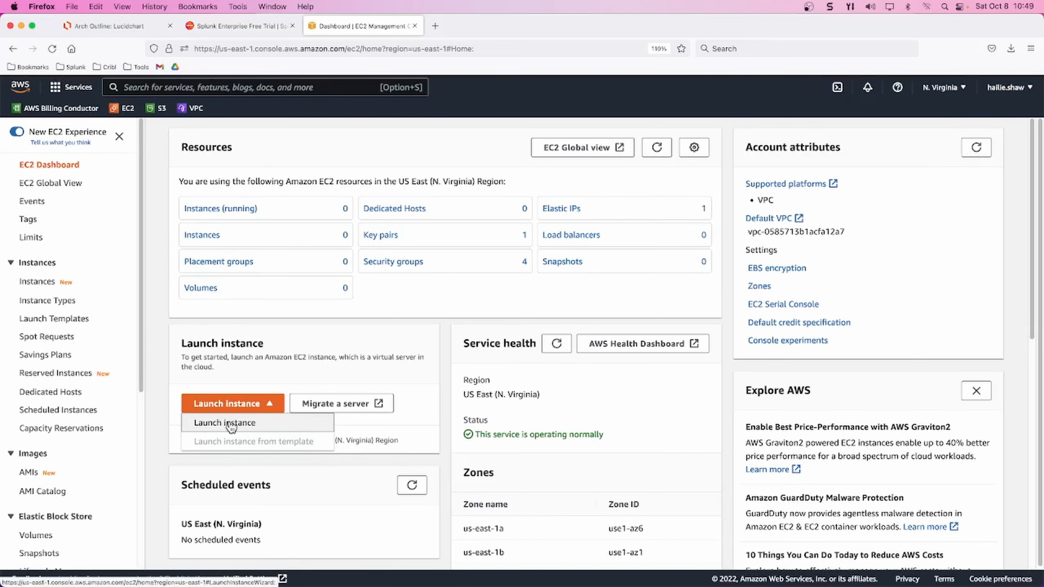
click(224, 422)
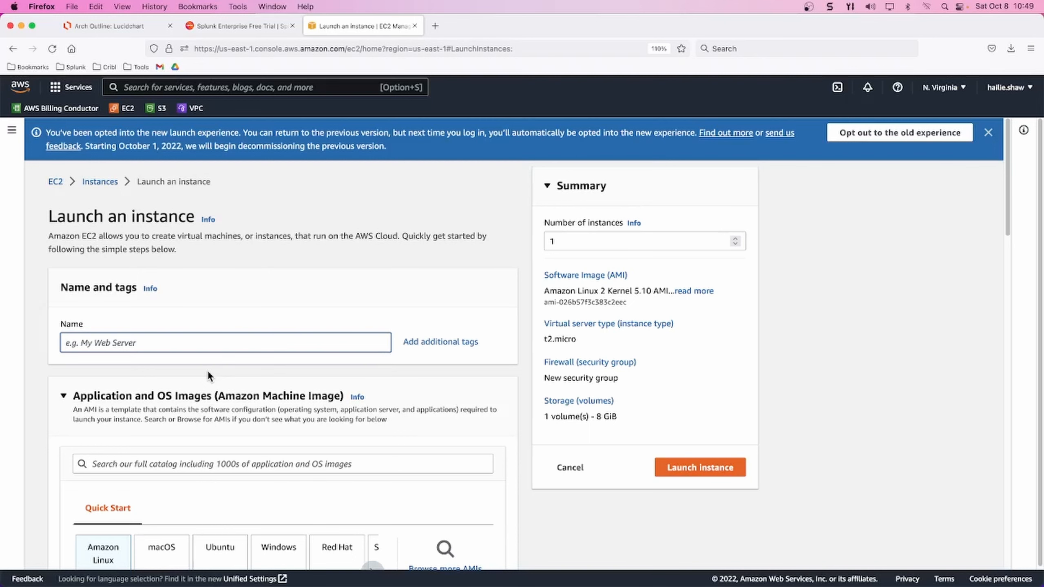
mouse_move(120, 7)
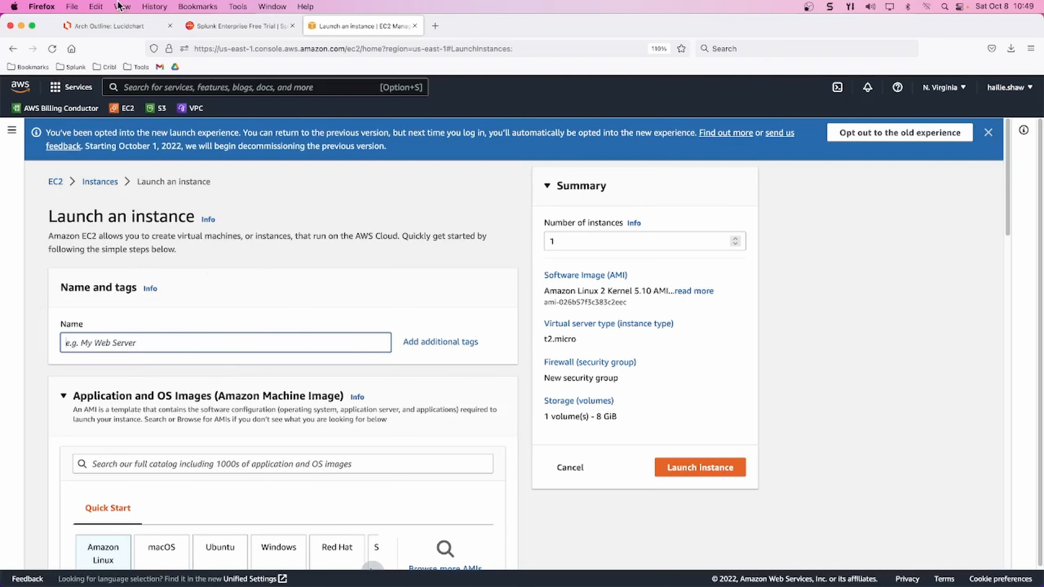
click(110, 26)
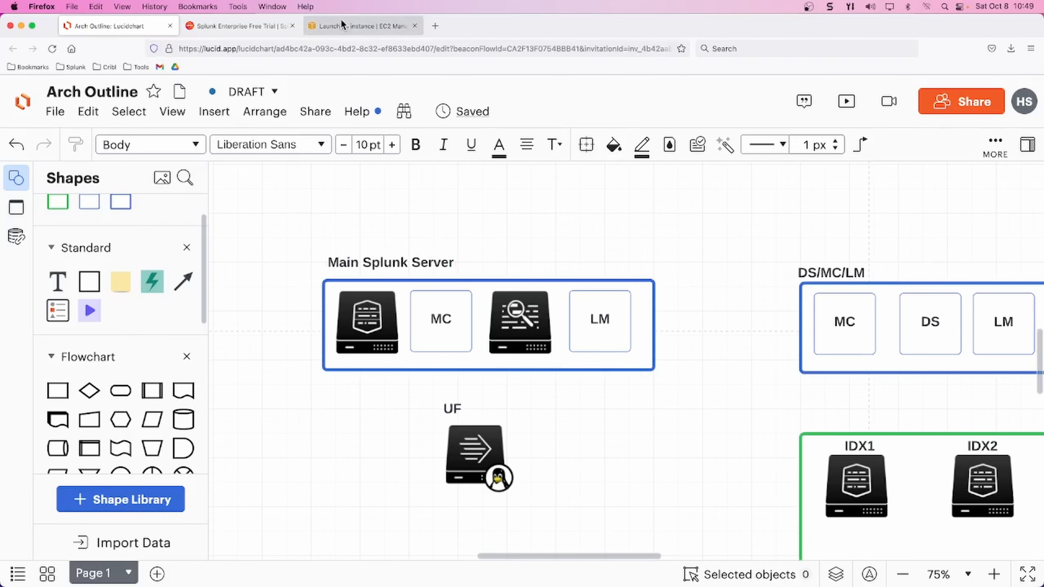
click(361, 25)
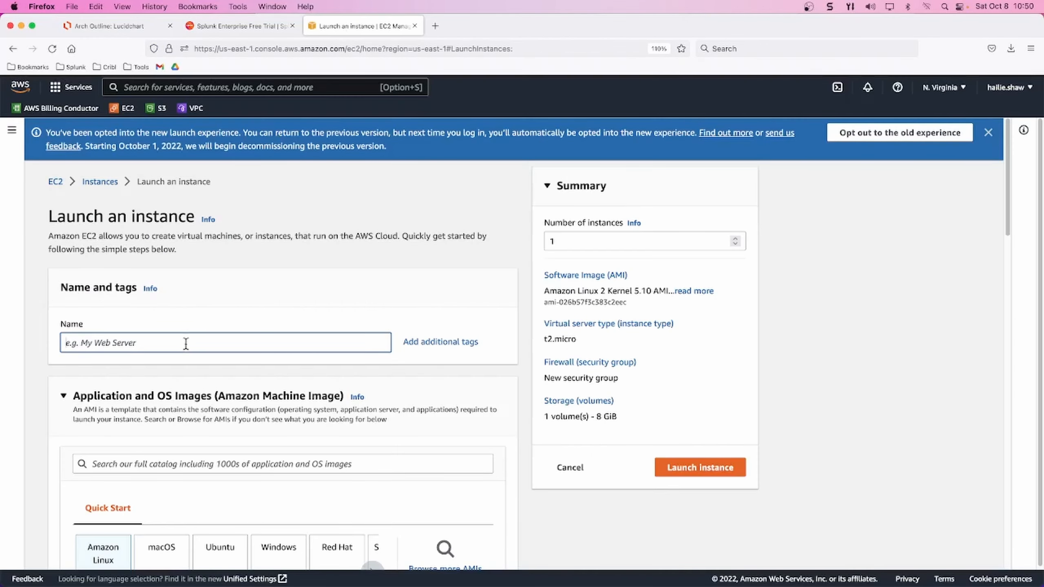
text(Main Splunk Server)
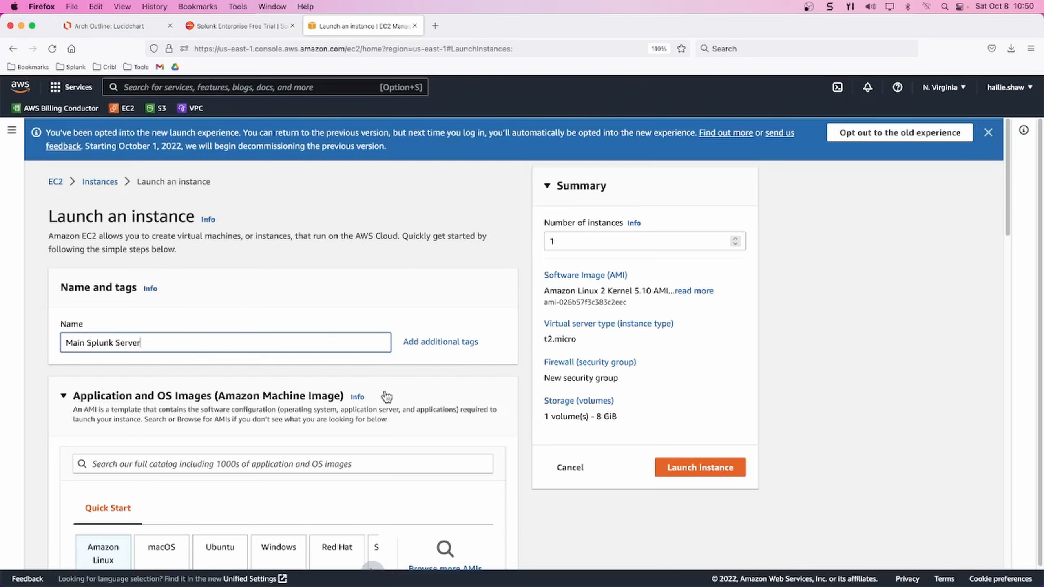
scroll(down, 3)
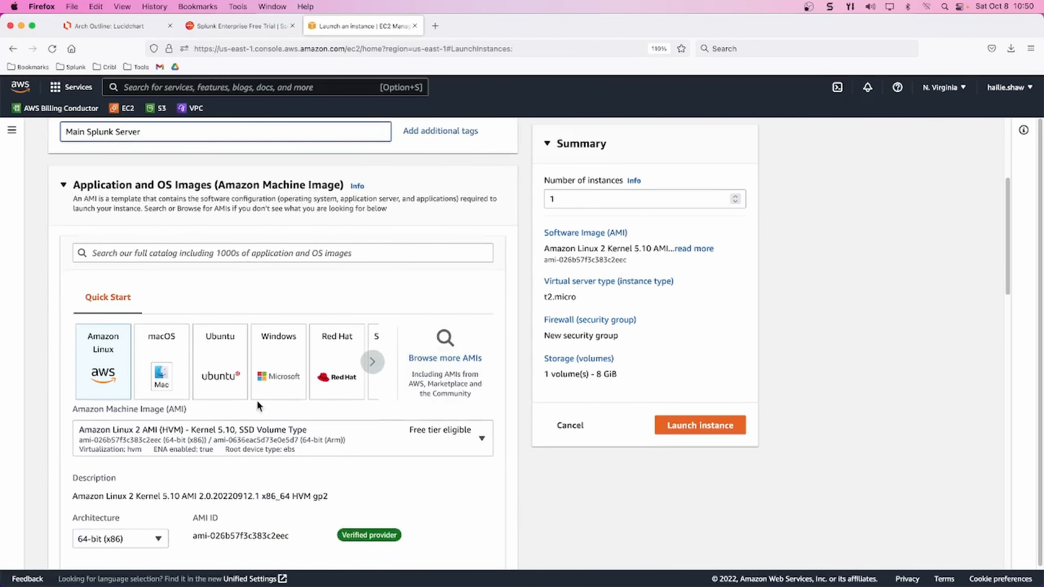
click(373, 362)
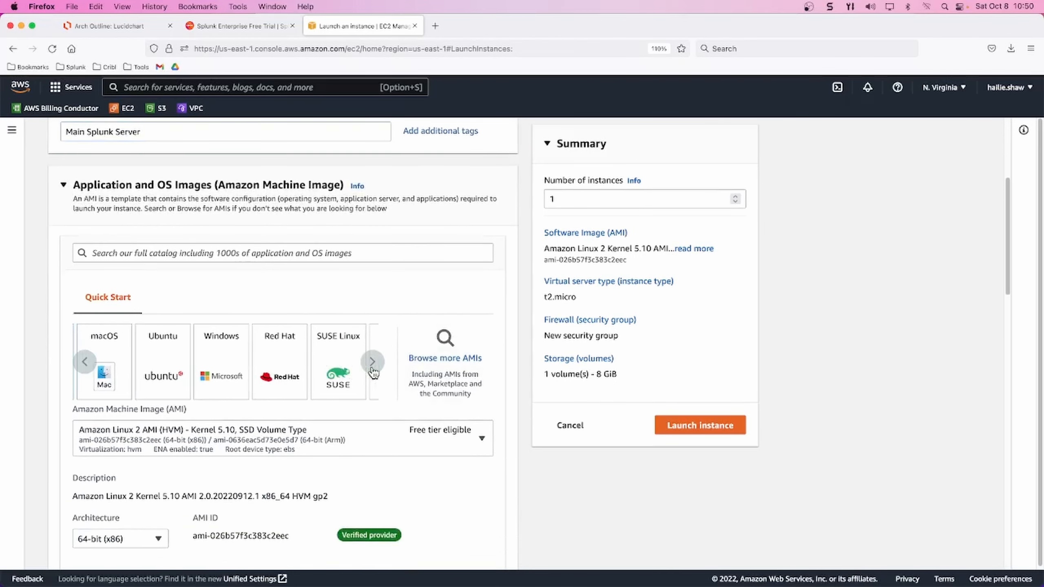
click(372, 371)
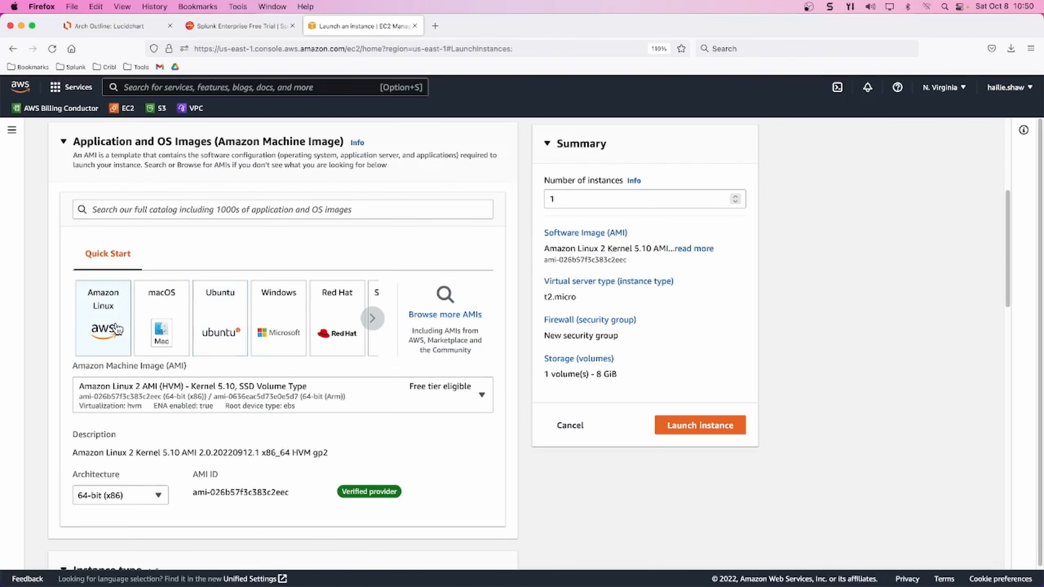
mouse_move(249, 446)
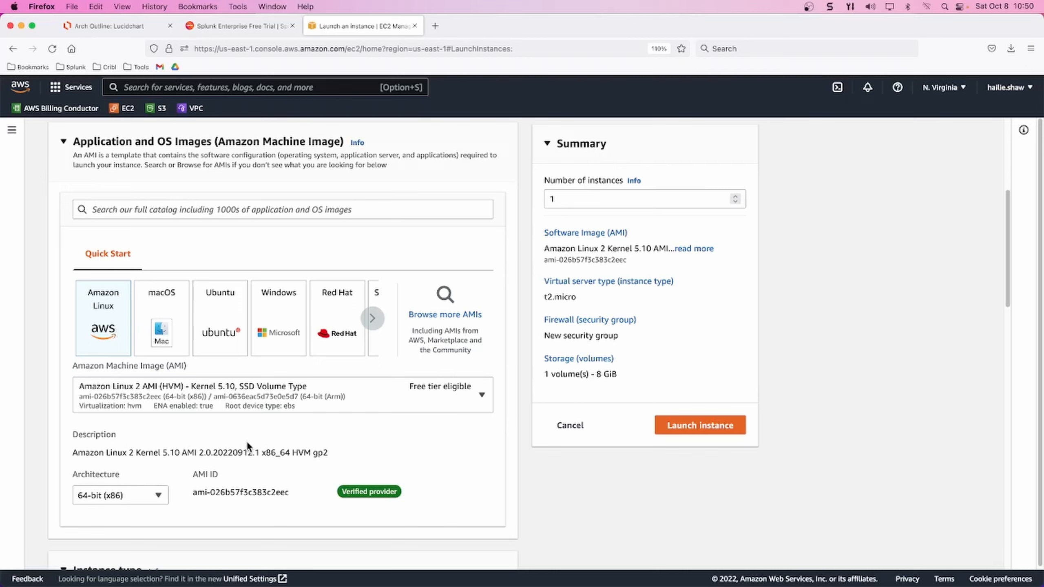
mouse_move(282, 435)
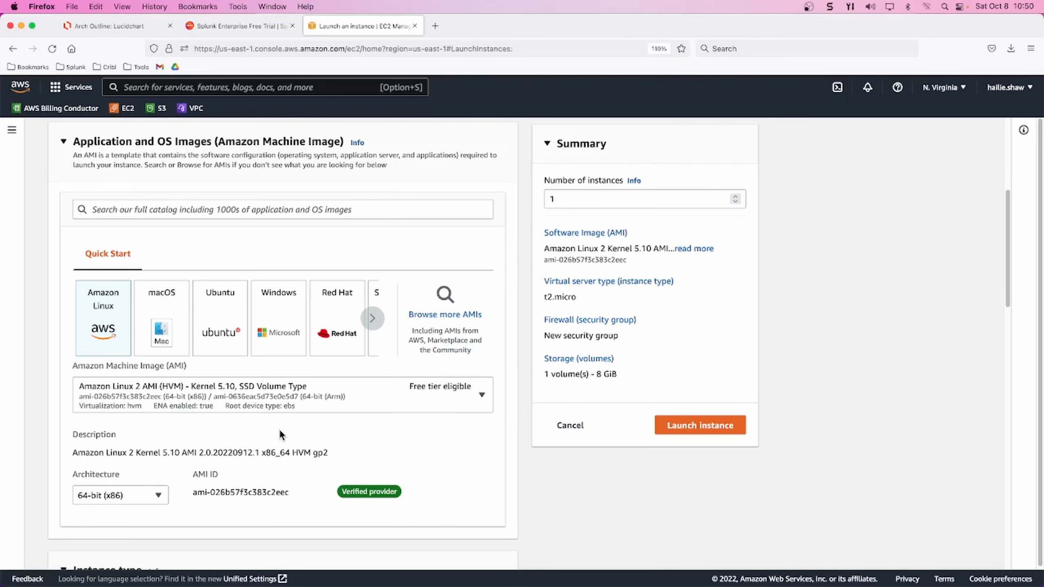
scroll(down, 3)
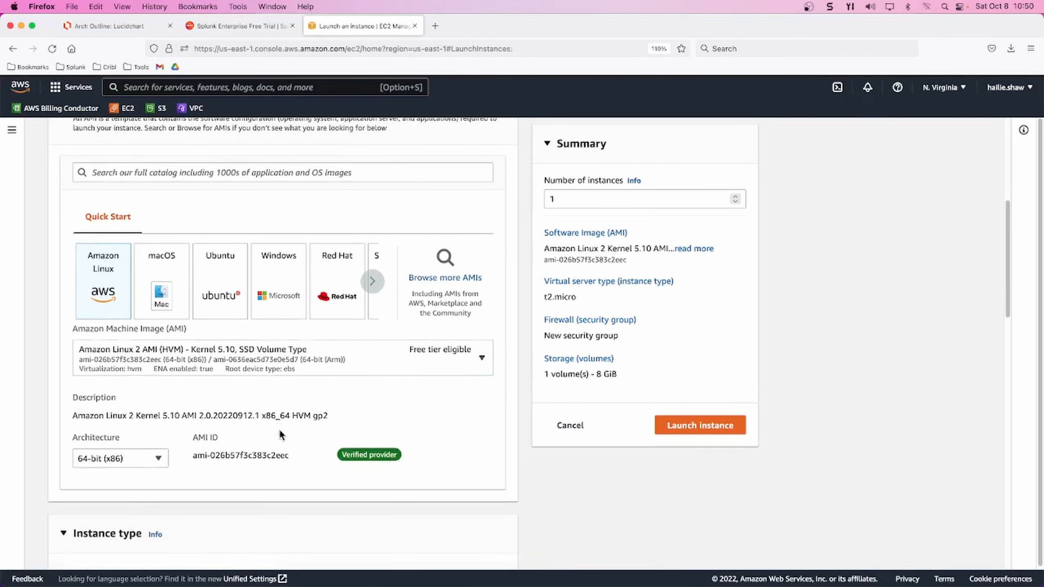
click(121, 457)
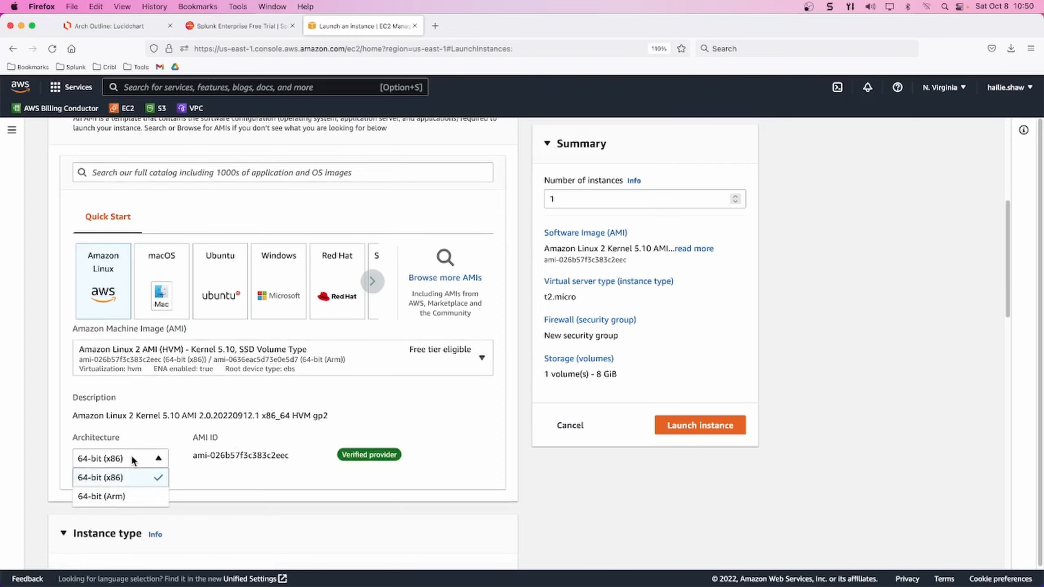
click(110, 477)
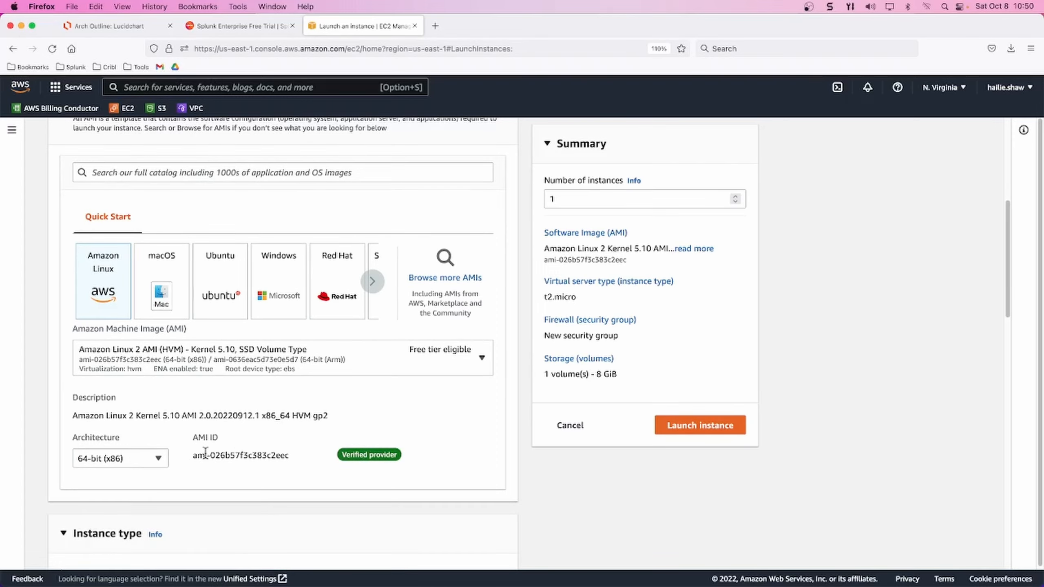
Select c3.4xlarge as the instance type in place of t2.micro.
scroll(down, 3)
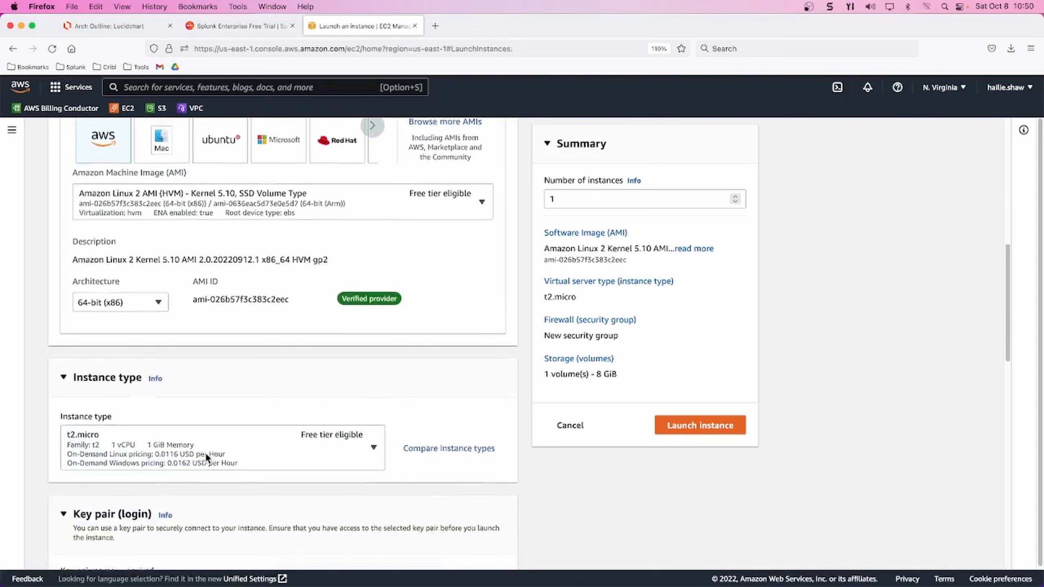
scroll(down, 3)
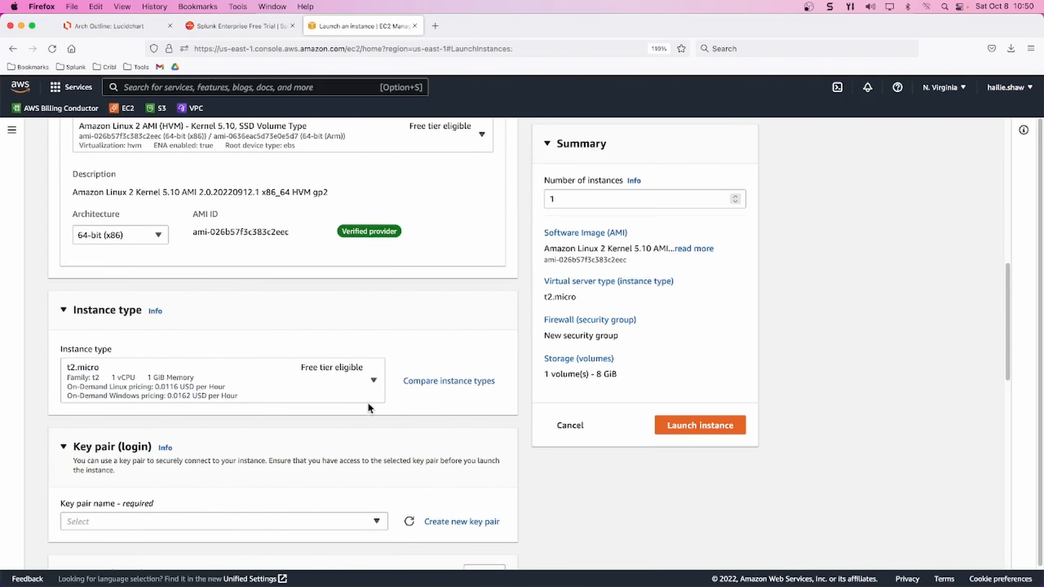
mouse_move(412, 390)
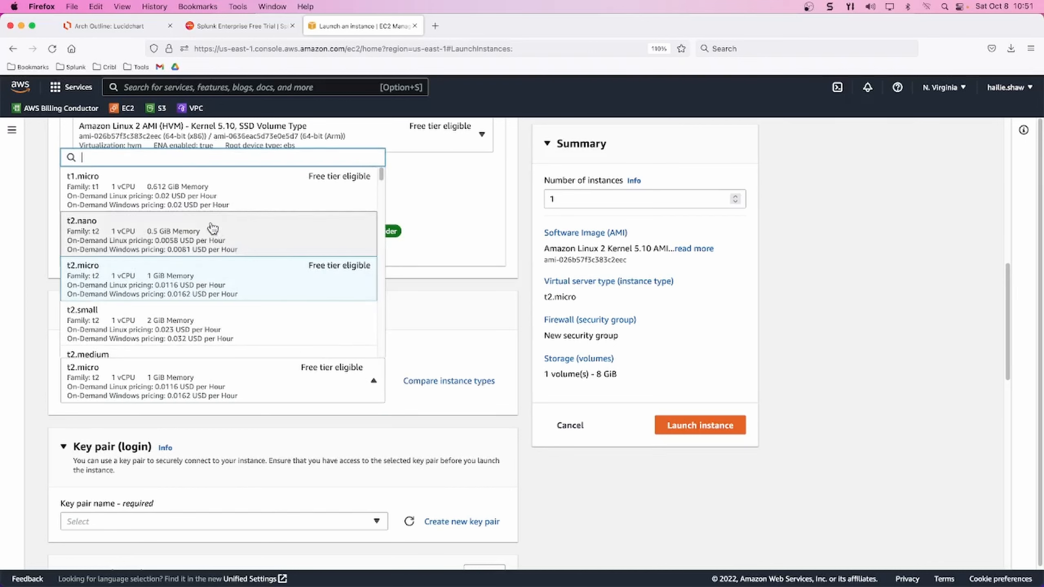
scroll(down, 3)
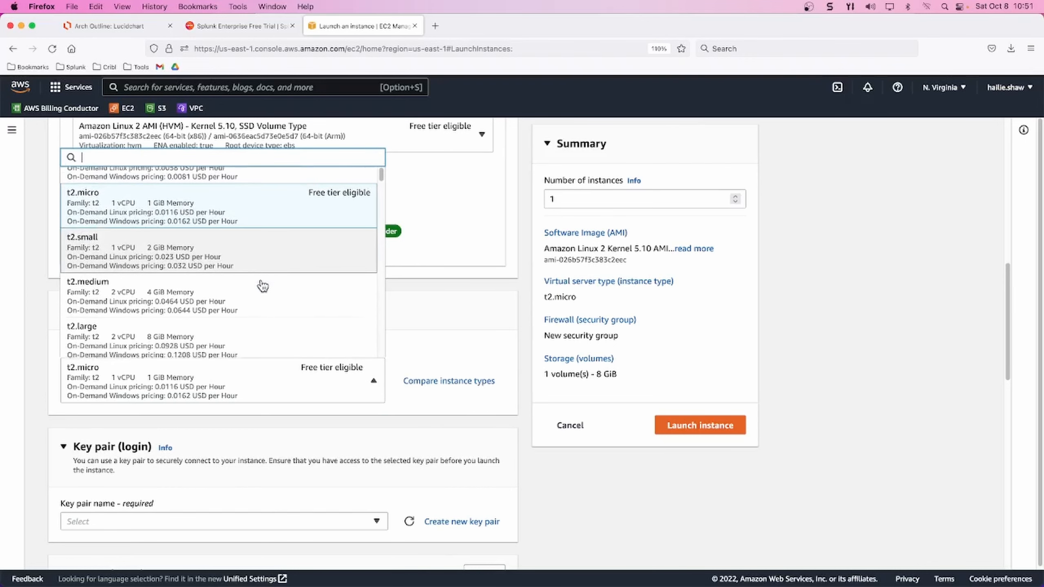
scroll(down, 3)
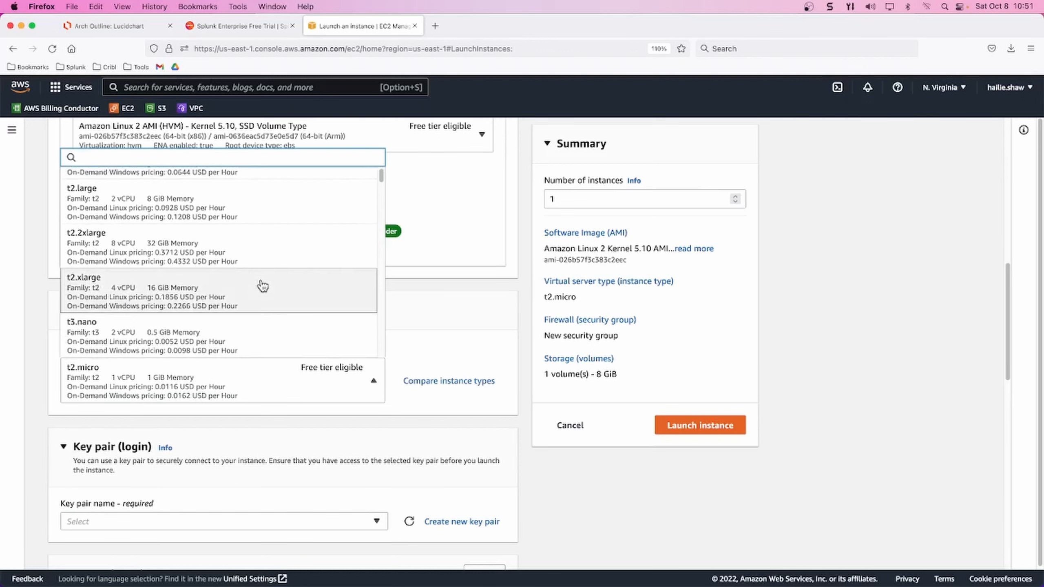
mouse_move(297, 256)
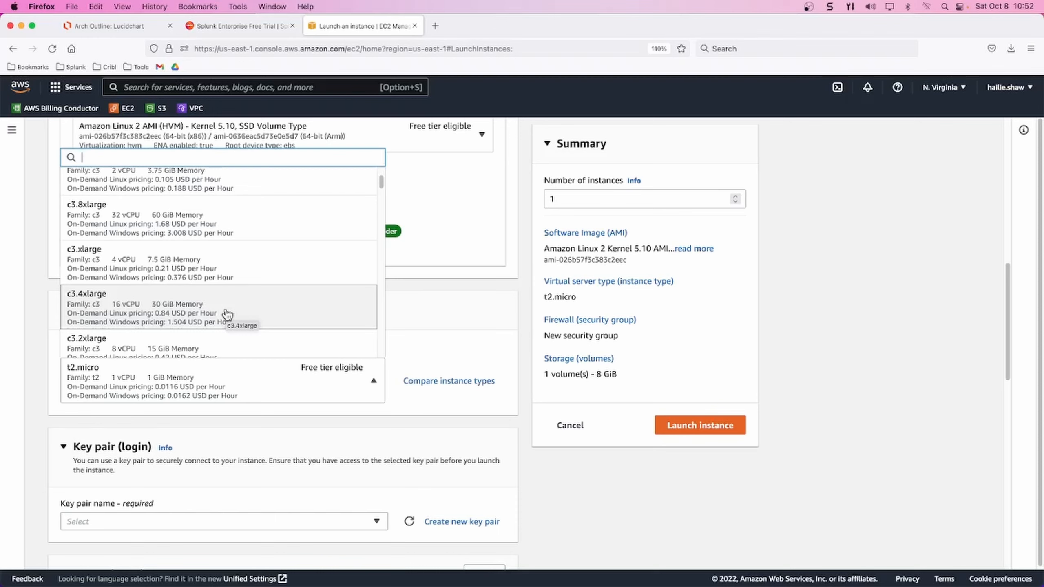
mouse_move(264, 308)
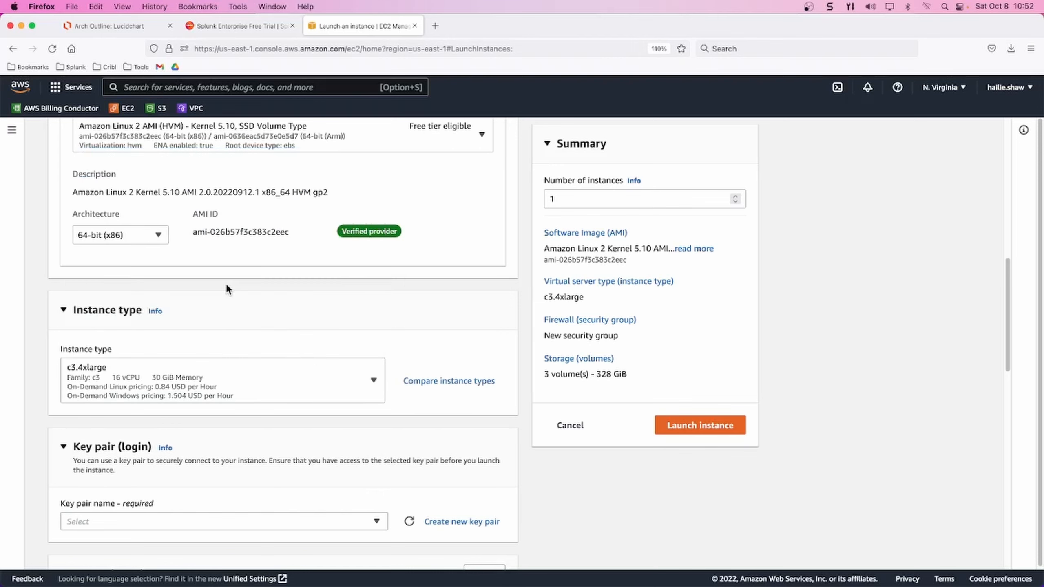
mouse_move(137, 389)
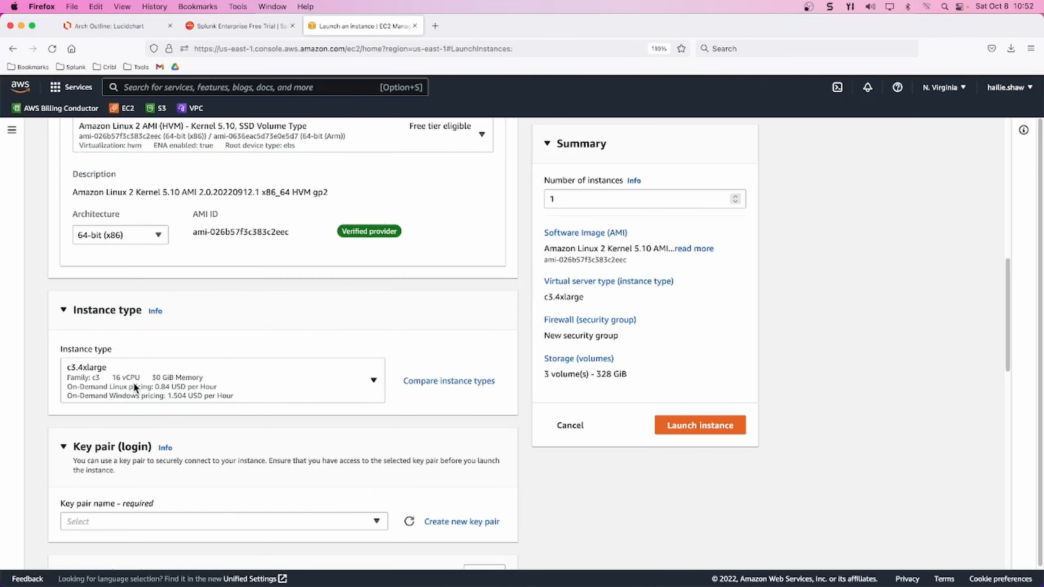
scroll(down, 3)
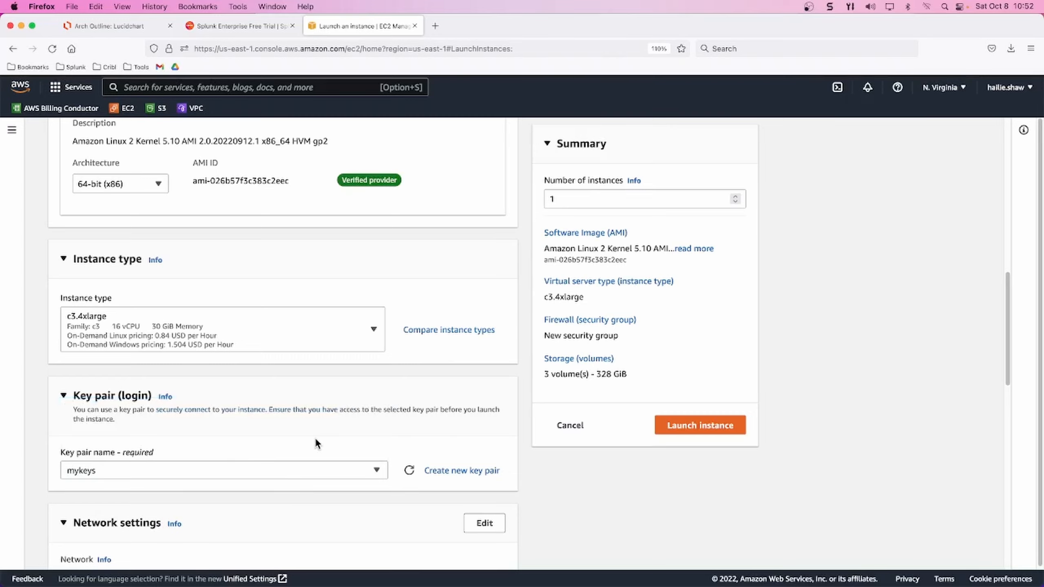
Use key pair mykeys and edit network settings, trying cca630VPC before reverting to default VPC.
scroll(down, 3)
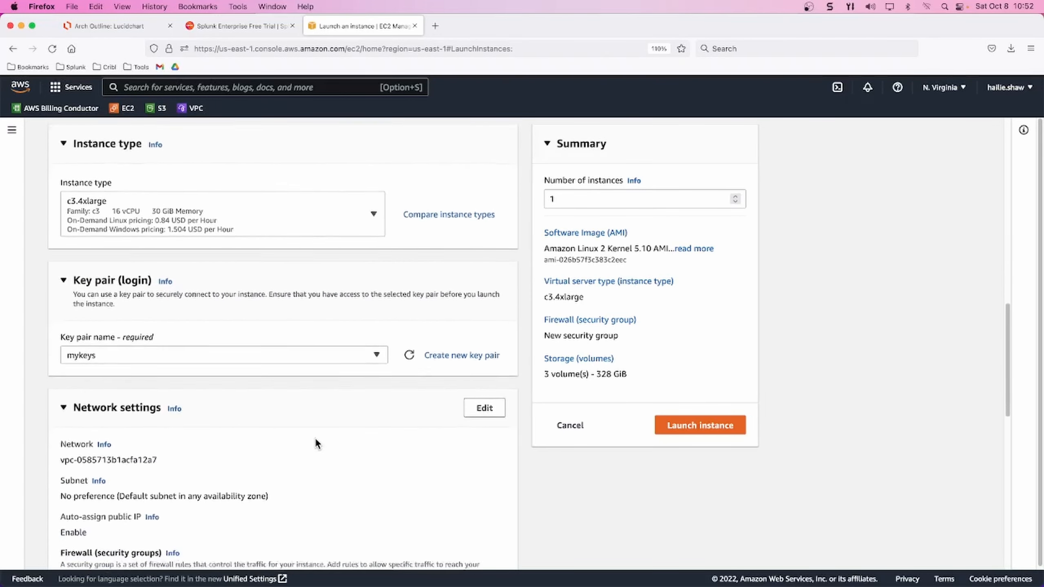
scroll(down, 3)
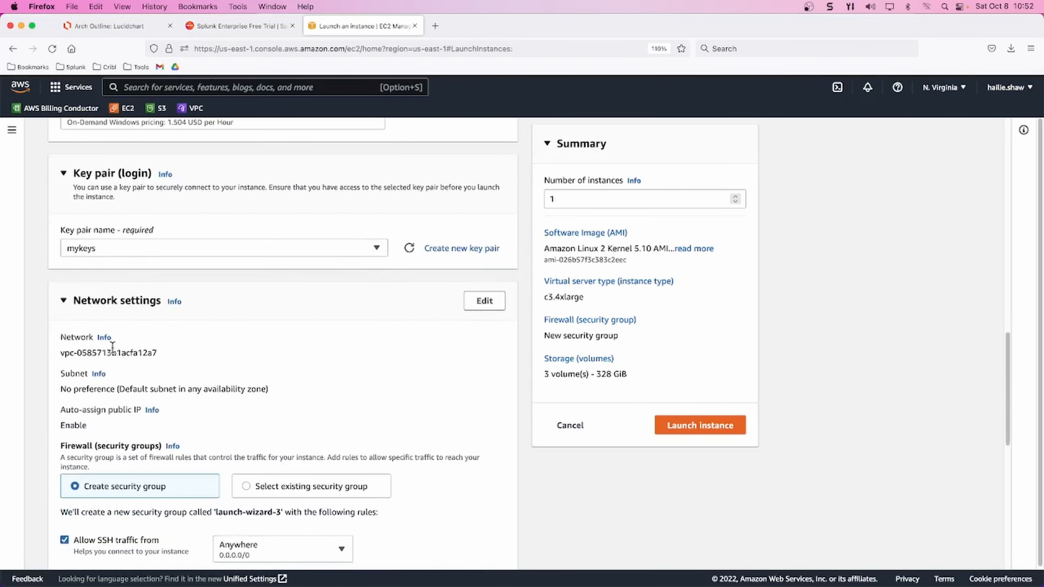
mouse_move(103, 345)
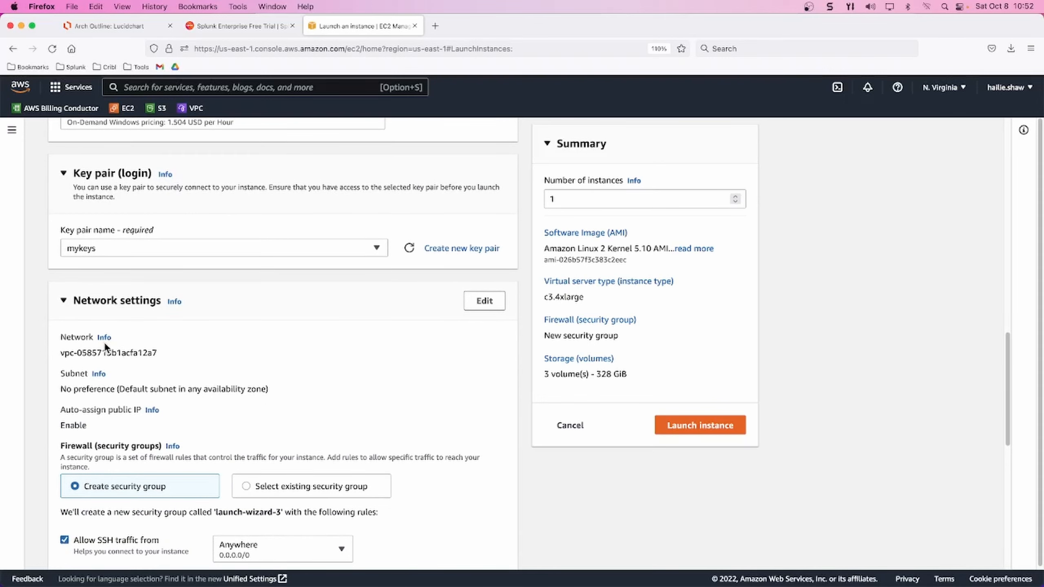
mouse_move(370, 362)
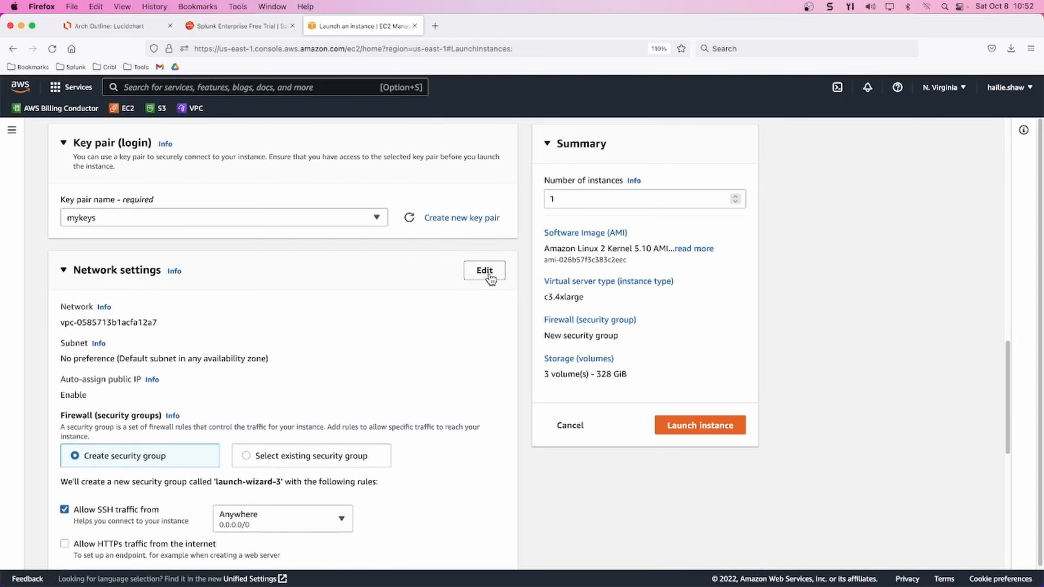
click(484, 271)
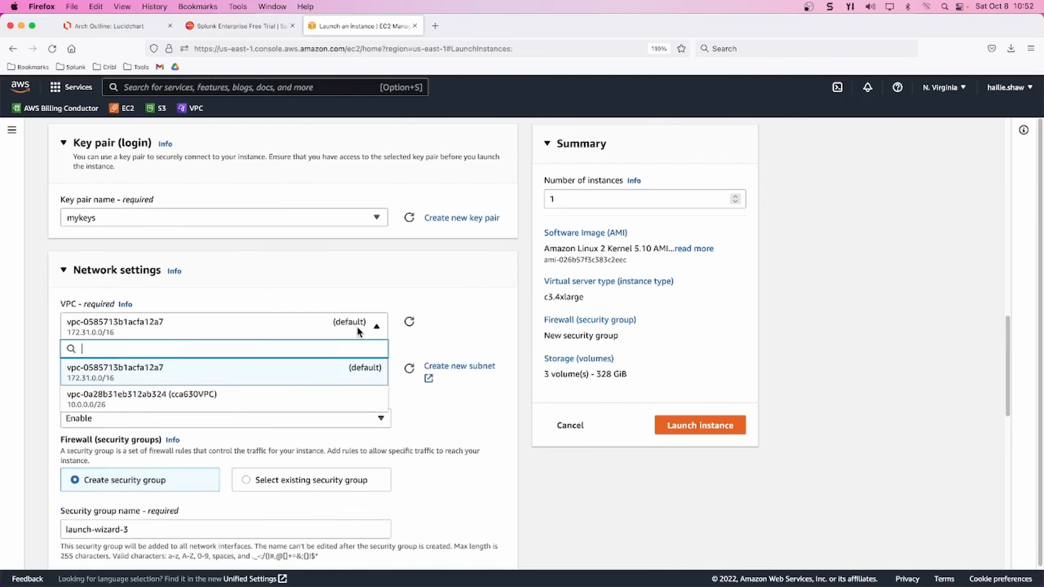
click(140, 398)
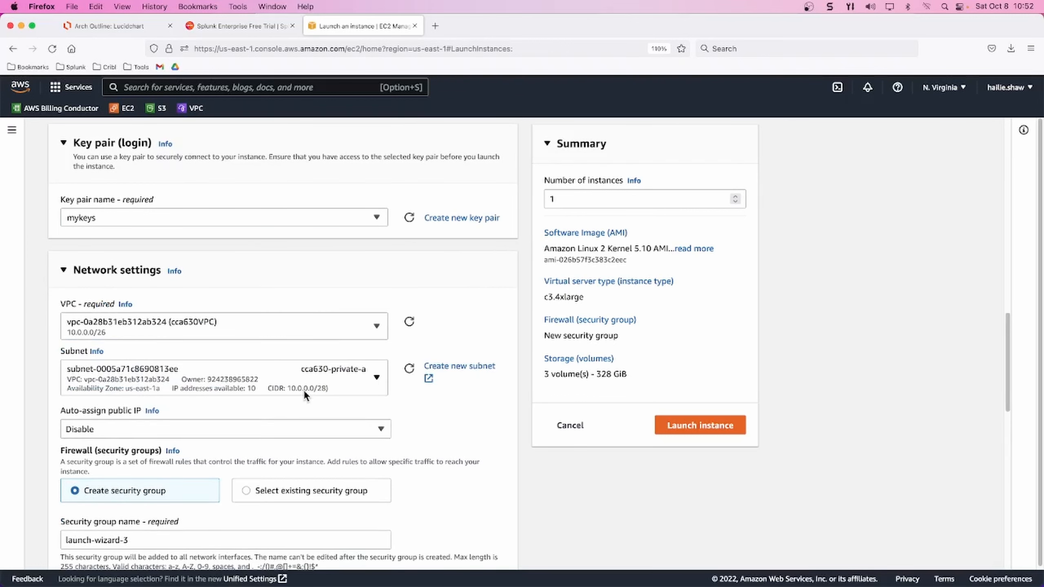
click(198, 326)
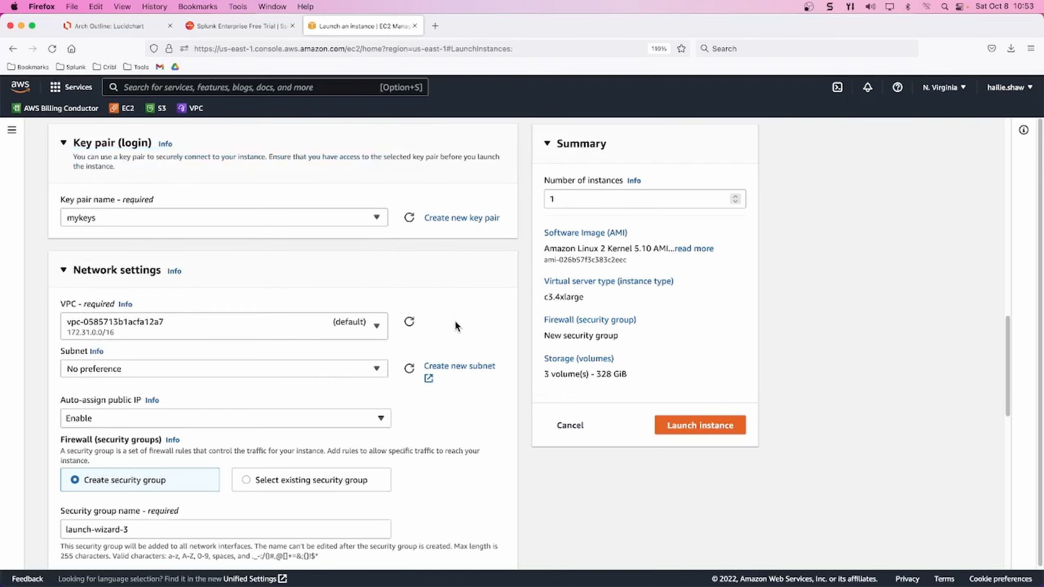
mouse_move(134, 307)
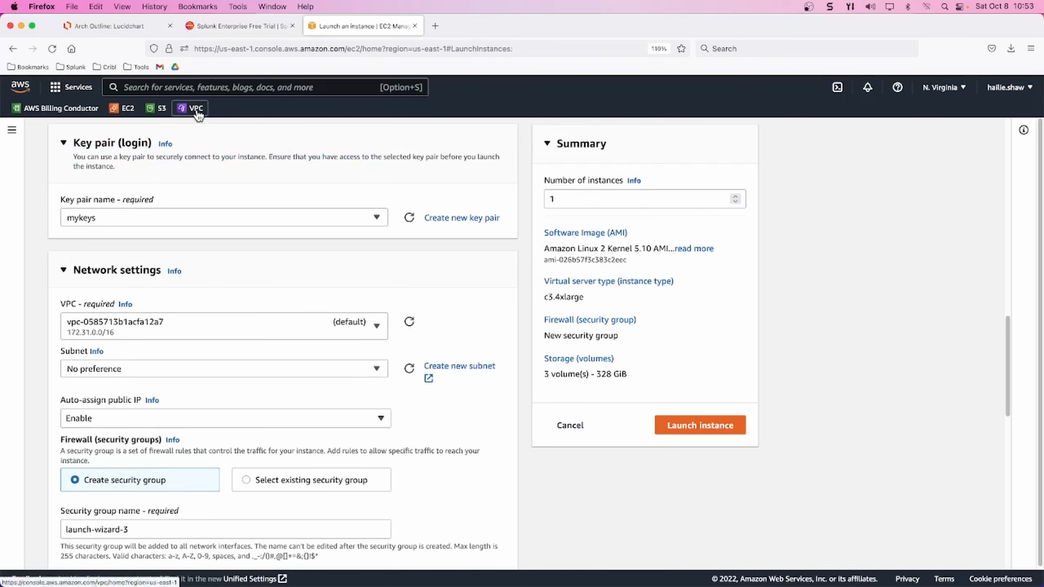
Create Splunkville-vpc with 2 public and 2 private subnets, no NAT, and an S3 gateway endpoint.
click(196, 108)
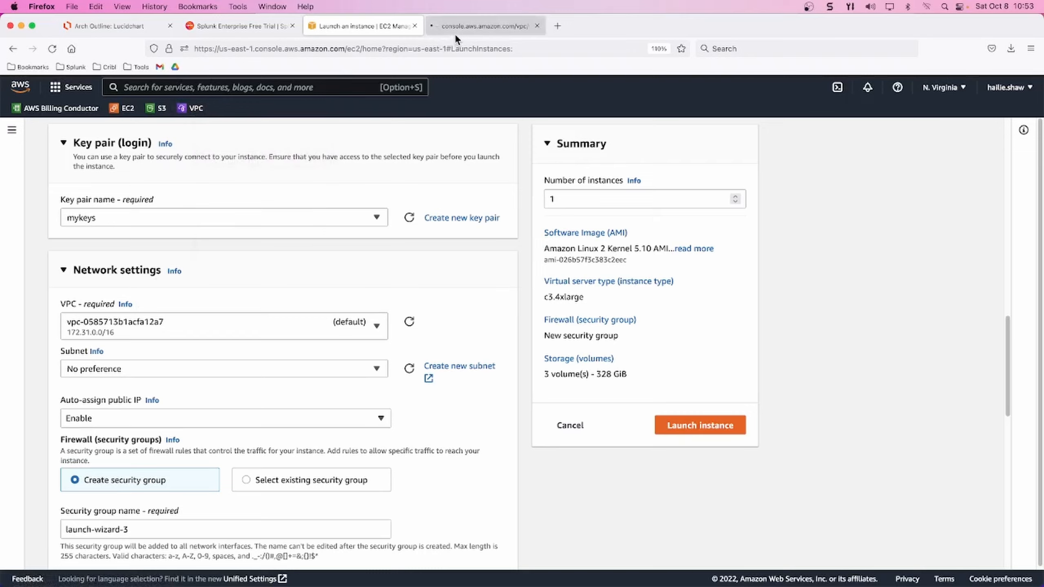
click(480, 25)
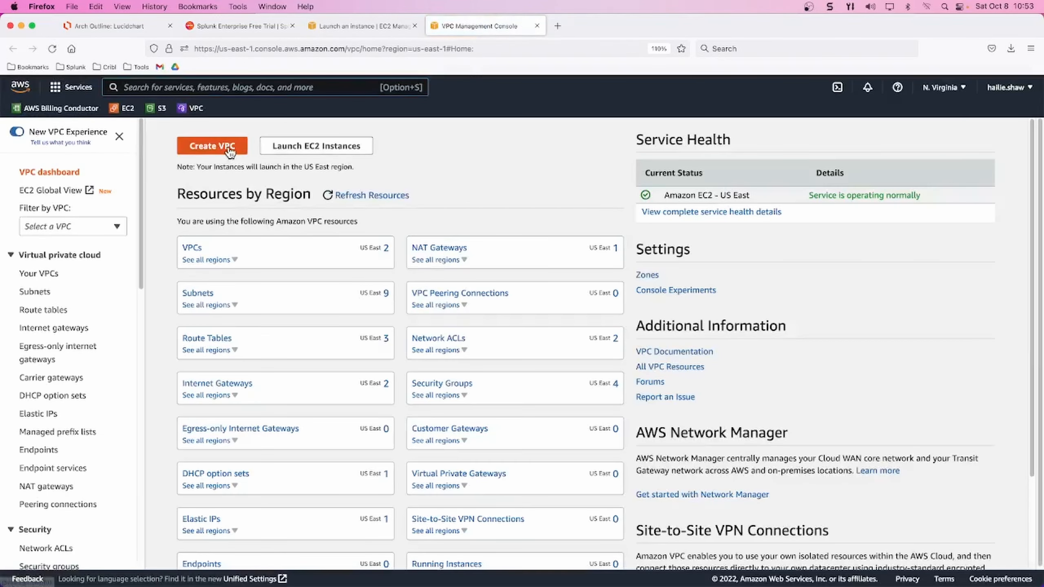
click(212, 145)
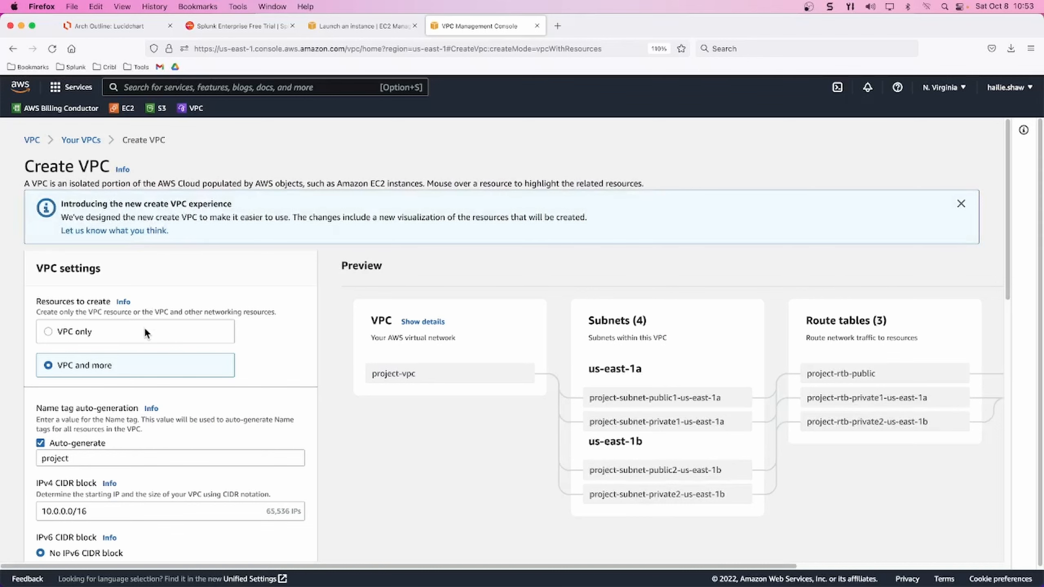
mouse_move(266, 354)
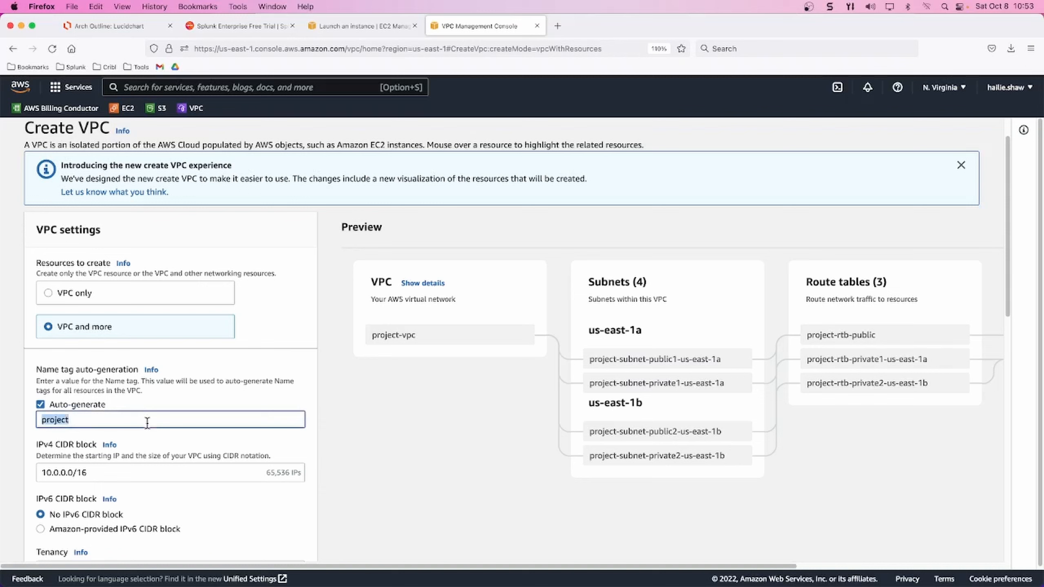
text(Splunkv)
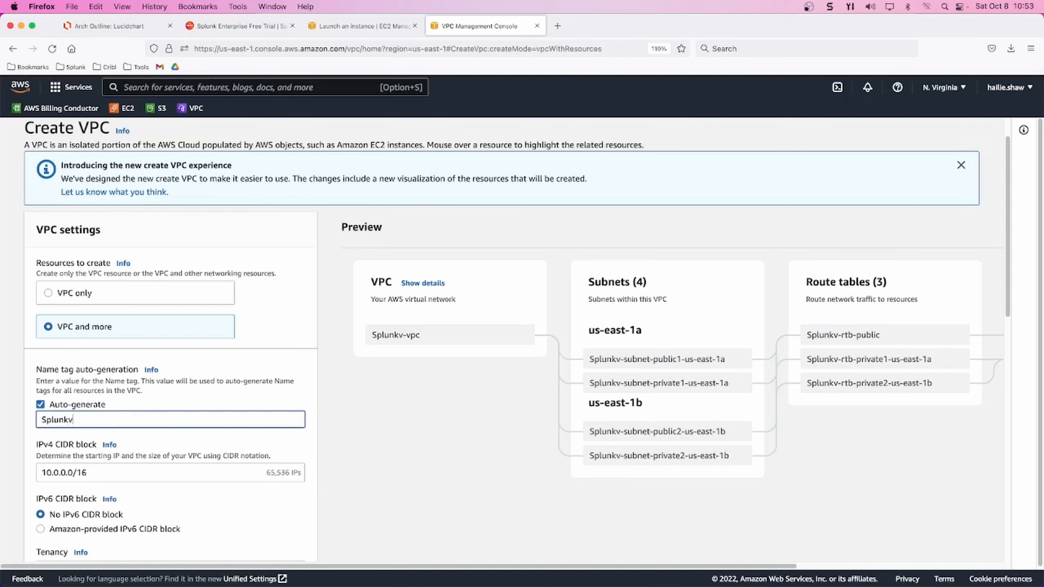
text(ille)
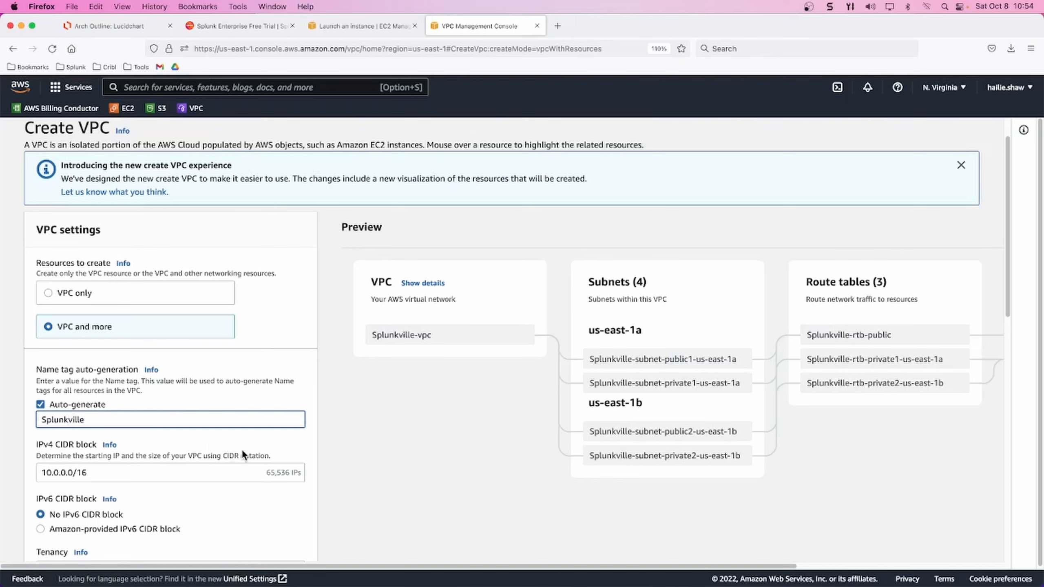
scroll(down, 3)
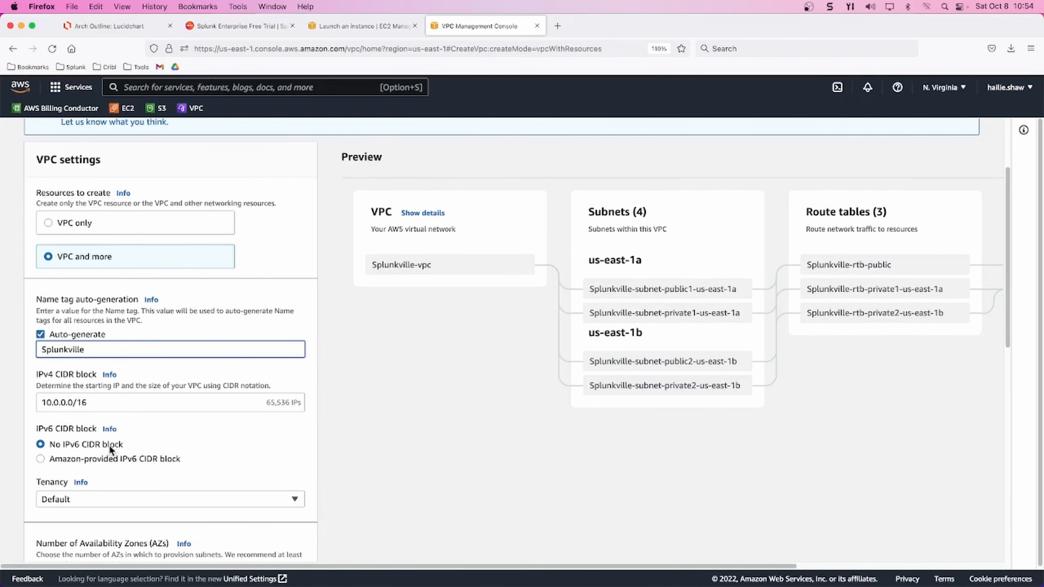
scroll(down, 3)
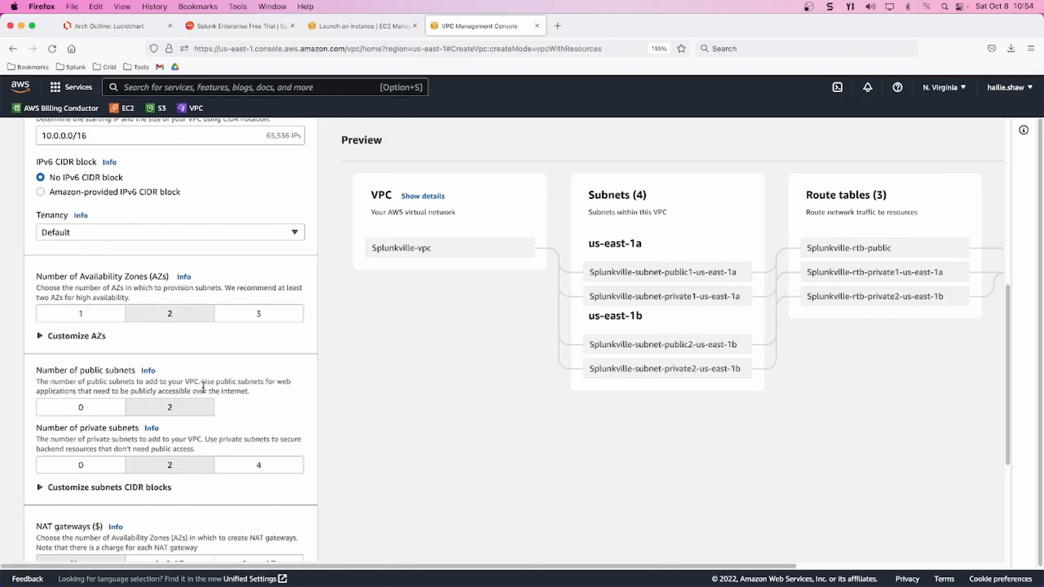
scroll(down, 3)
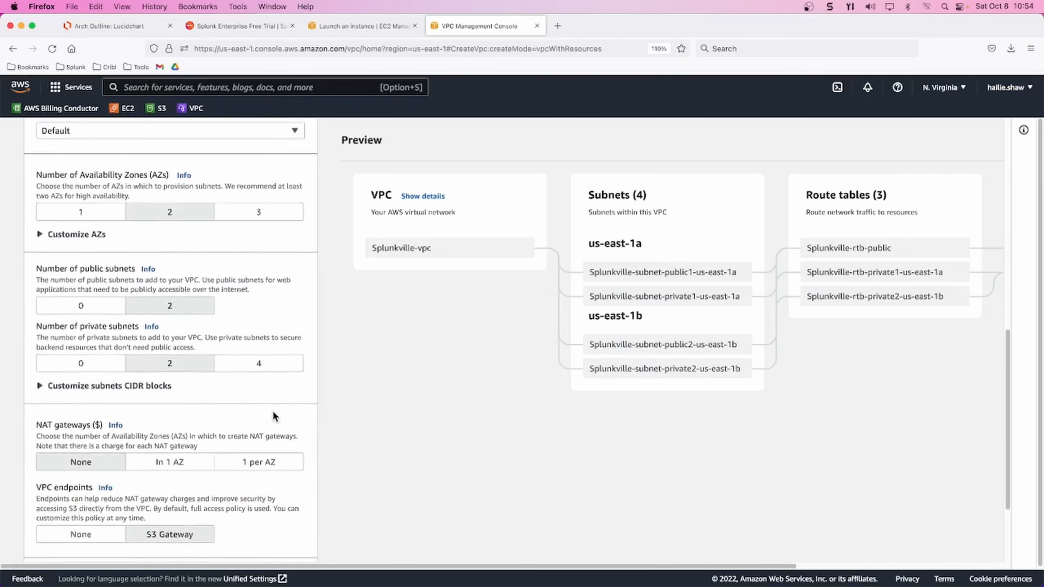
scroll(down, 3)
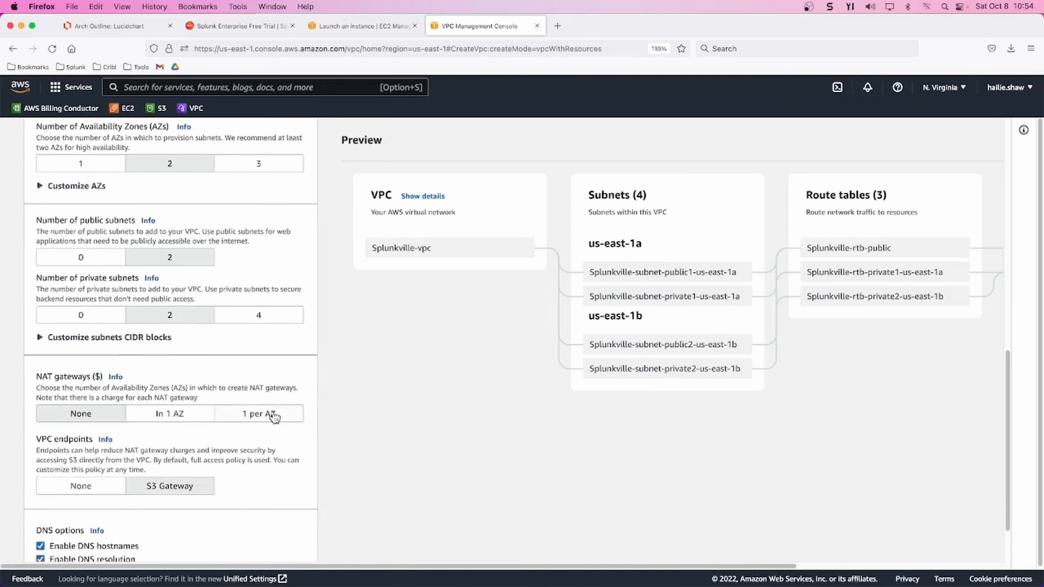
scroll(down, 3)
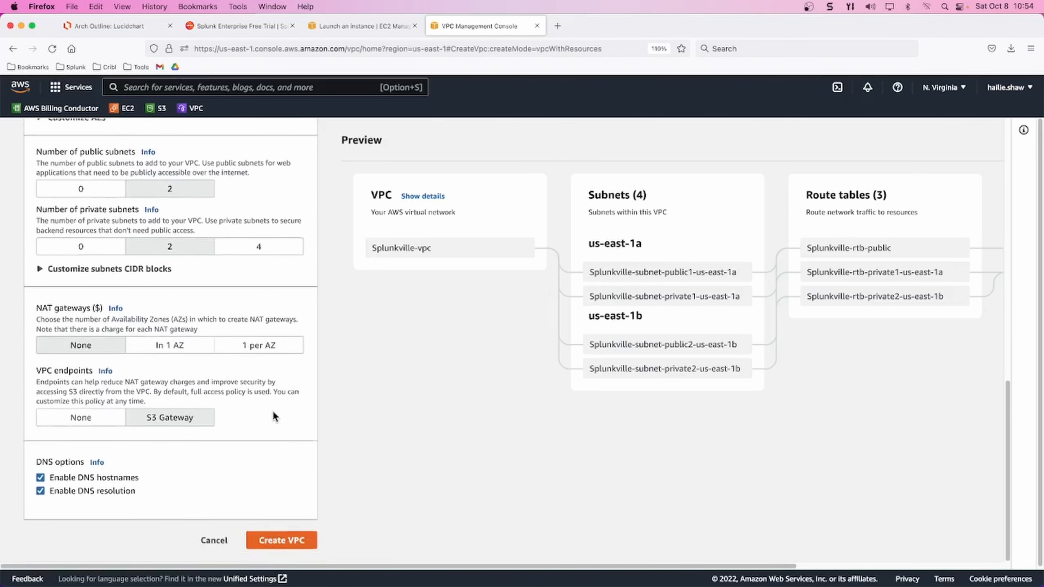
click(280, 540)
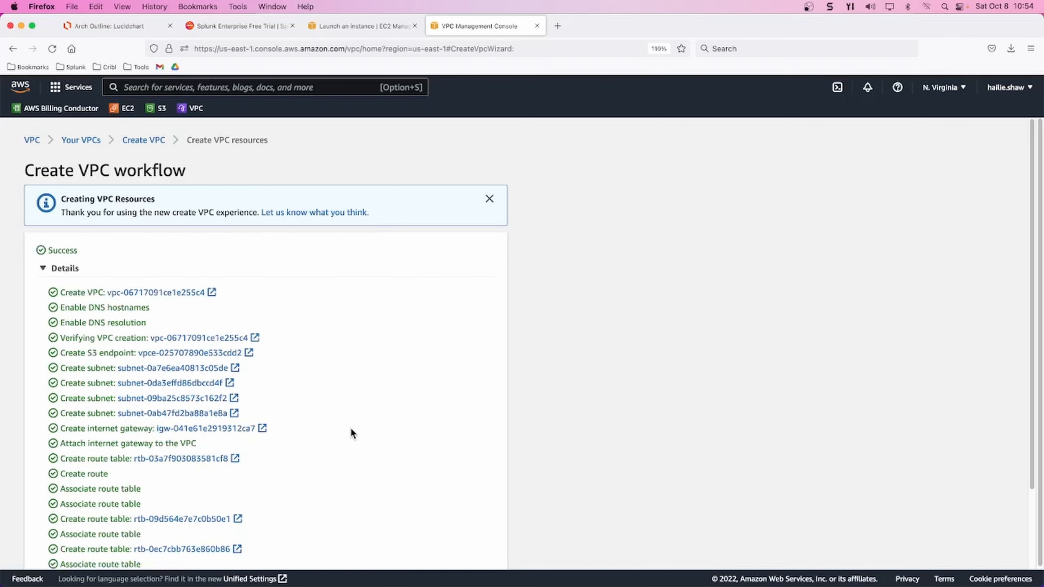
Open Your VPCs and select Splunkville-vpc (10.0.0.0/16, Available) to see its details.
scroll(down, 3)
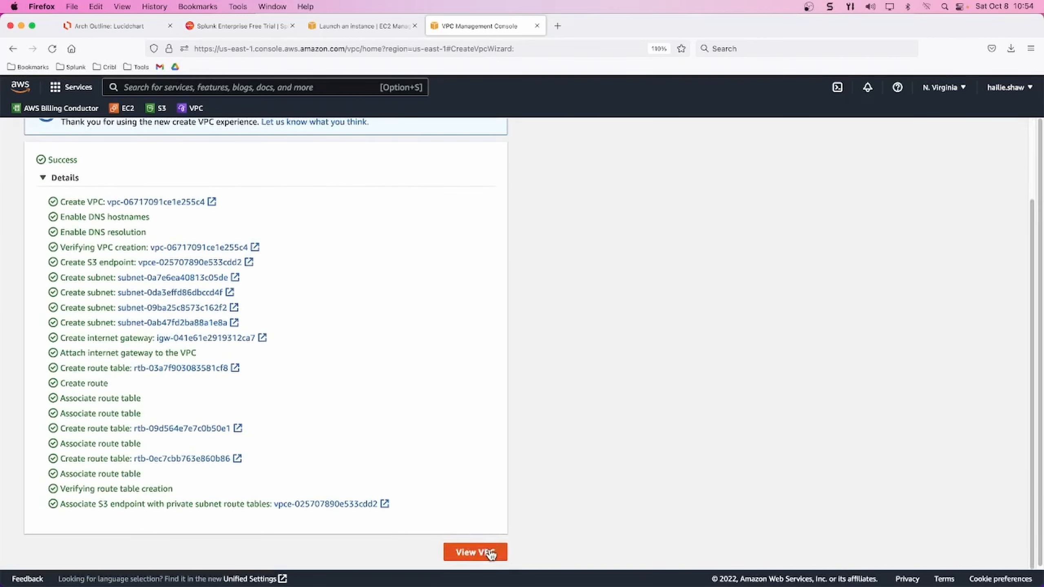
click(475, 552)
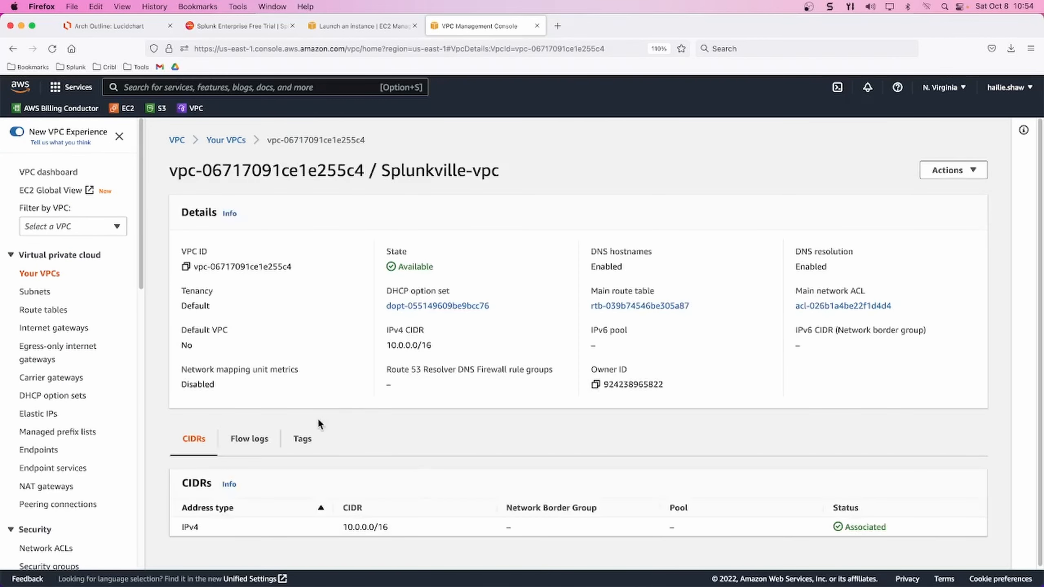
mouse_move(395, 487)
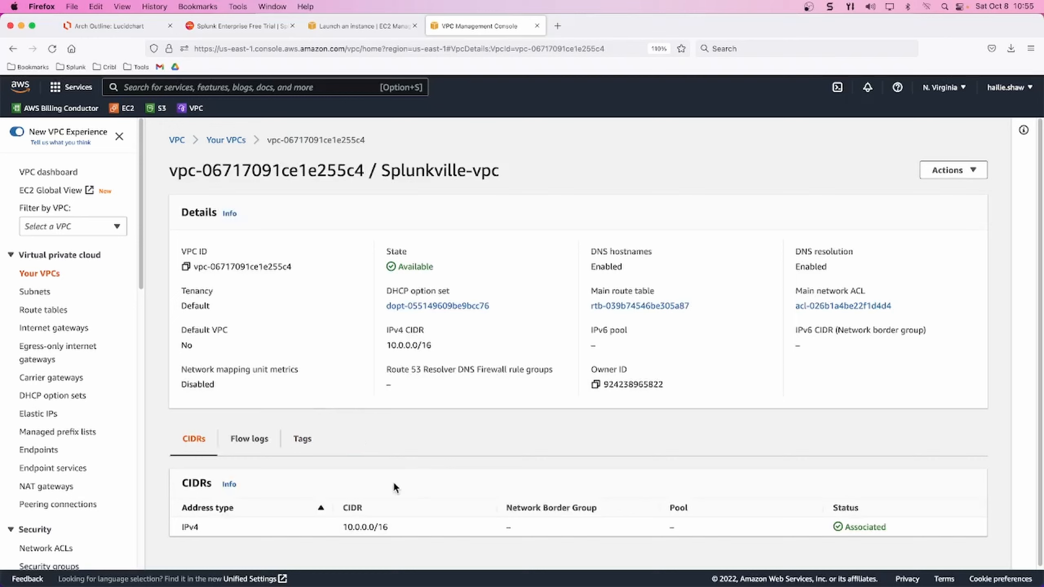
mouse_move(365, 475)
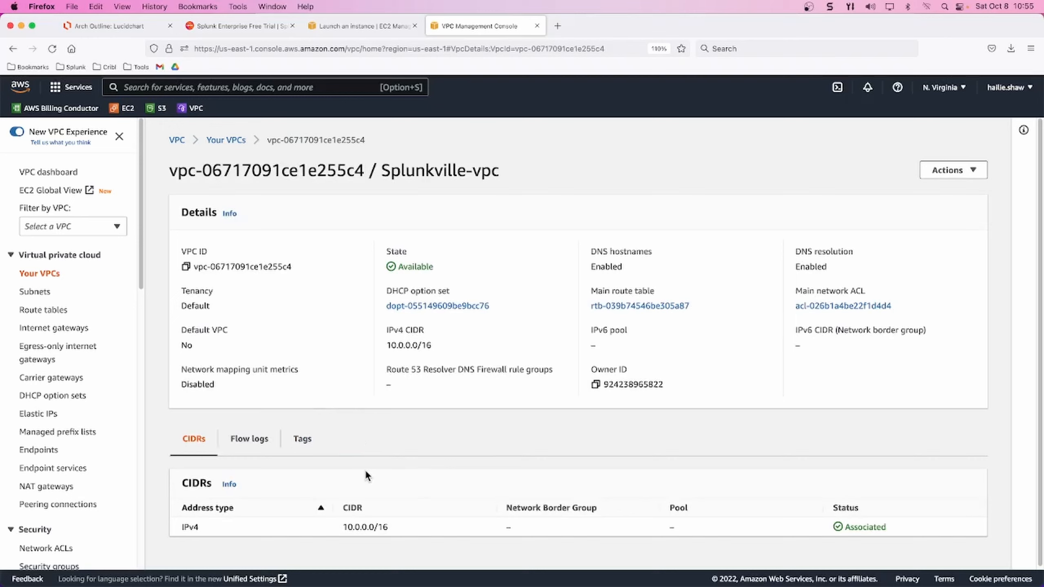
mouse_move(247, 152)
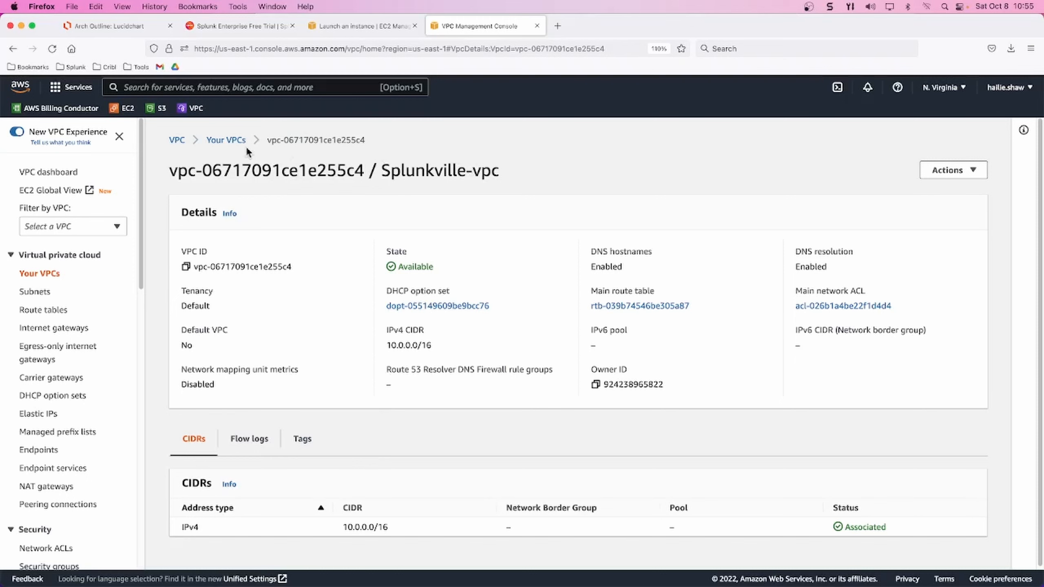
click(49, 172)
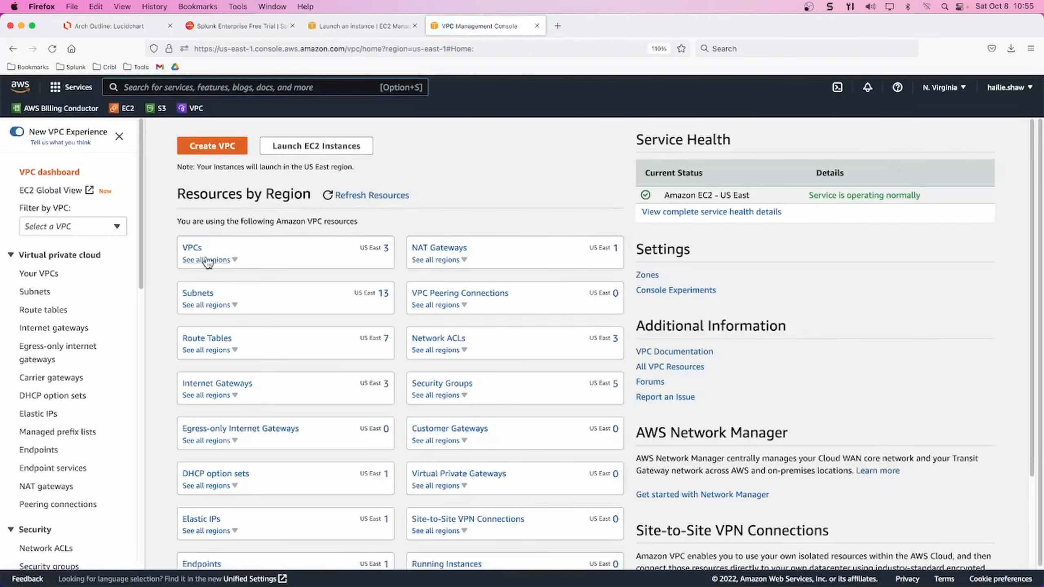
mouse_move(194, 317)
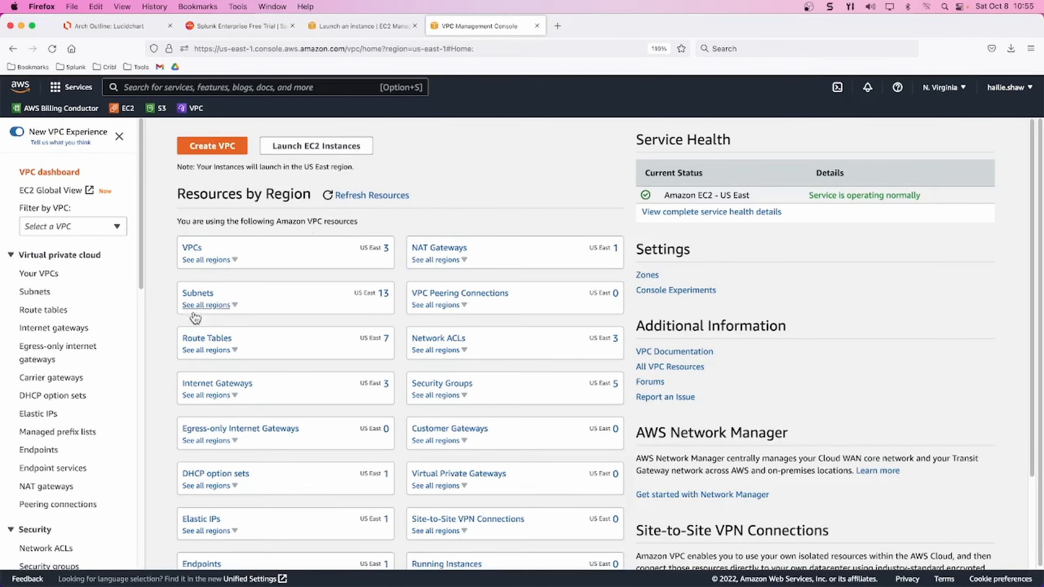
click(39, 274)
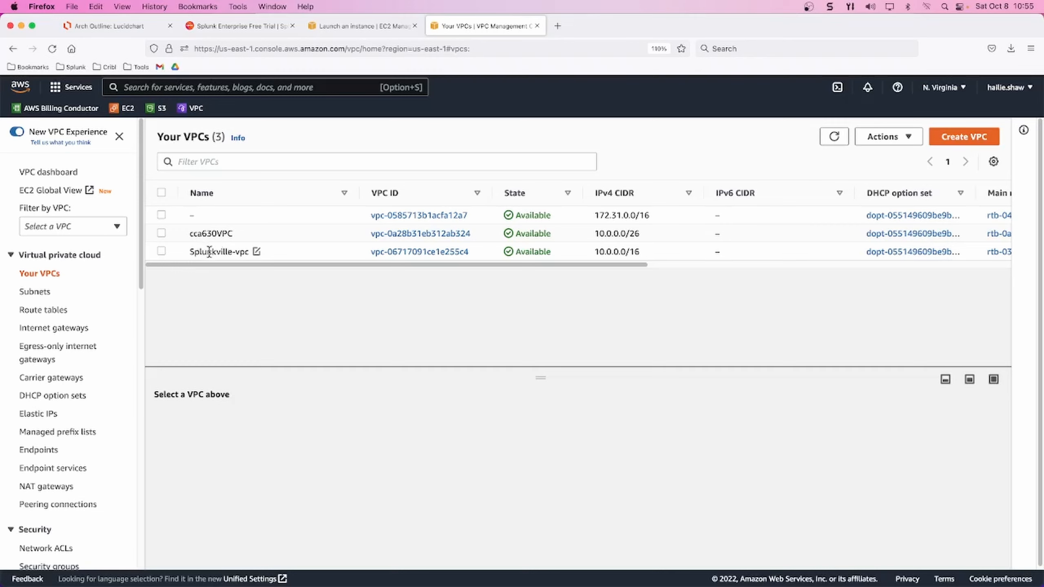
click(161, 250)
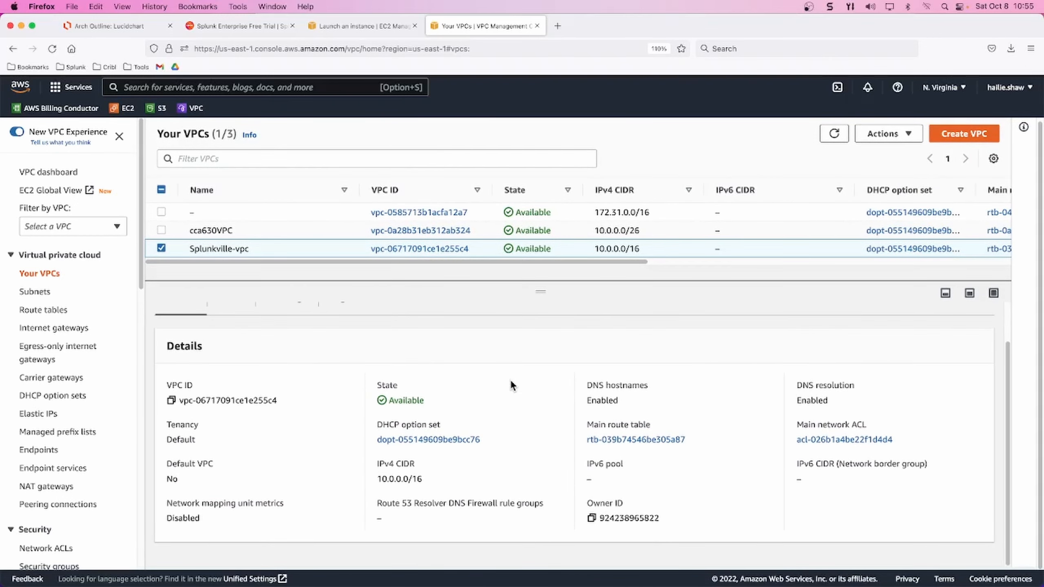
mouse_move(444, 466)
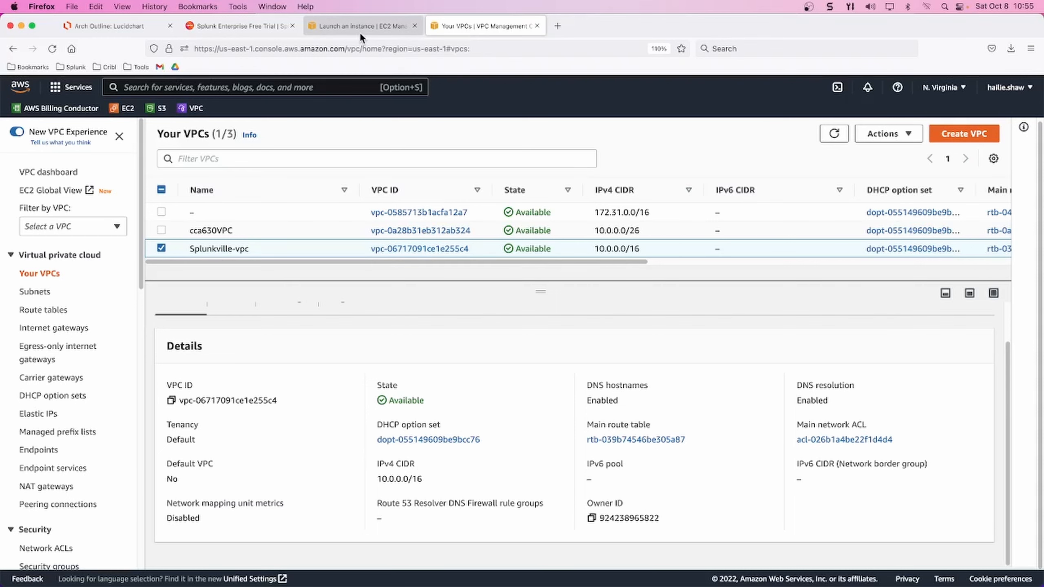
Back on the launch form, choose Splunkville-vpc (10.0.0.0/16) as the instance's VPC.
click(361, 25)
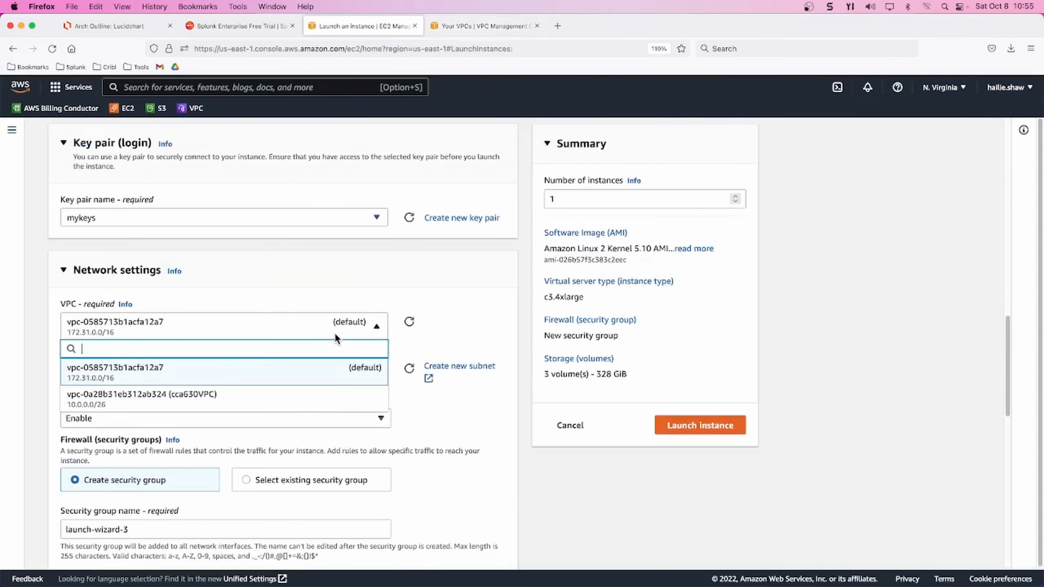
click(199, 372)
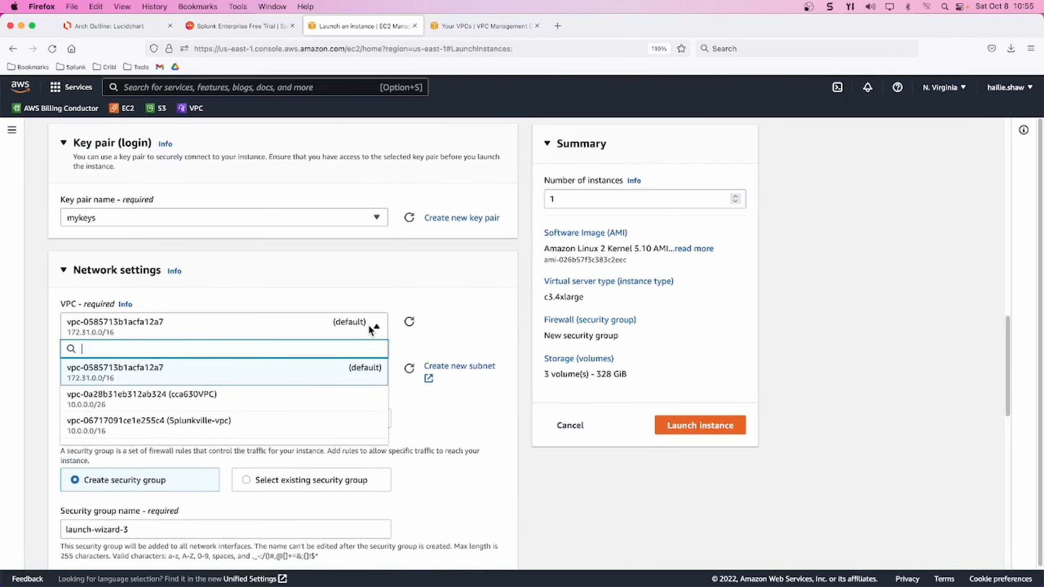
click(147, 420)
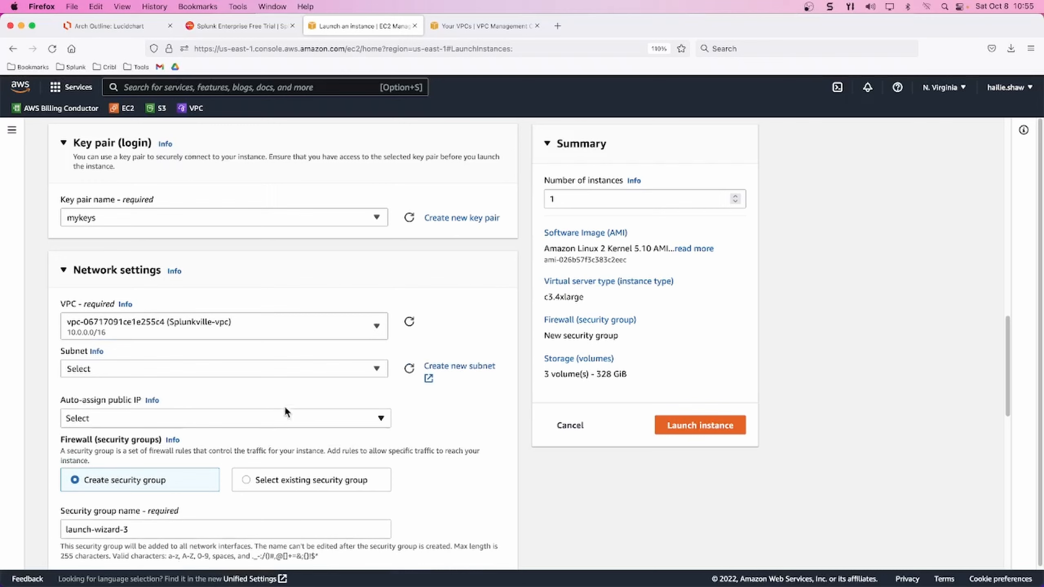
mouse_move(384, 365)
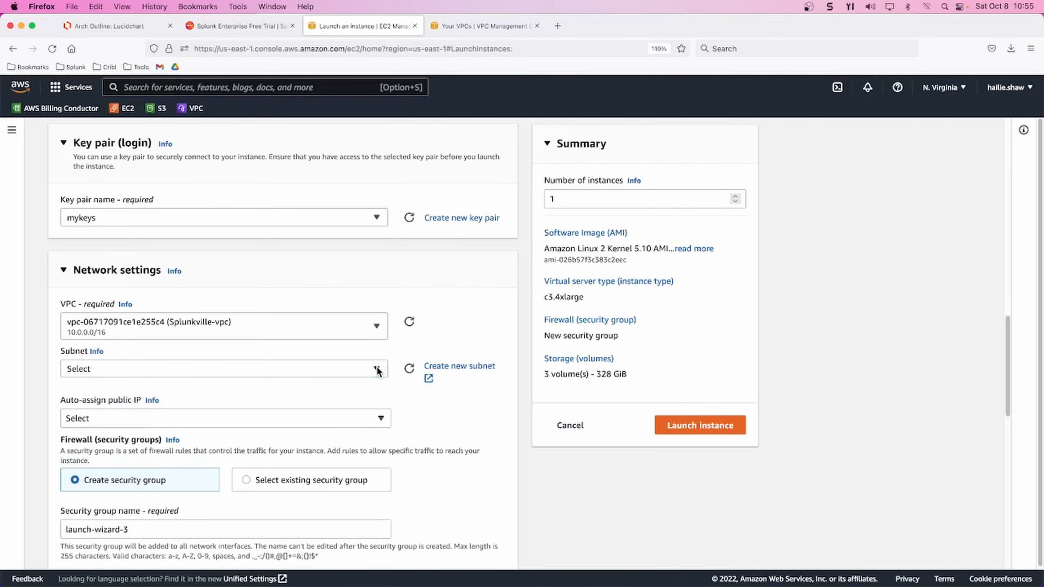
scroll(down, 3)
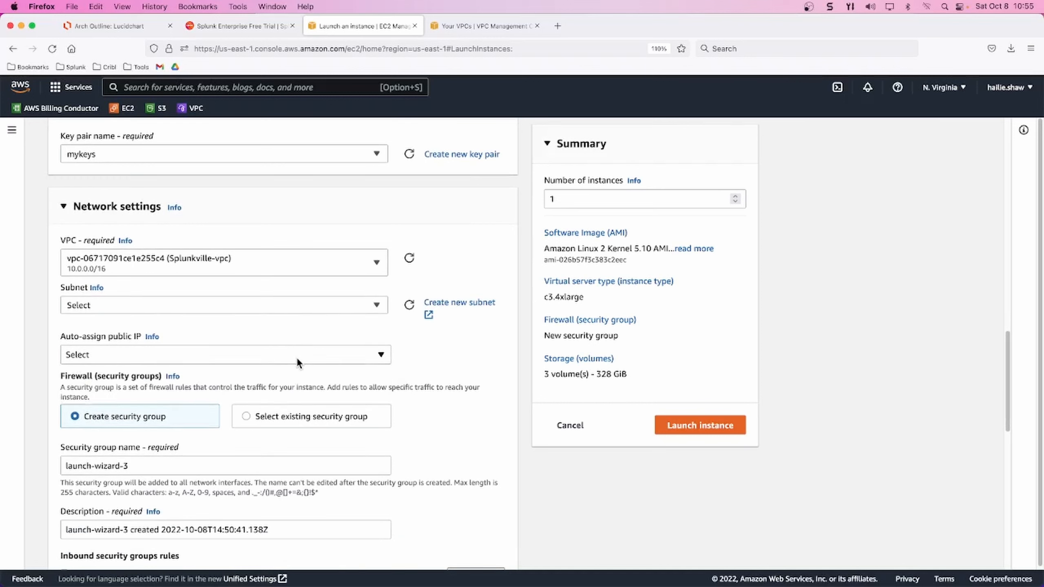
mouse_move(438, 384)
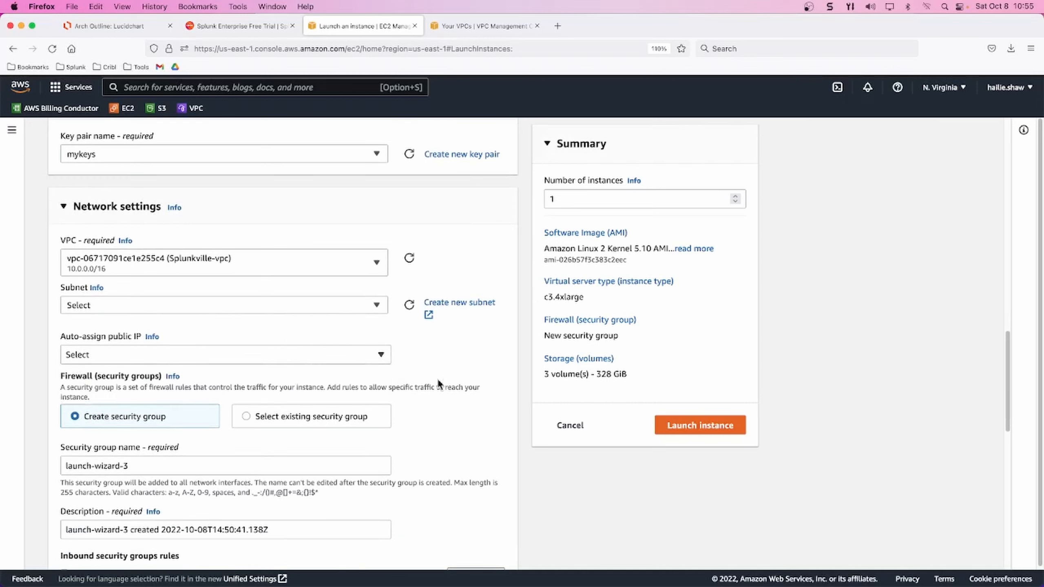
mouse_move(442, 430)
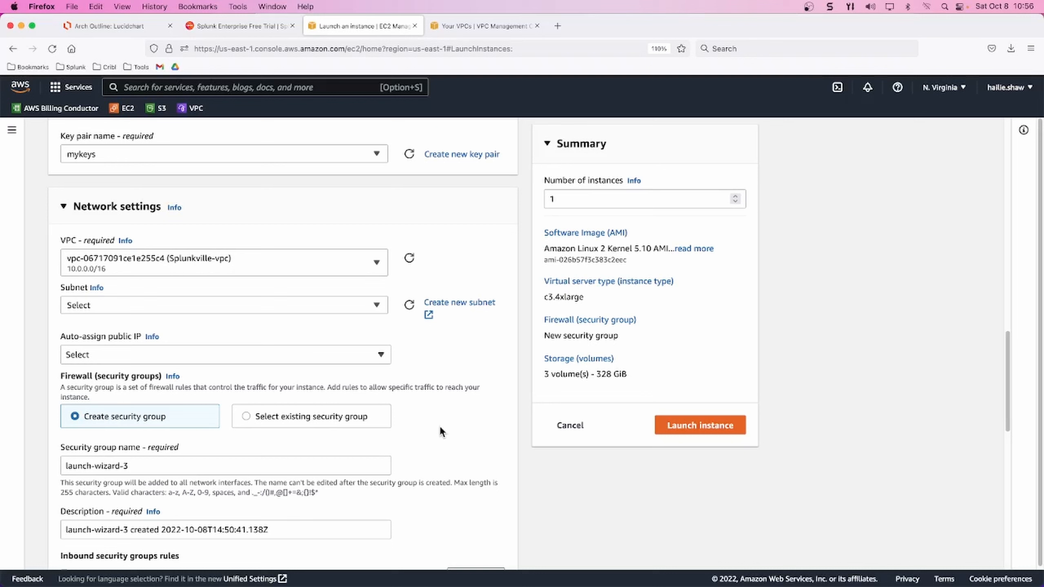
scroll(down, 3)
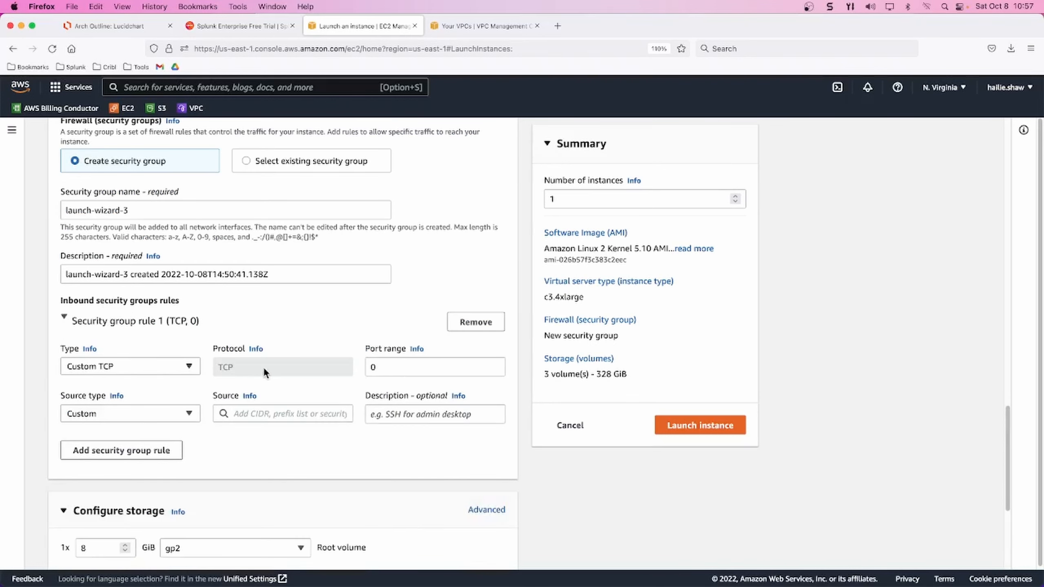
click(435, 367)
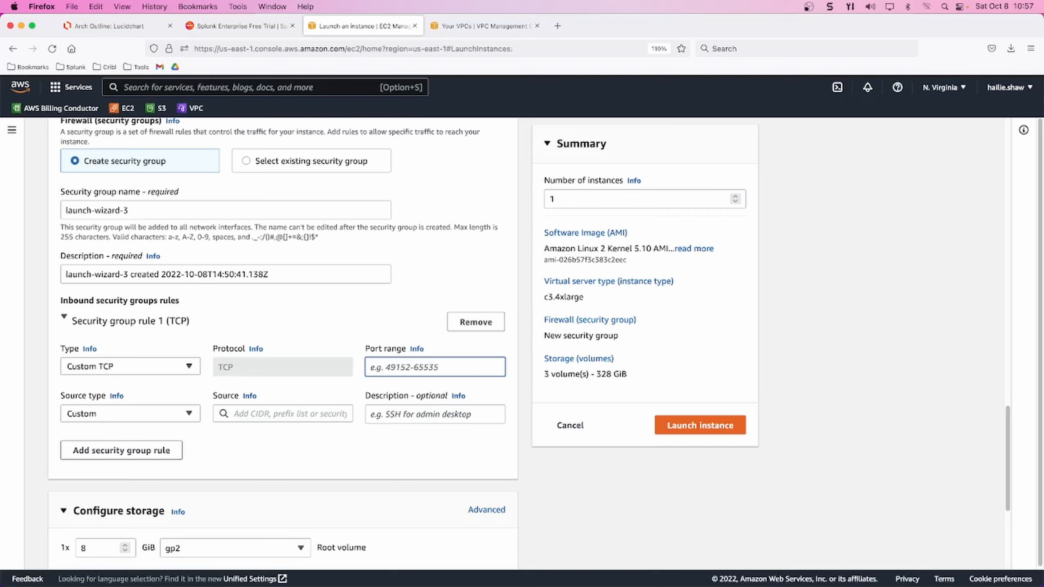
text(22)
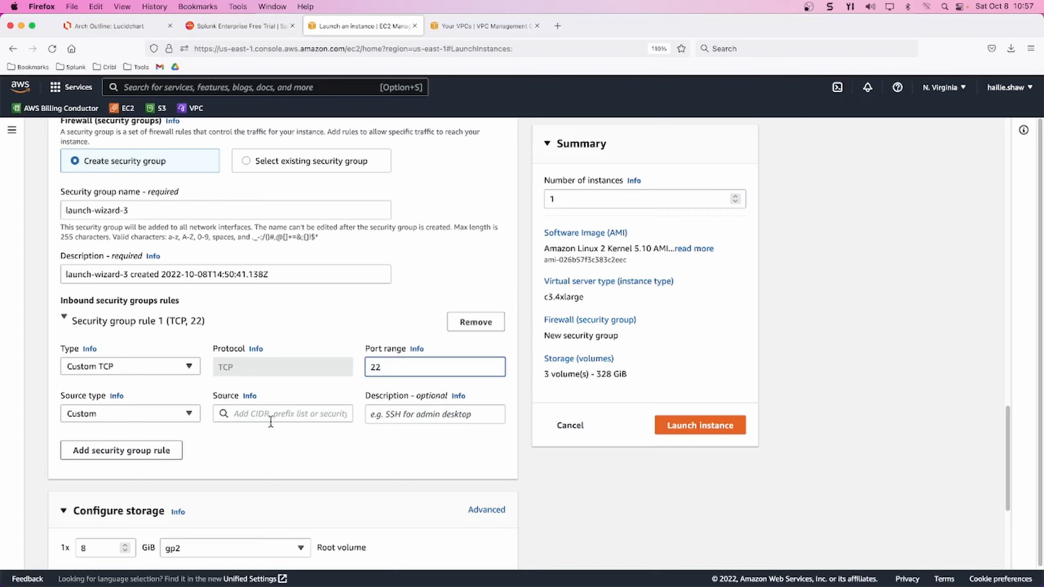
mouse_move(185, 417)
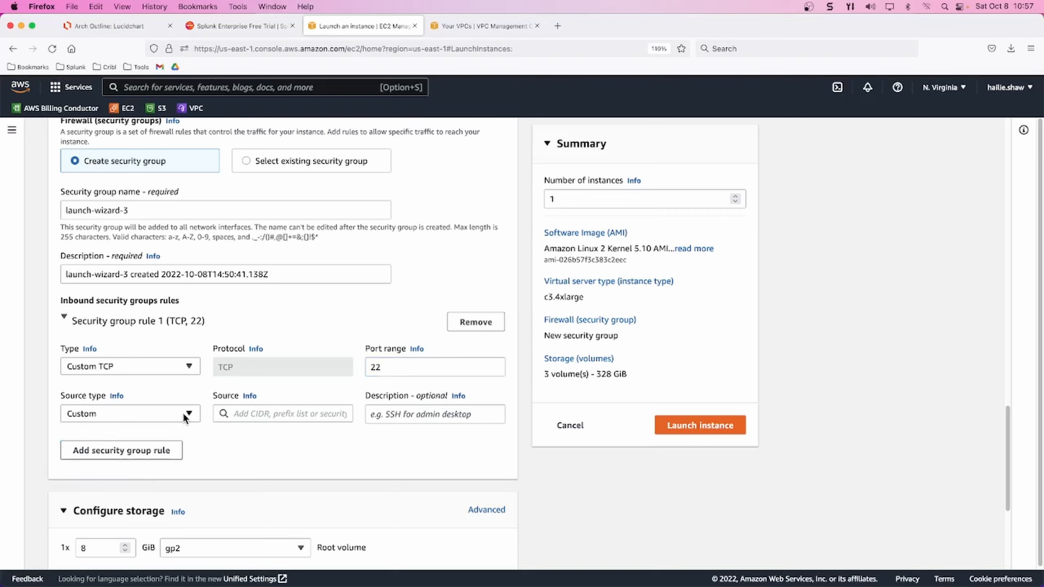
click(130, 414)
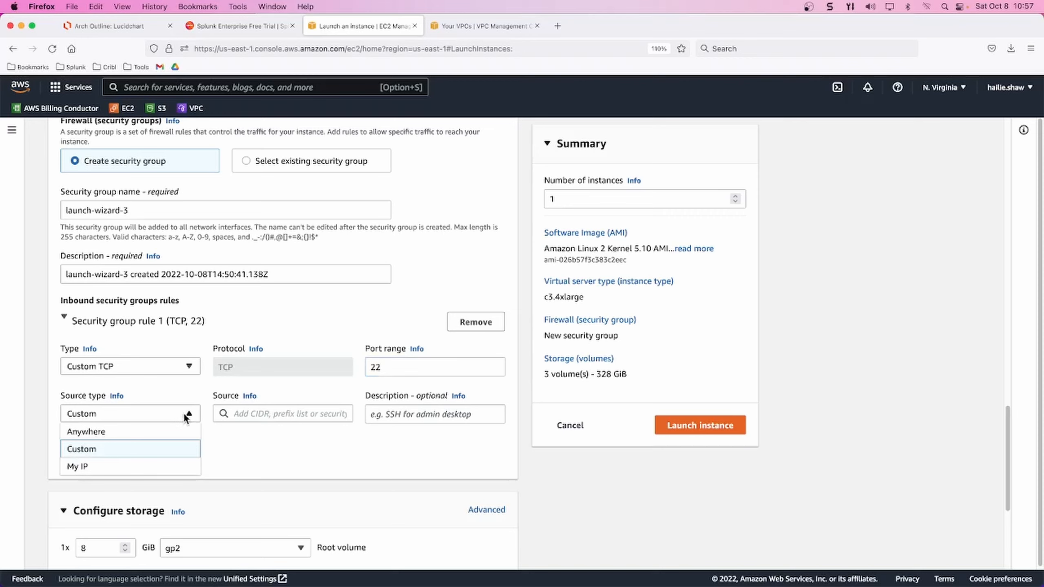
mouse_move(185, 416)
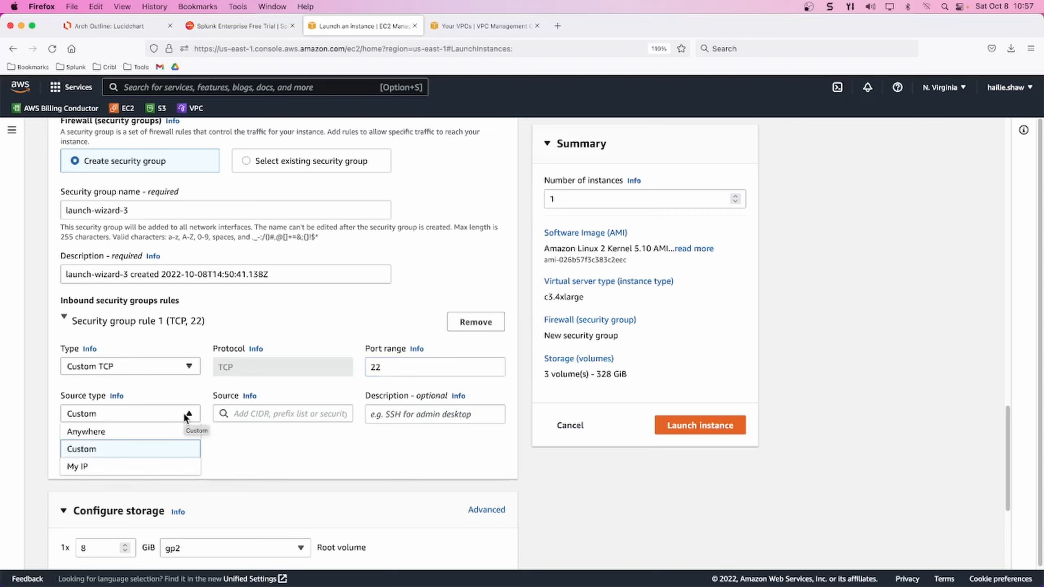
click(77, 467)
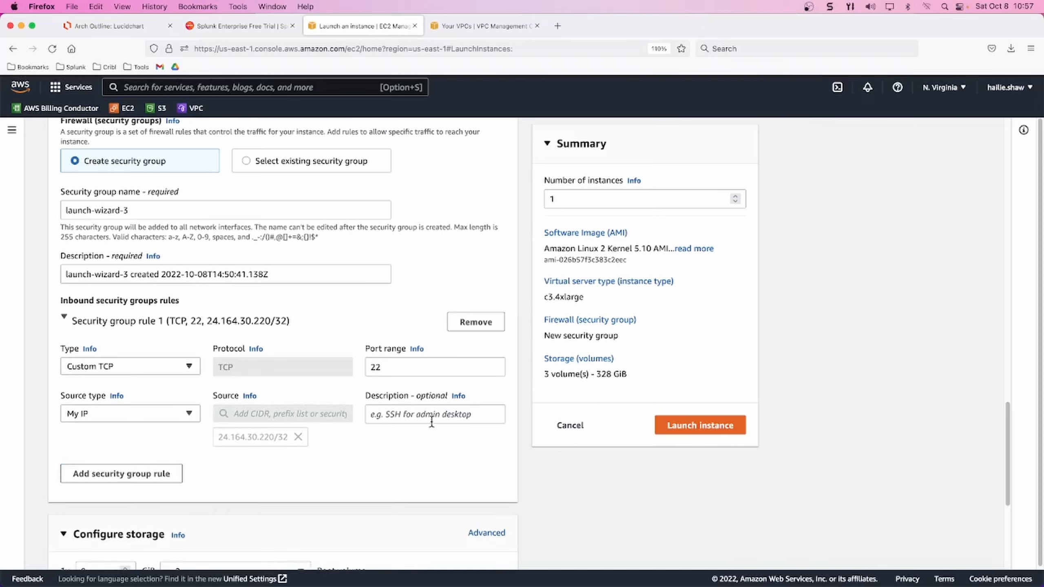
mouse_move(383, 418)
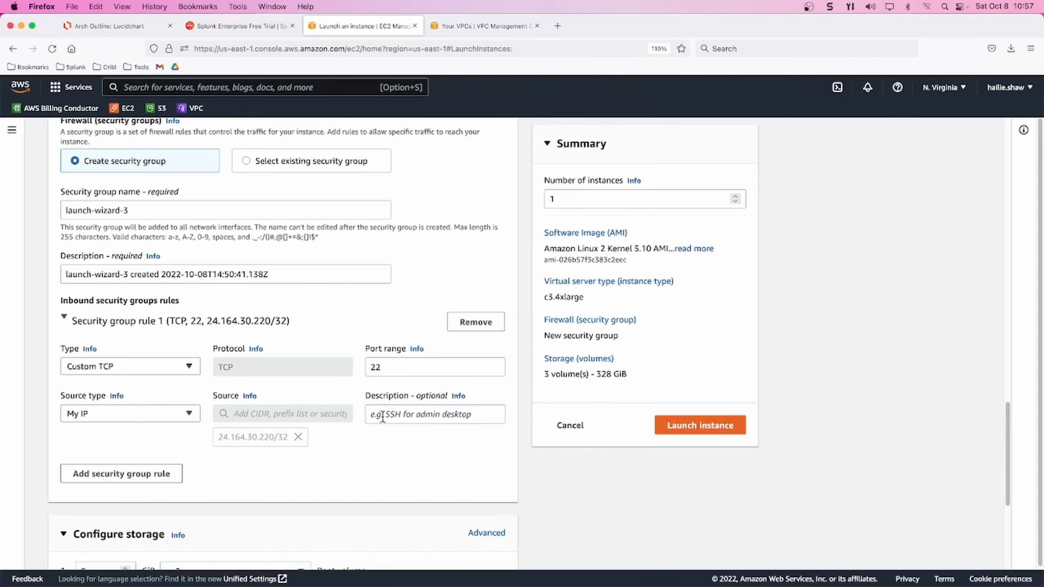
click(121, 474)
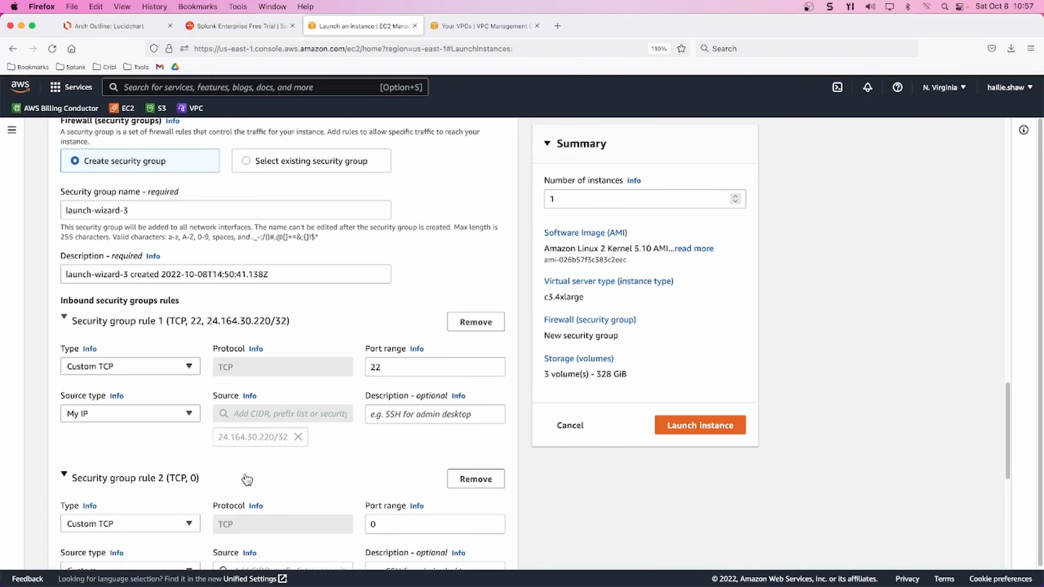
scroll(down, 3)
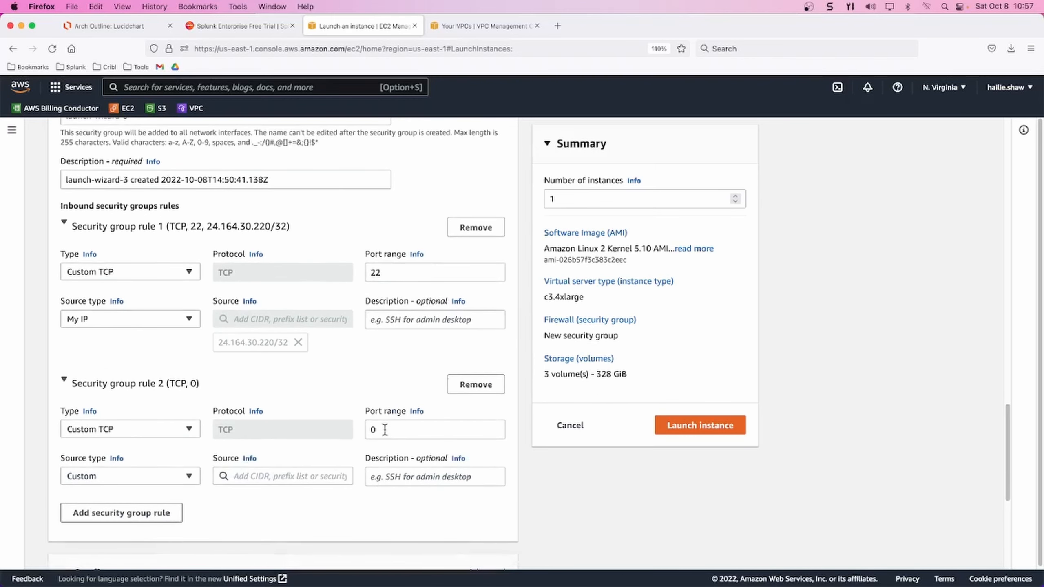
click(434, 430)
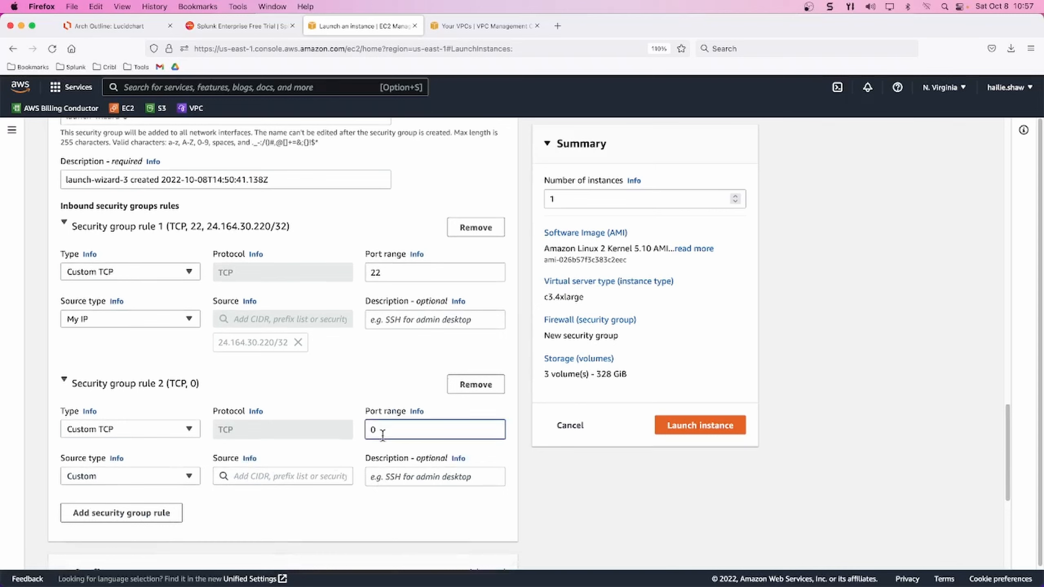
text(8000)
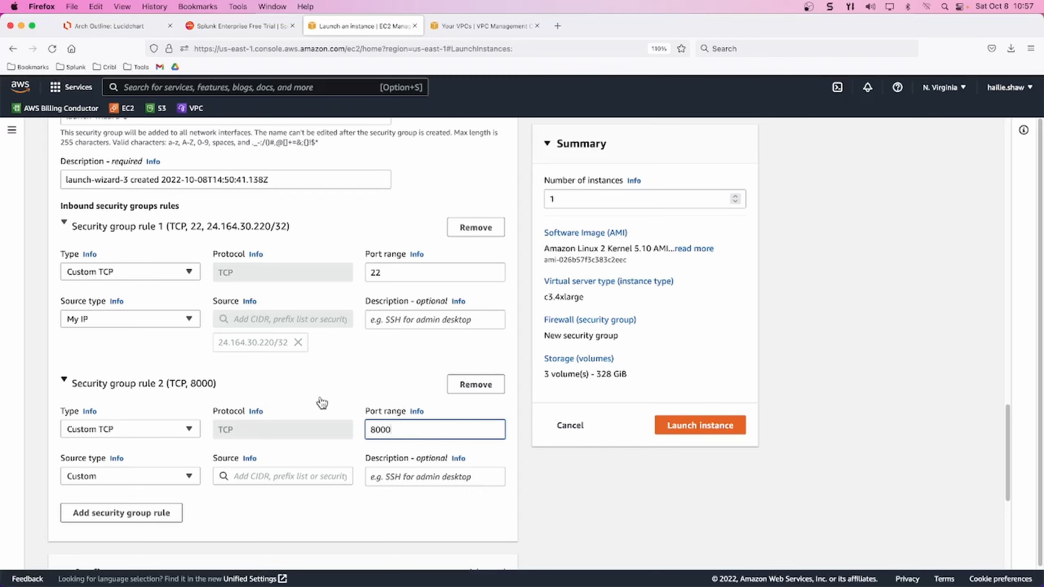
click(129, 476)
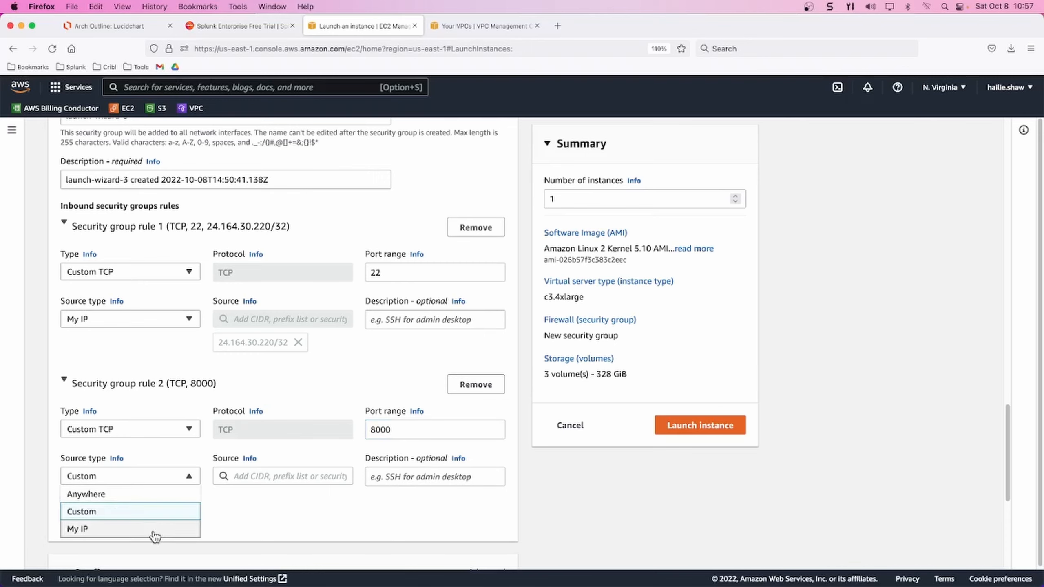
click(76, 529)
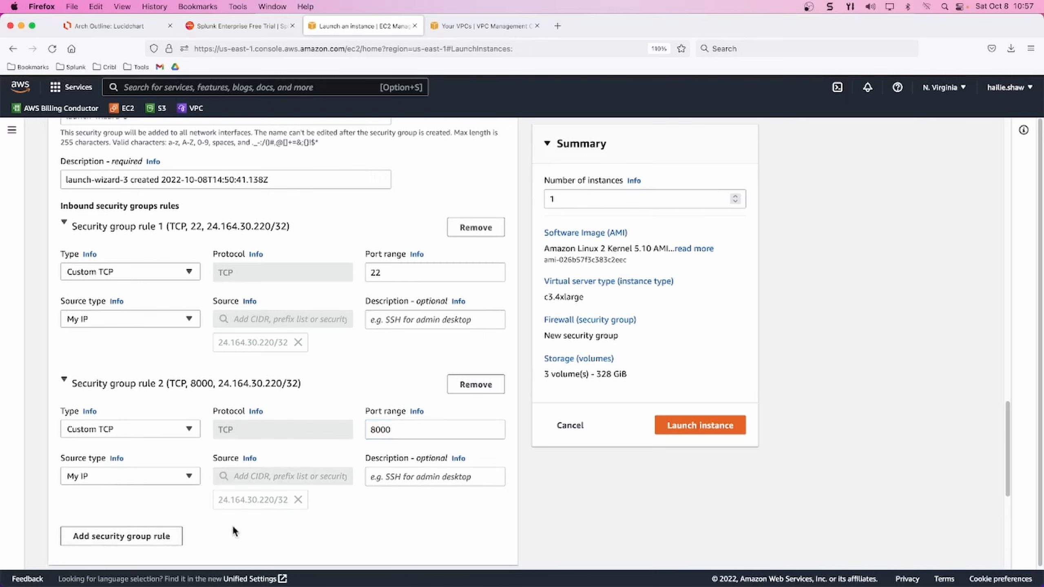
scroll(down, 3)
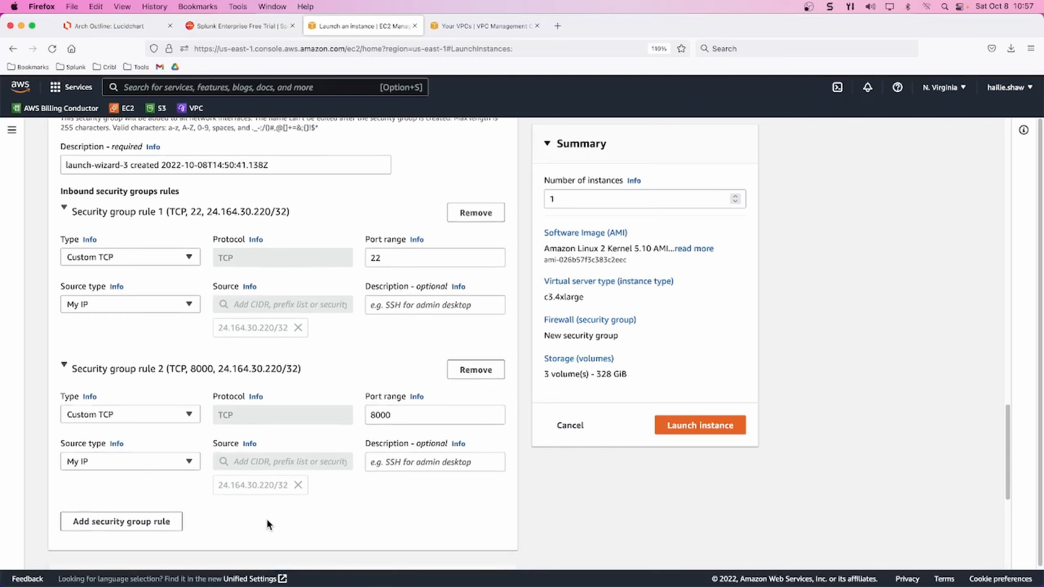
mouse_move(412, 516)
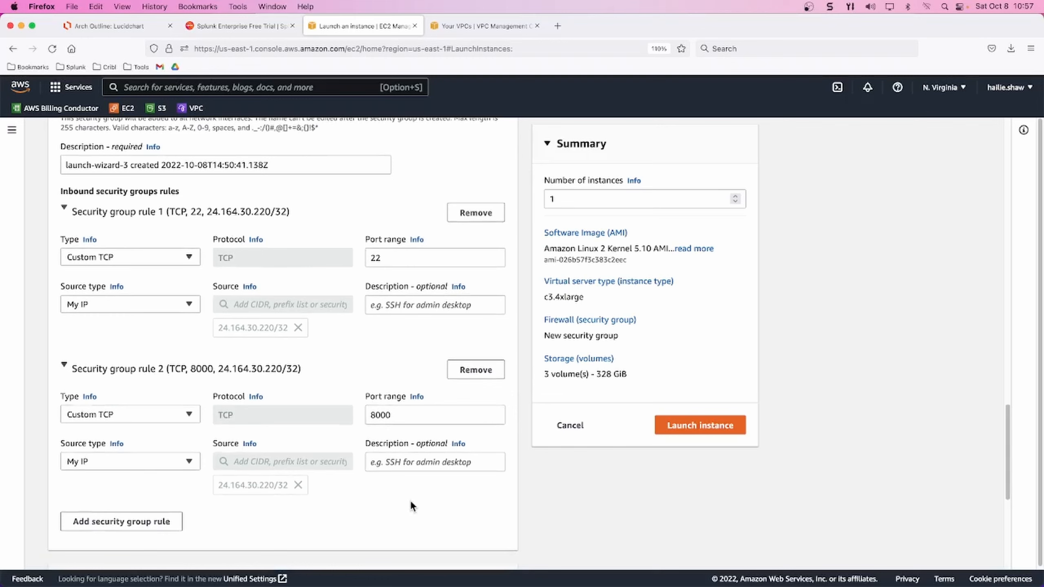
mouse_move(319, 351)
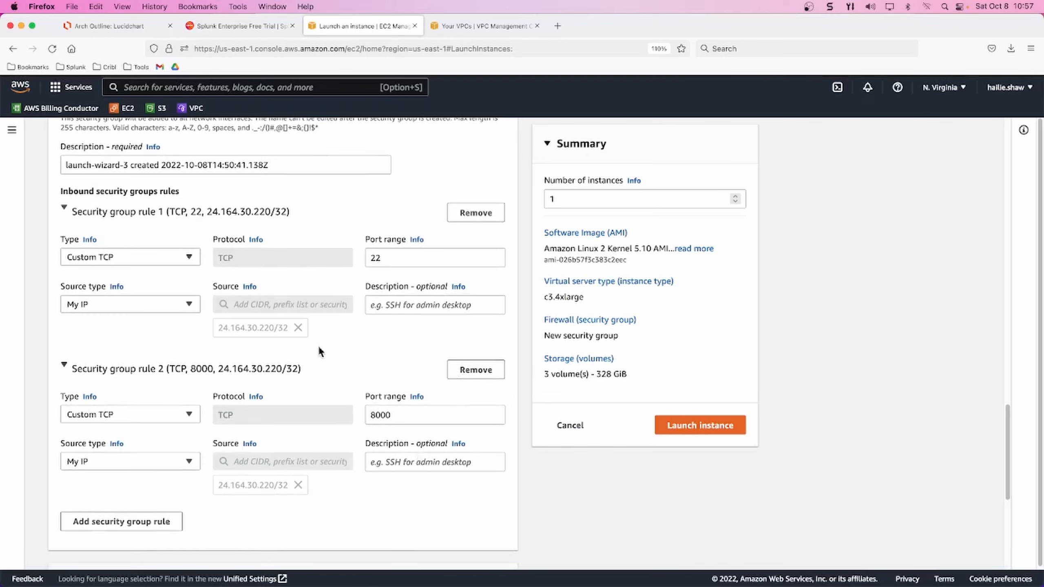
mouse_move(52, 358)
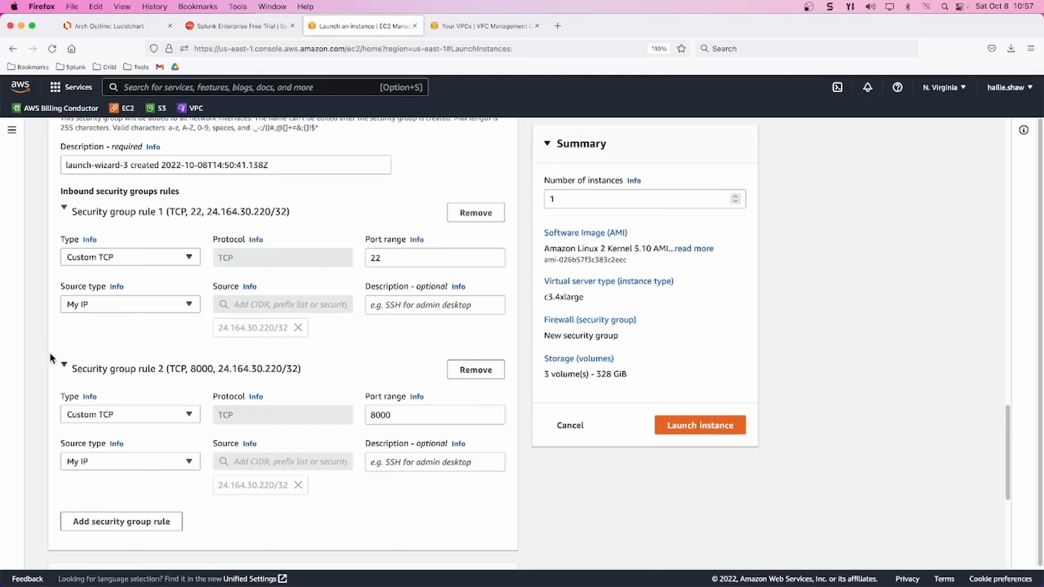
Keep the root volume type gp2 at 50 GiB, bringing storage to 3 volumes, 370 GiB.
scroll(down, 3)
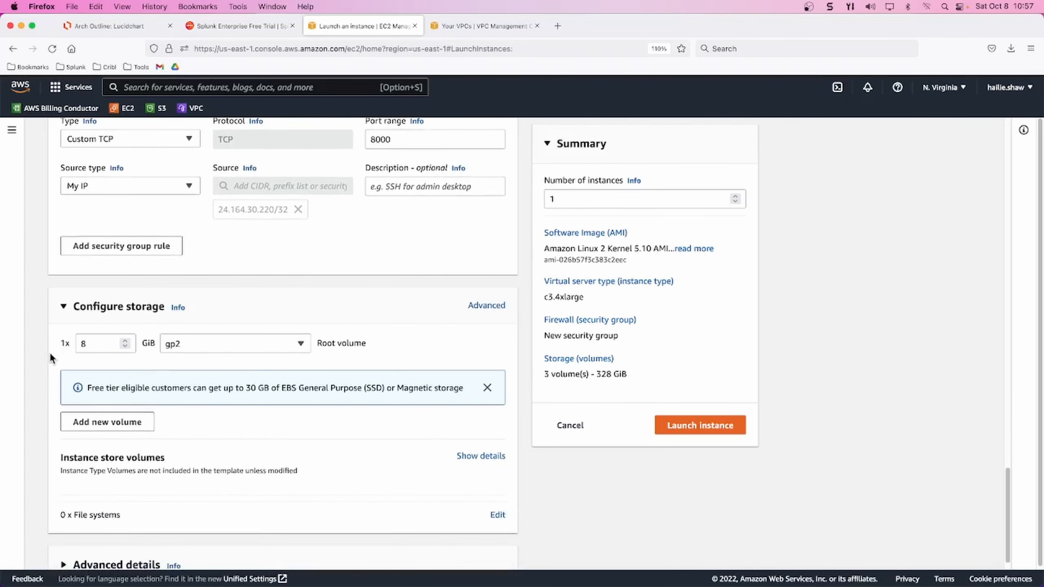
scroll(down, 3)
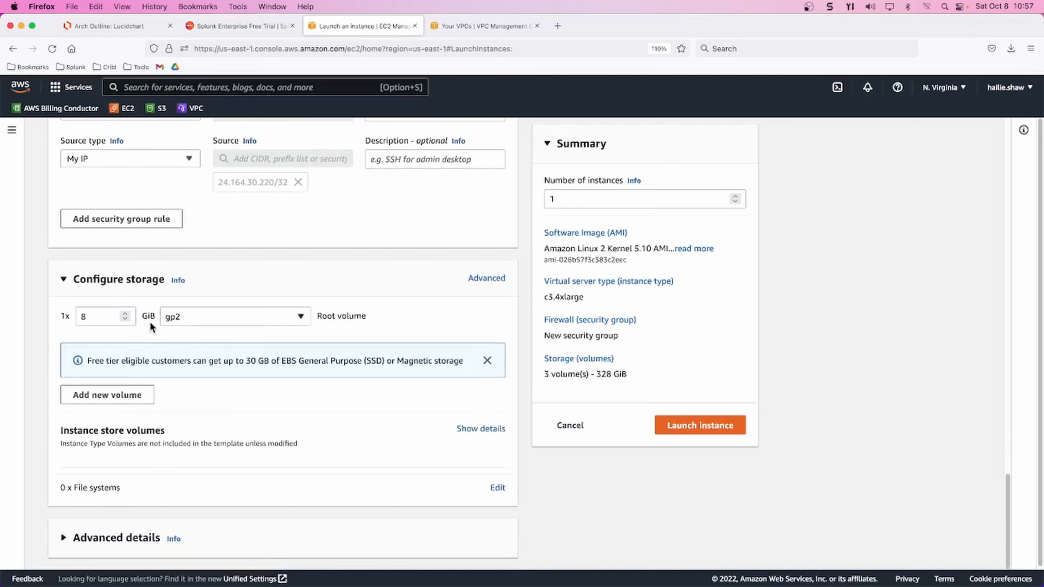
click(235, 316)
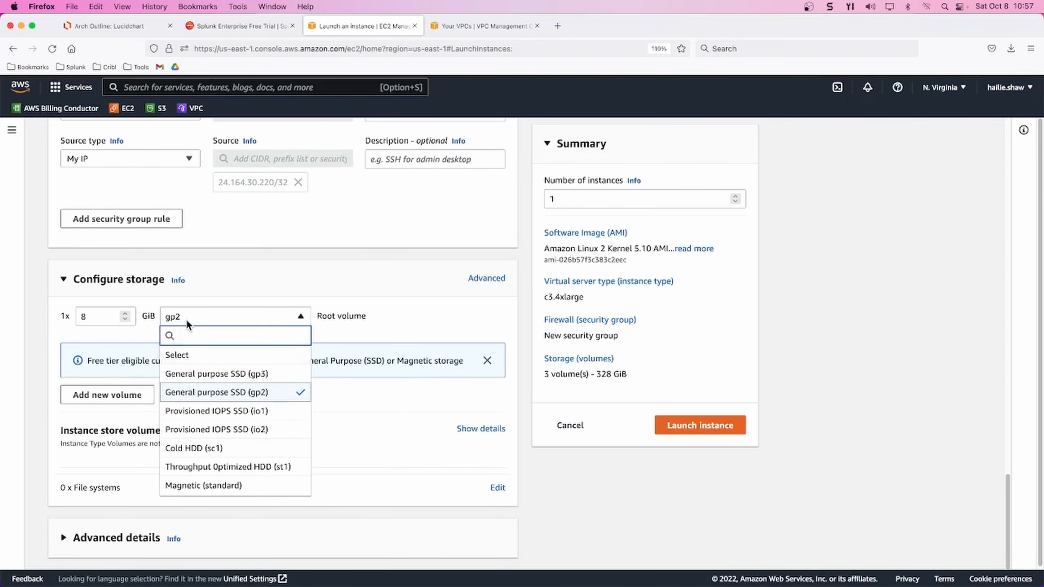
click(125, 312)
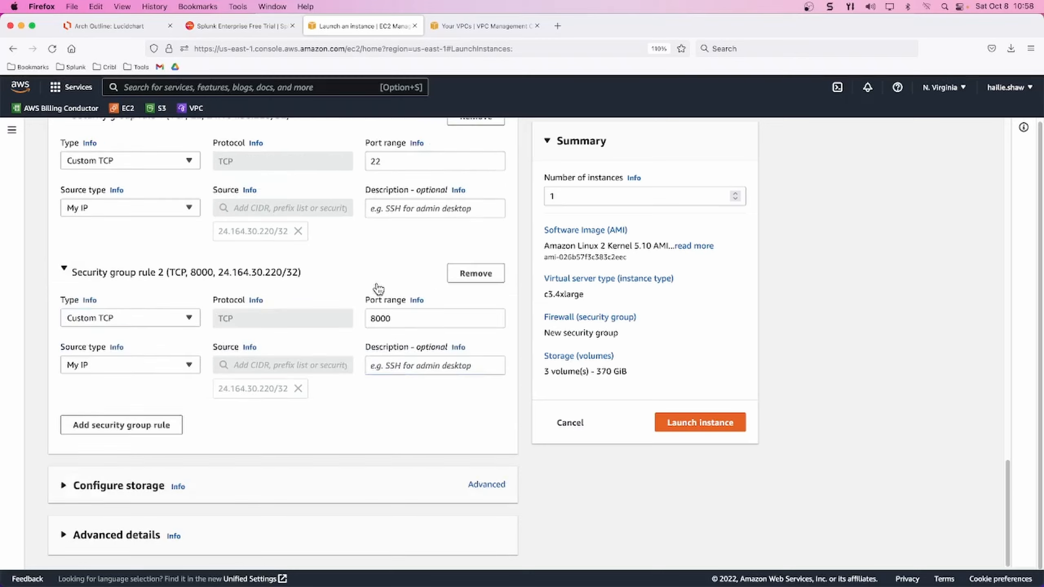
click(63, 485)
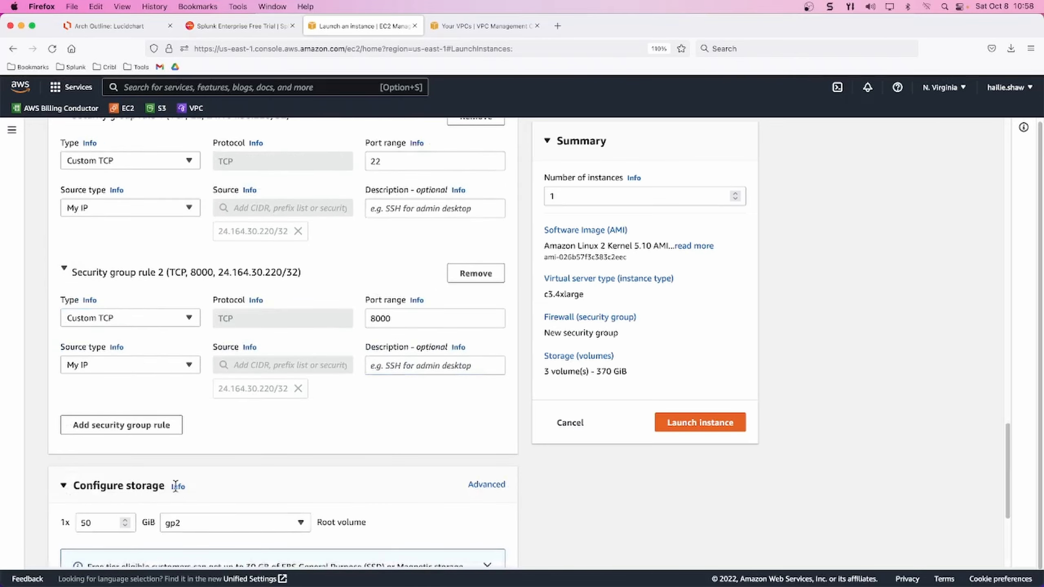
scroll(down, 3)
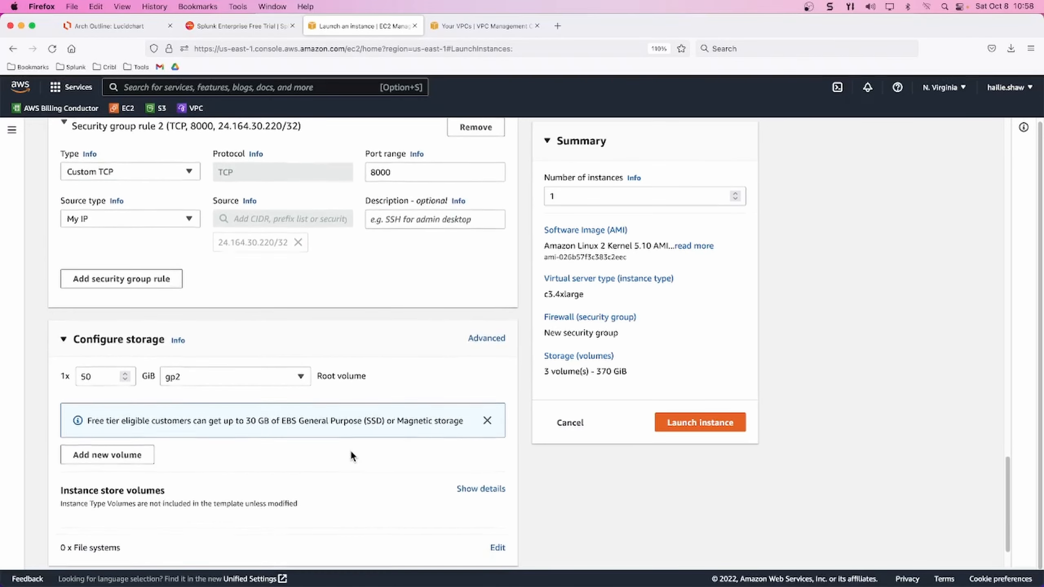
scroll(down, 3)
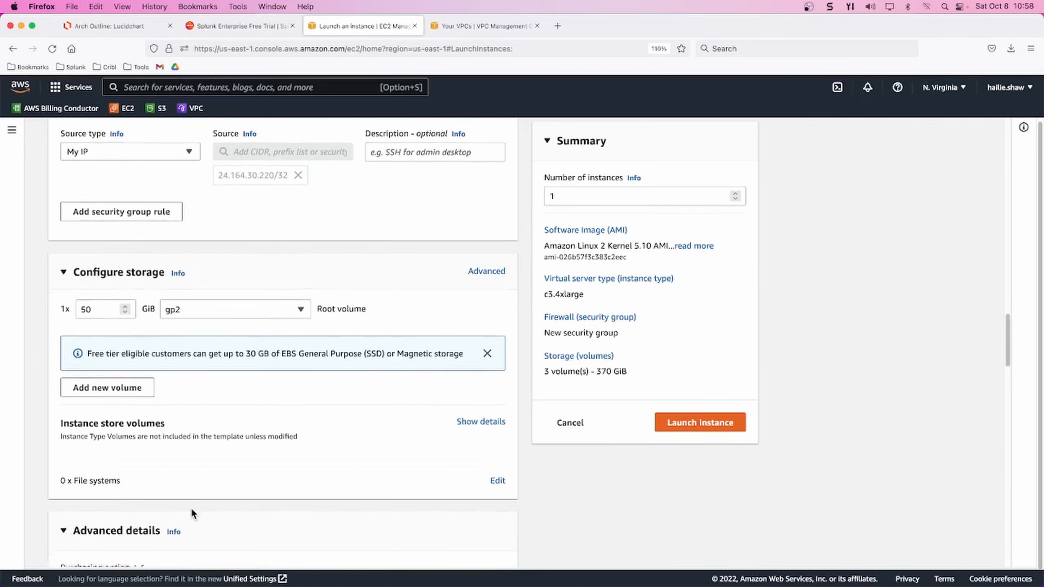
scroll(down, 3)
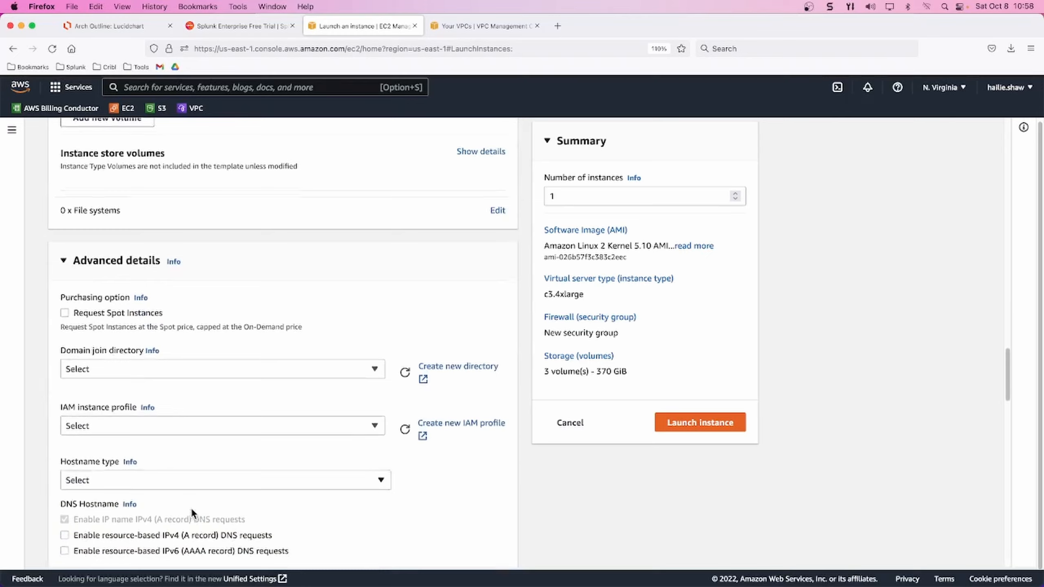
scroll(down, 3)
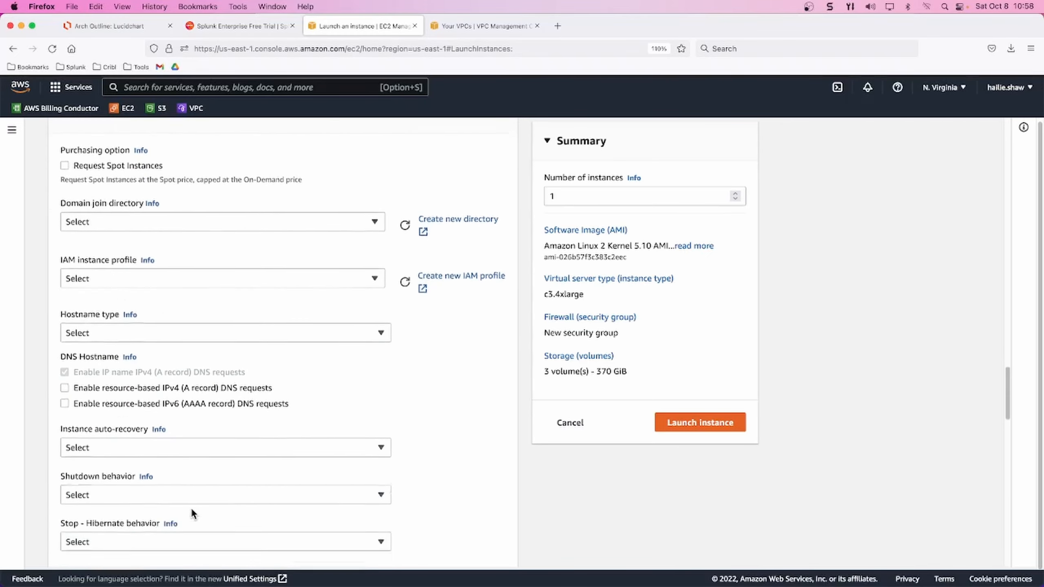
scroll(down, 3)
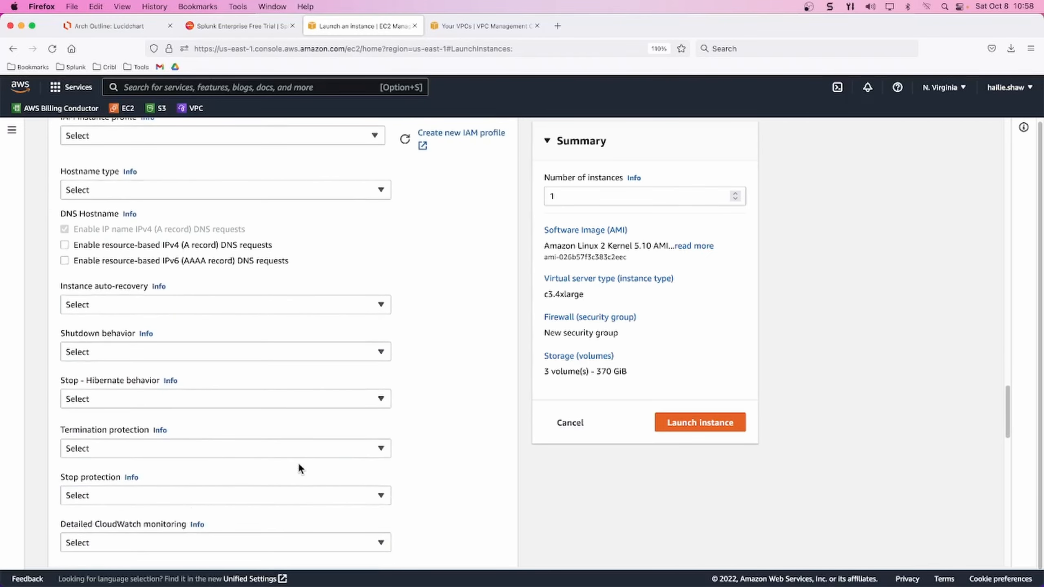
scroll(down, 3)
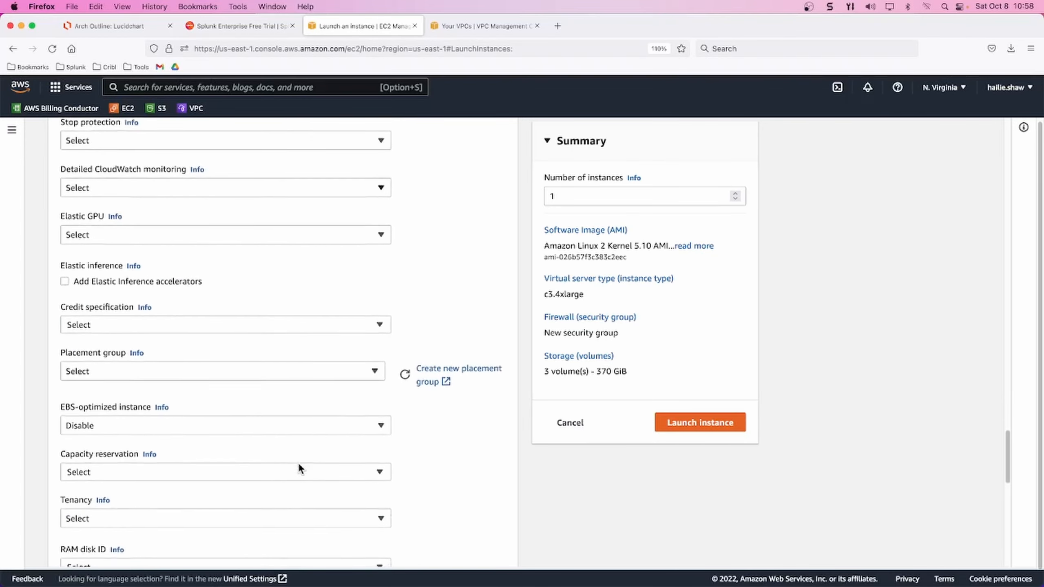
scroll(down, 3)
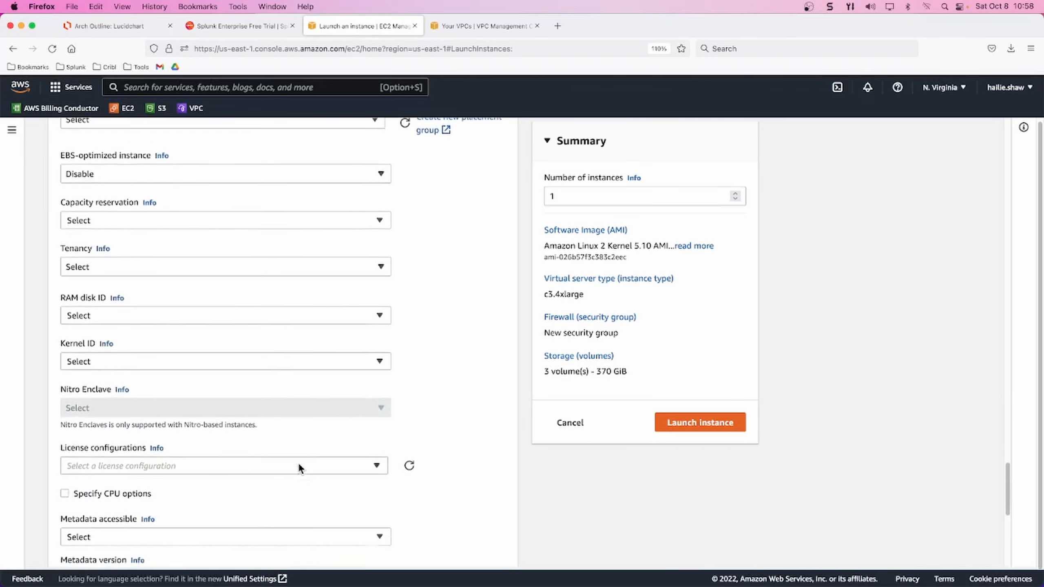
scroll(down, 3)
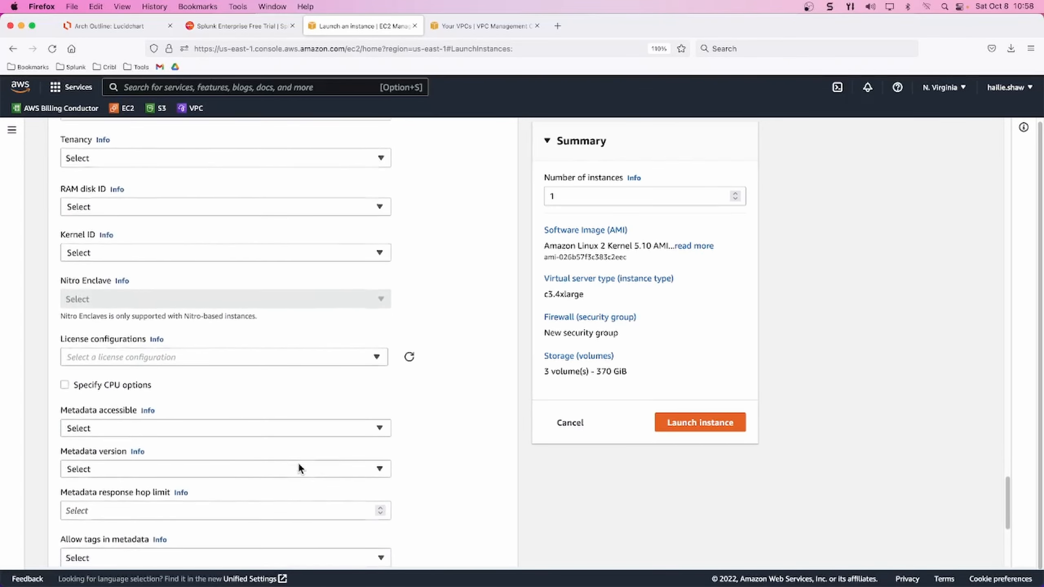
scroll(down, 3)
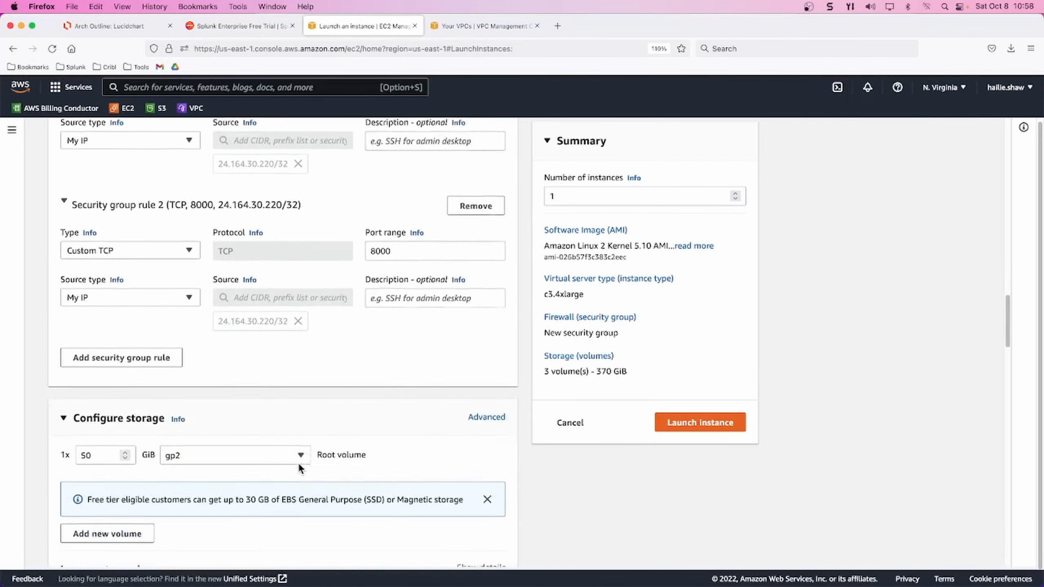
scroll(down, 3)
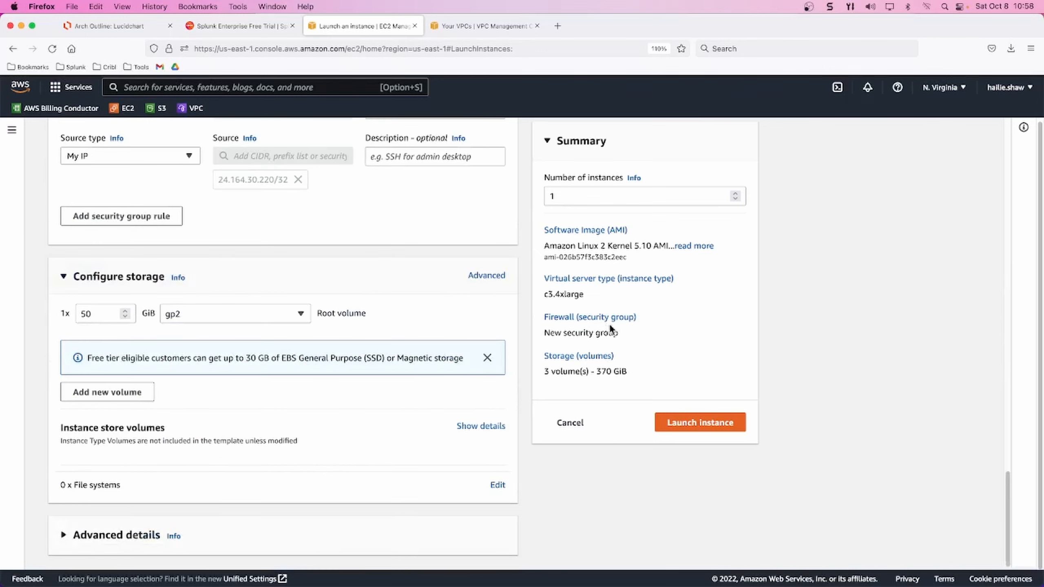
scroll(up, 3)
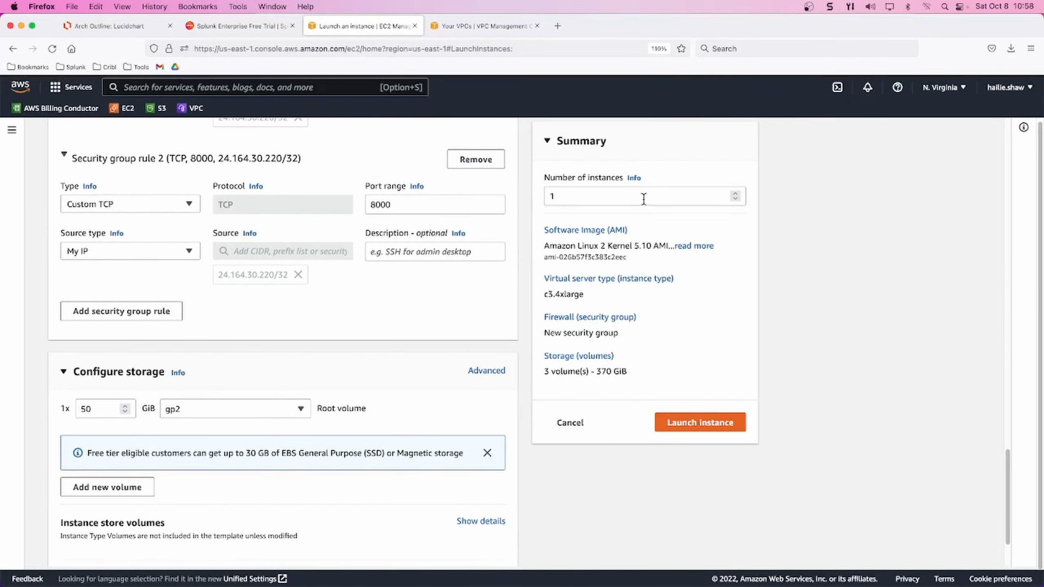
mouse_move(637, 180)
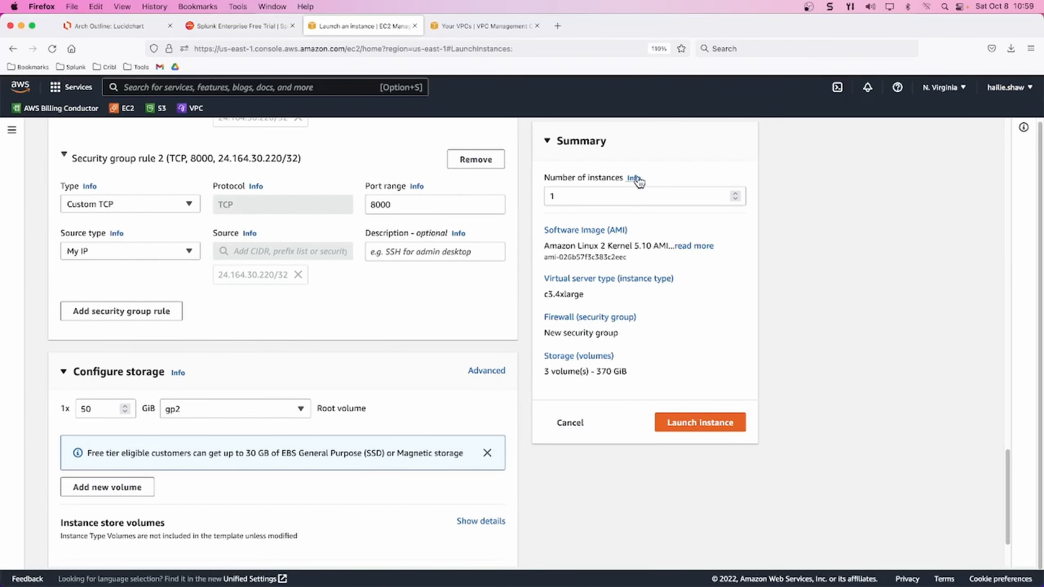
mouse_move(696, 240)
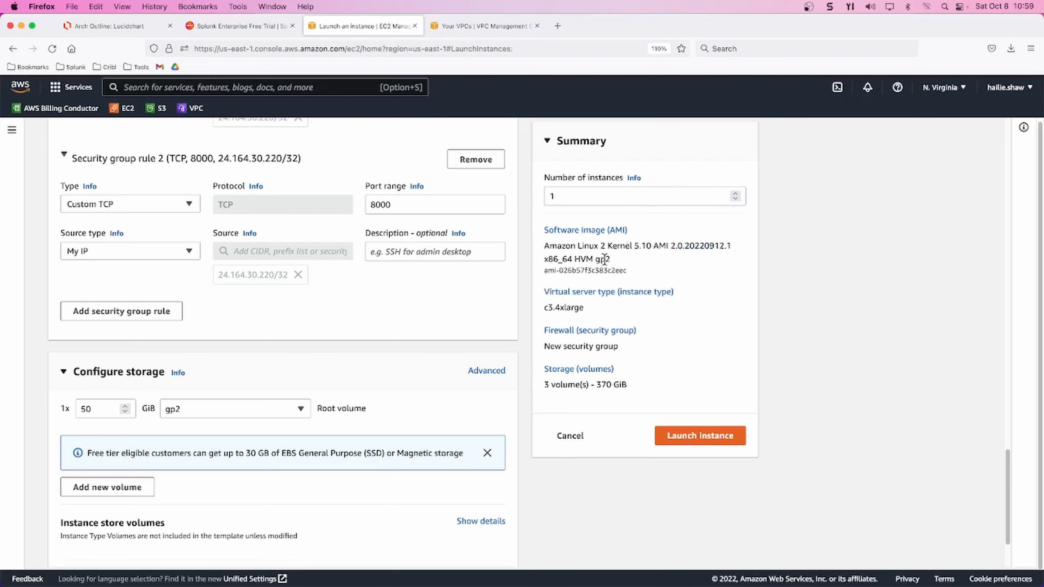
mouse_move(613, 273)
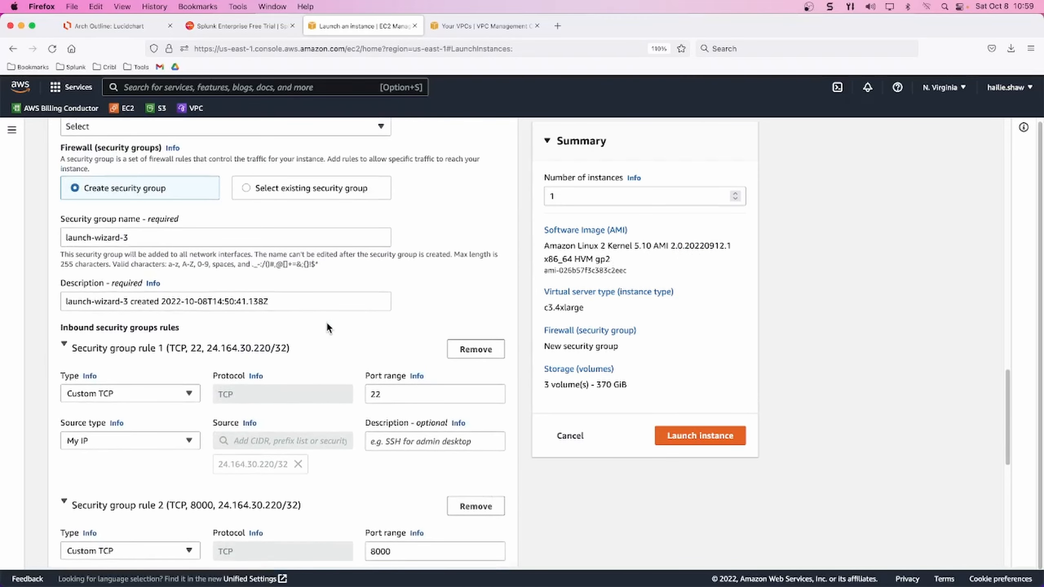
scroll(down, 3)
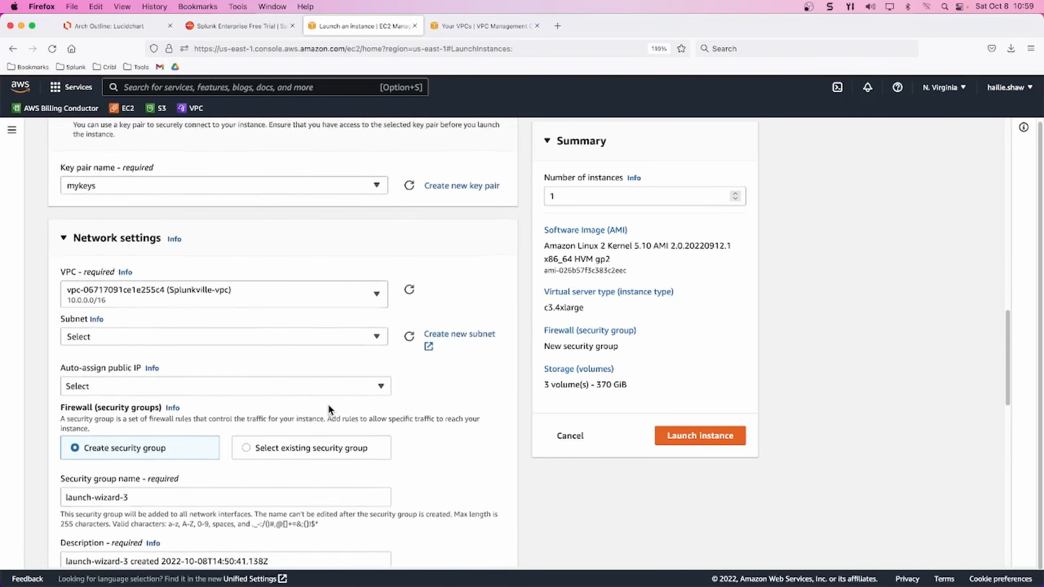
scroll(up, 3)
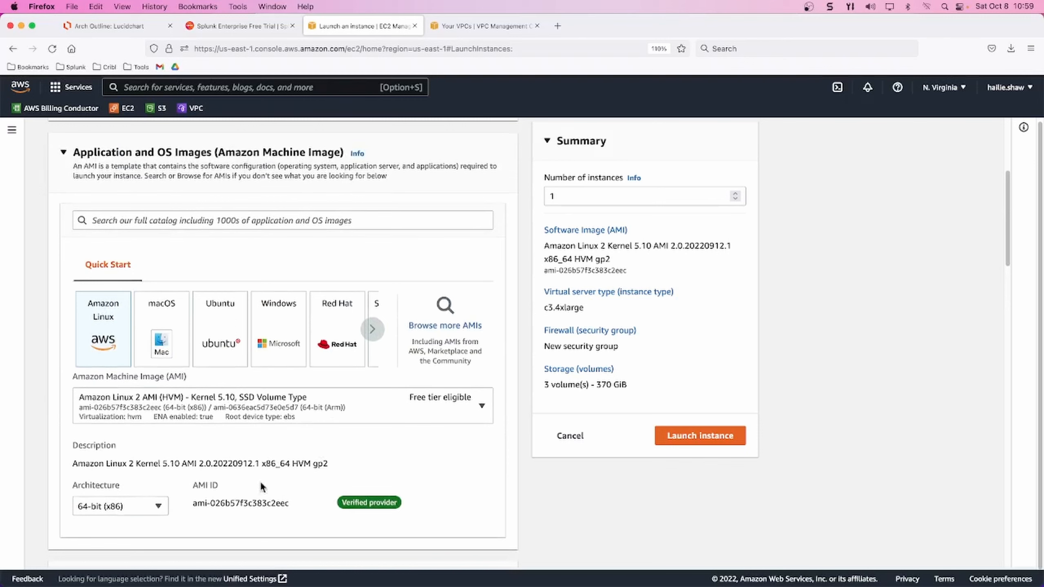
mouse_move(453, 453)
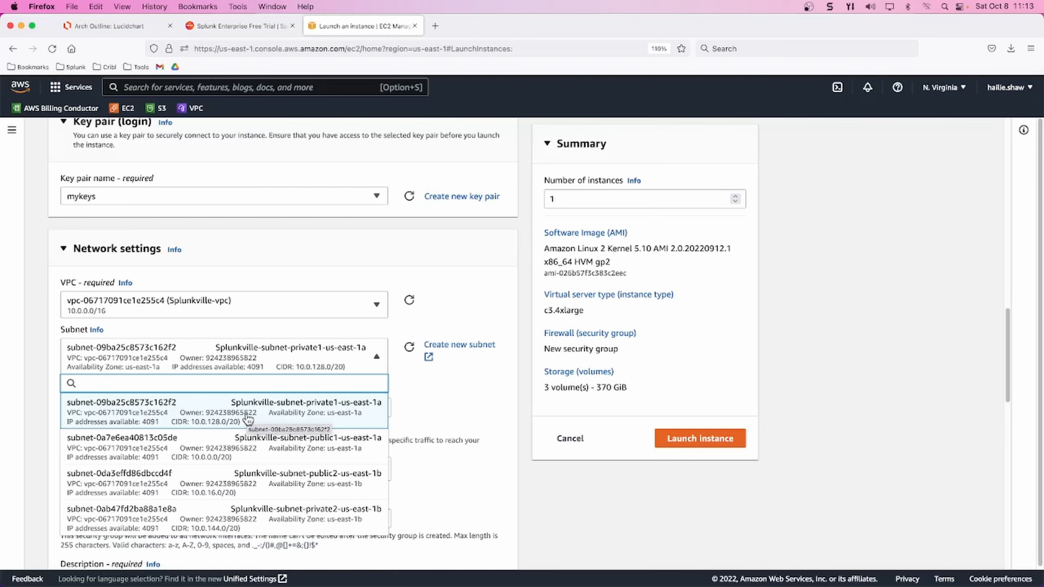
mouse_move(298, 490)
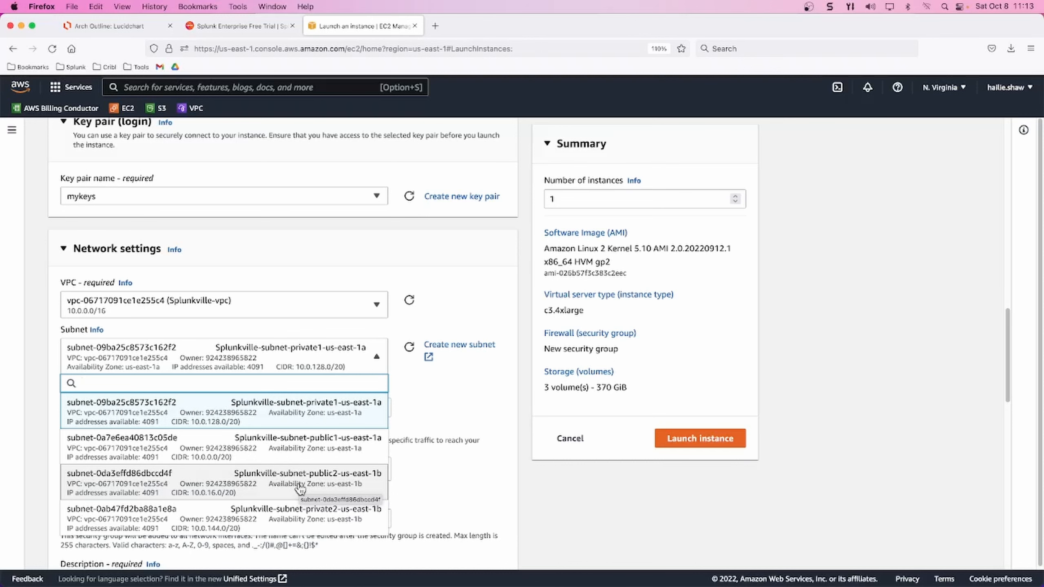
Put the instance in subnet Splunkville-subnet-public2-us-east-1b and attempt the launch.
click(208, 484)
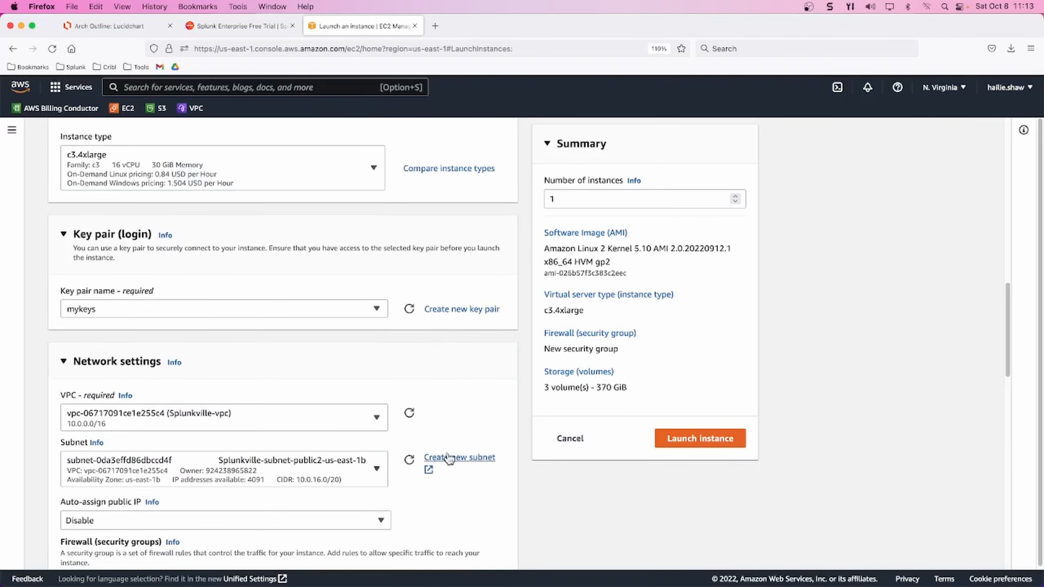
mouse_move(463, 490)
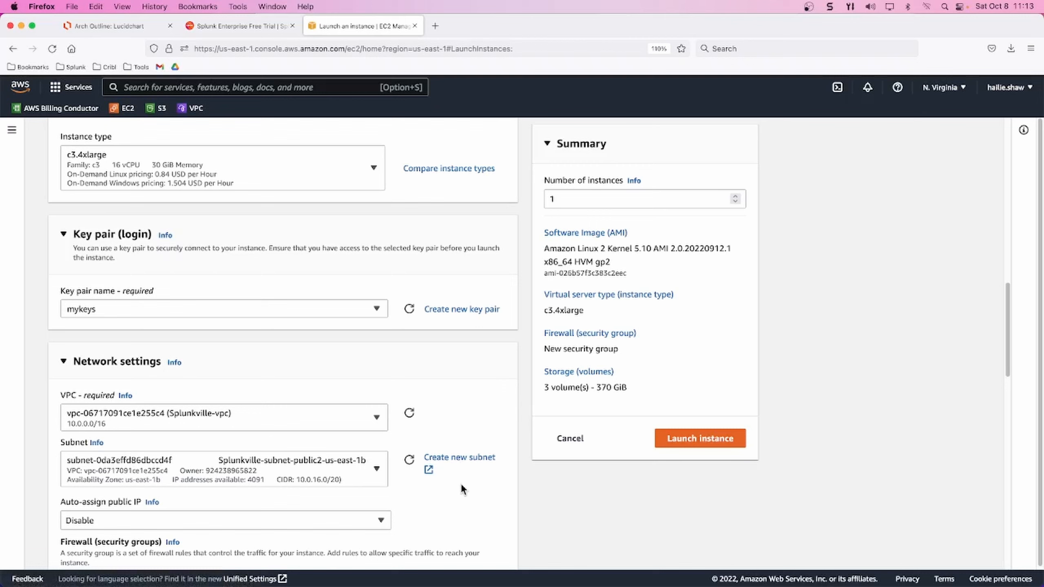
mouse_move(306, 490)
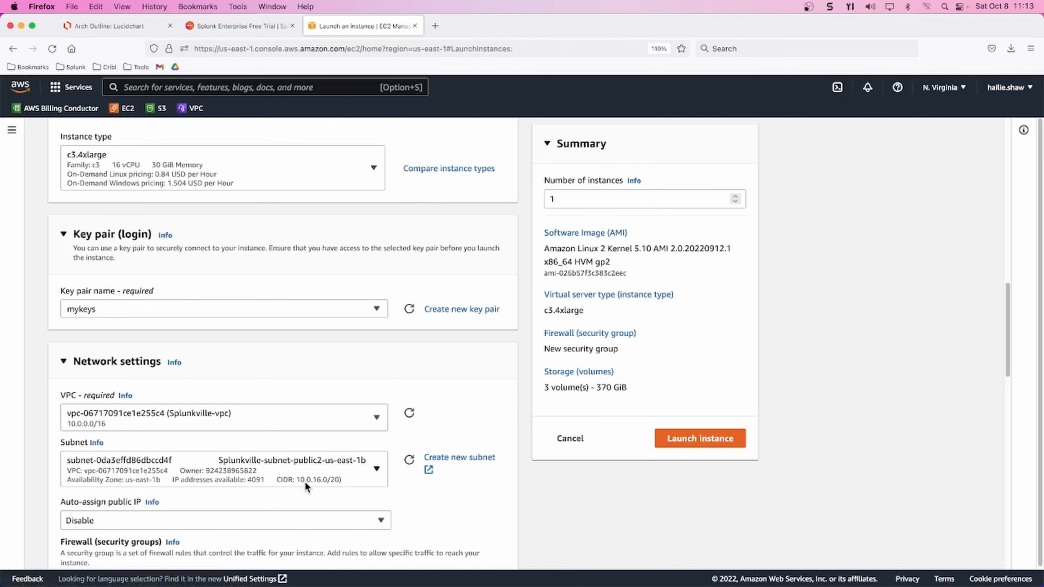
scroll(down, 3)
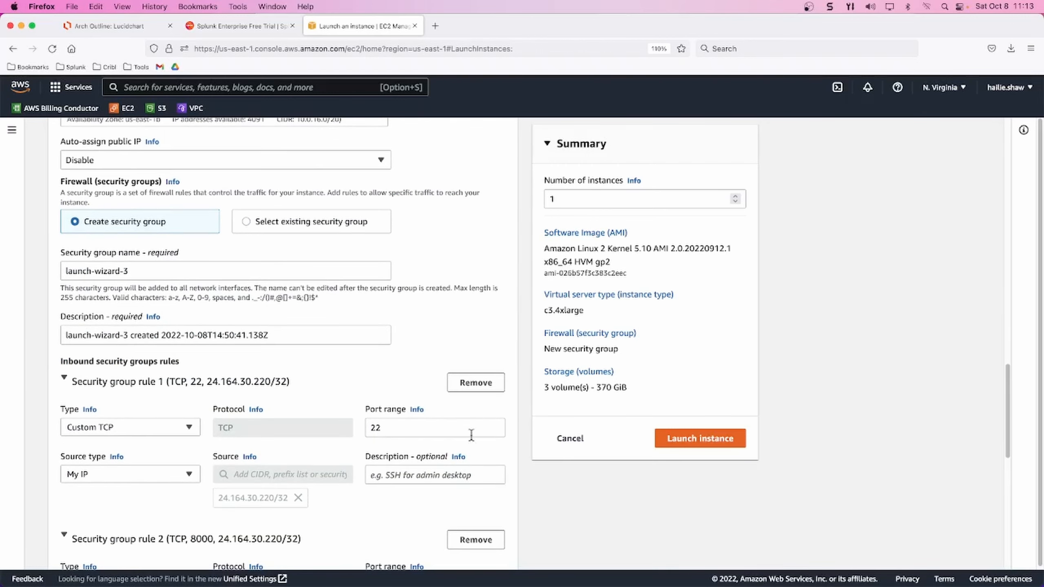
click(700, 438)
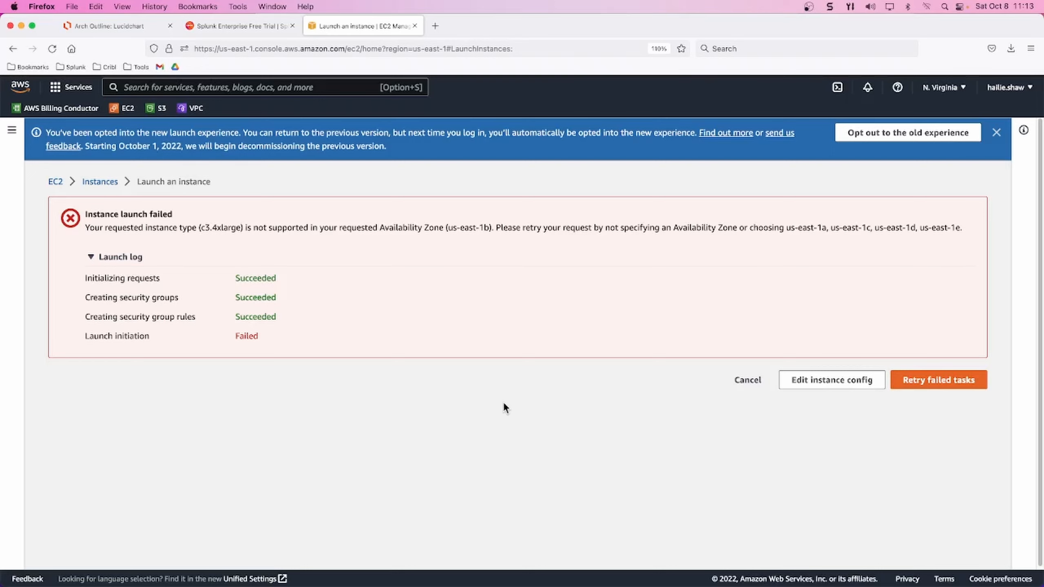
Return to the launch configuration and compare instance types, with c3.4xlarge currently selected.
click(832, 380)
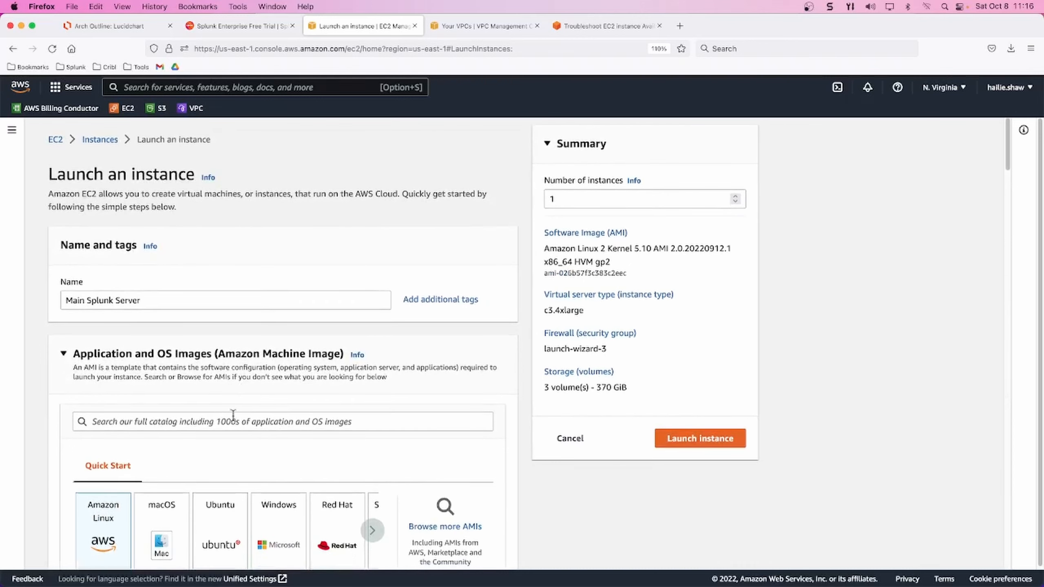
scroll(down, 3)
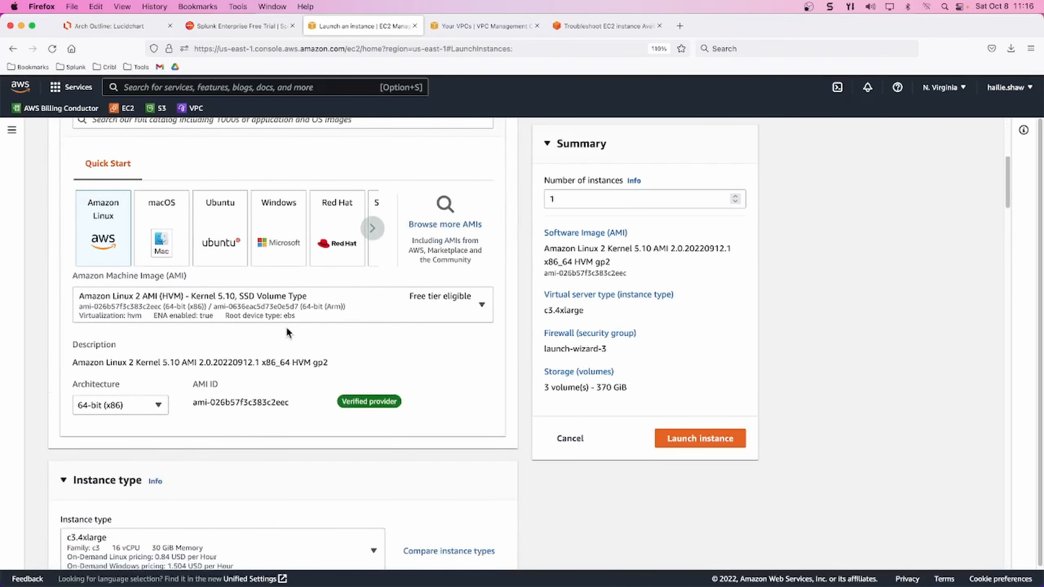
mouse_move(437, 314)
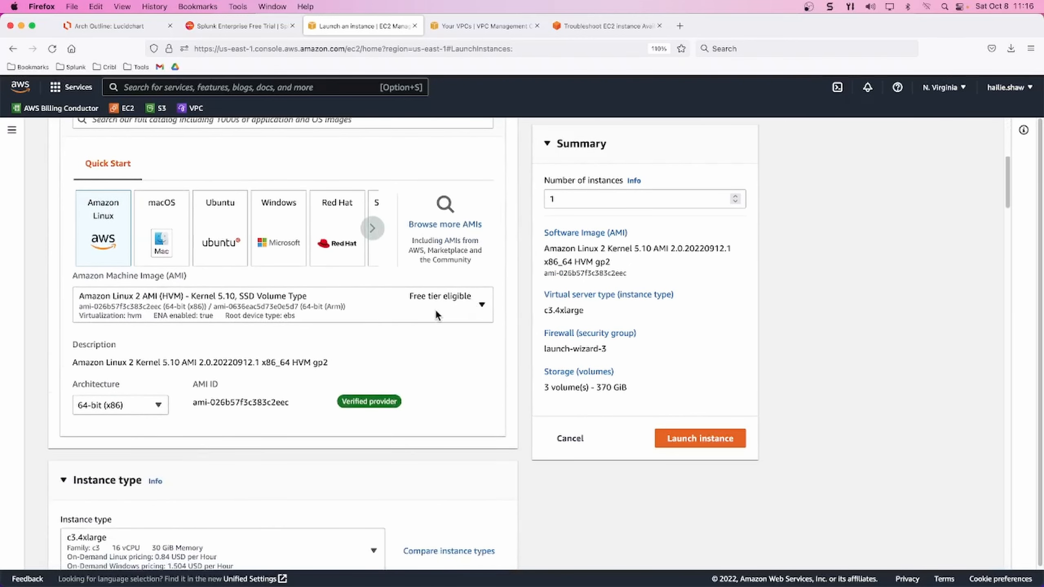
mouse_move(432, 315)
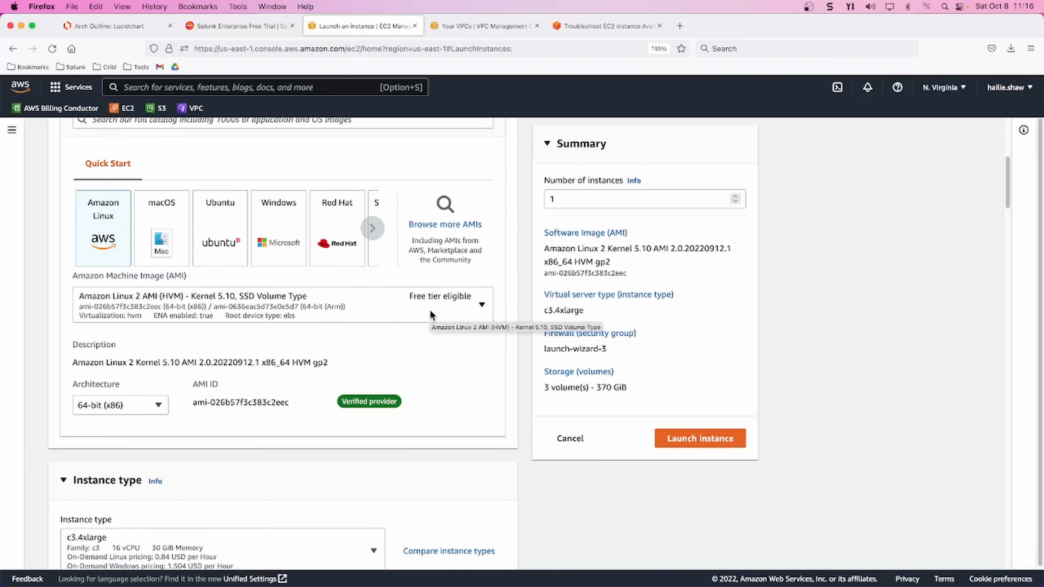
scroll(down, 3)
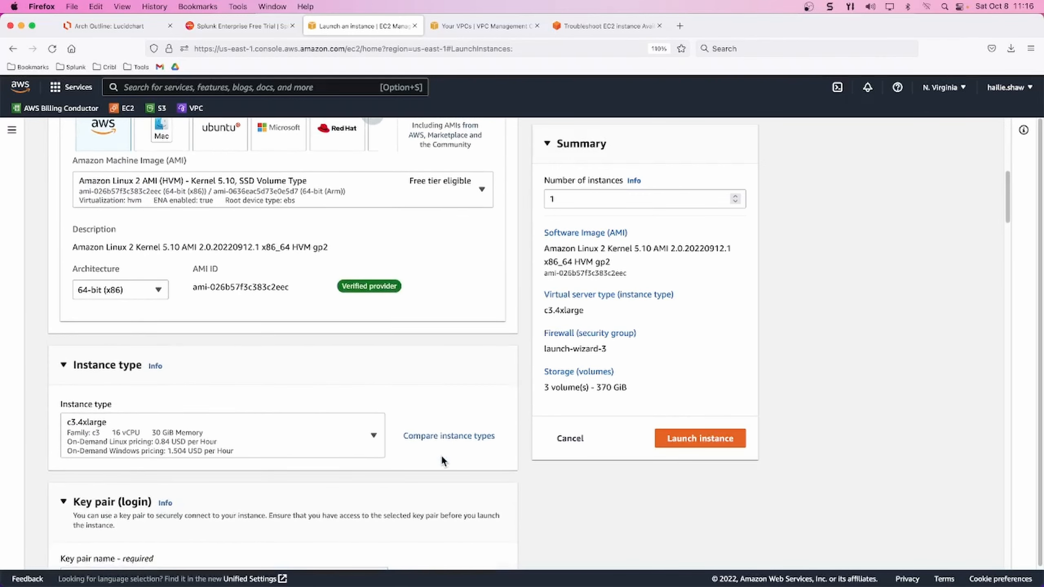
click(449, 436)
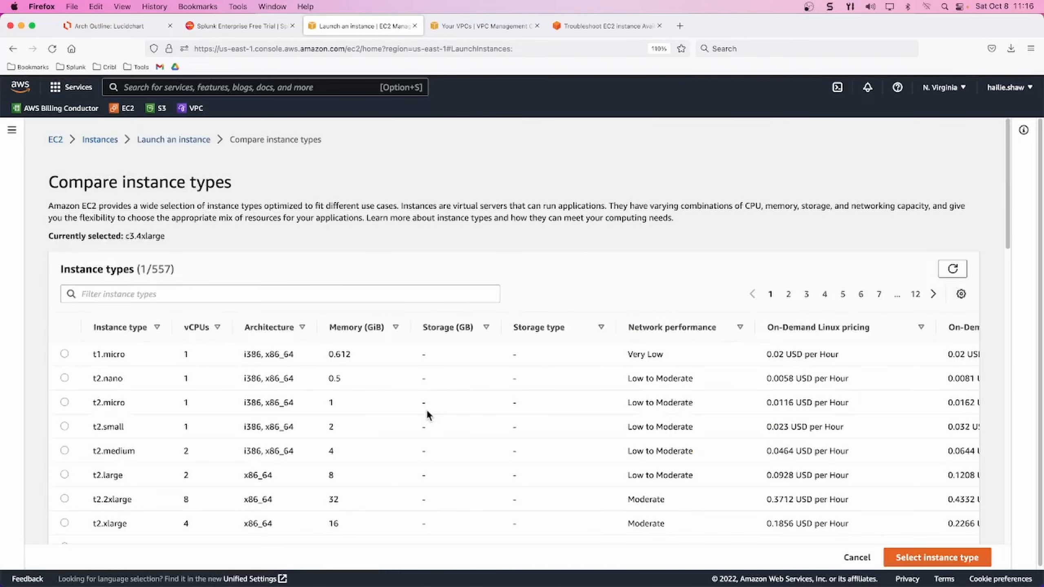
Sort instance types by memory and vCPUs, then select c4.4xlarge (16 vCPU, 30 GiB).
scroll(right, 3)
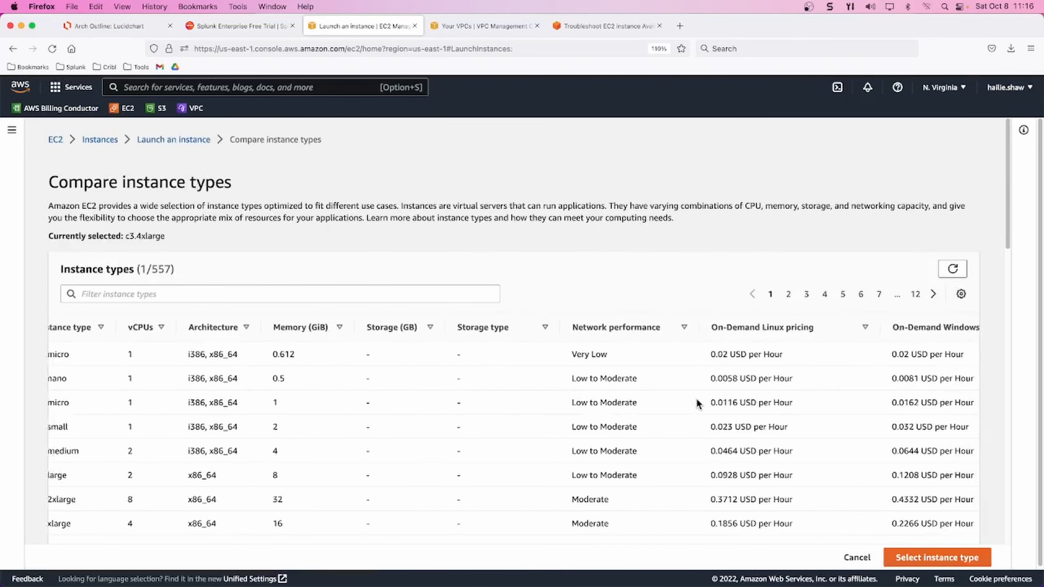
scroll(right, 3)
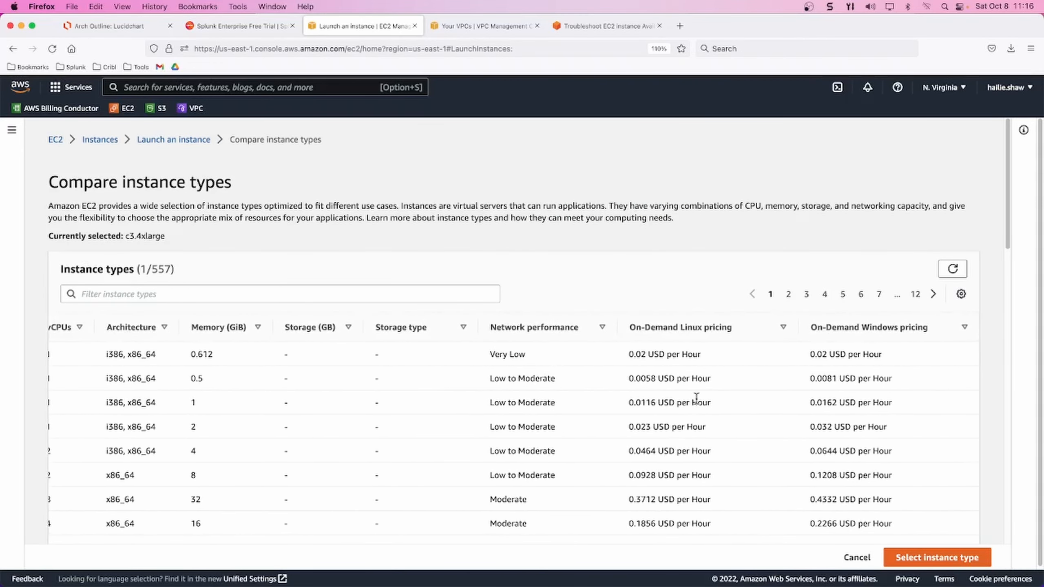
click(272, 327)
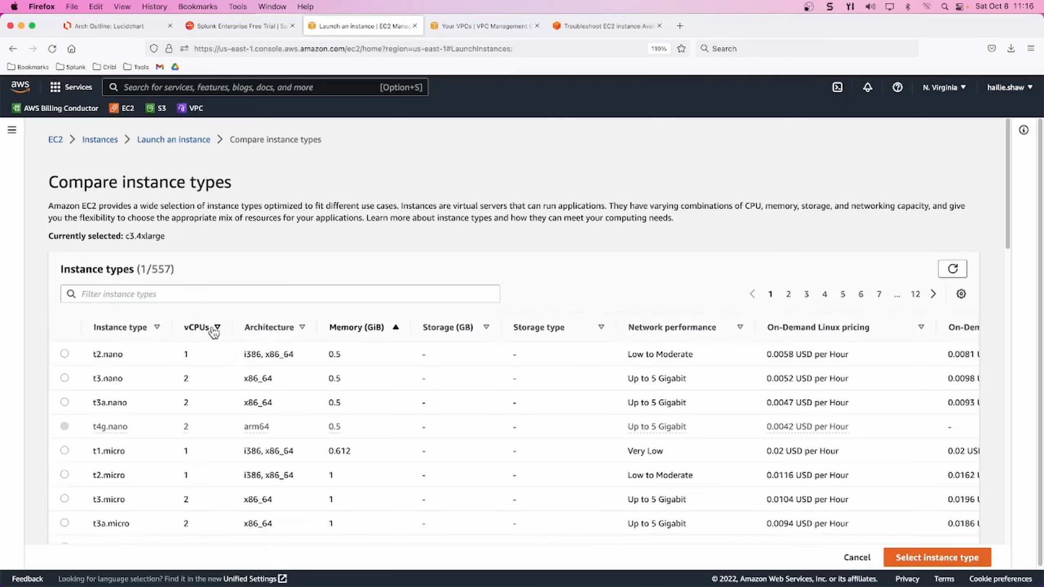
click(217, 327)
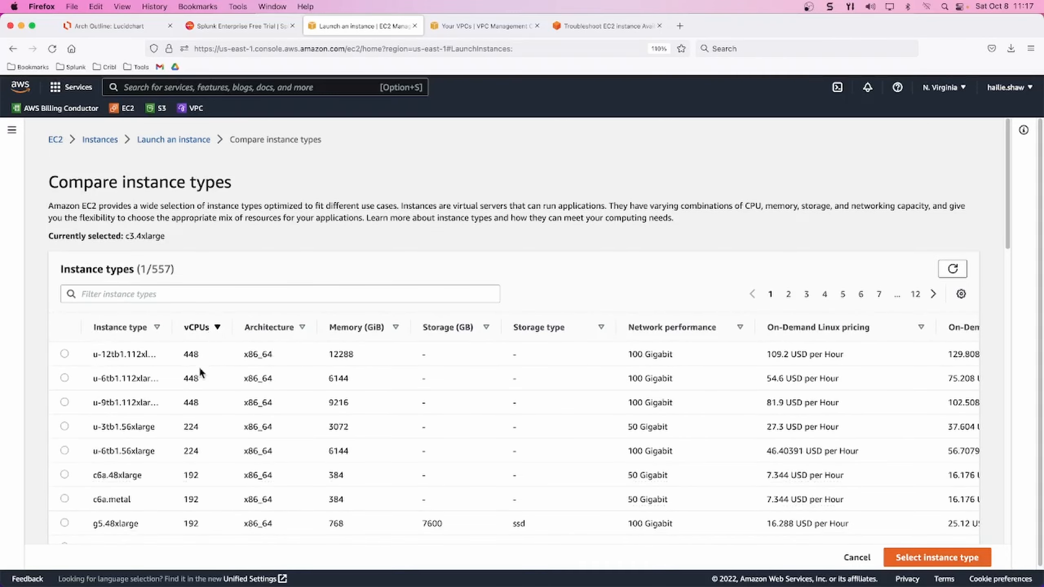
scroll(down, 3)
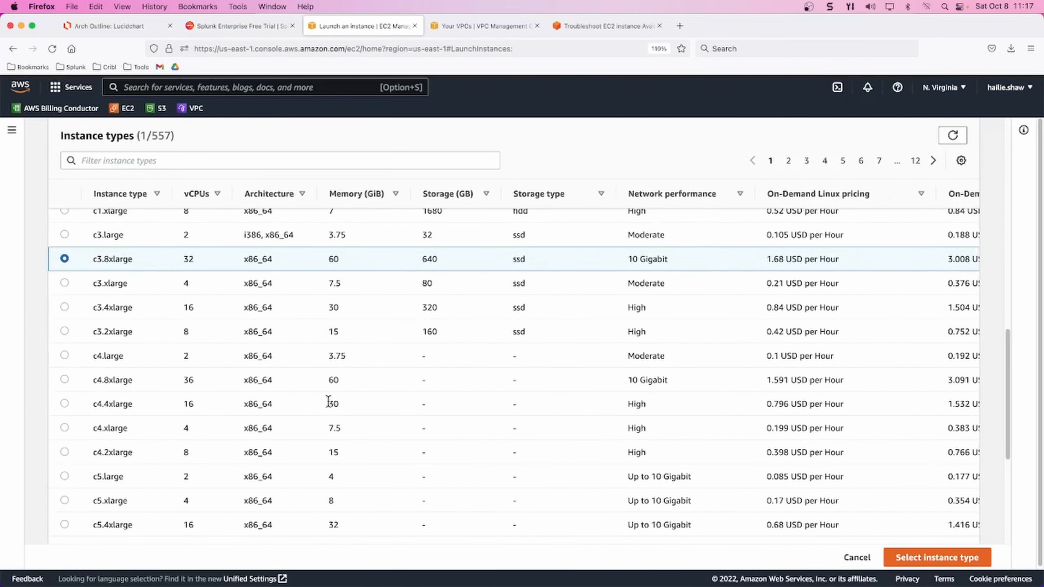
click(65, 404)
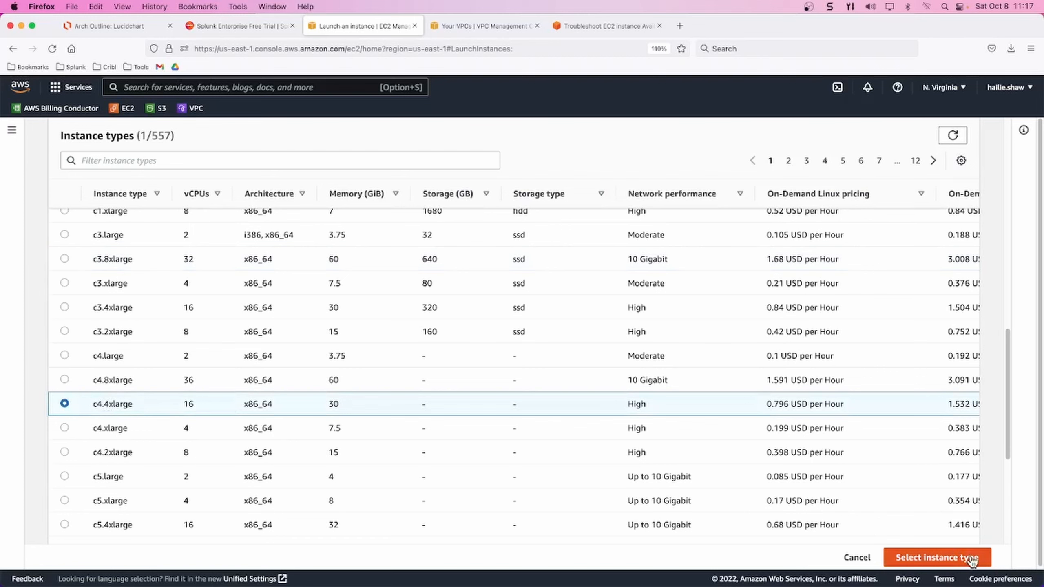
click(935, 557)
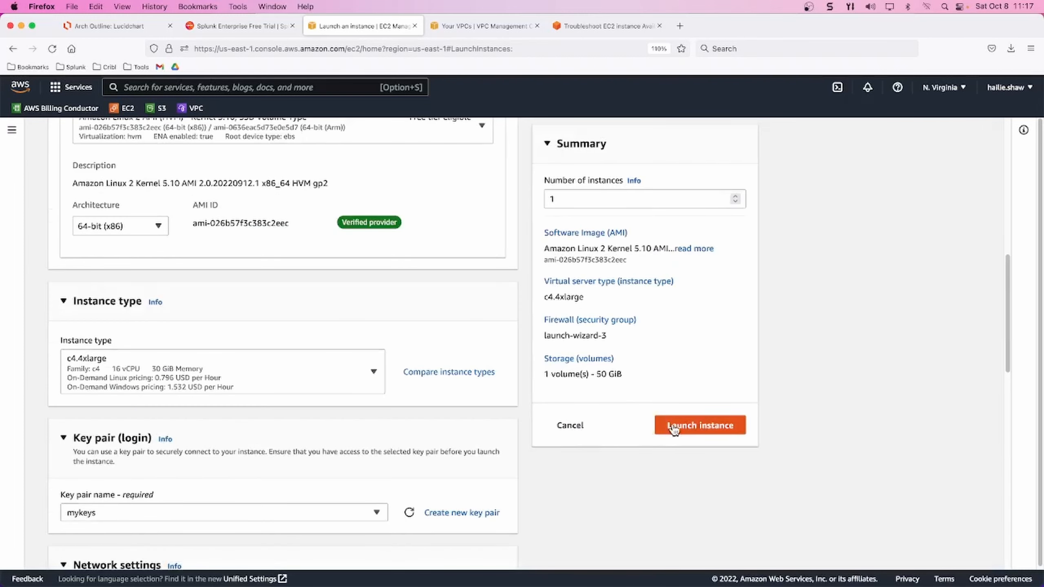
Launch 'Main Splunk Server' as c4.4xlarge and view it in the instances list.
click(700, 425)
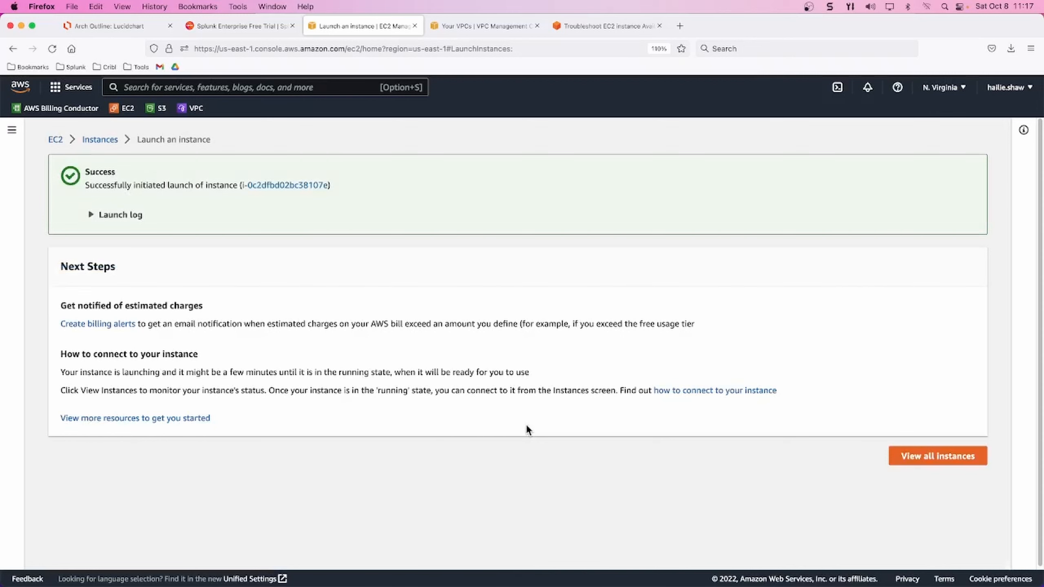
click(937, 455)
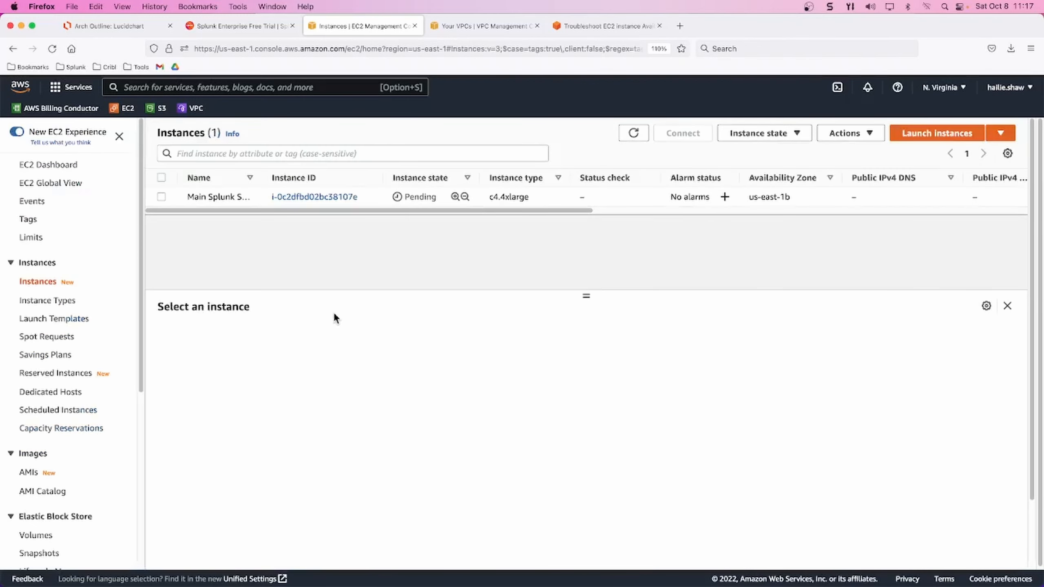
mouse_move(315, 202)
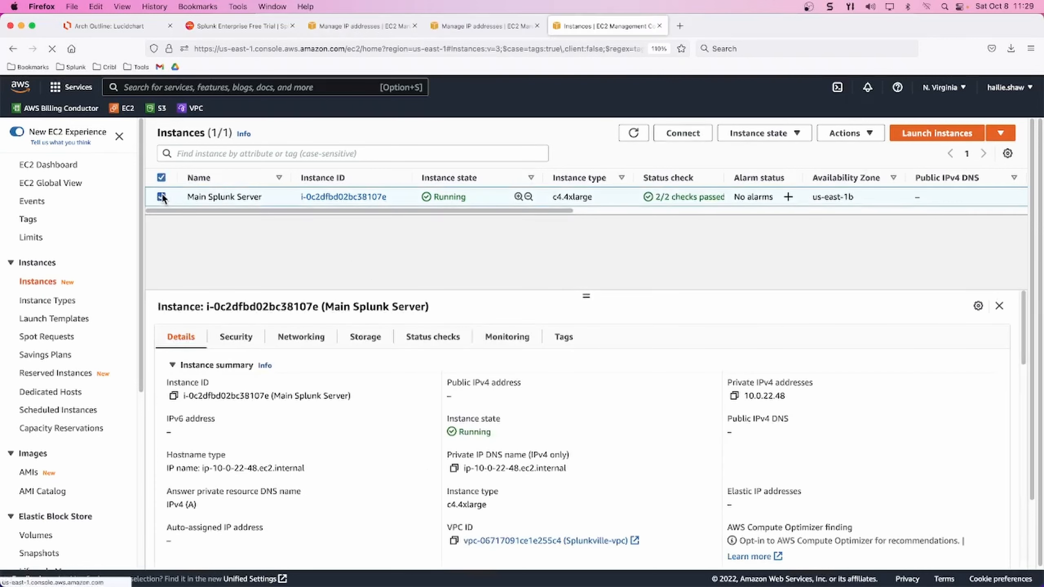
From Main Splunk Server's networking actions, reach the Elastic IP addresses page.
click(850, 134)
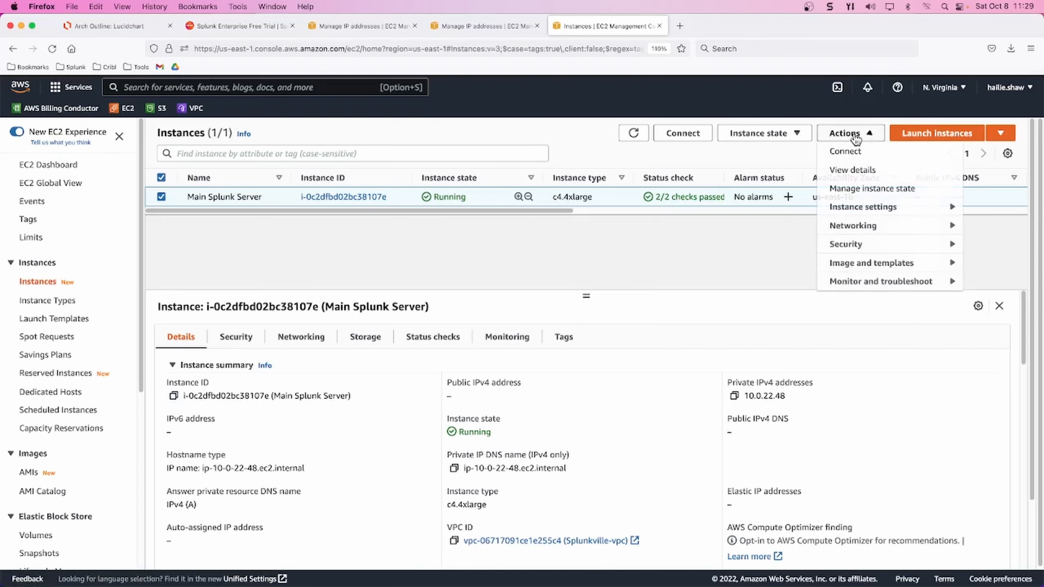
mouse_move(862, 215)
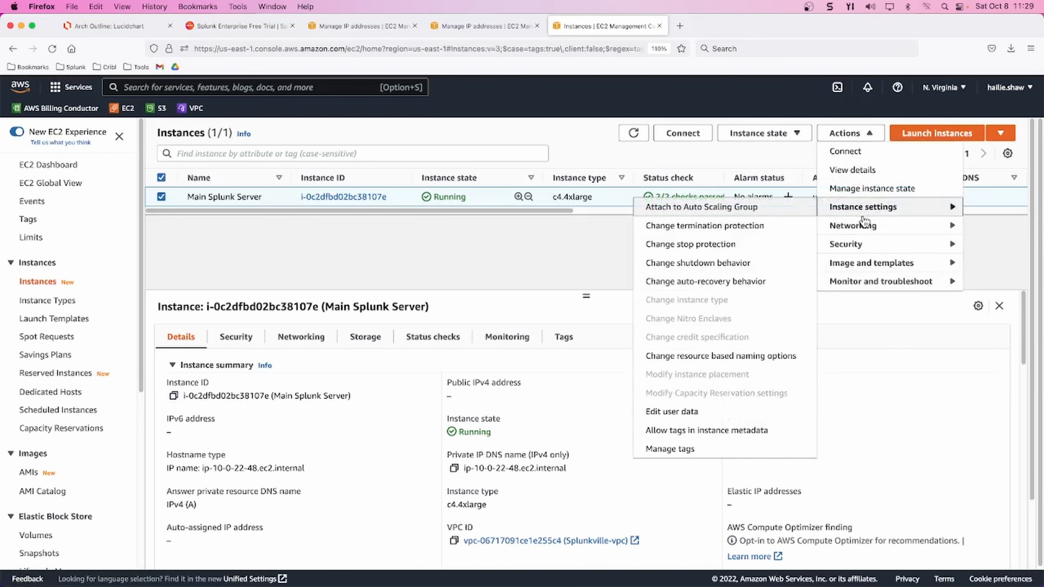
mouse_move(853, 226)
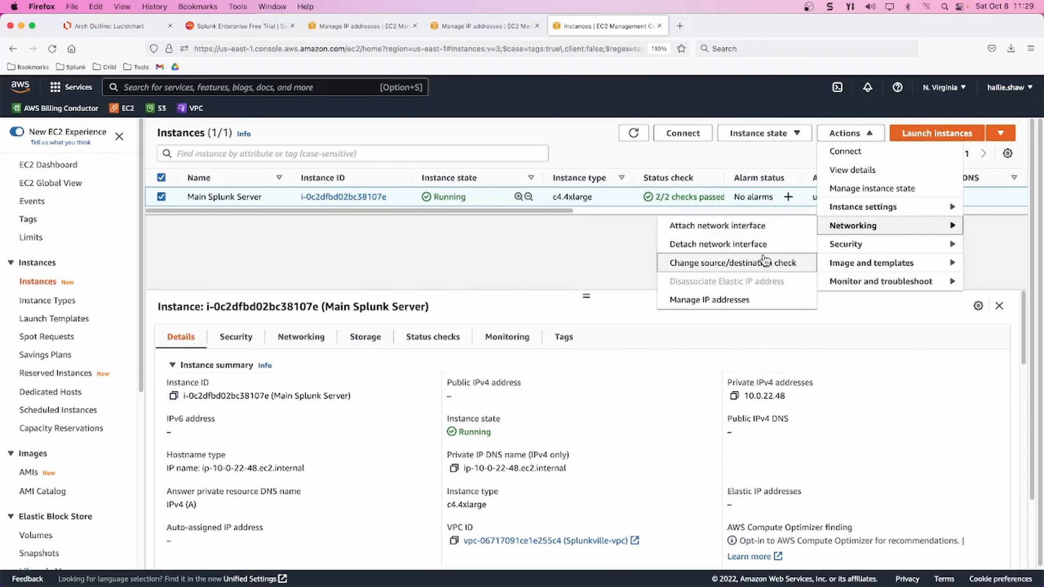
mouse_move(726, 303)
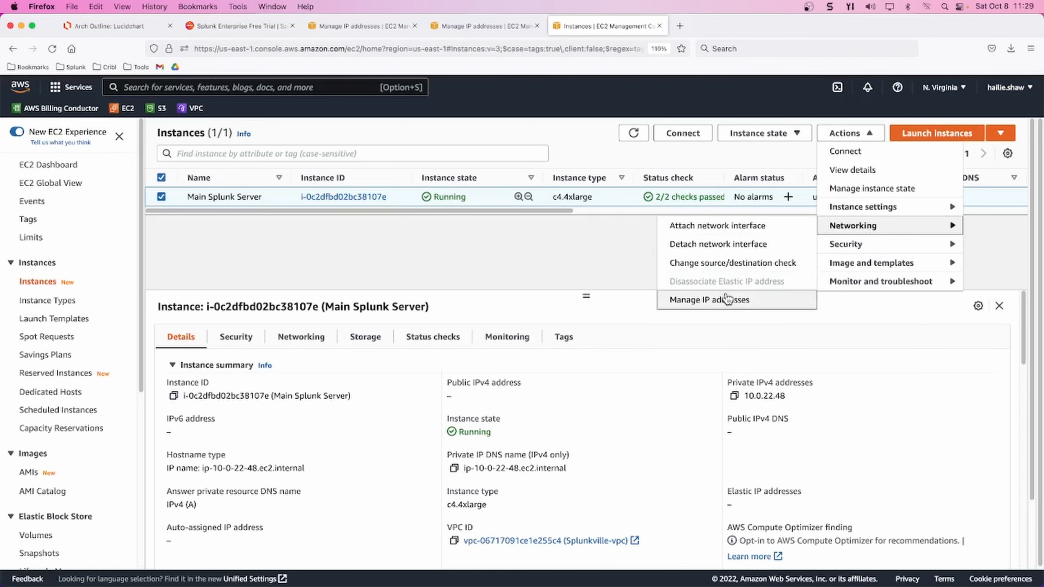
click(723, 300)
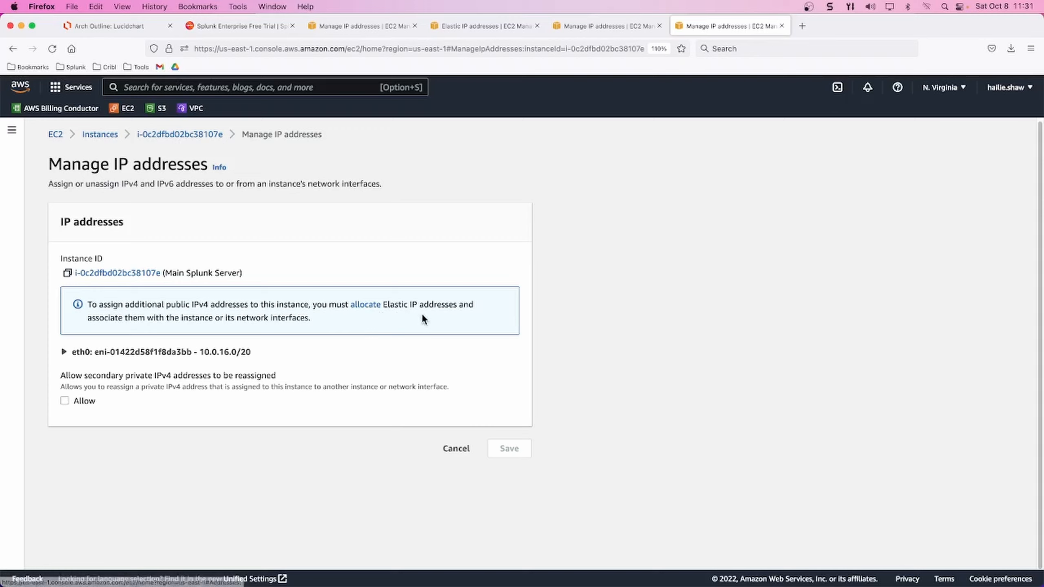
click(366, 304)
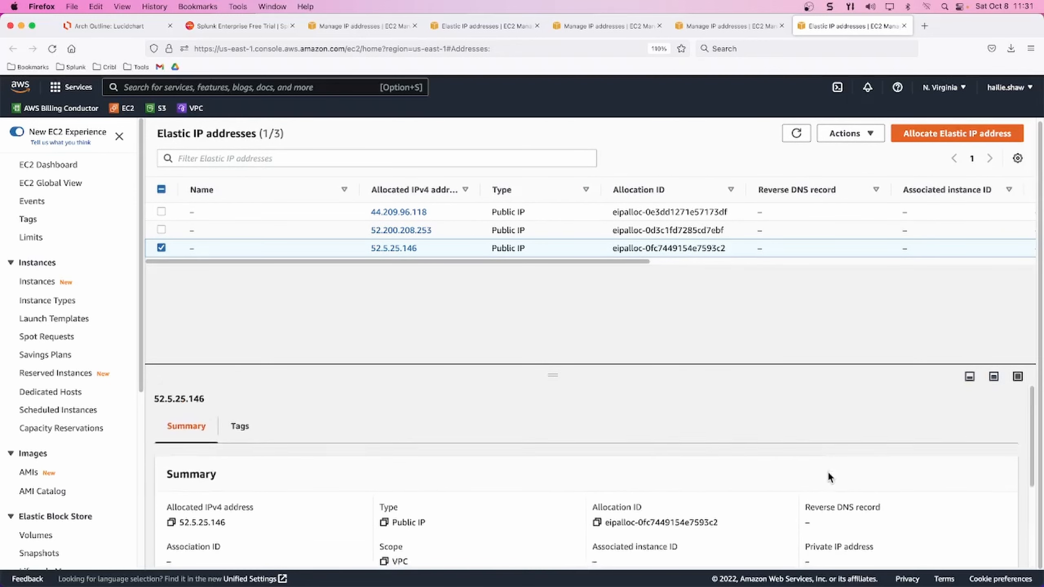
Allocate Elastic IP 3.234.39.200 and open its association form.
click(849, 133)
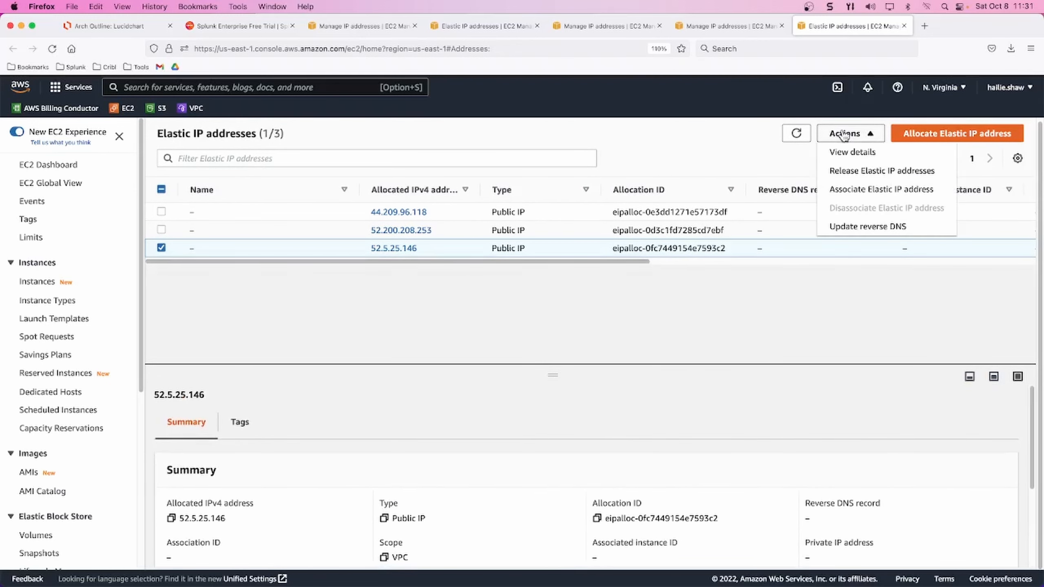
click(957, 134)
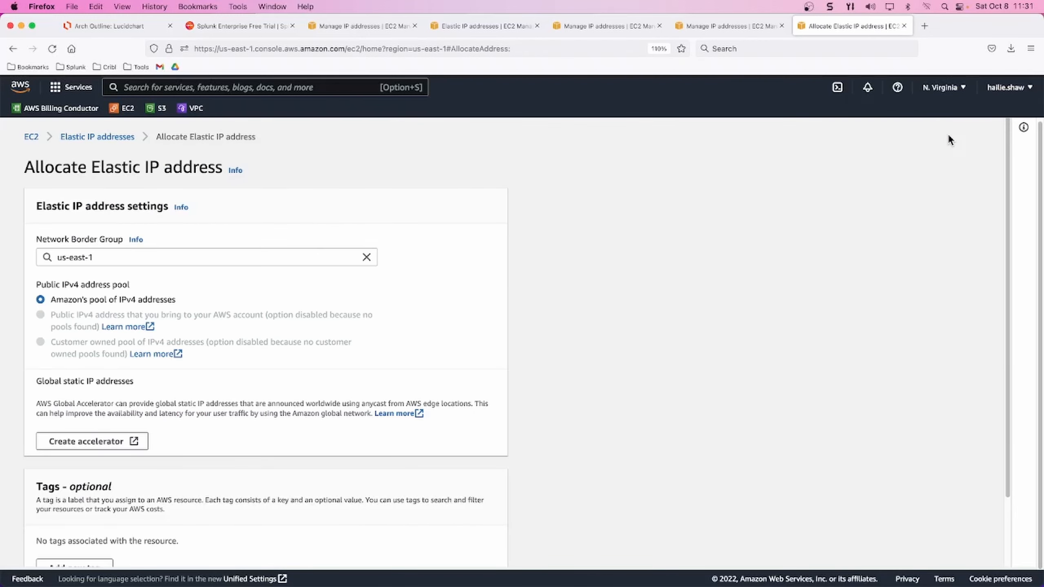
scroll(down, 3)
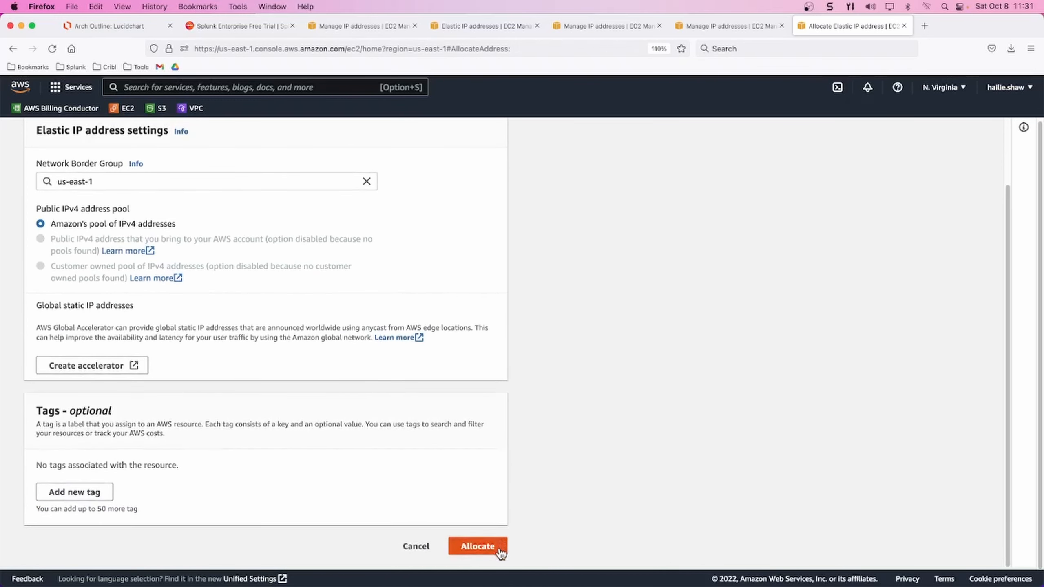
click(477, 547)
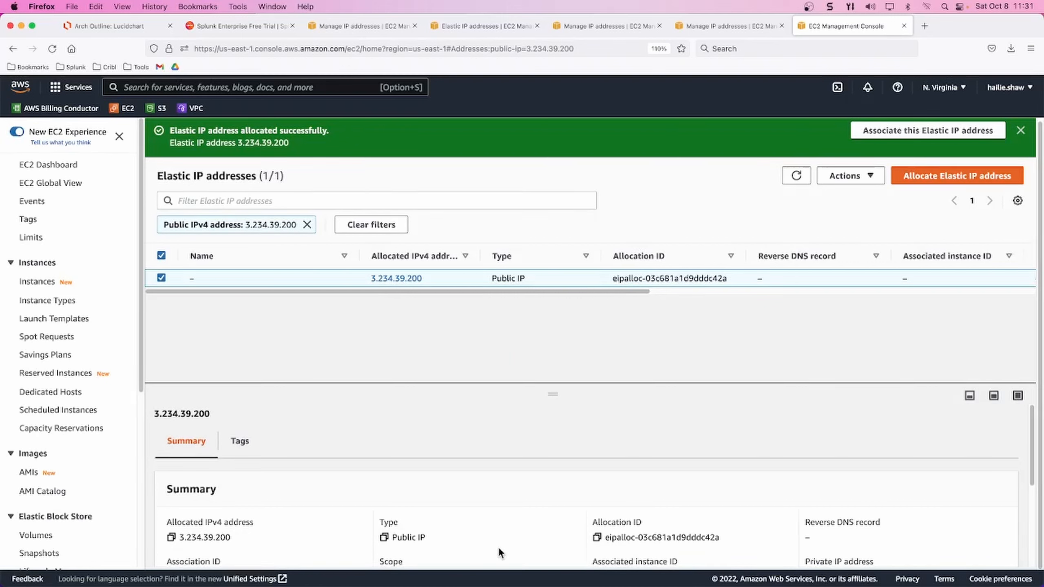
mouse_move(910, 130)
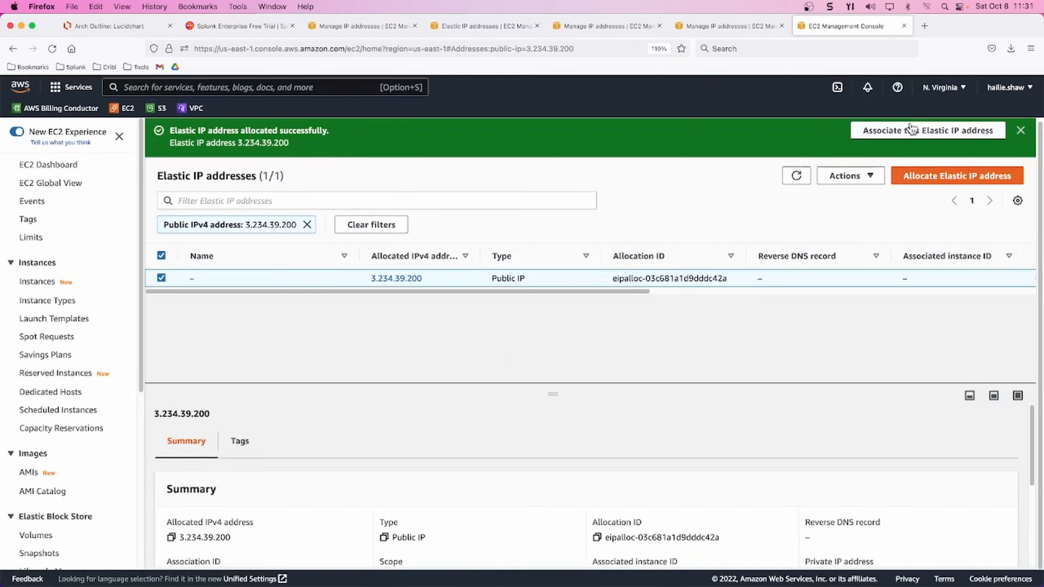
click(927, 130)
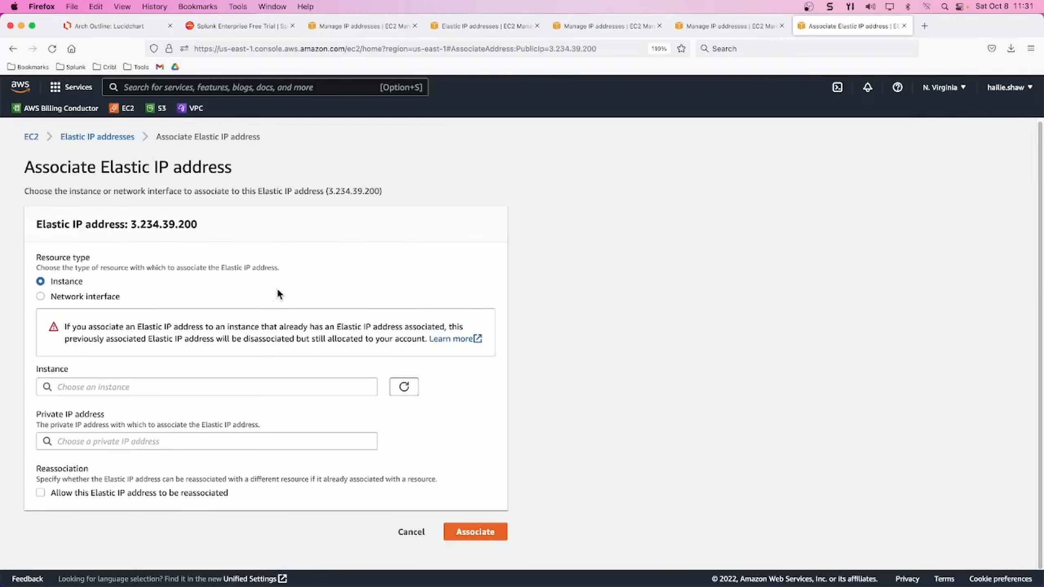
mouse_move(258, 399)
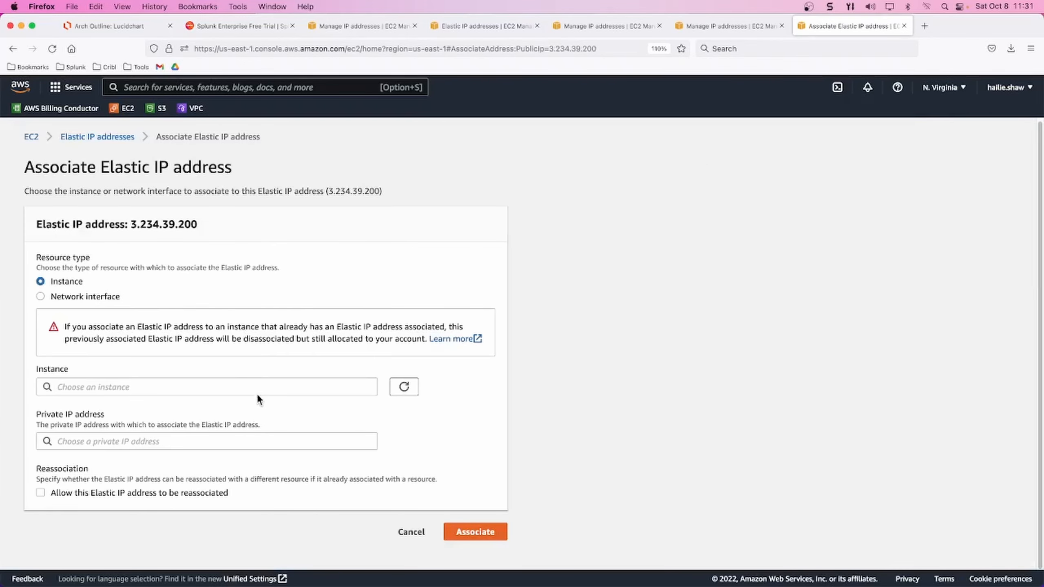
Associate 3.234.39.200 with instance i-0c2dfbd02bc38107e and return to the EC2 dashboard.
text(i-0c2dfbd02bc38107e)
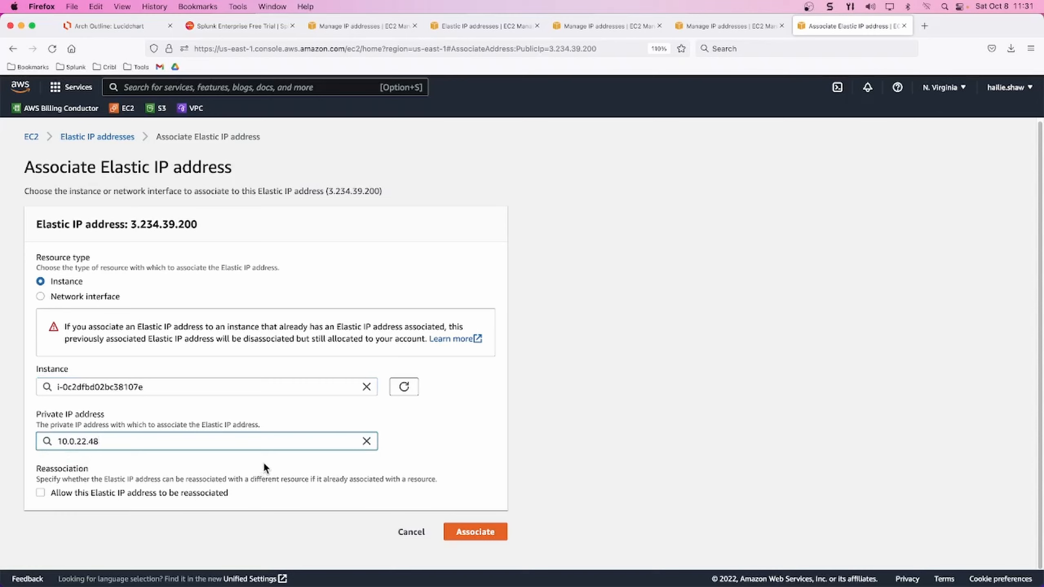
mouse_move(466, 553)
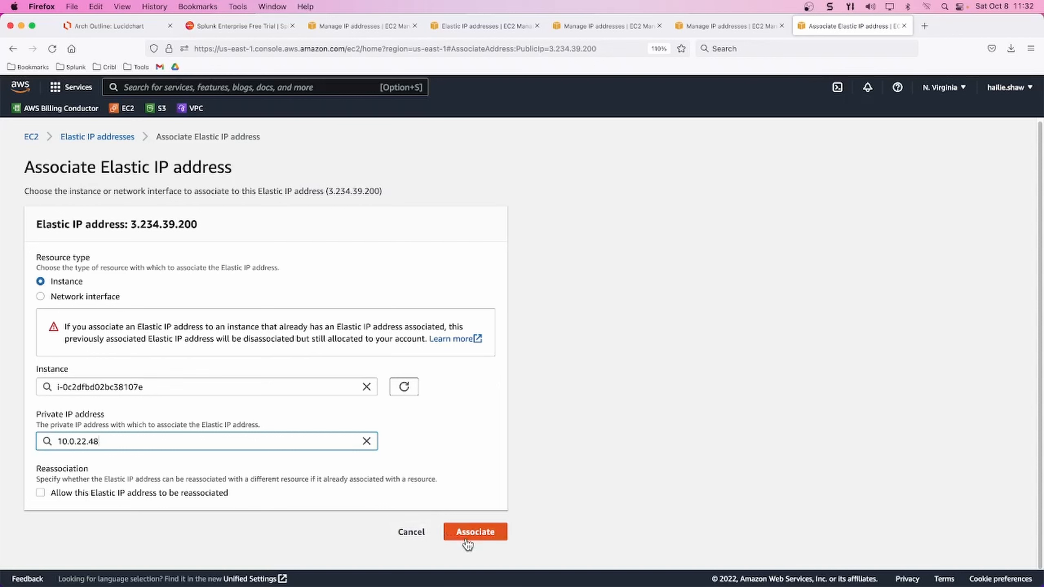
click(476, 531)
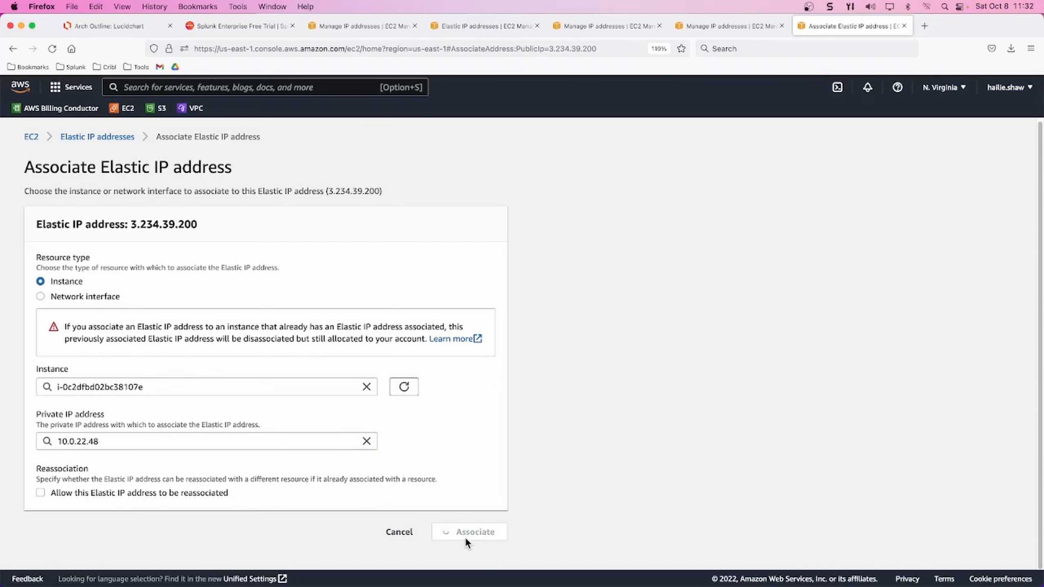
click(470, 531)
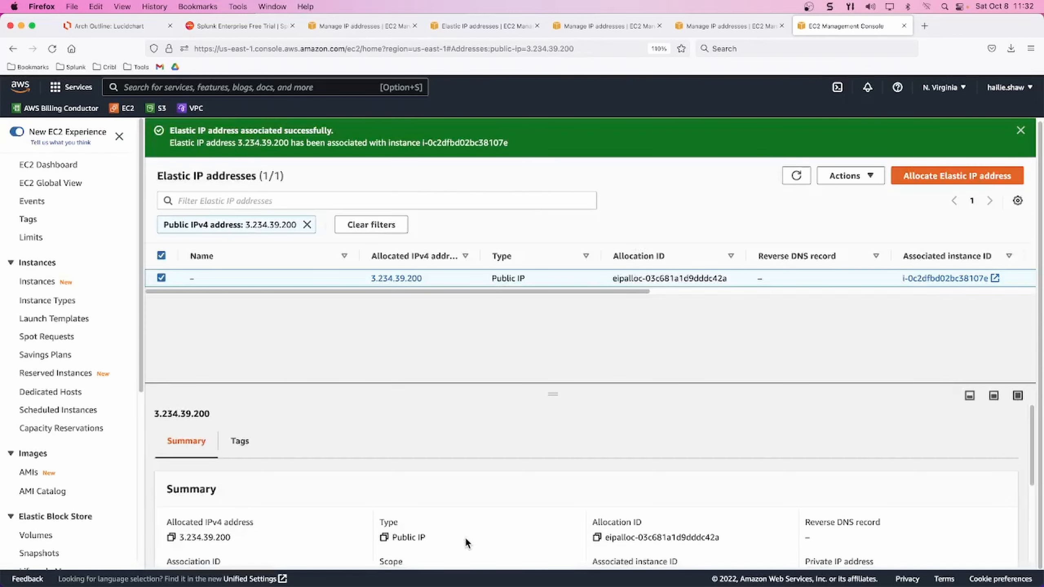
mouse_move(322, 158)
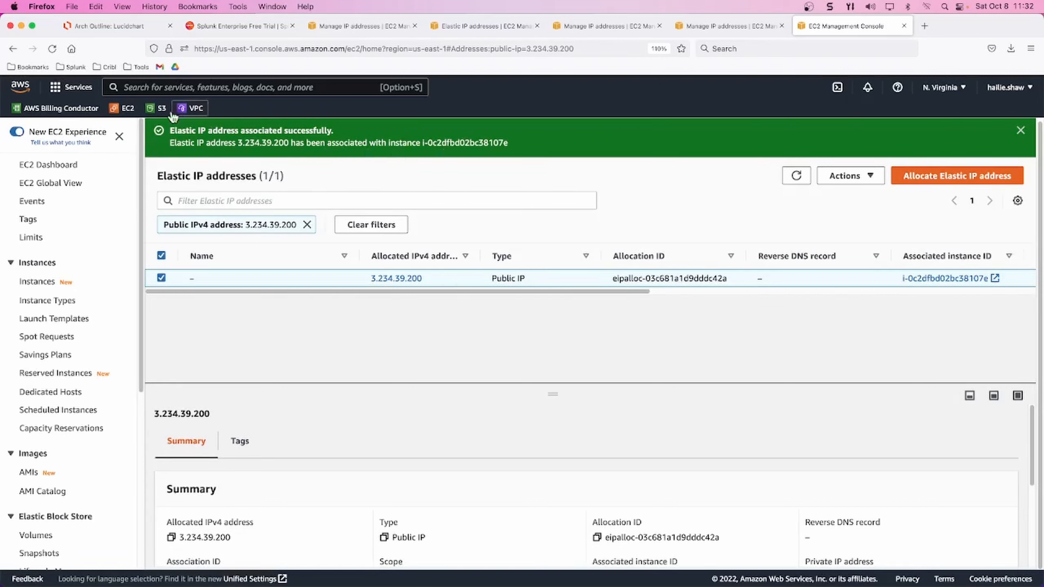
mouse_move(136, 119)
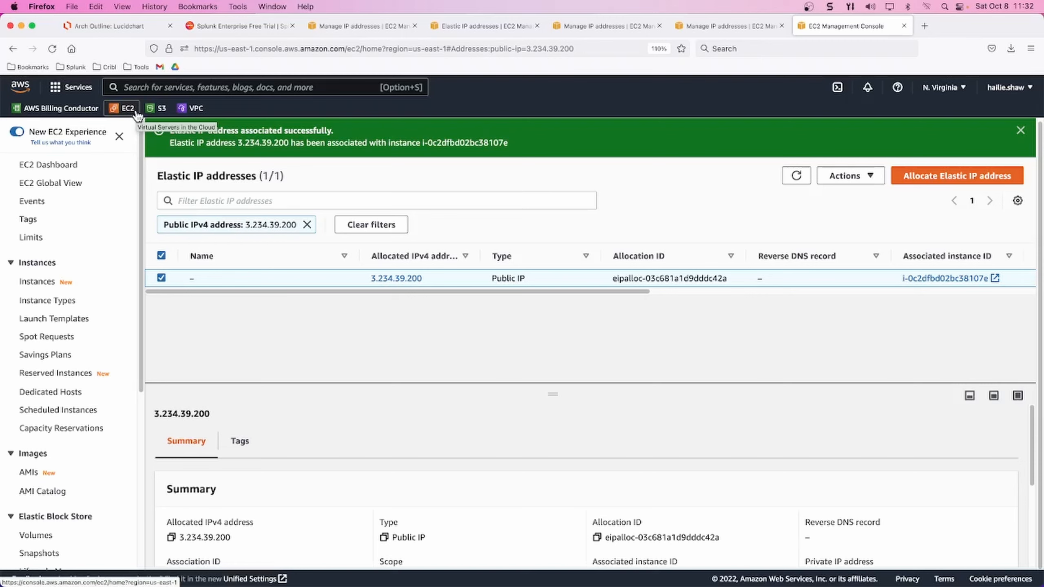
mouse_move(74, 304)
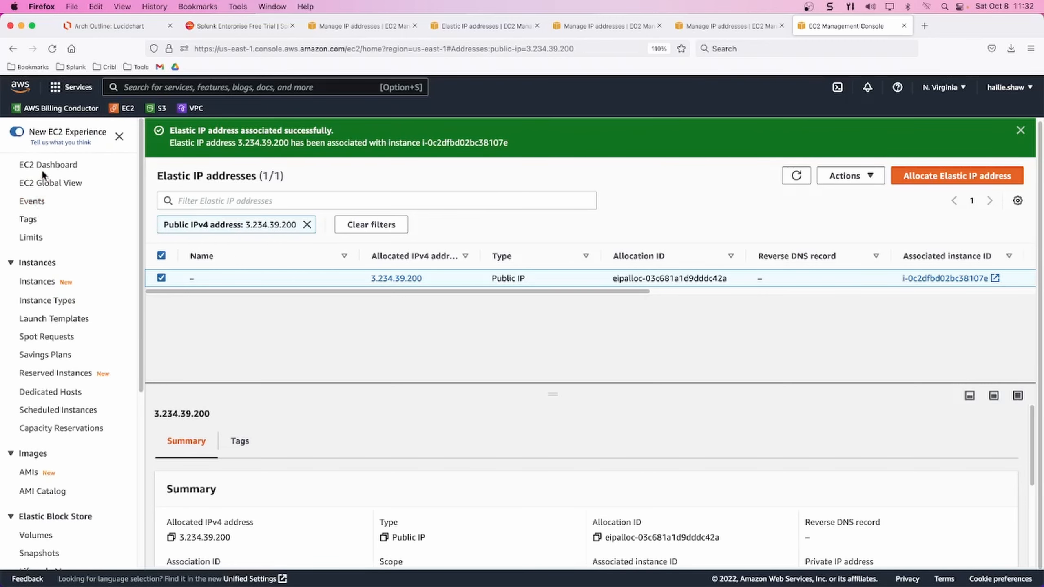
click(49, 164)
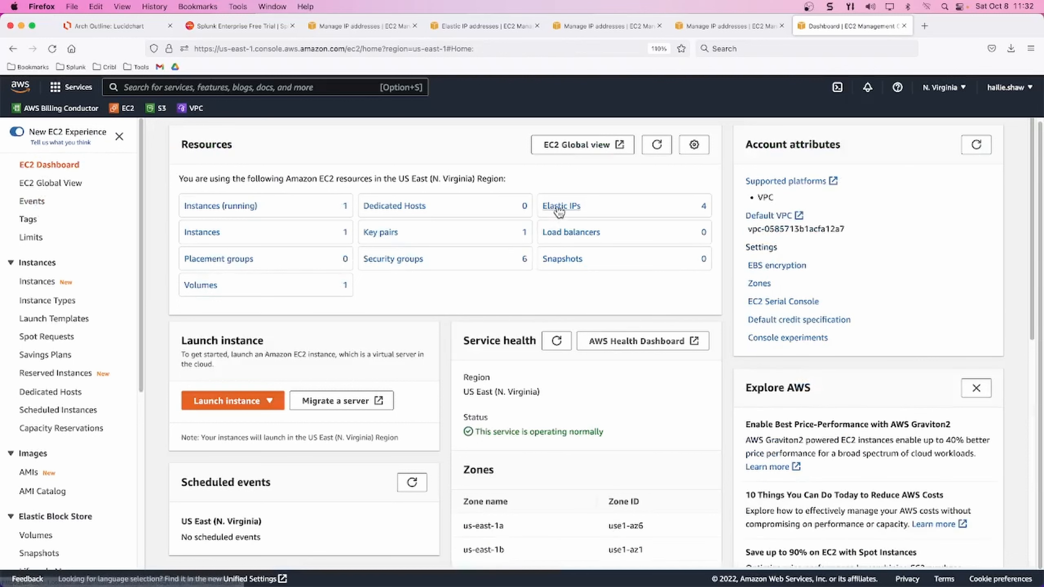
Release unassociated Elastic IPs 44.209.96.118 and 52.200.208.253, then return to the dashboard.
click(560, 206)
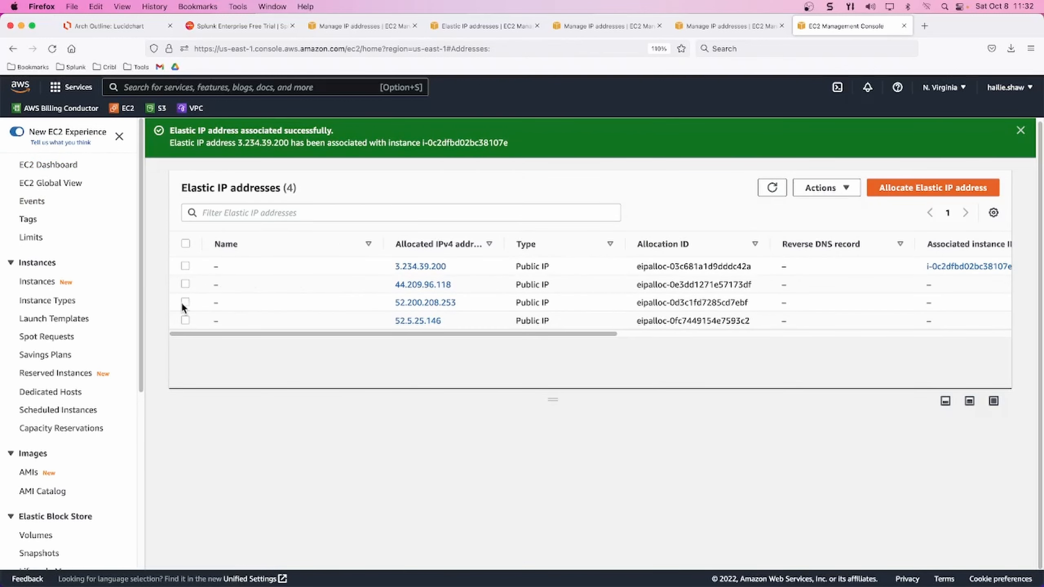
click(185, 285)
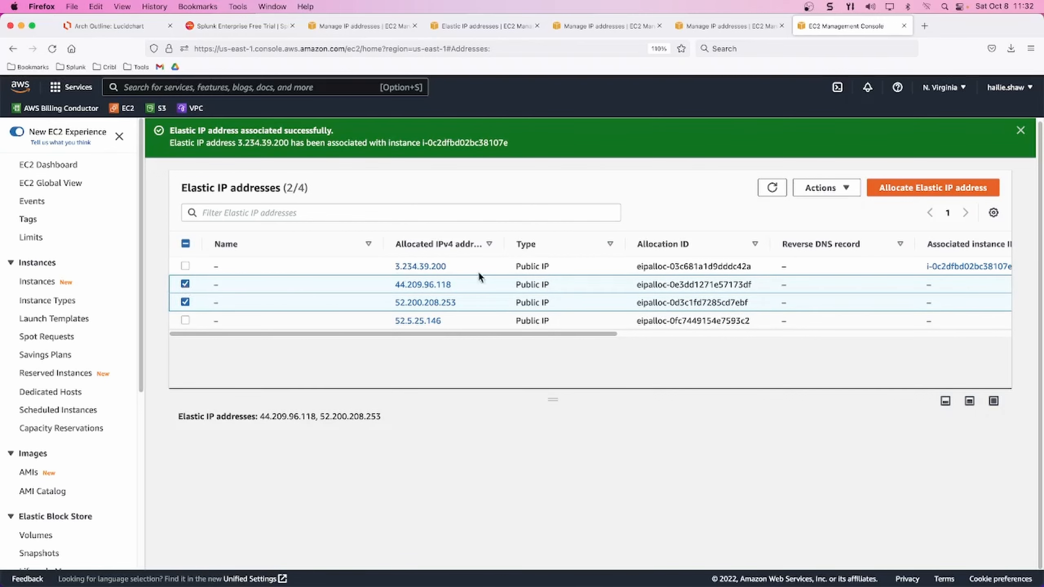
click(826, 188)
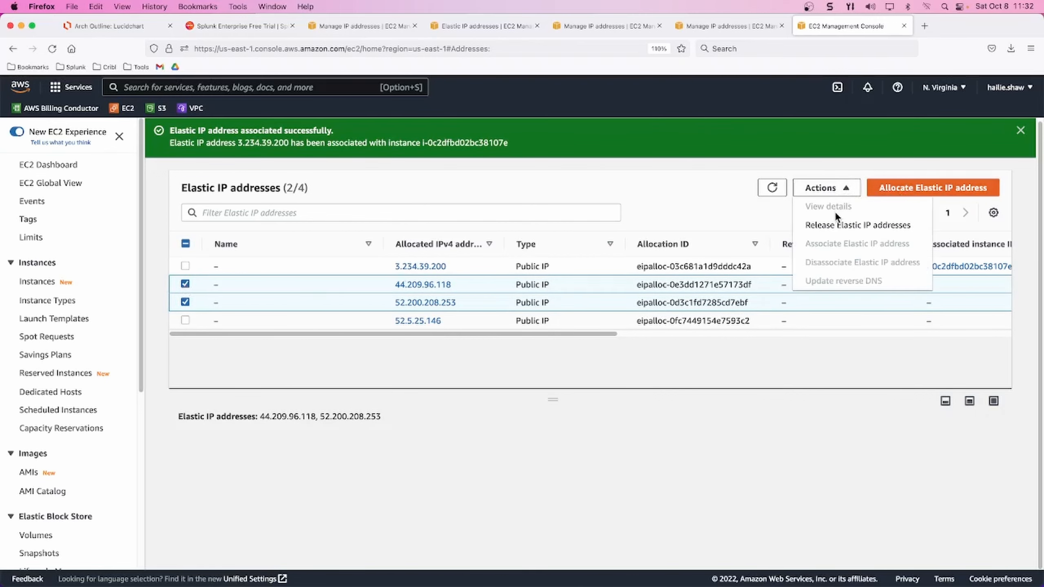
click(852, 226)
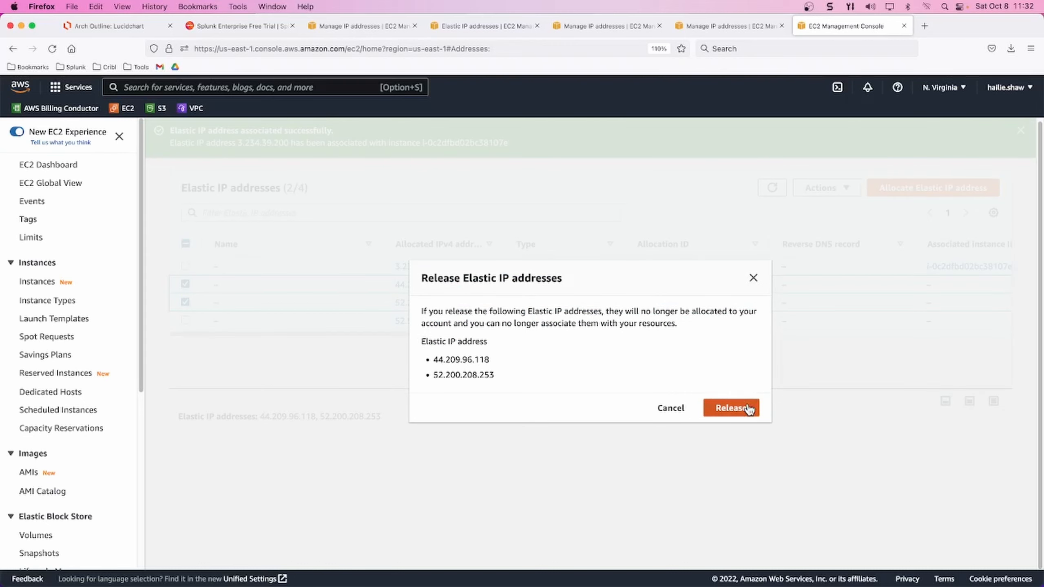
click(731, 407)
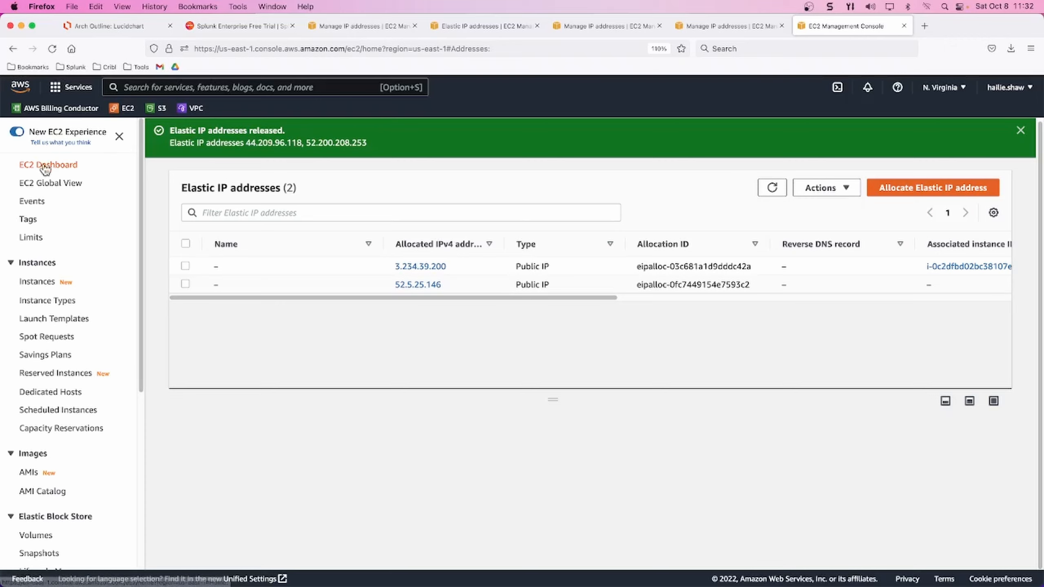
click(48, 165)
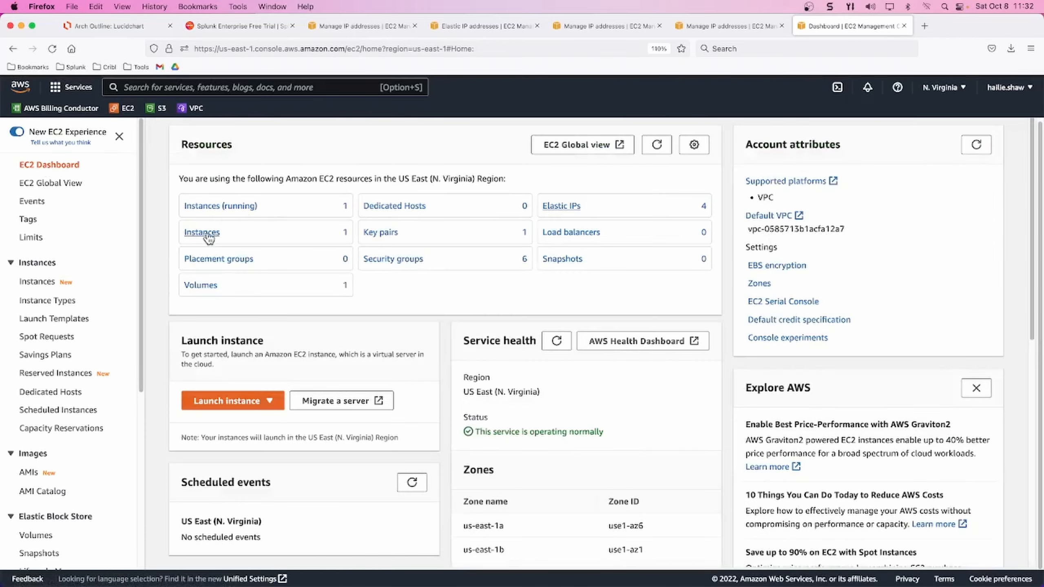
Show the instances list with Main Splunk Server running on Elastic IP 3.234.39.200.
click(536, 26)
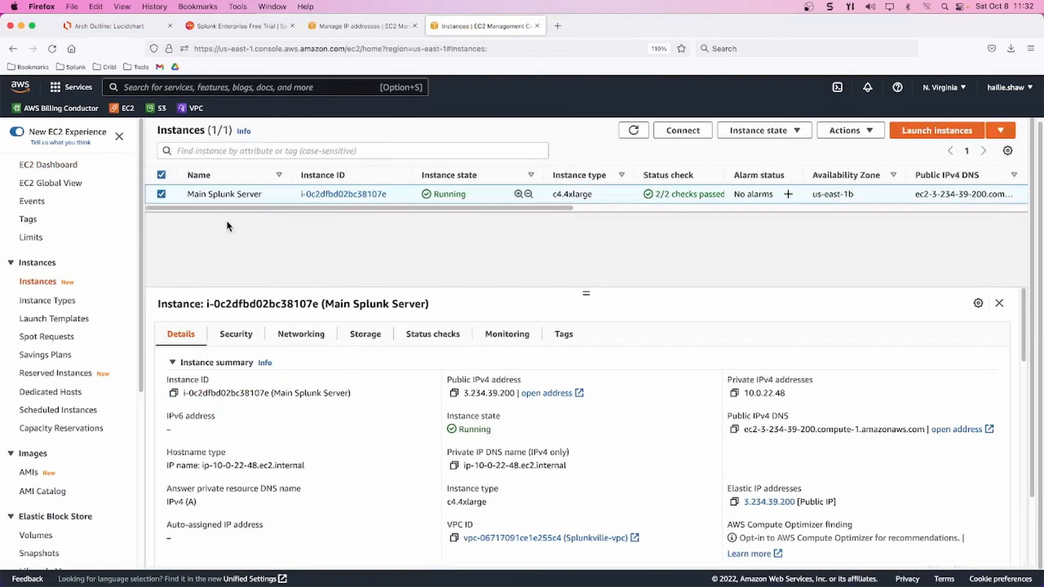
click(415, 25)
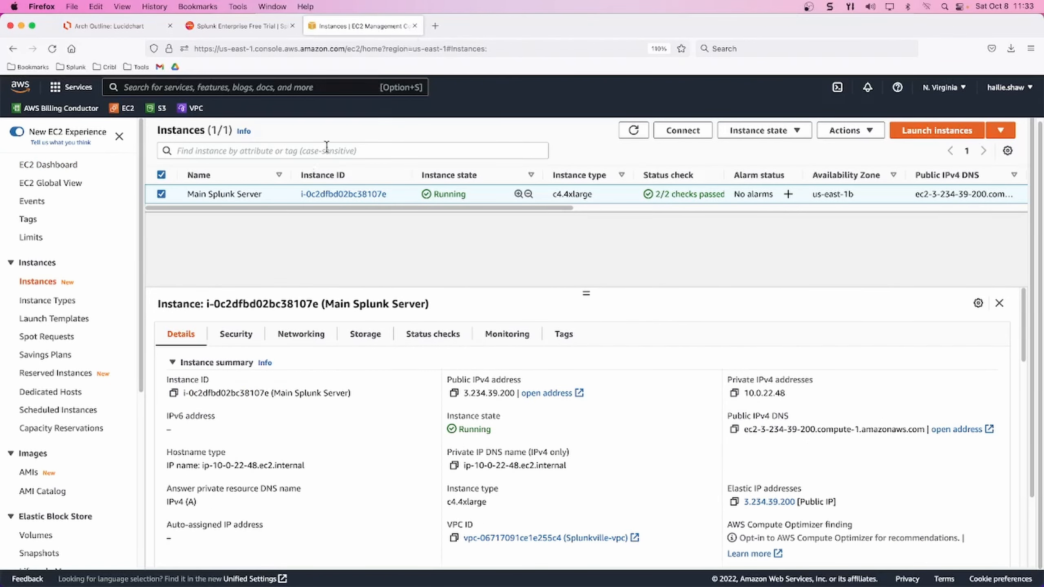
mouse_move(658, 372)
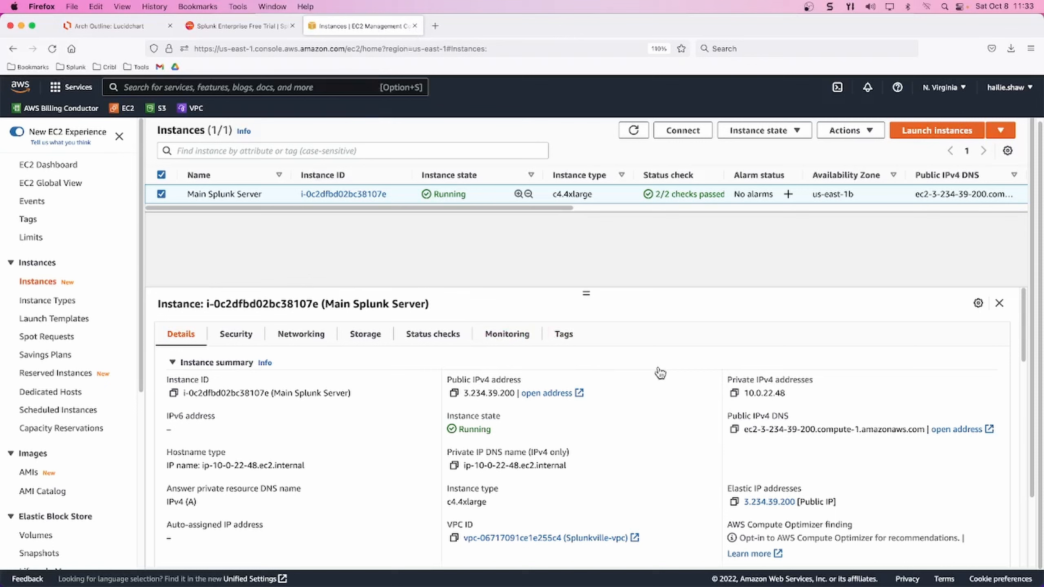
mouse_move(493, 391)
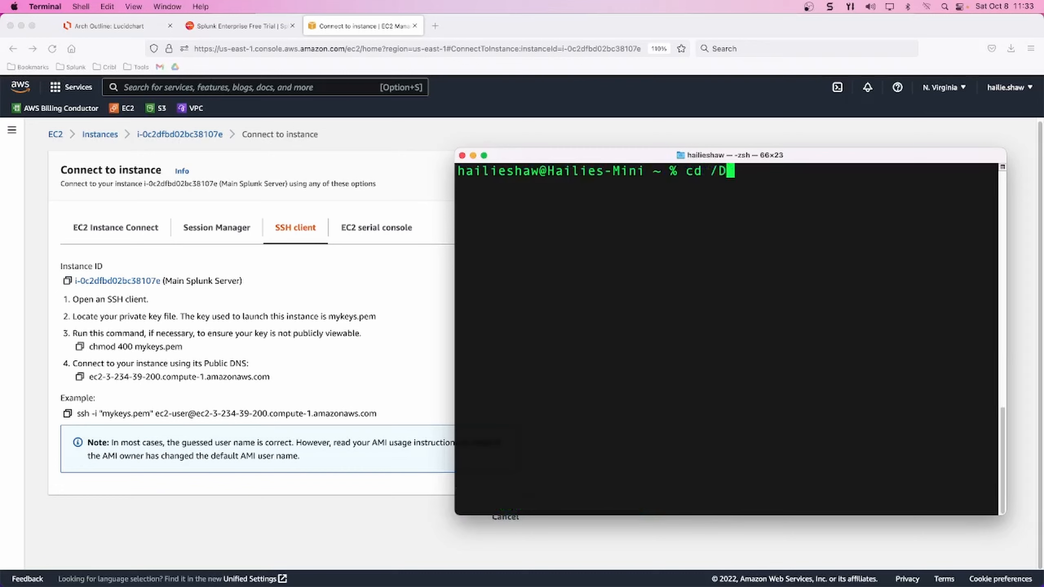
Move into Downloads and restrict mykeys.pem with chmod 400.
key(Backspace)
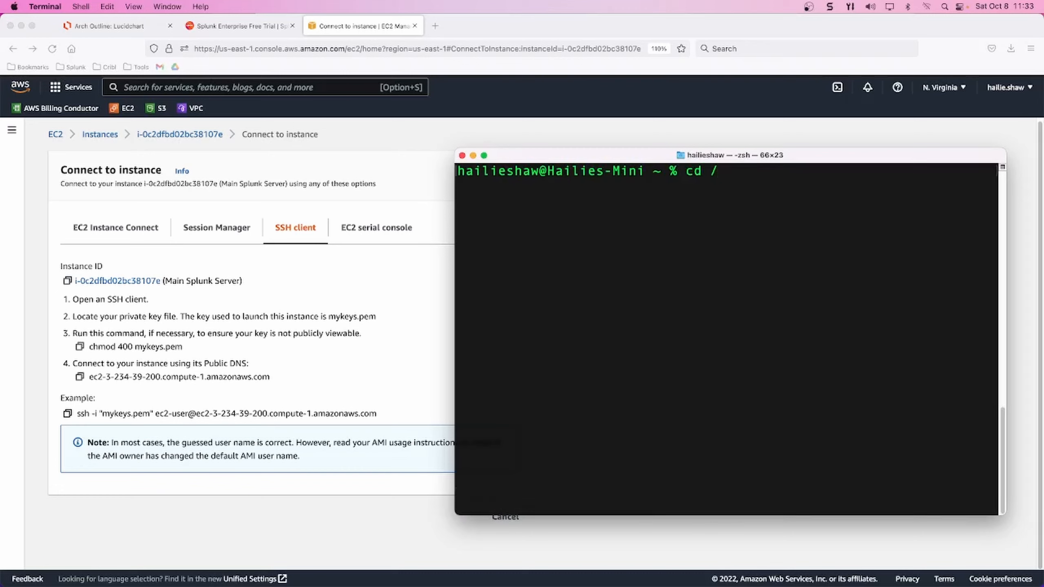
text(Downloads)
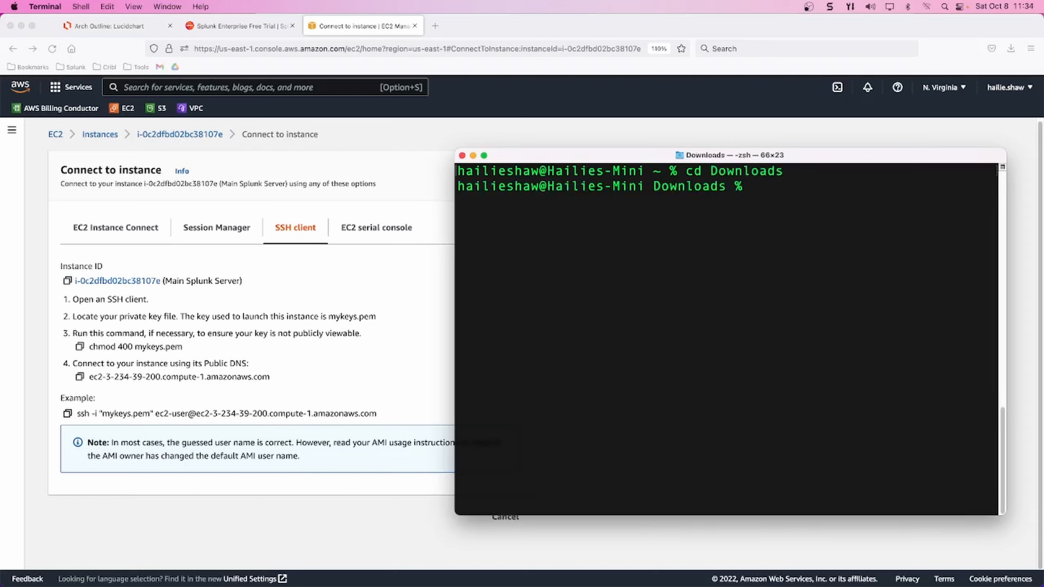
text(chm)
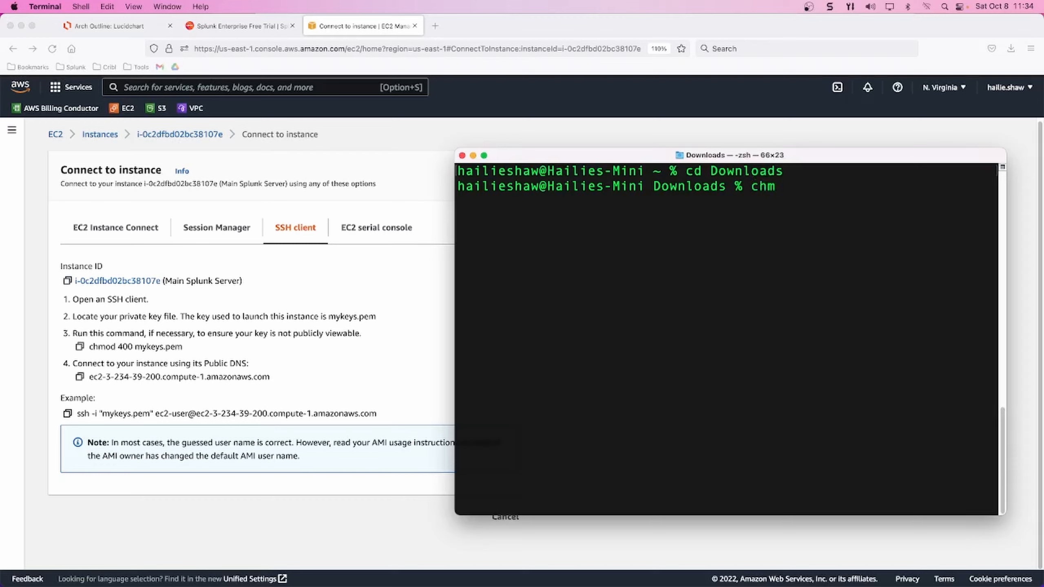
text(od)
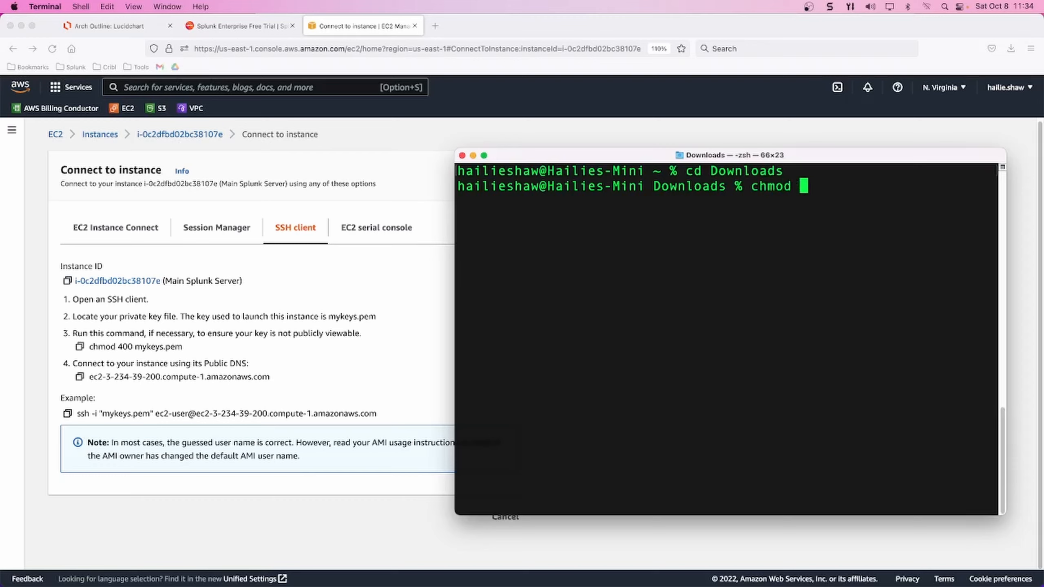
text(400)
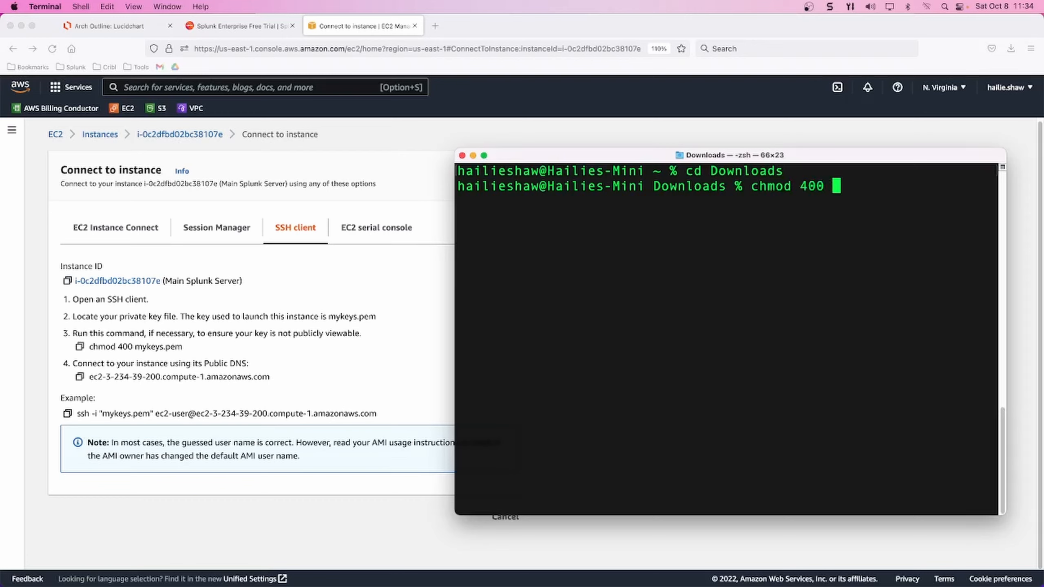
text(mykeys.pem)
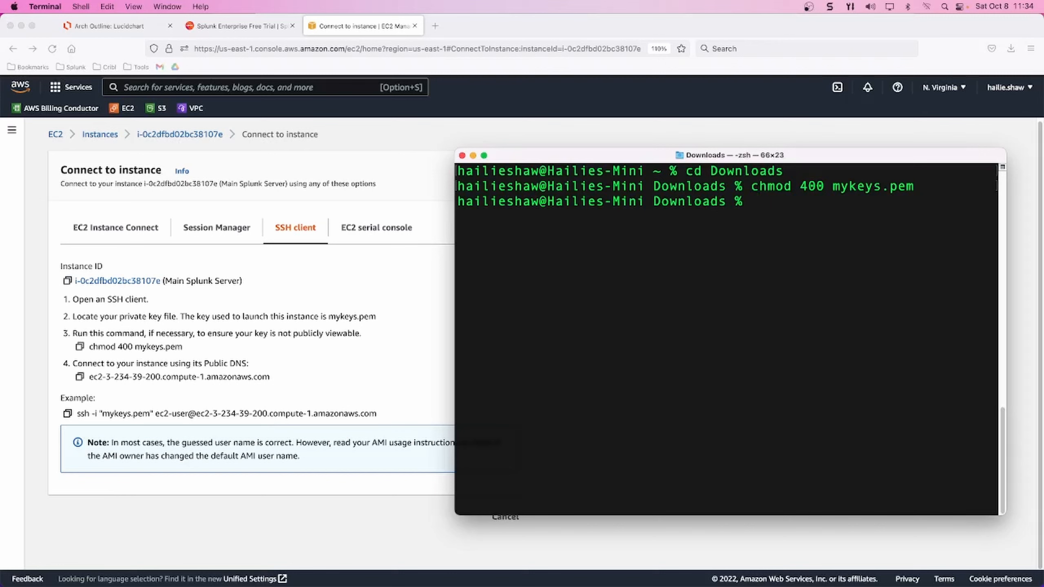
text(ssh -i "mykeys.pem")
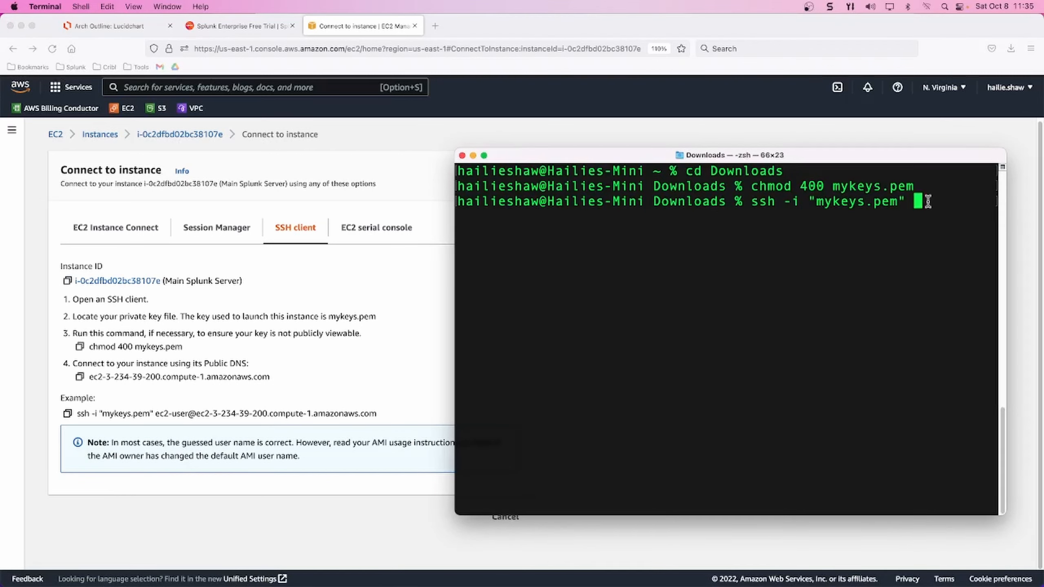
text(ec2)
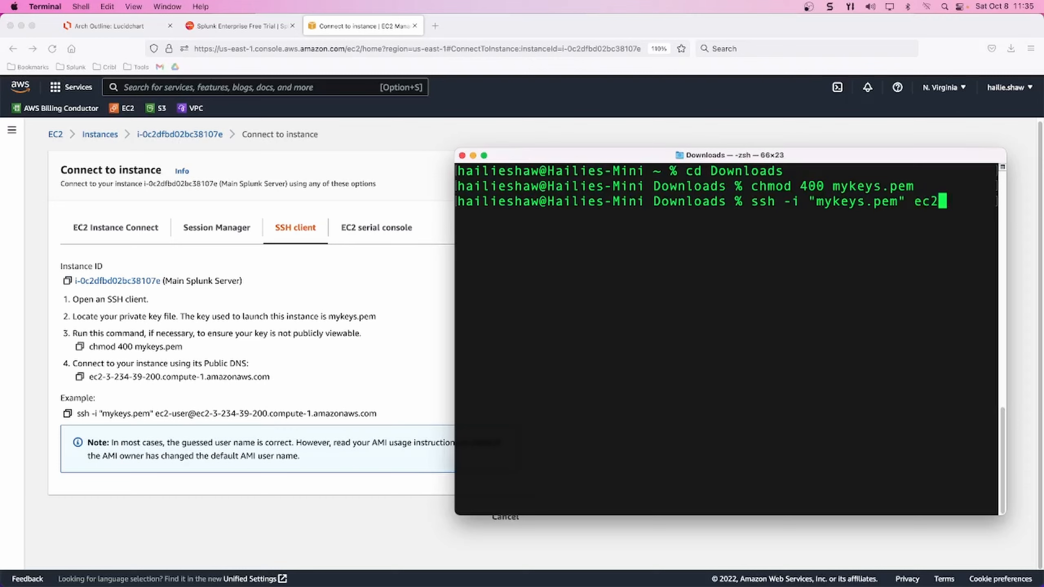
text(-user)
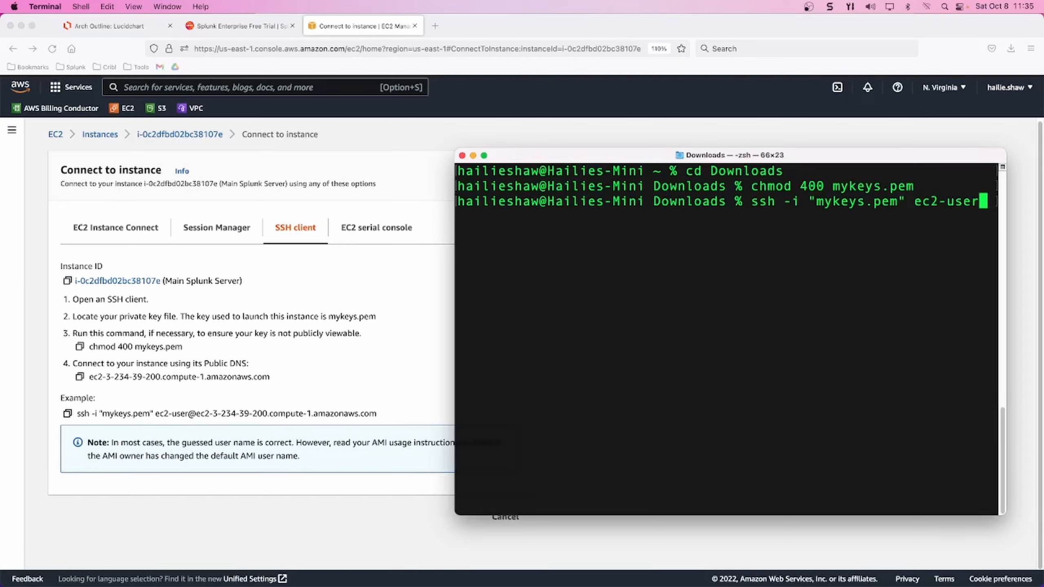
text(@)
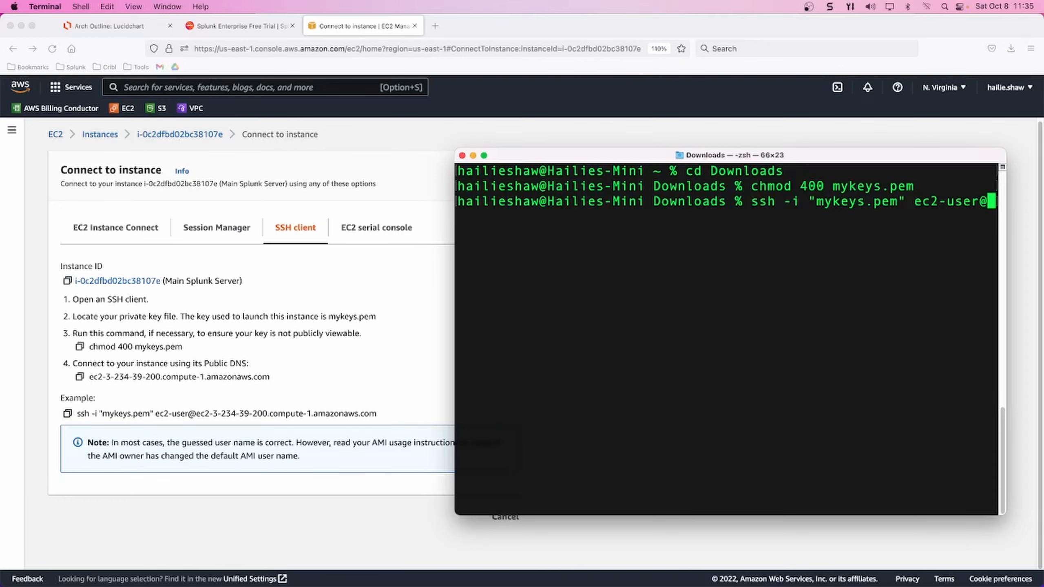
mouse_move(373, 415)
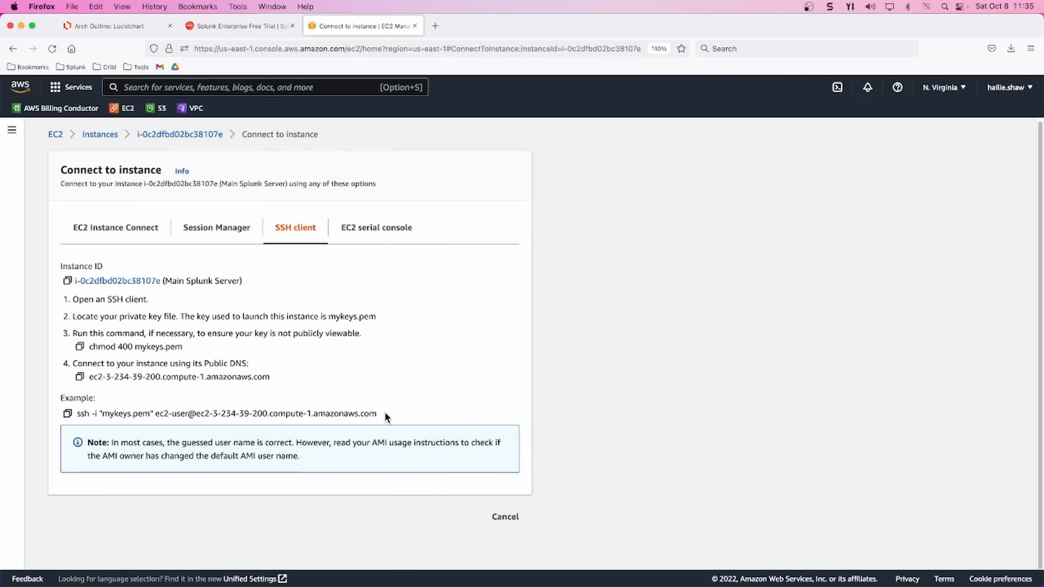
drag(200, 413, 375, 413)
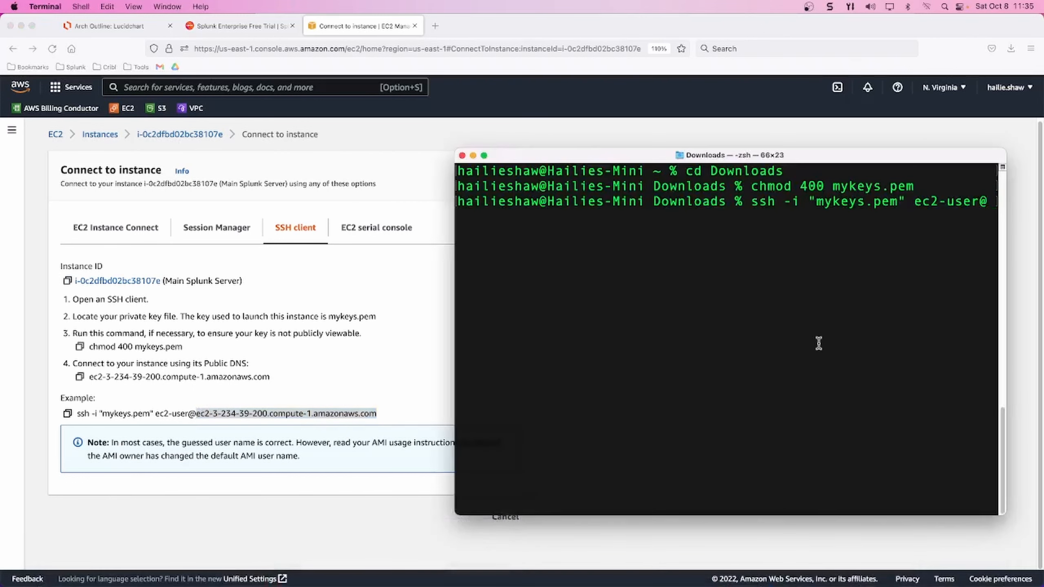
text(ec2-3-234-39-200.compute-1.amazonaws.com)
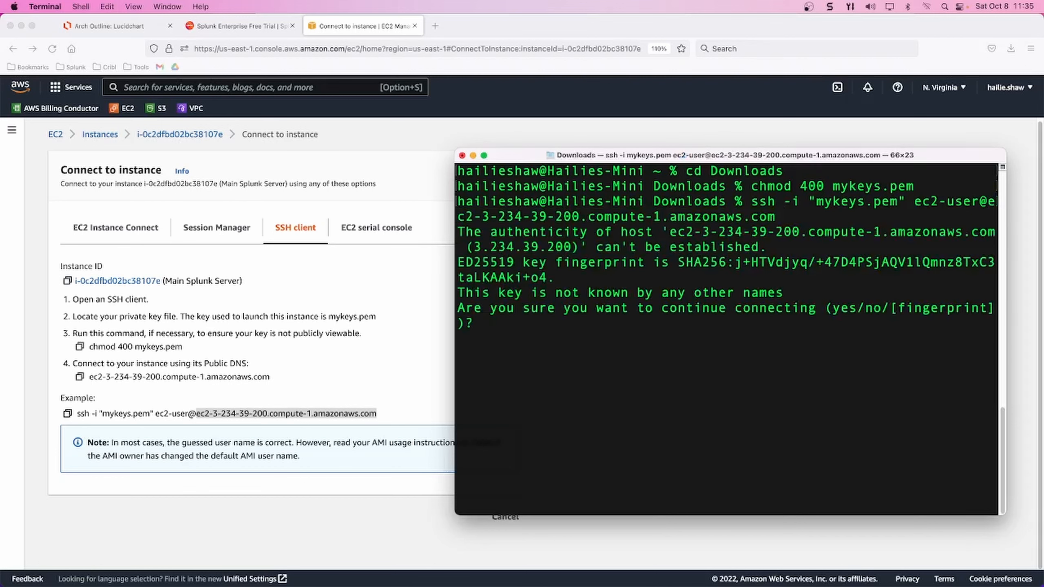
Trust the host key with yes, then run pwd and ulimit -a on the server.
text(yes)
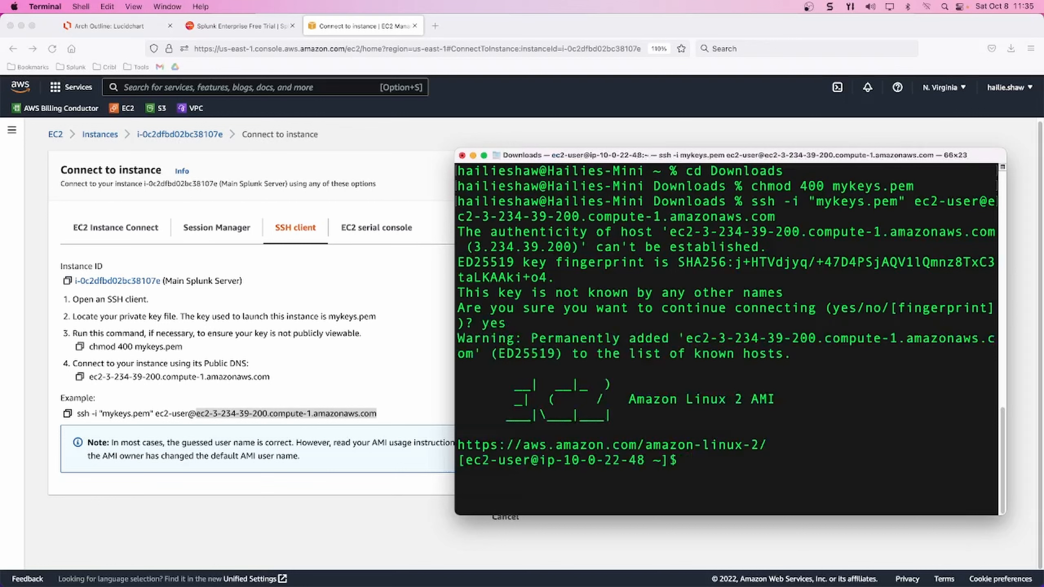
text(pwd)
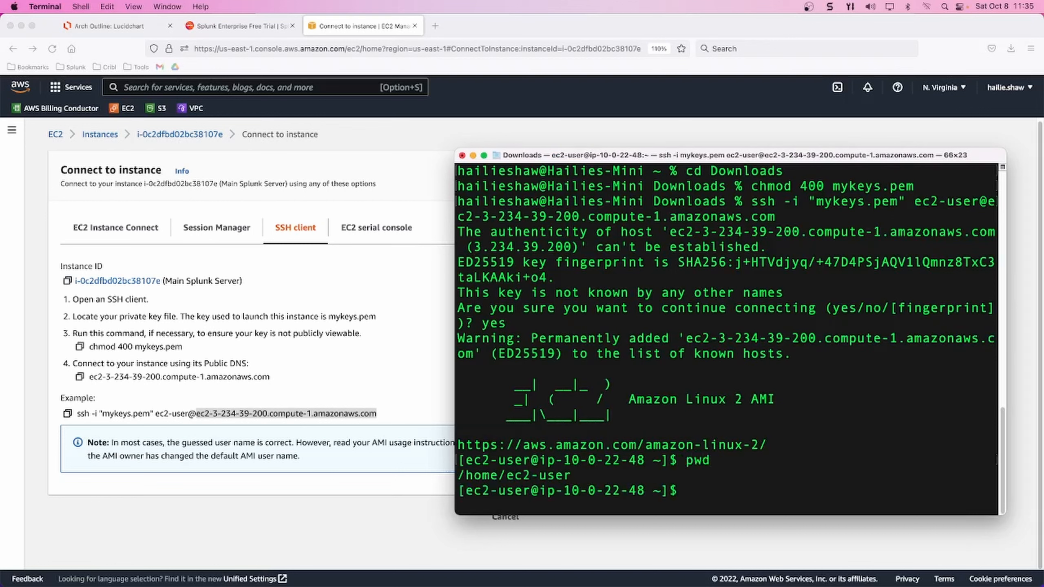
mouse_move(485, 145)
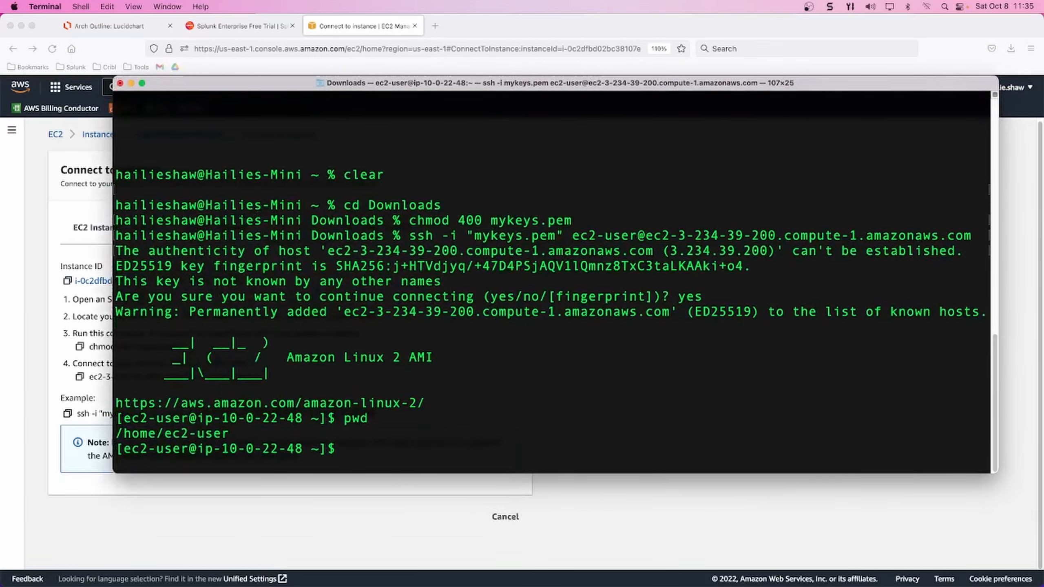
text(ulimit -a)
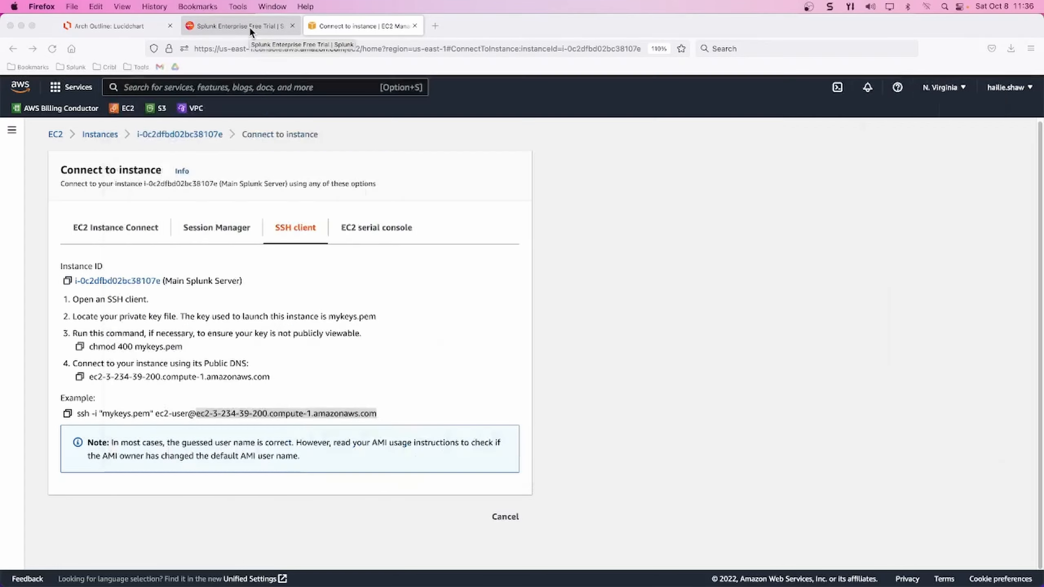
click(236, 25)
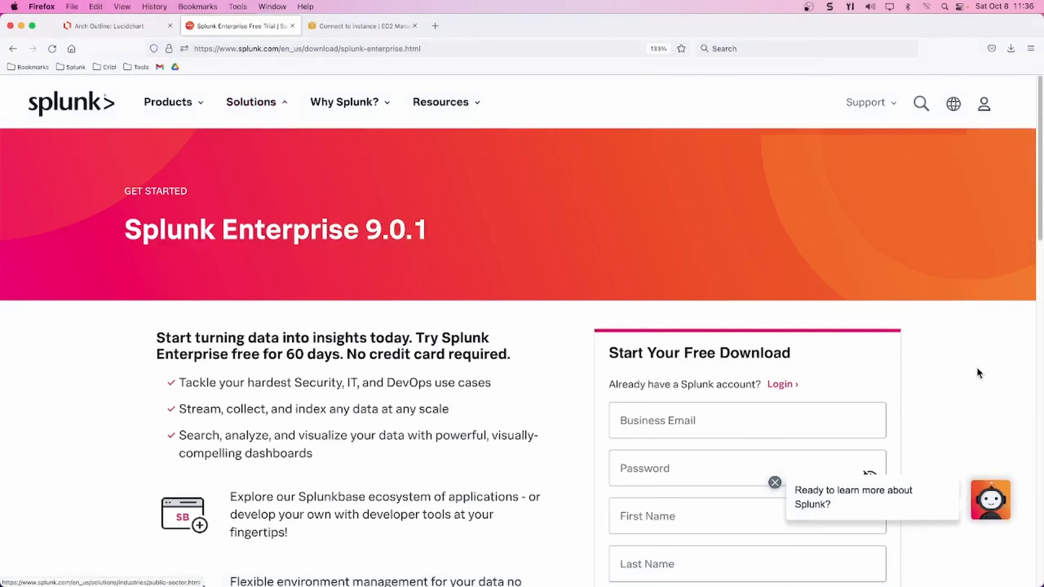
Sign in to splunk.com, download the 9.0.1 Linux .tgz, and show its wget command.
click(780, 384)
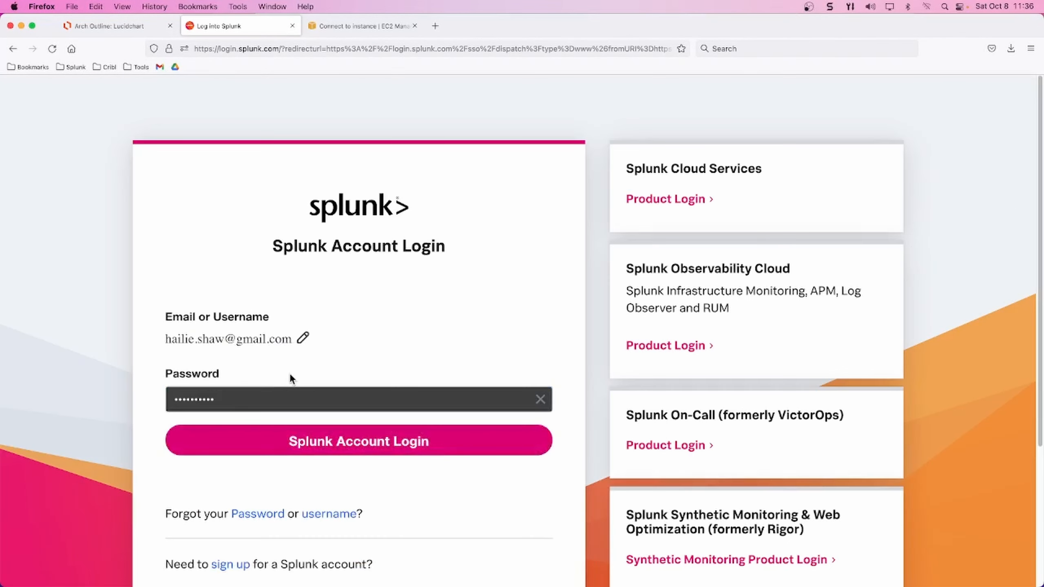
click(357, 441)
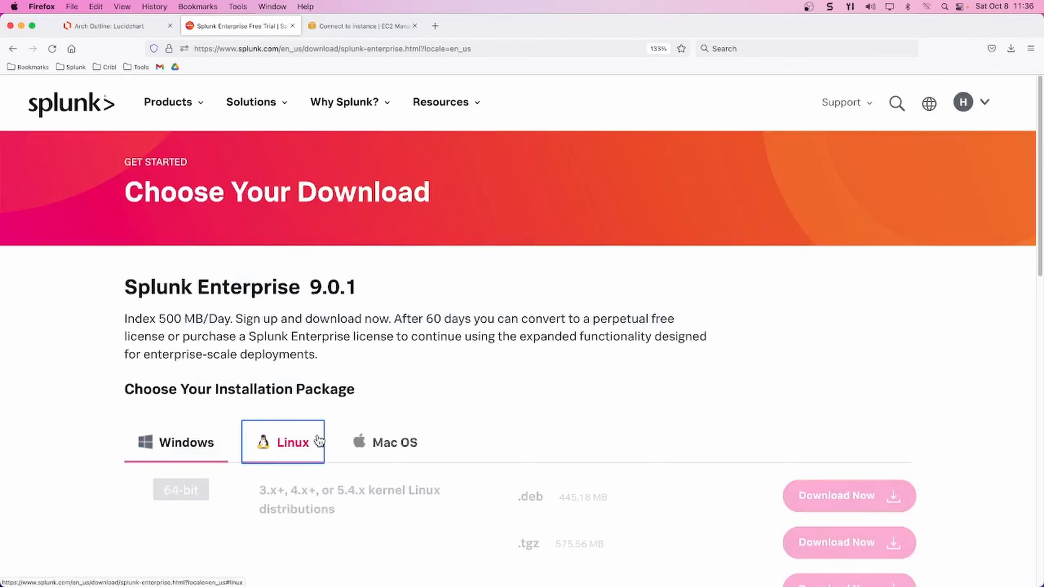
scroll(down, 3)
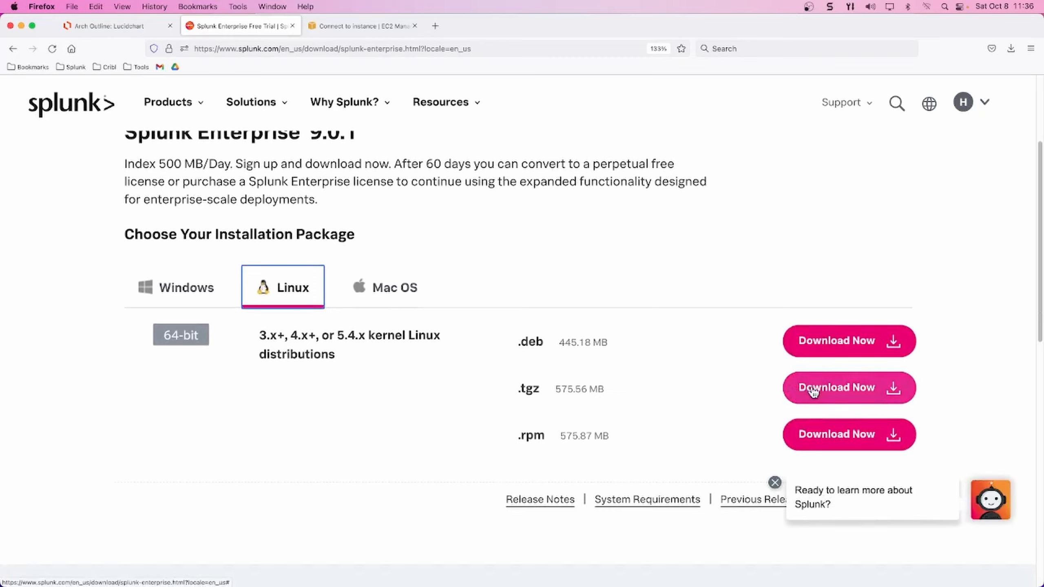
click(837, 388)
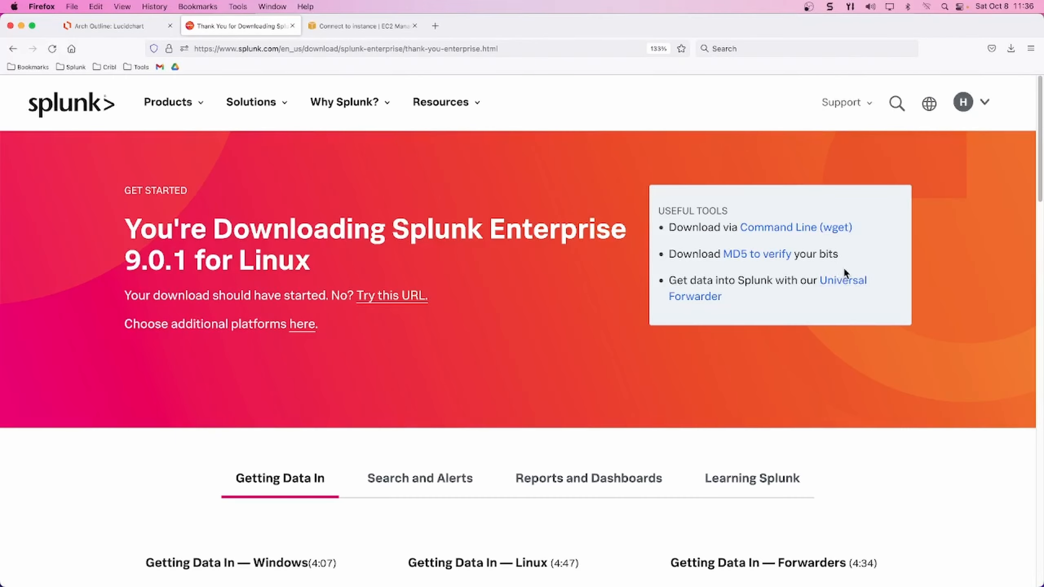
click(796, 227)
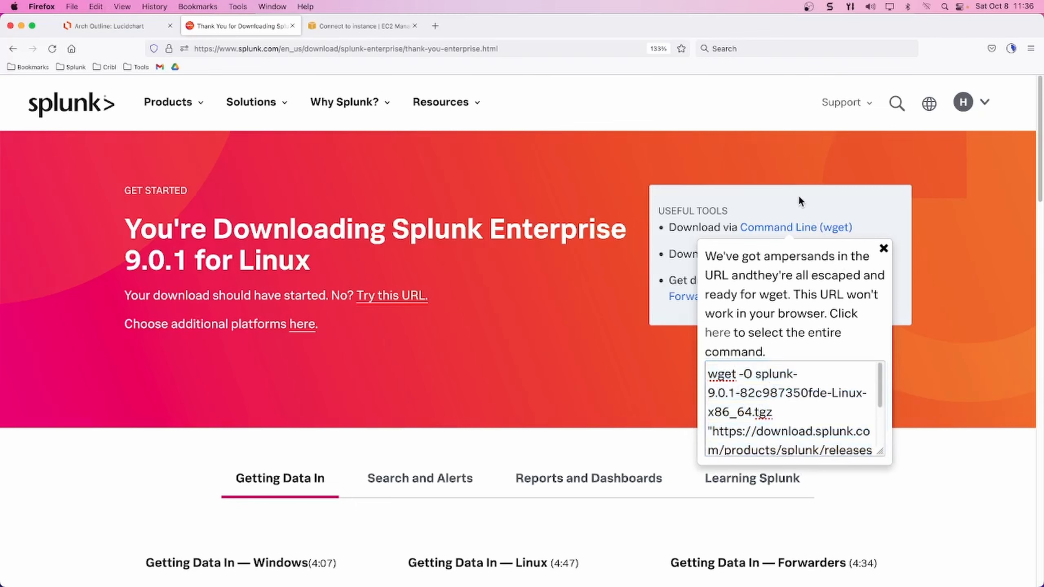
mouse_move(525, 375)
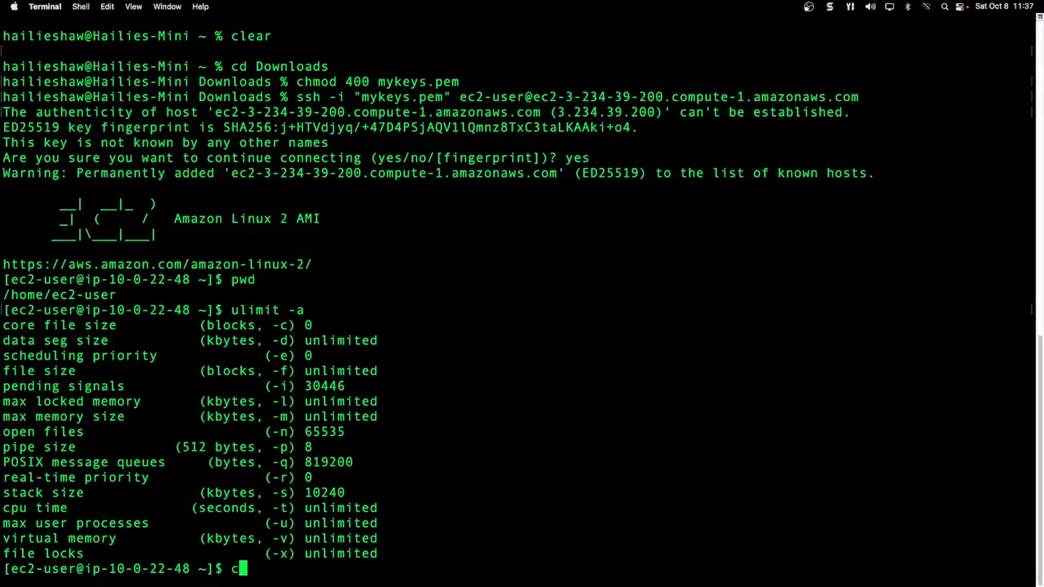
Clear the terminal and create the /opt/splunk directory with sudo mkdir.
key(Enter)
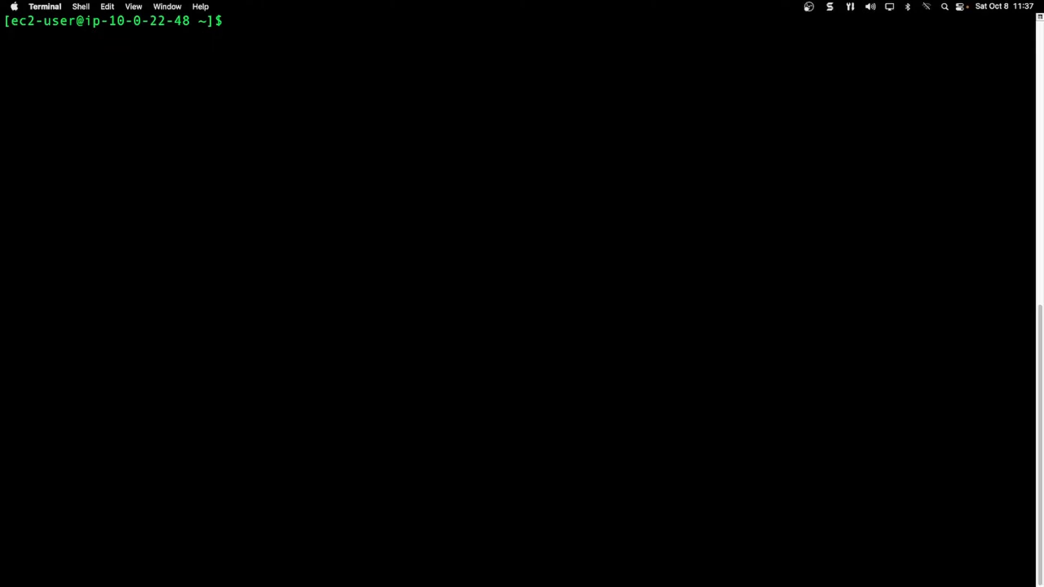
text(sudo)
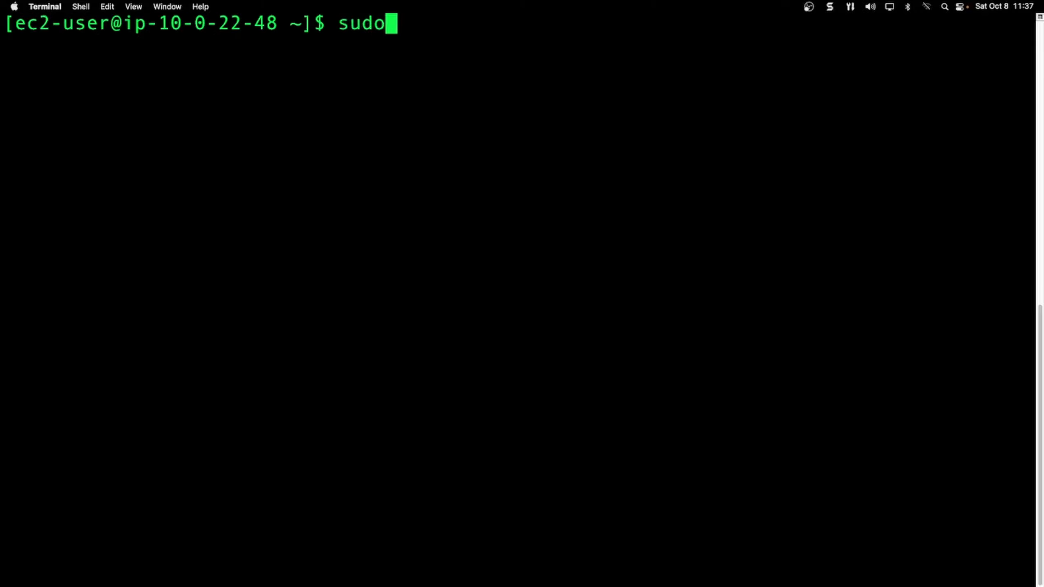
text(mkd)
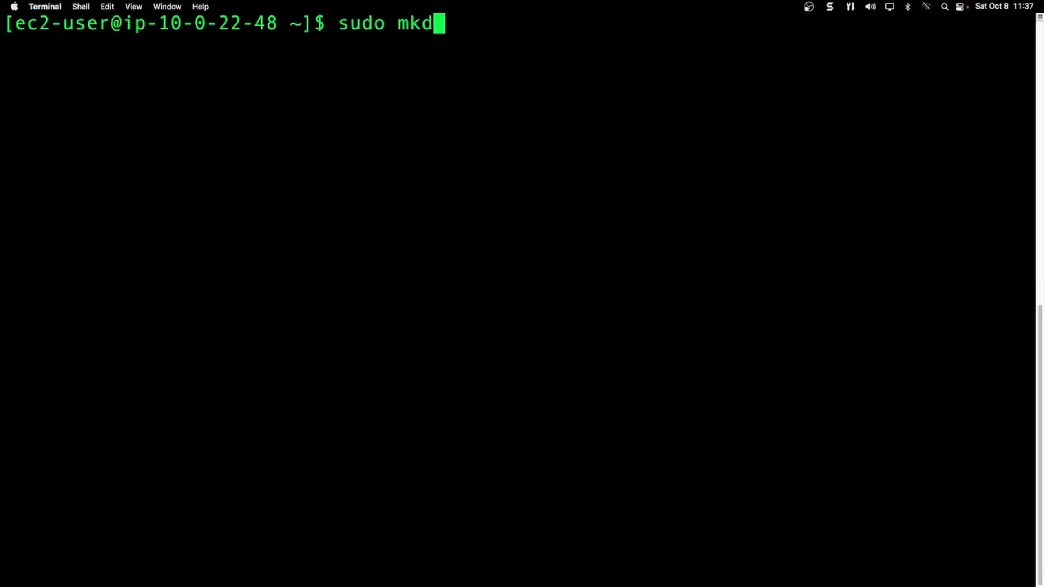
text(ir)
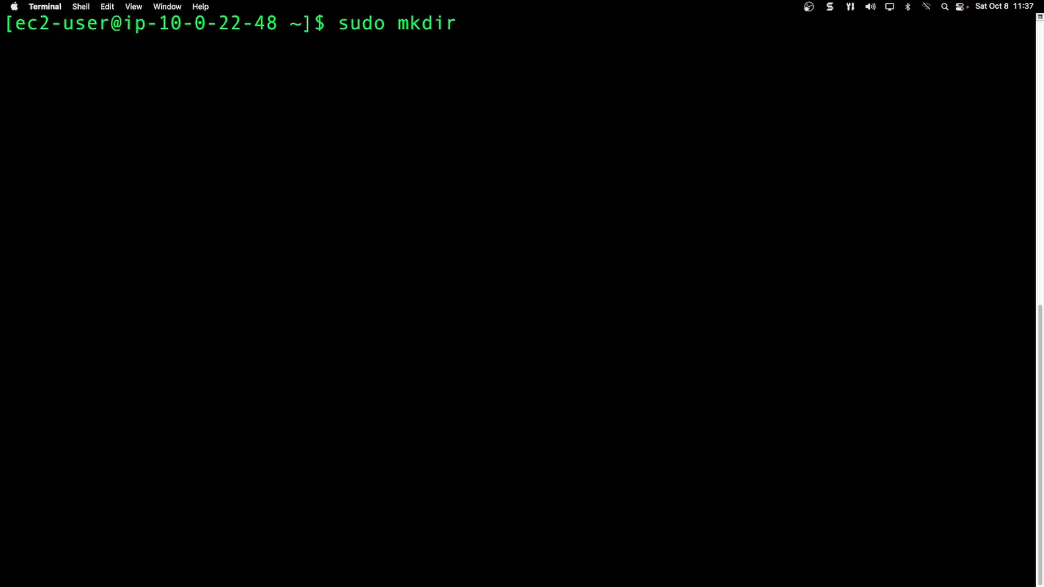
text(/opt)
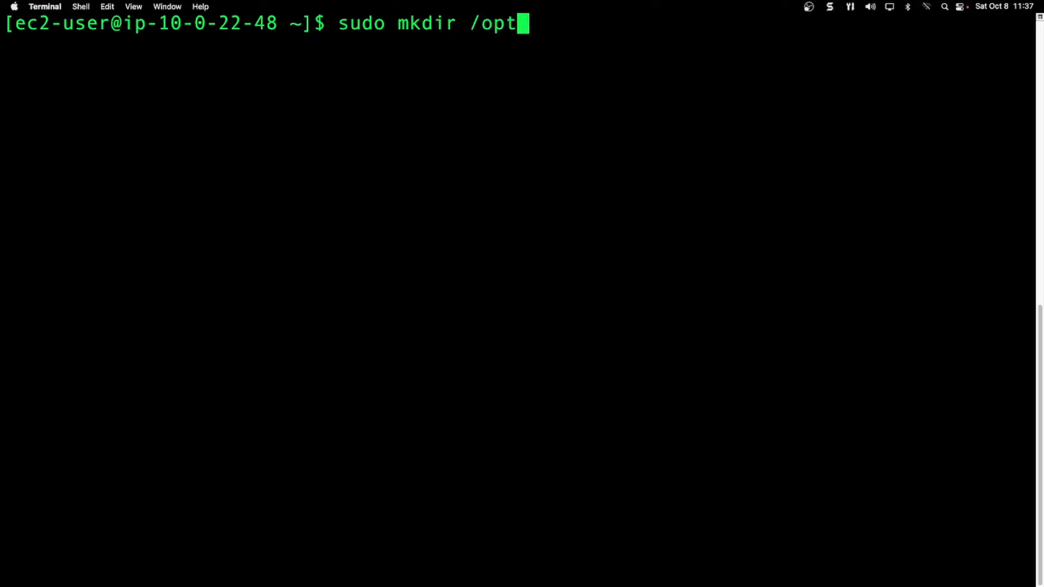
text(/spl)
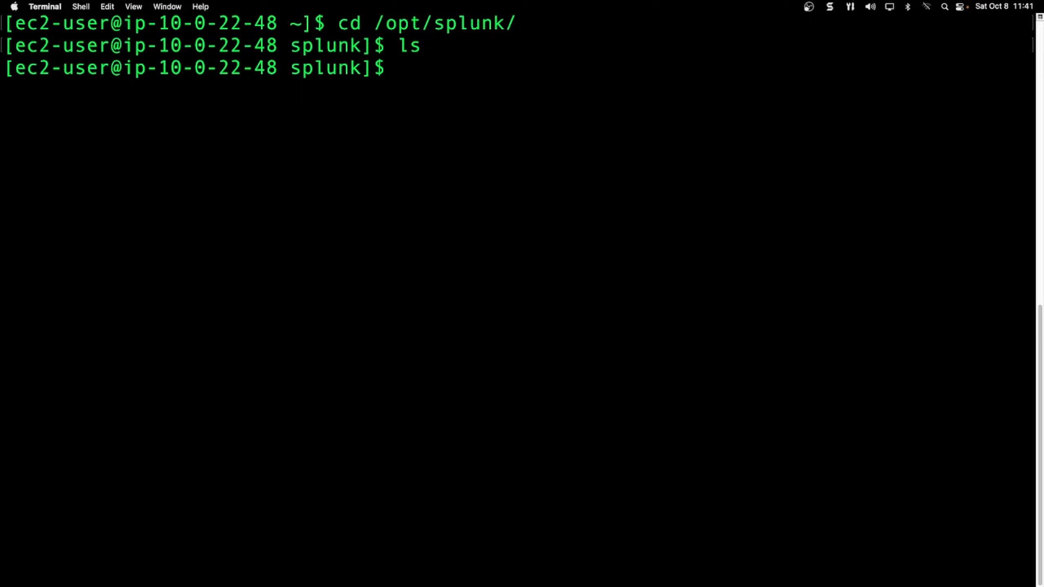
Make ec2-user the owner of /opt/splunk with sudo chown.
text(s)
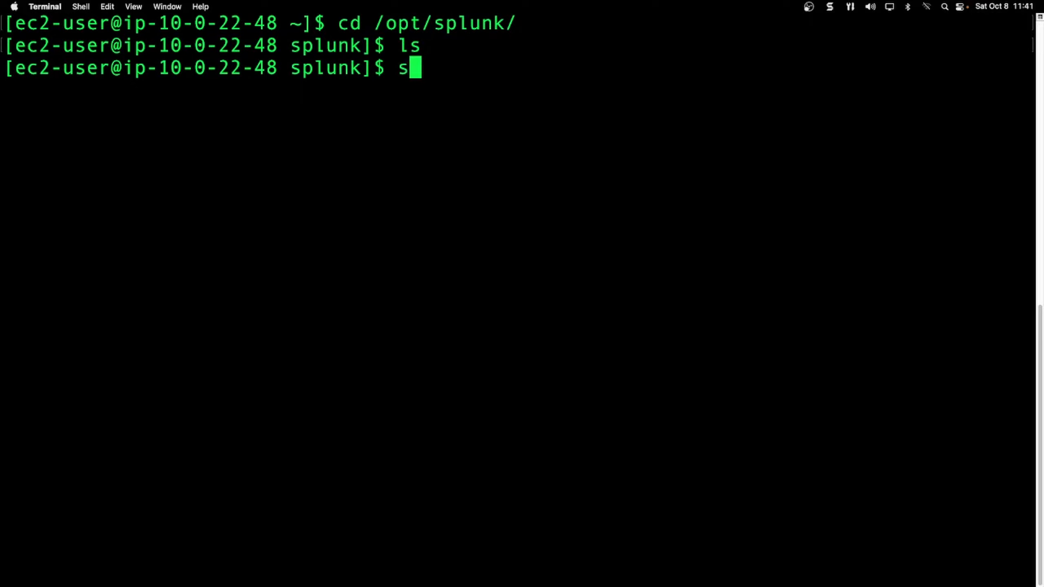
text(udo)
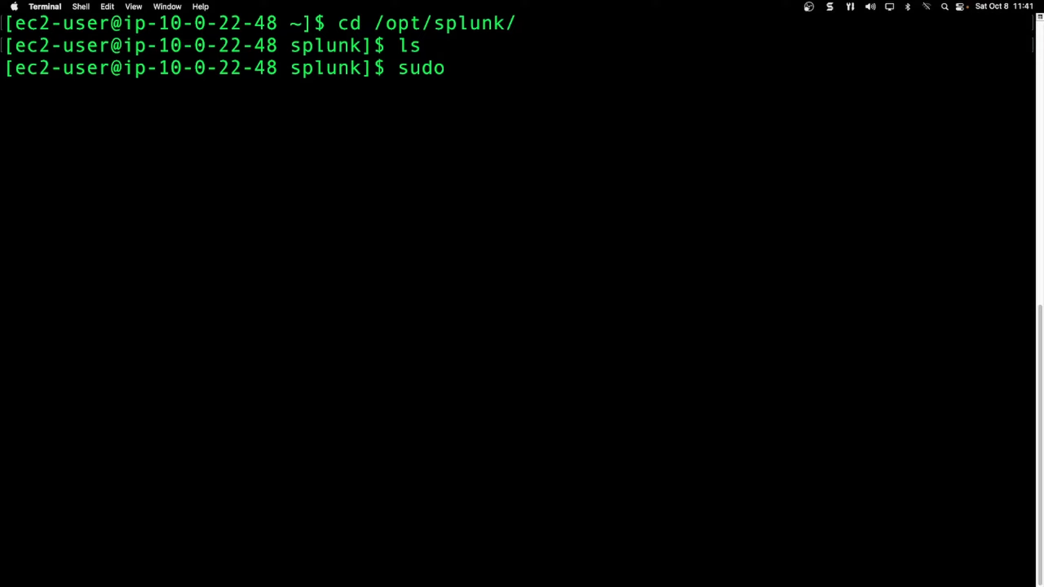
text(chown ex)
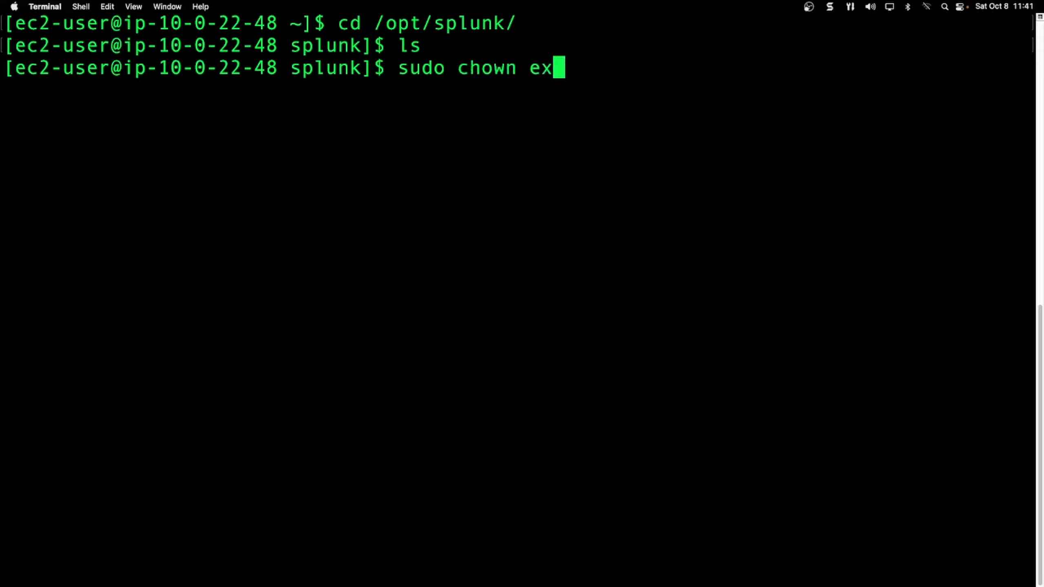
text(c2)
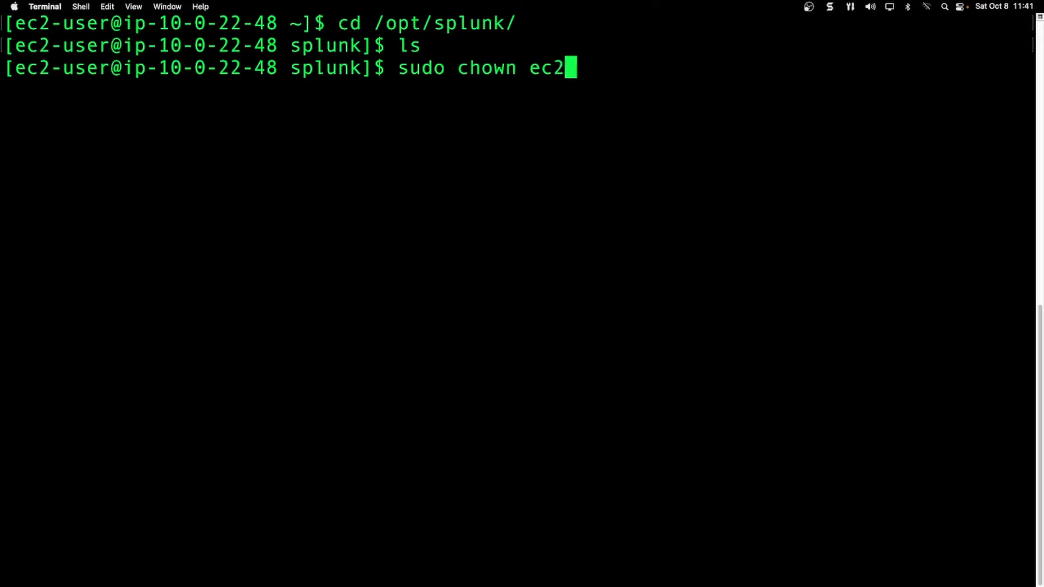
text(-us)
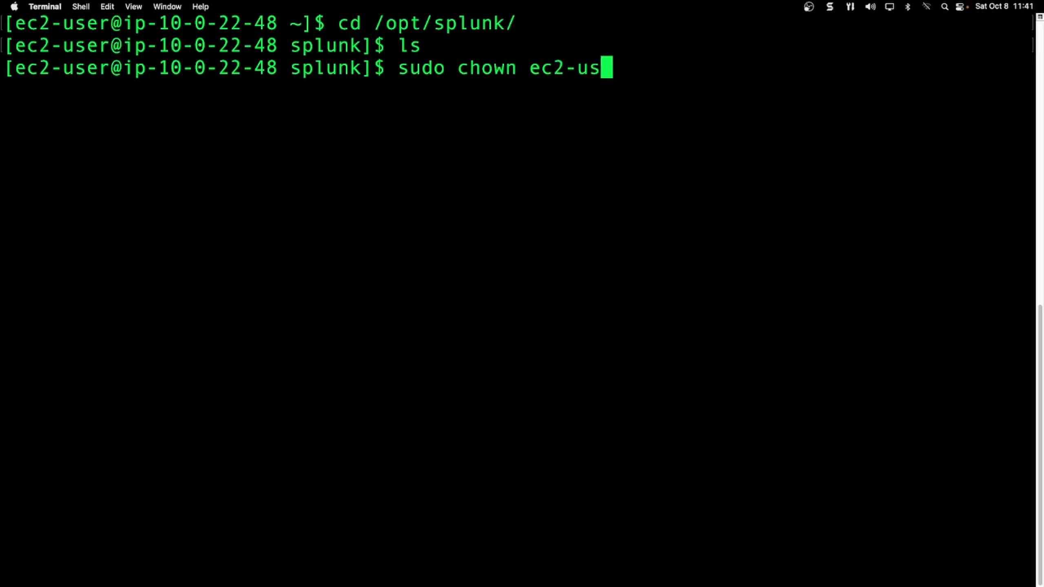
text(er /)
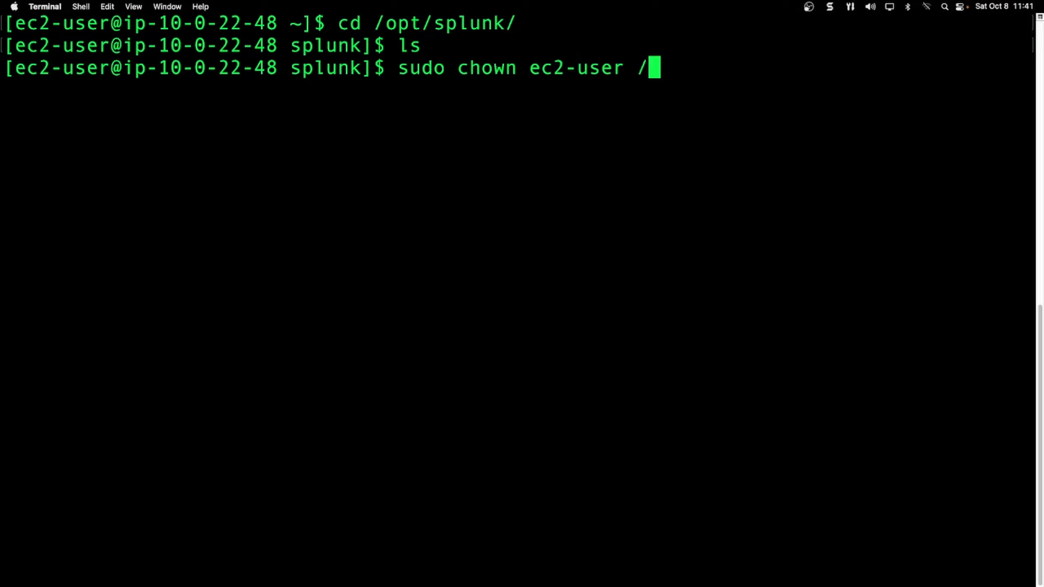
text(opt/splunk/)
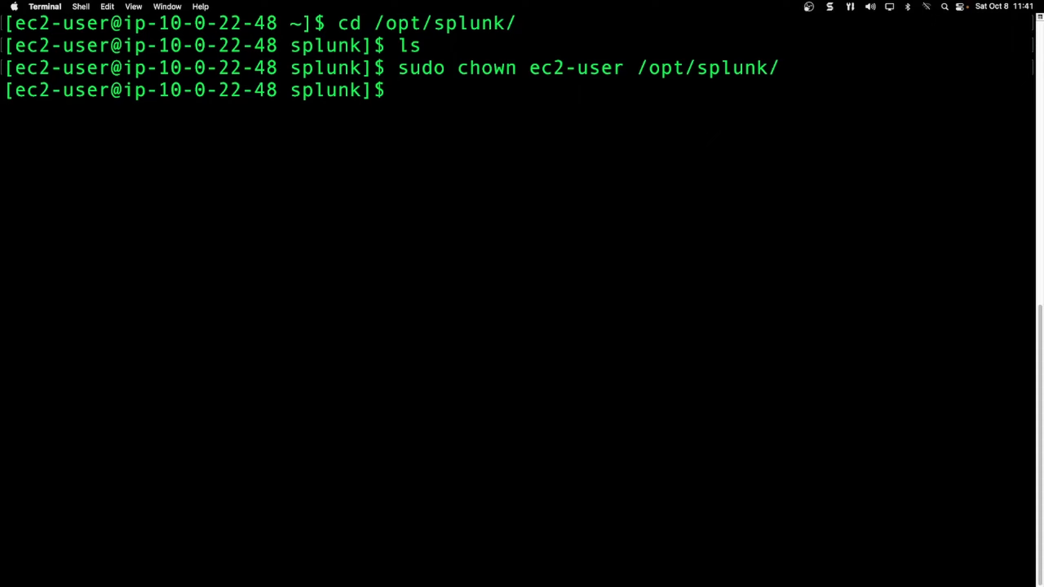
Download splunk-9.0.1-82c987350fde-Linux-x86_64.tgz into /opt/splunk via wget and list it.
text(pwd)
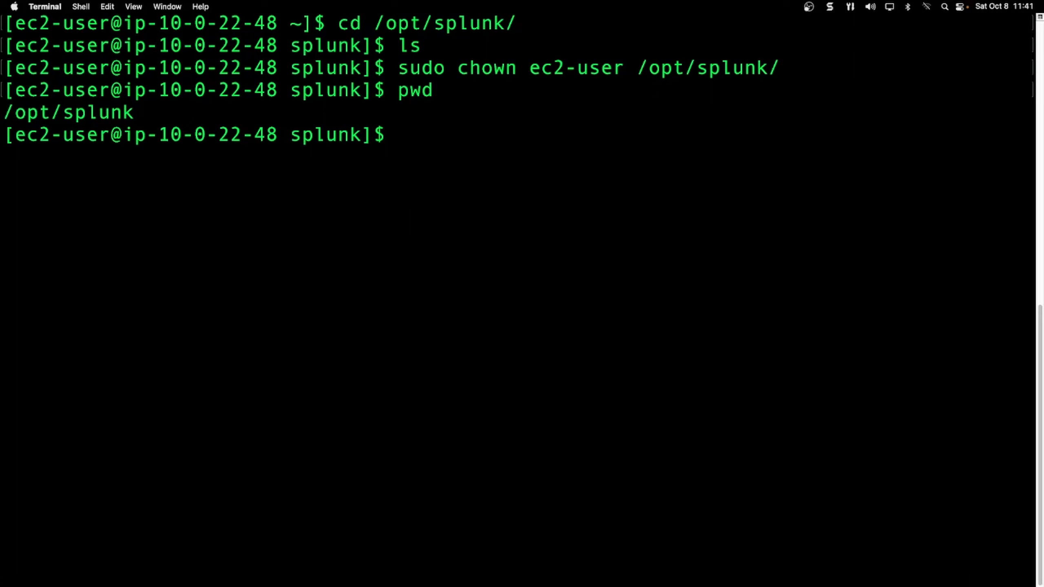
text(wget -O splunk-9.0.1-82c987350fde-Linux-x86_64.tgz "https://download.splunk.com/products/splunk/releases/9.0.1/linux/splunk-9.0.1-82c987350fde-Linux-x86_64.tgz")
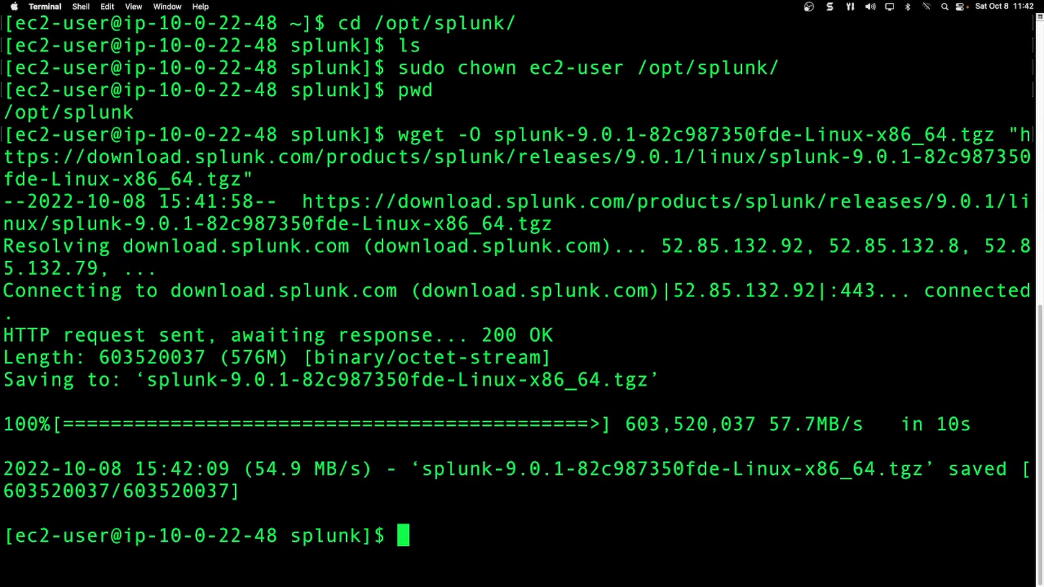
text(ls)
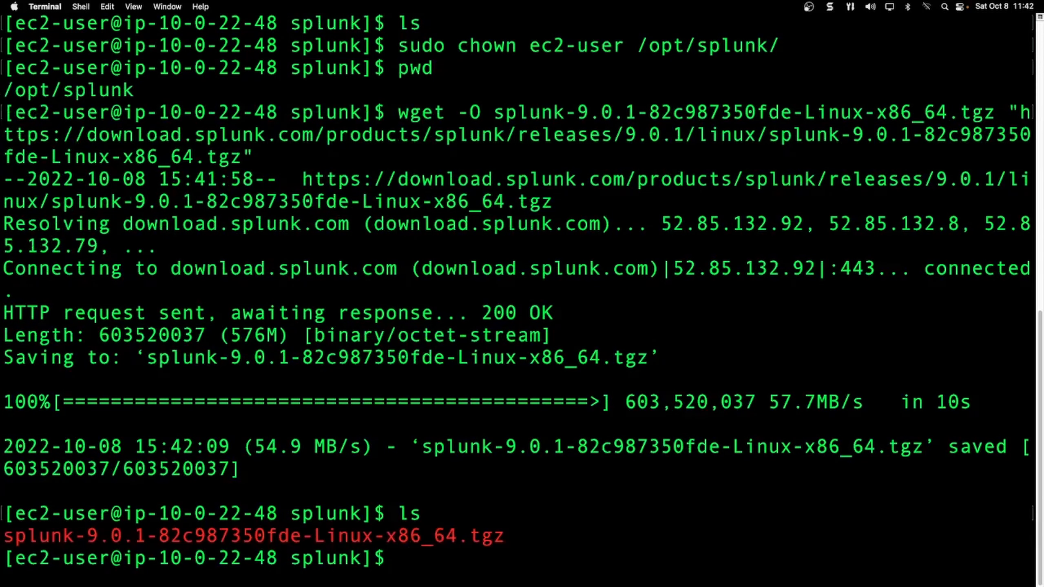
text(tar)
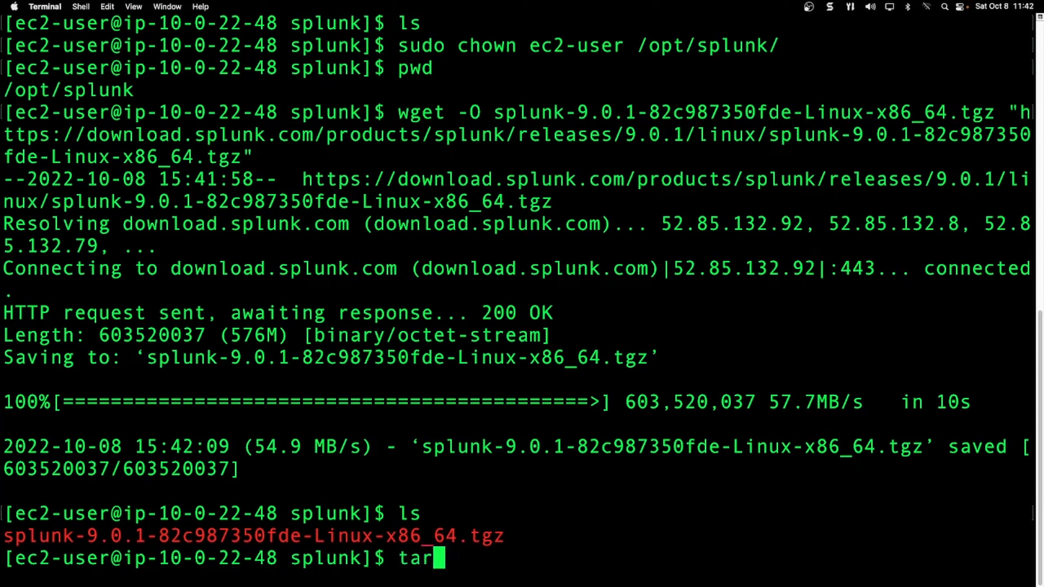
Extract splunk-9.0.1-82c987350fde-Linux-x86_64.tgz into /opt using tar -xzvC.
text(-x)
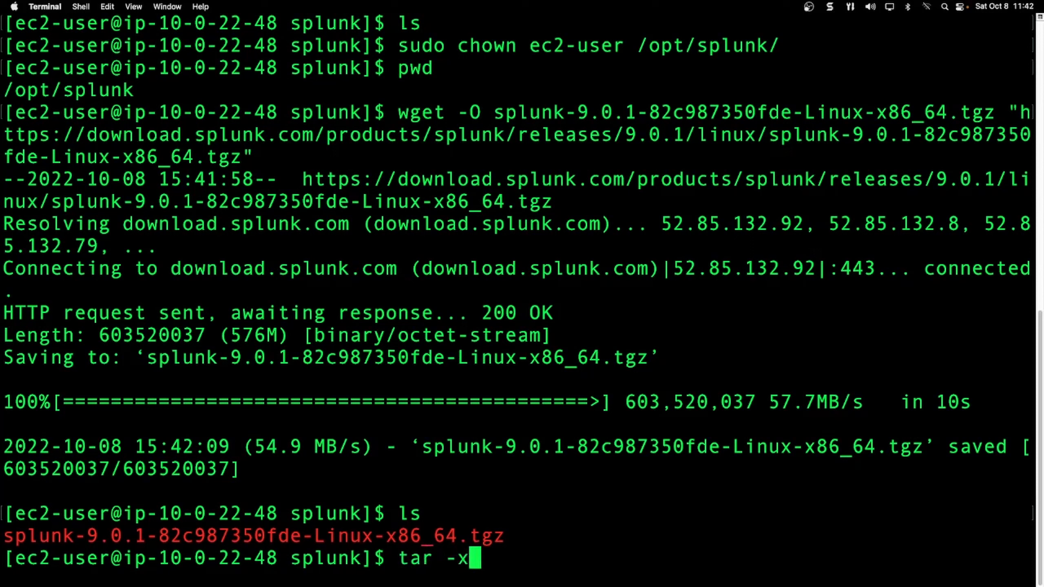
text(zc=v)
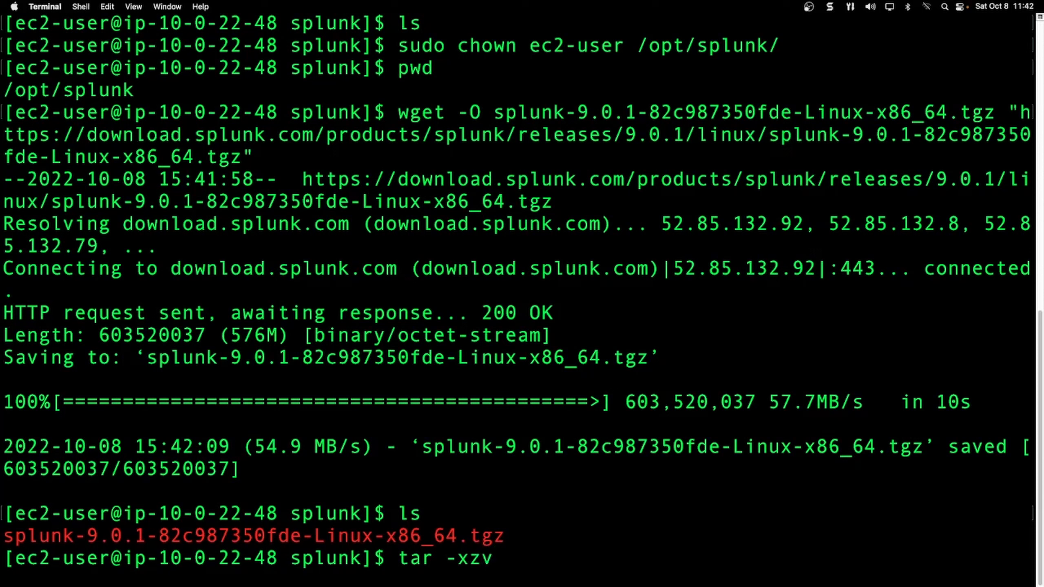
text(C)
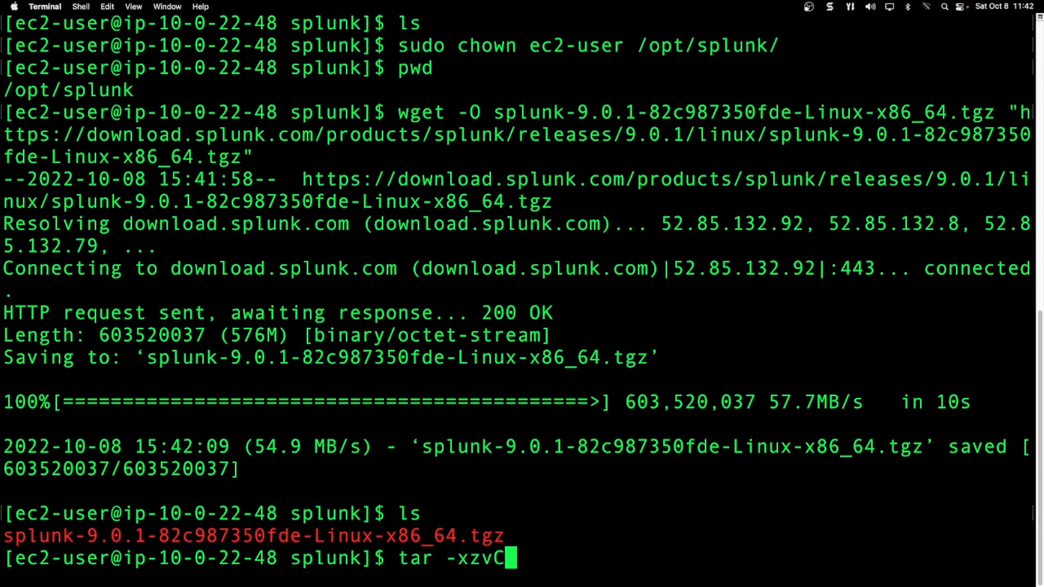
text(/)
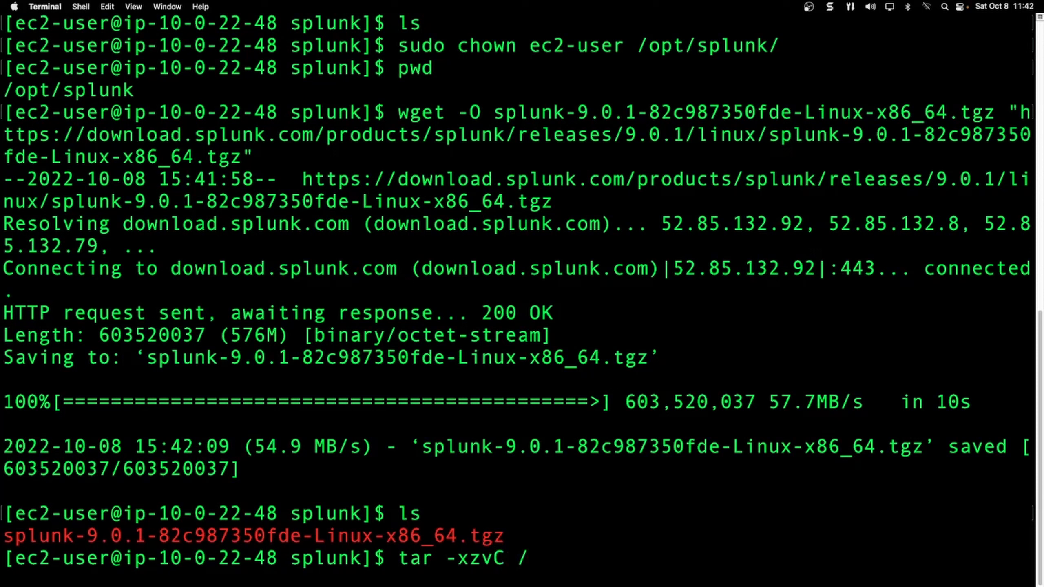
text(opt -f)
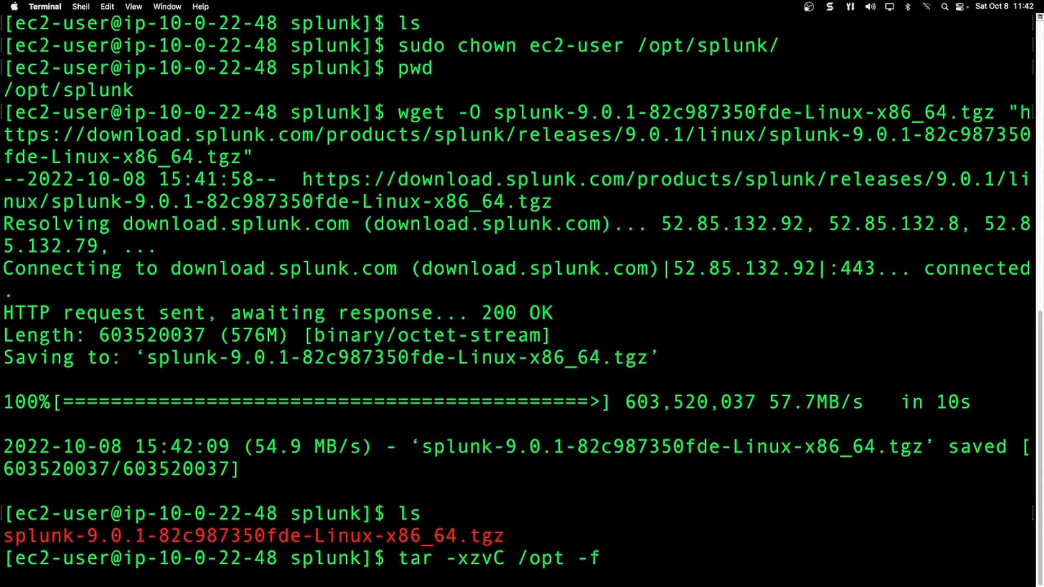
text(splunk-9.0.1-82c987350fde-Linux-x86_64.tgz)
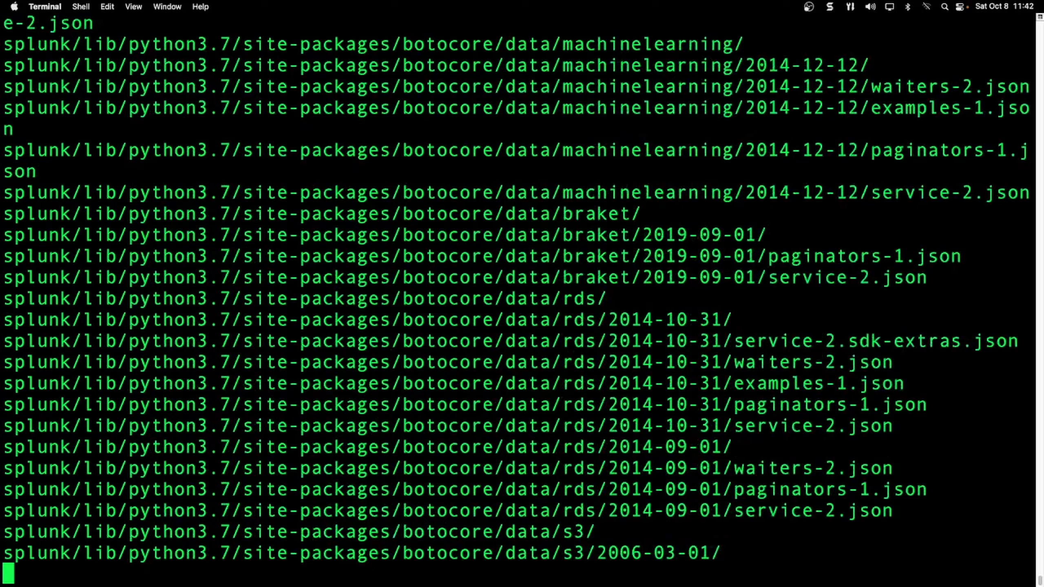
scroll(down, 3)
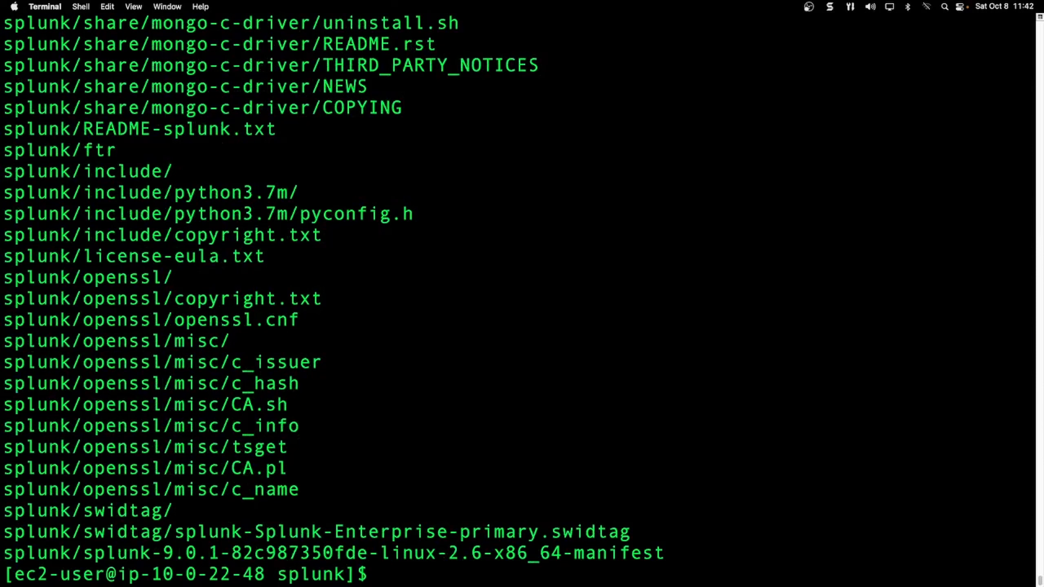
Enter the bin directory and grep its listing for the splunk executables.
text(ls)
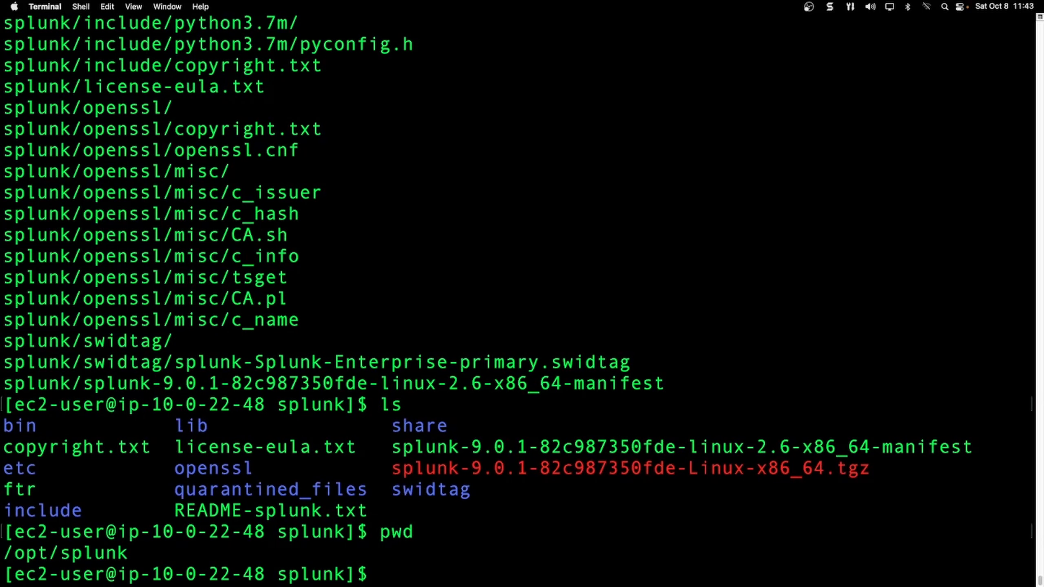
text(cd)
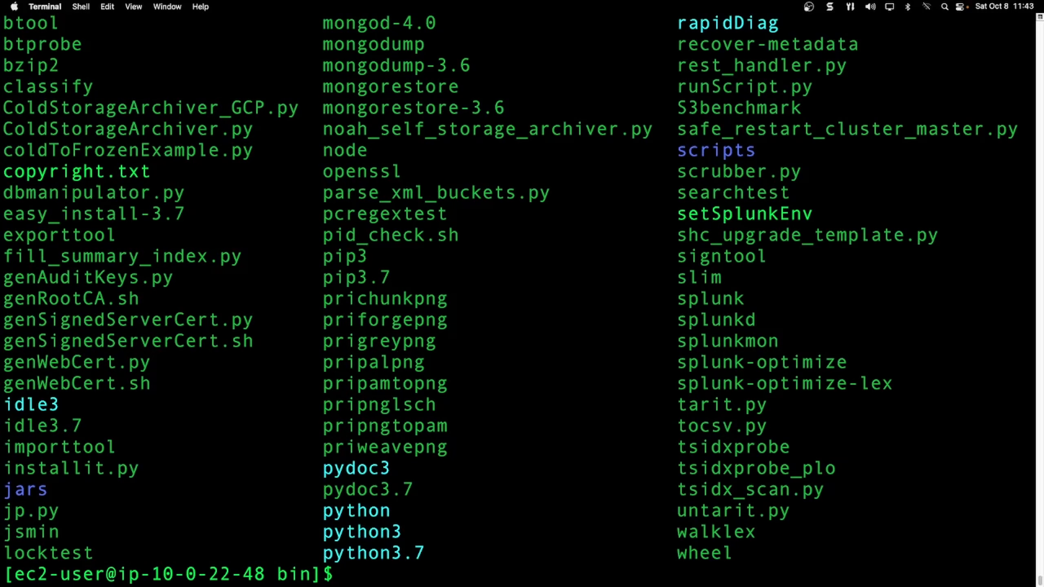
text(ls |grep splunk)
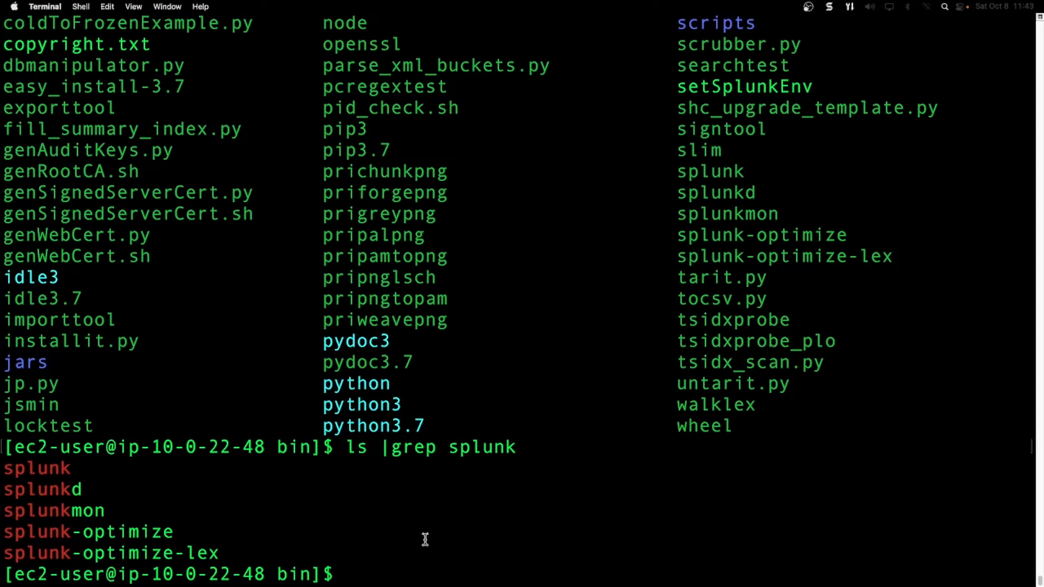
Run ./splunk start, accept the license, and create admin user 'hailie'.
text(./spl)
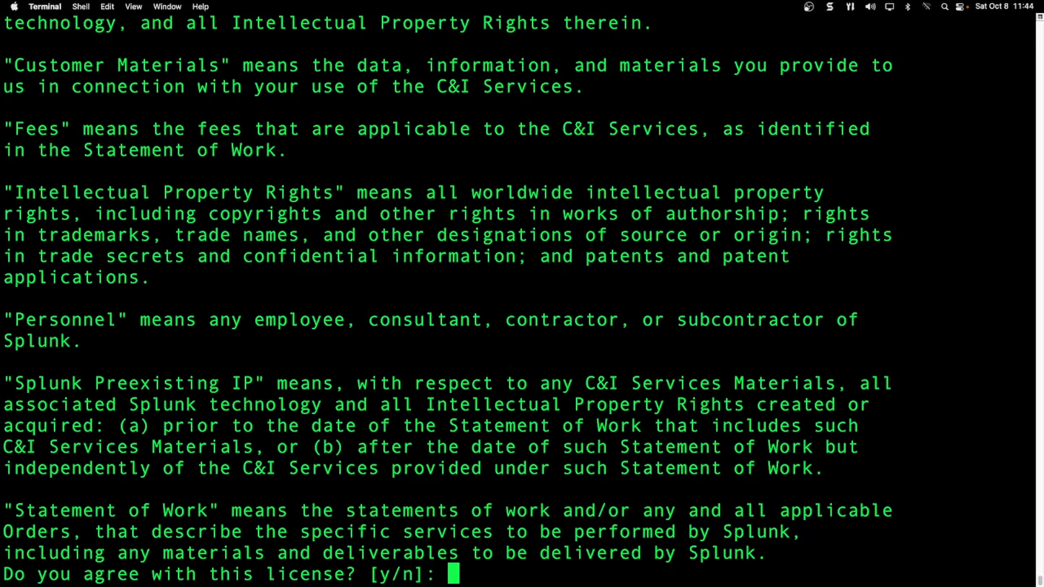
text(y)
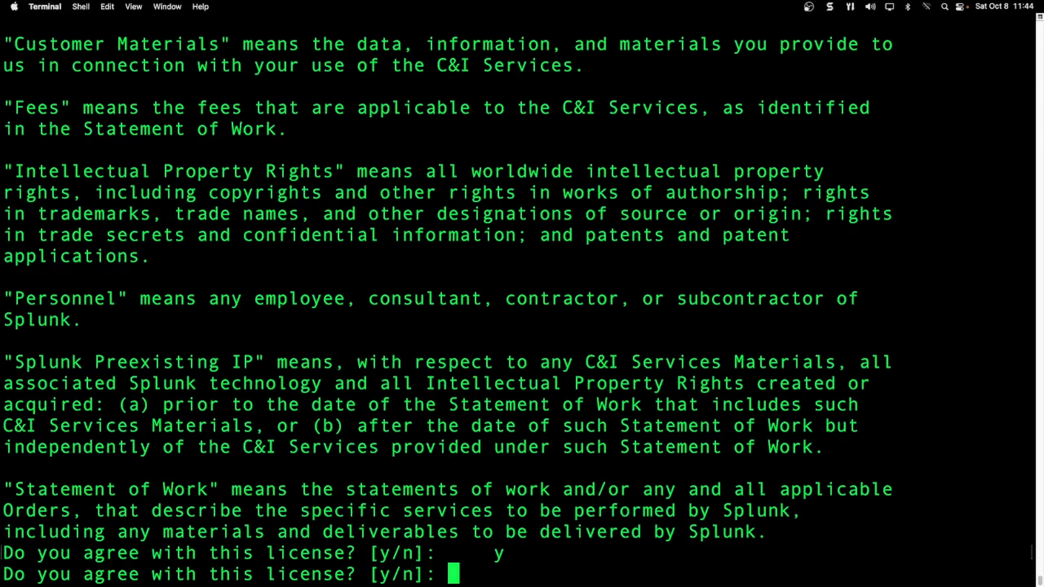
text(y)
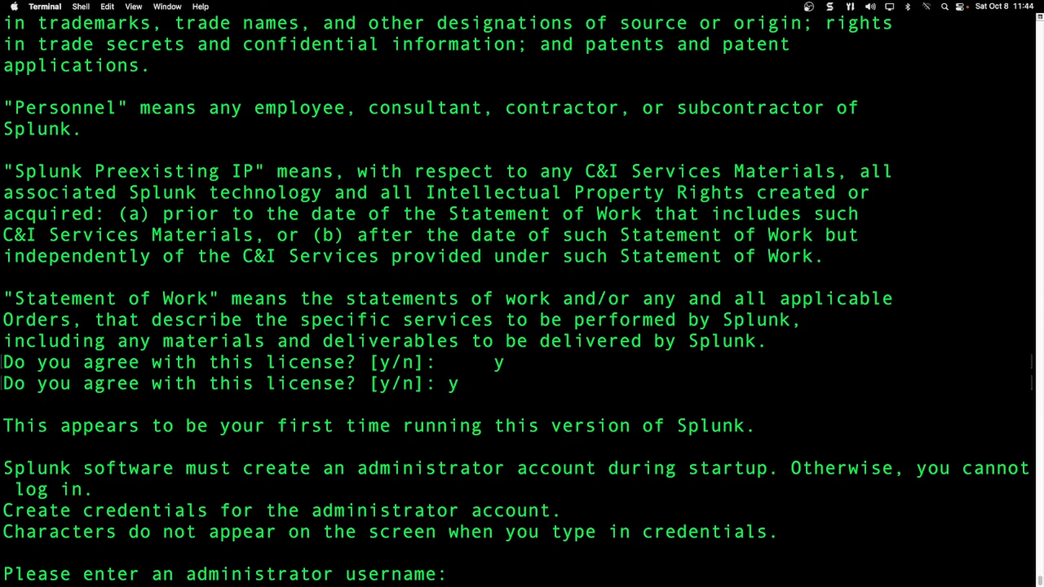
text(hailie)
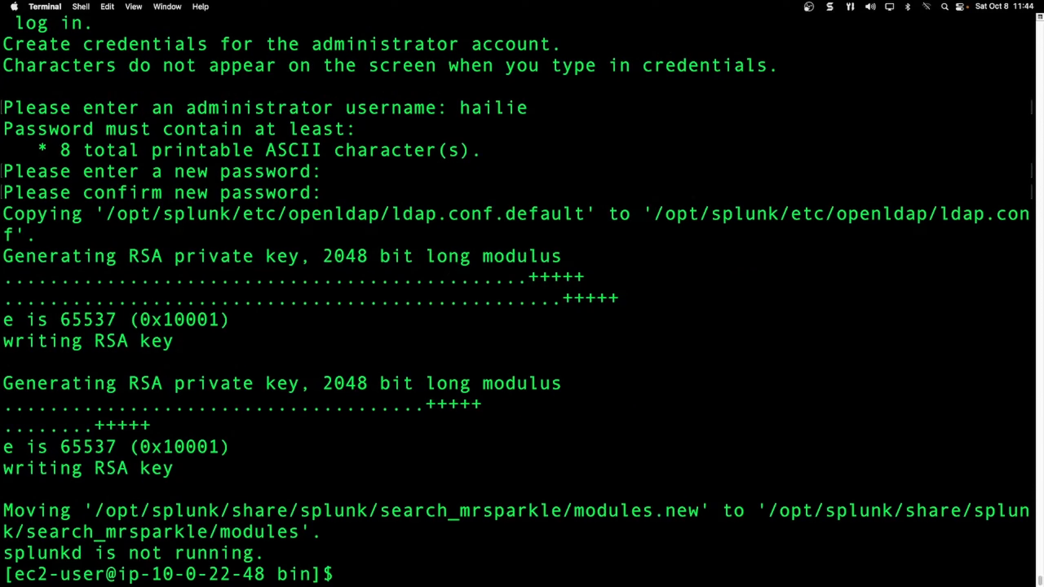
Run ./splunk start until the web interface is ready on port 8000.
text(./)
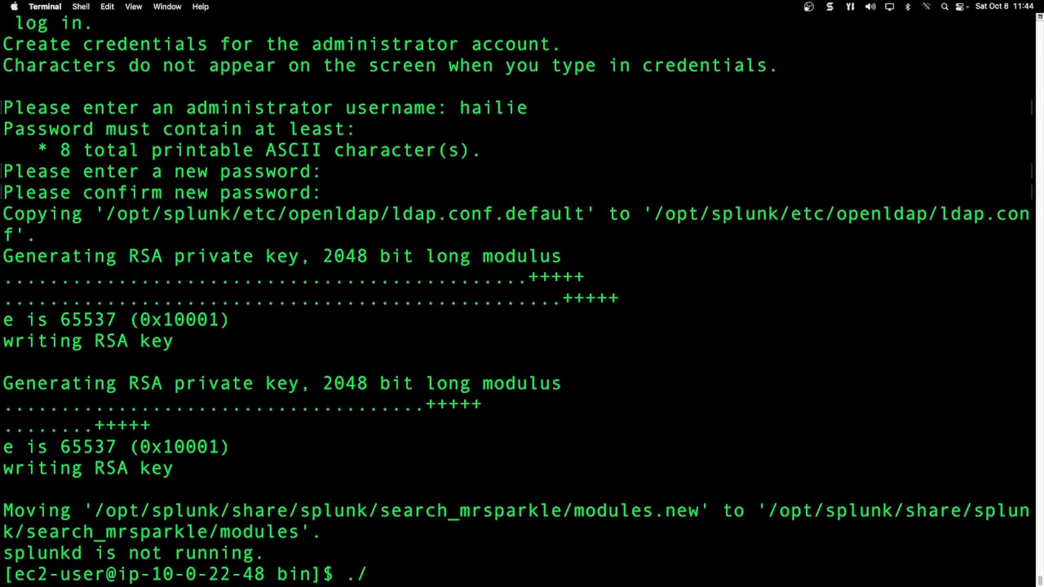
mouse_move(227, 548)
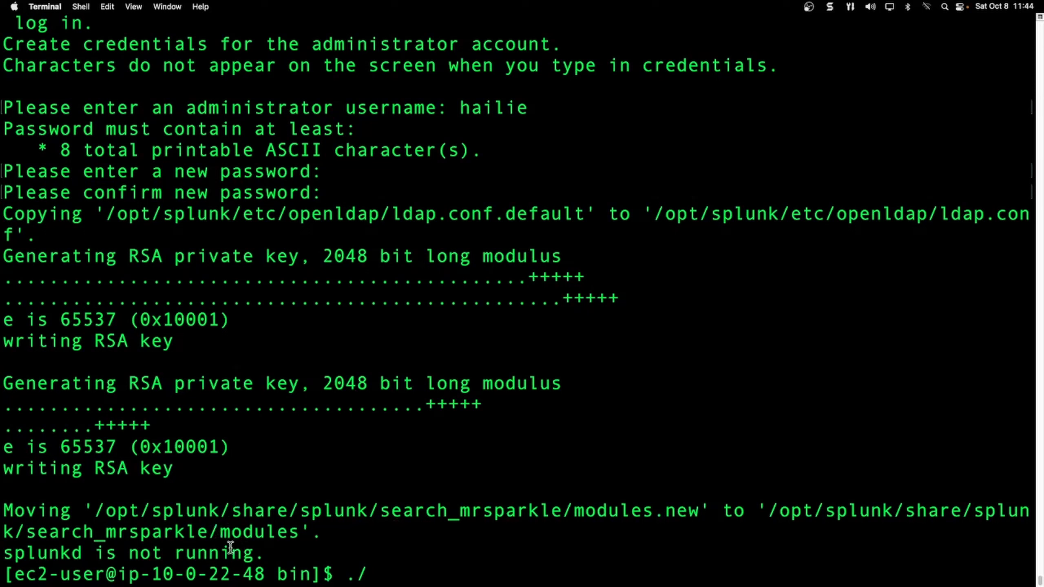
mouse_move(265, 555)
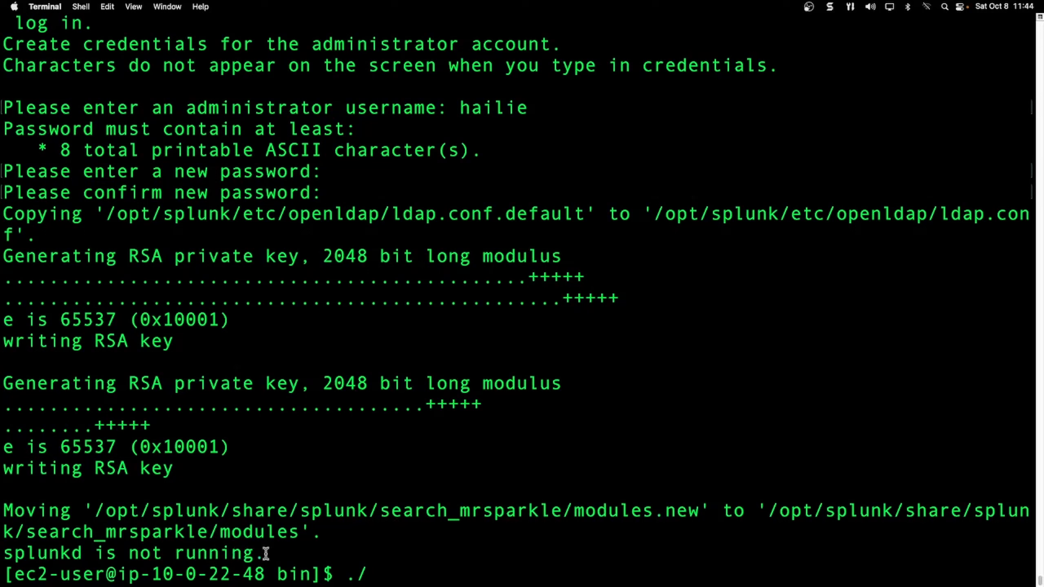
text(splunk)
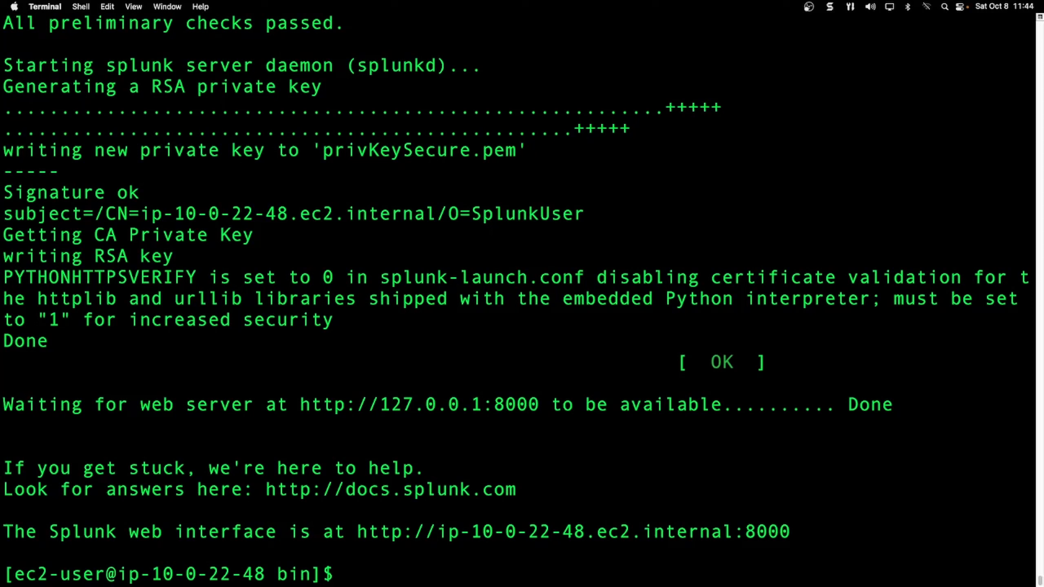
mouse_move(767, 531)
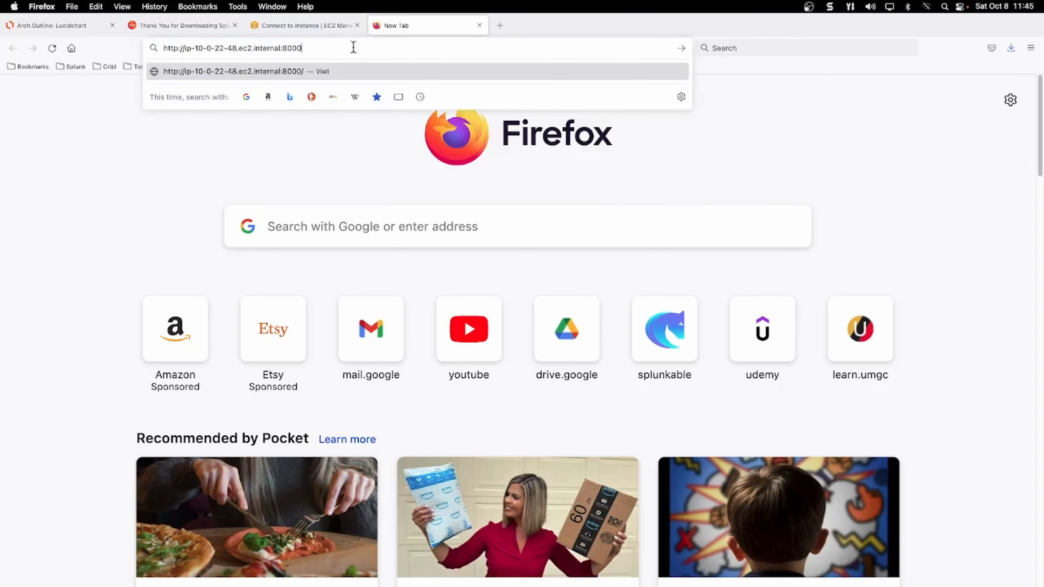
Copy Elastic IP 3.234.39.200 in EC2 and enter the port 8000 address in Firefox.
click(302, 25)
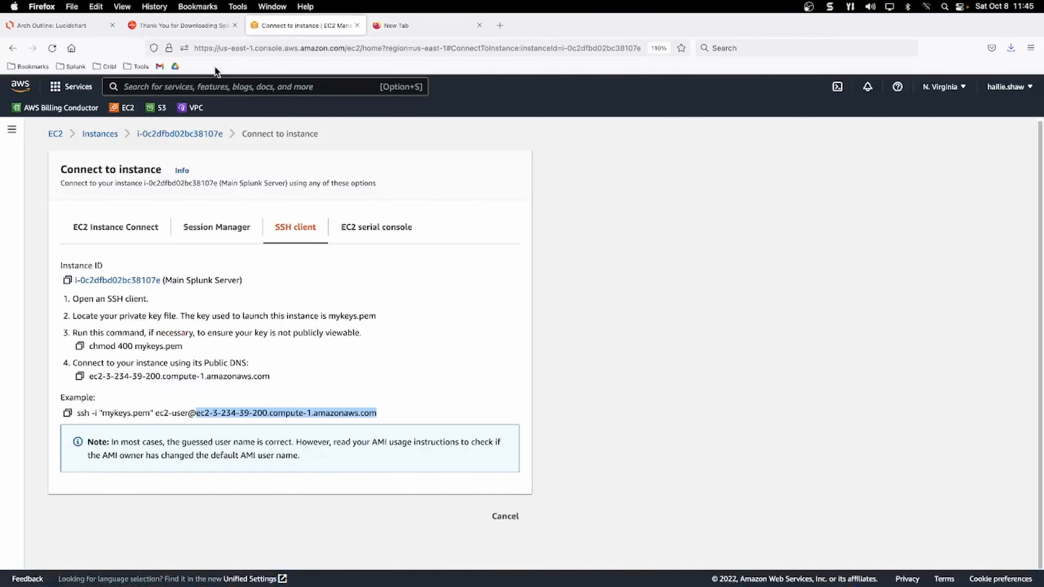
mouse_move(77, 141)
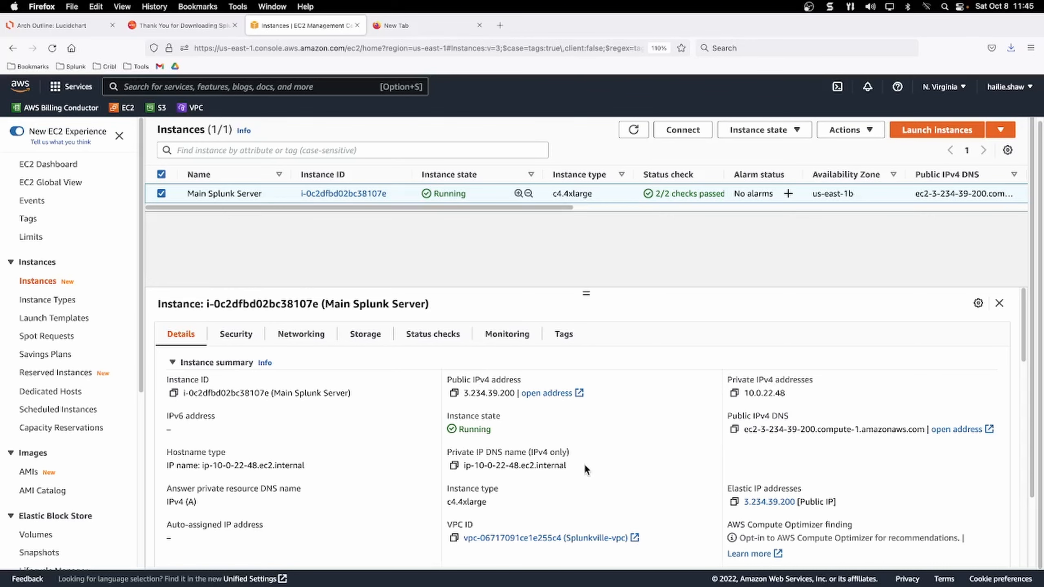
mouse_move(733, 504)
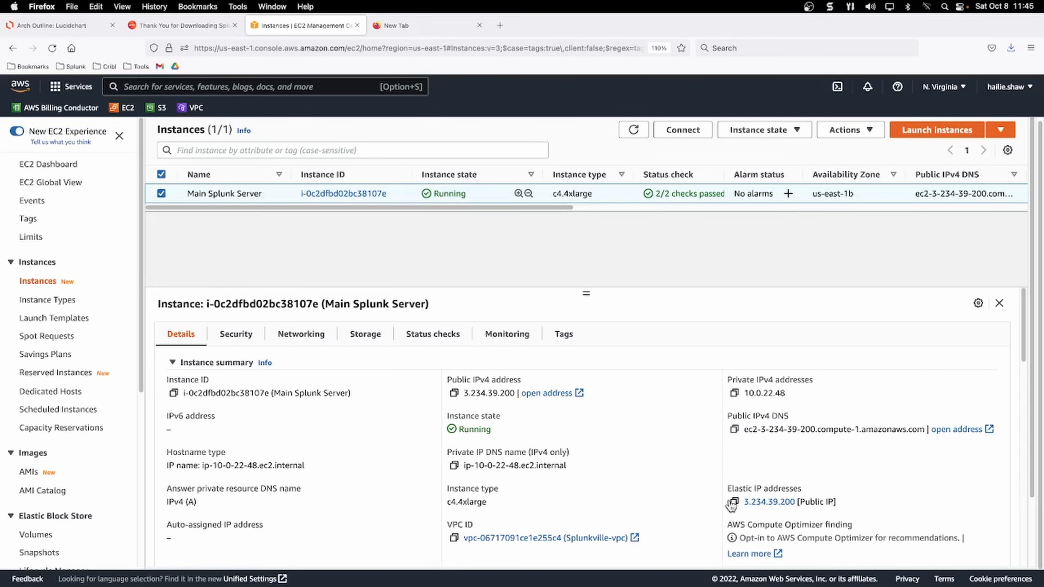
click(733, 501)
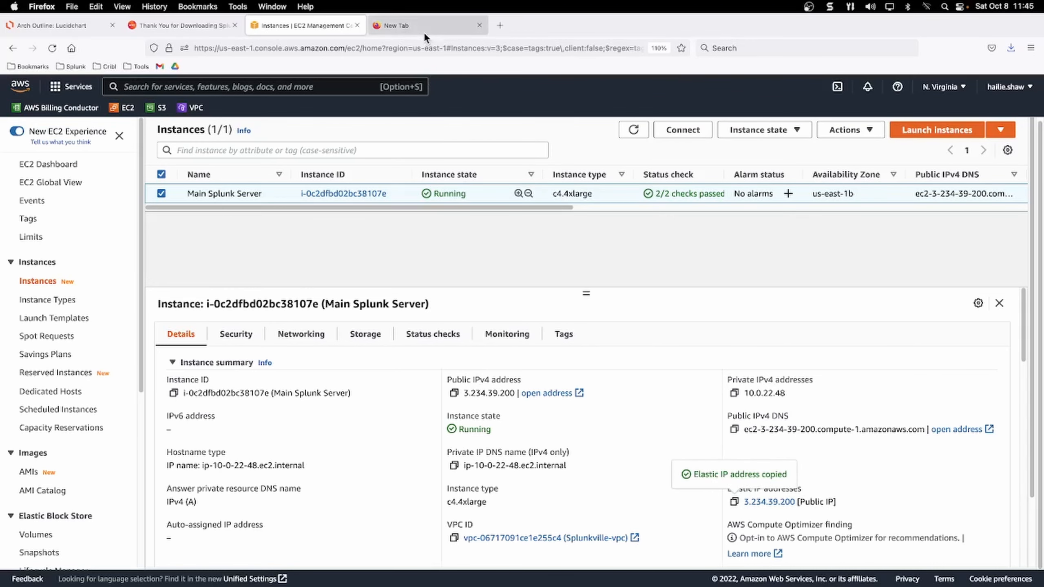
text(ip-10-0-22-48.ec2.internal:8000)
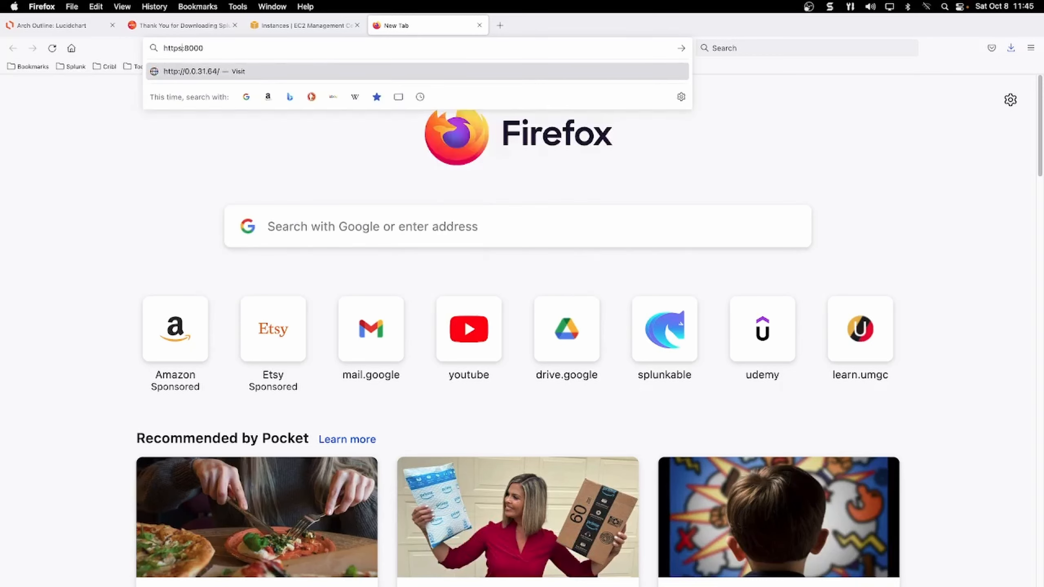
text(https://3.234.39.200:8000)
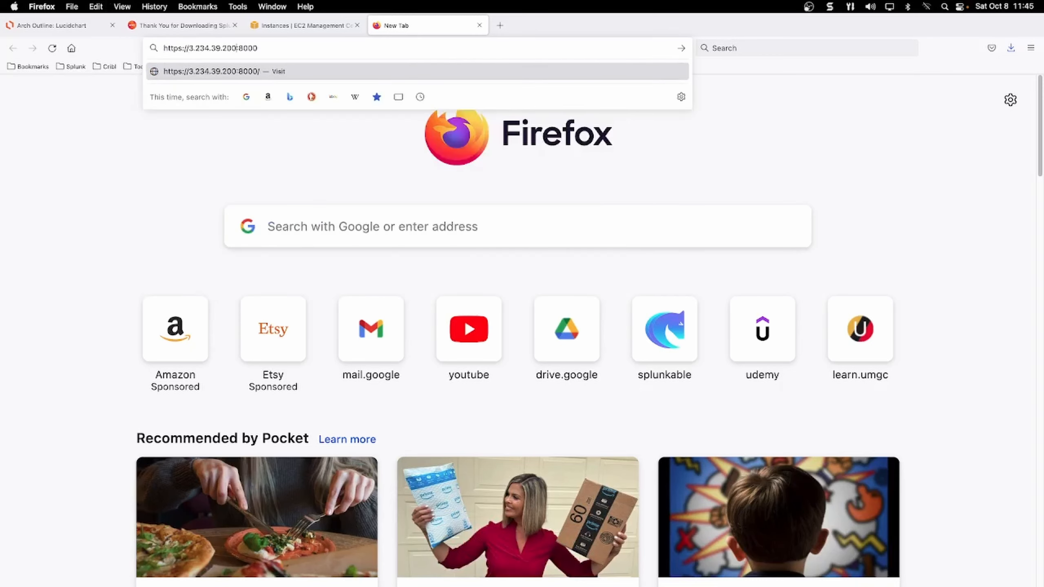
key(Return)
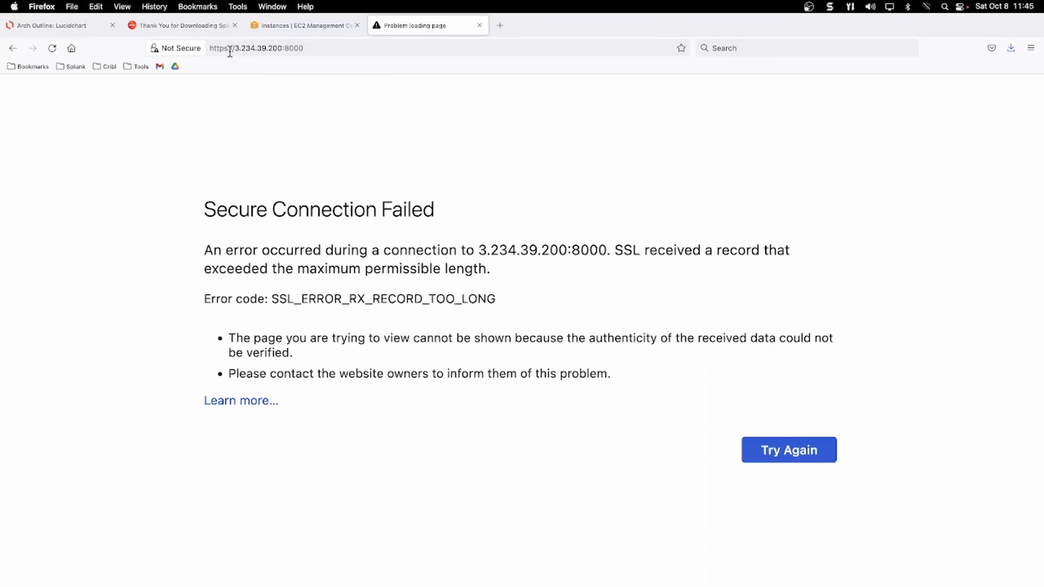
click(232, 48)
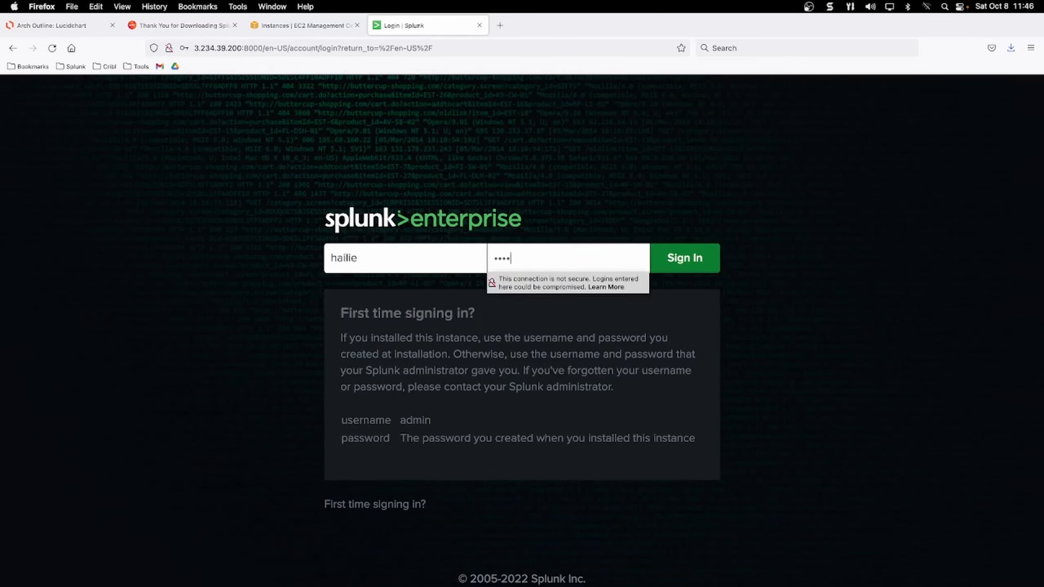
click(685, 258)
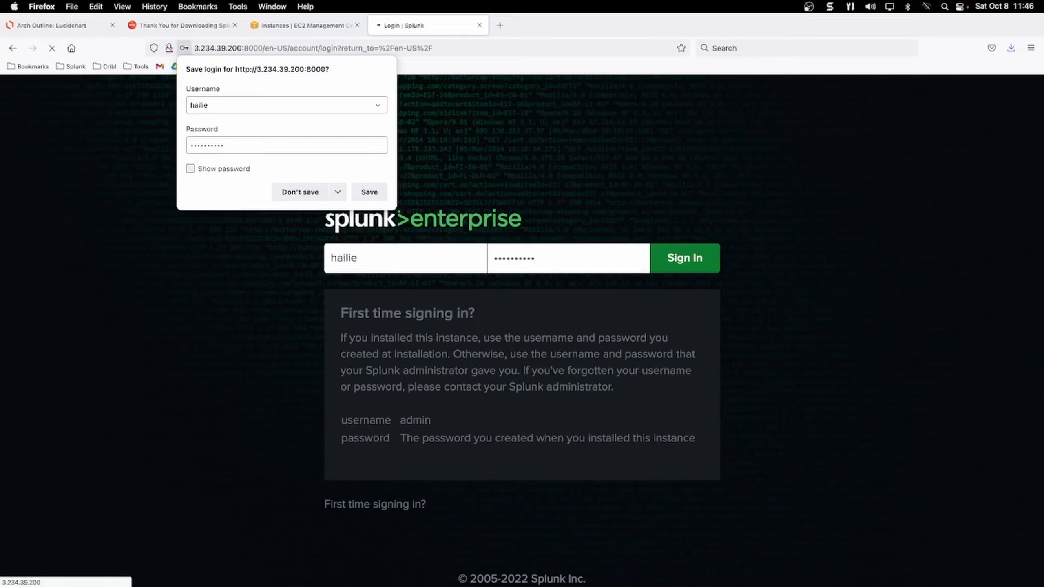
click(685, 258)
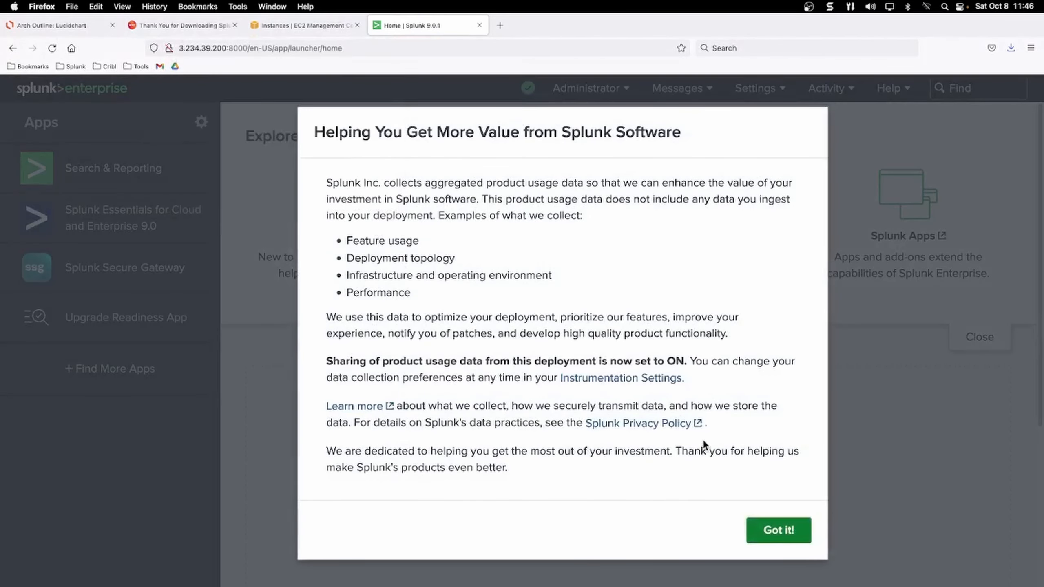
Dismiss the product usage data notice and go to Server settings.
click(778, 530)
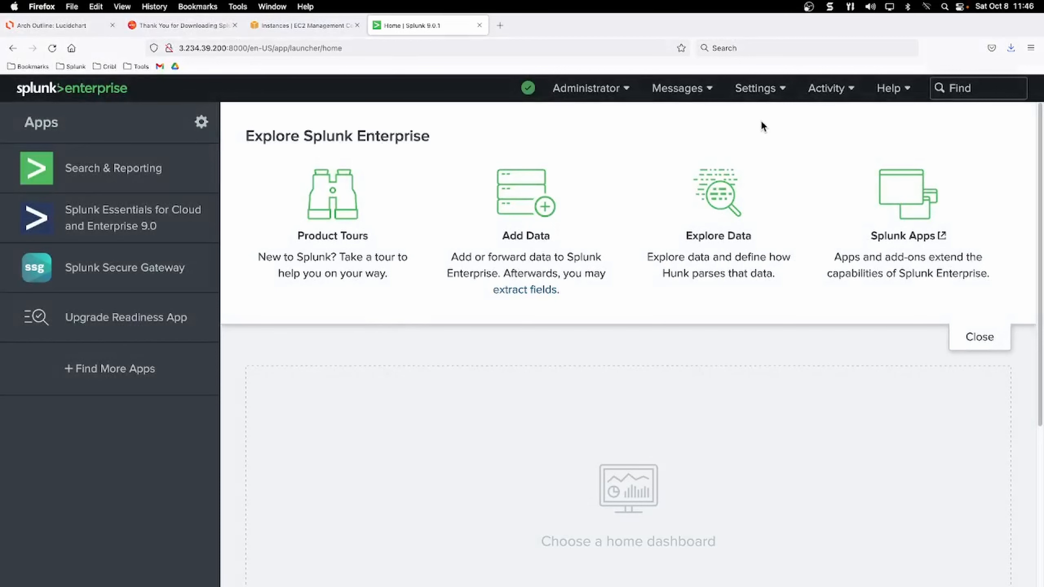
click(754, 87)
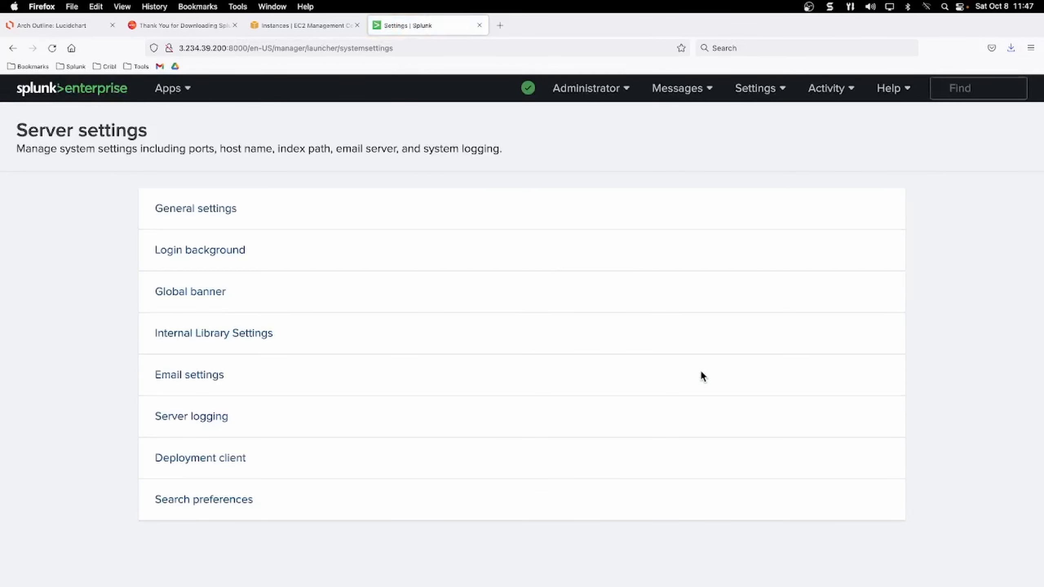
mouse_move(252, 496)
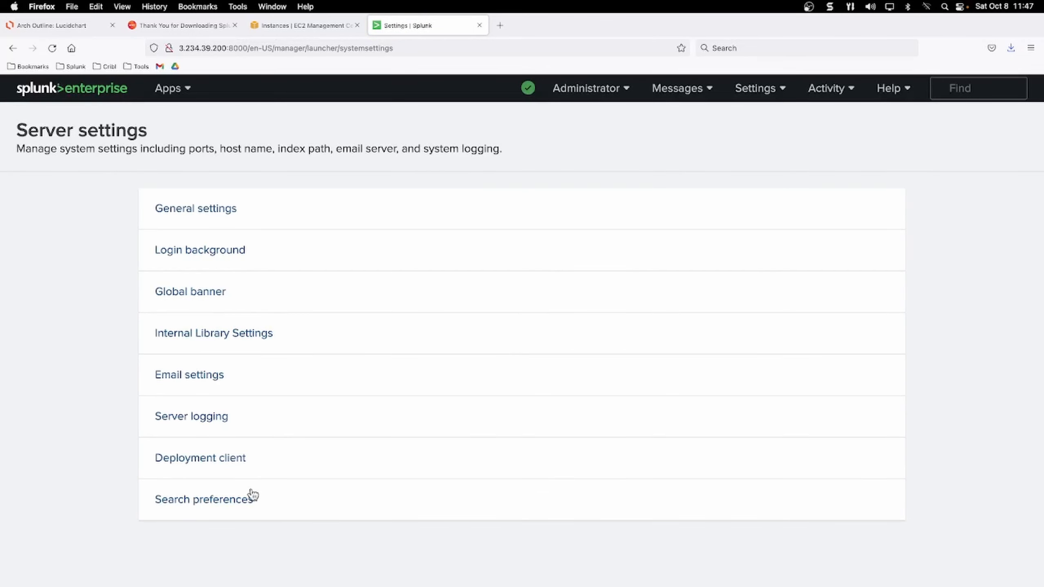
mouse_move(196, 221)
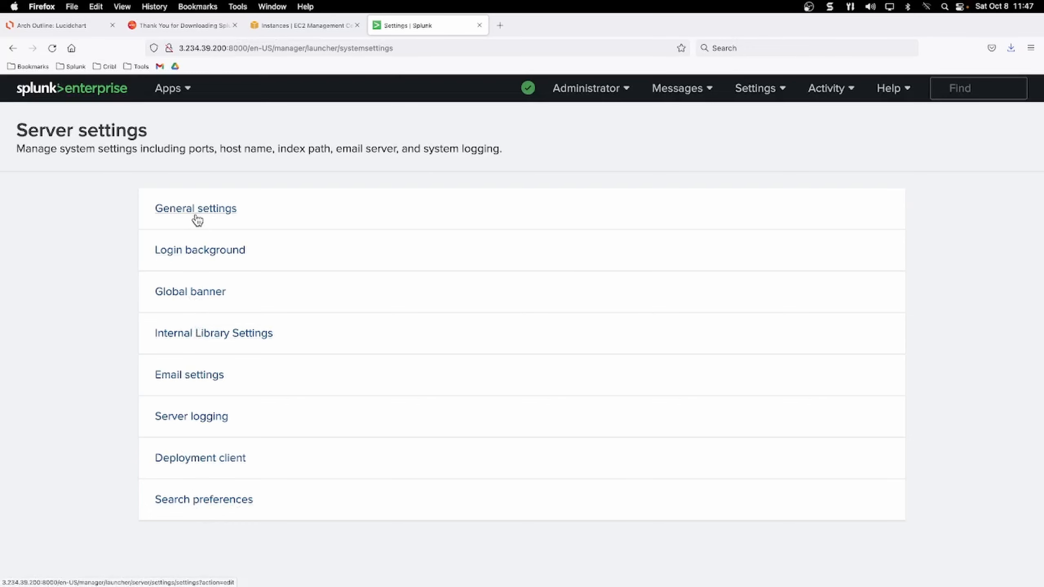
In General settings, enter server name 'Main Splunk Server' and set Enable SSL to Yes.
click(196, 209)
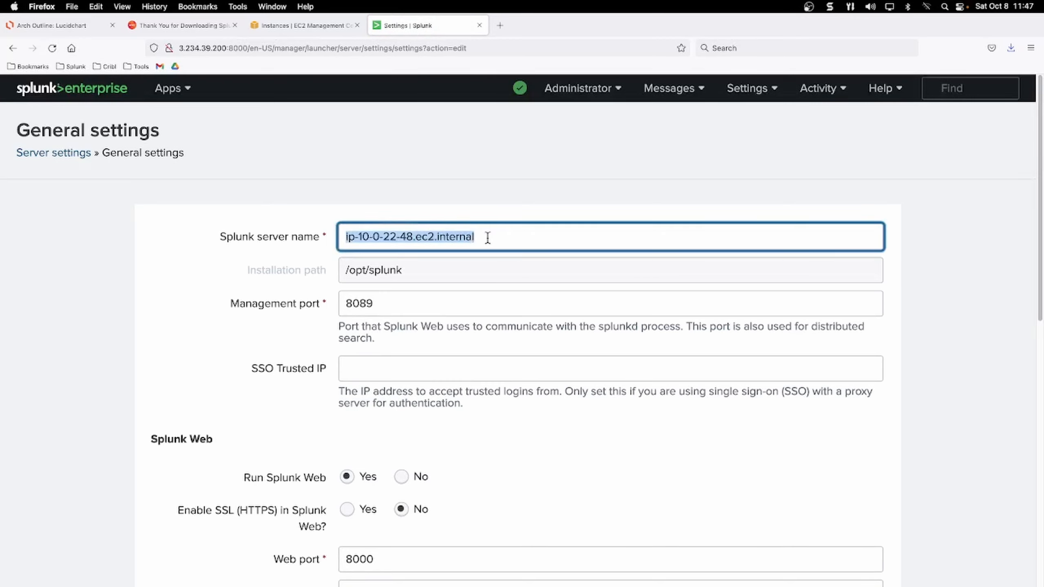
text(Main Spl)
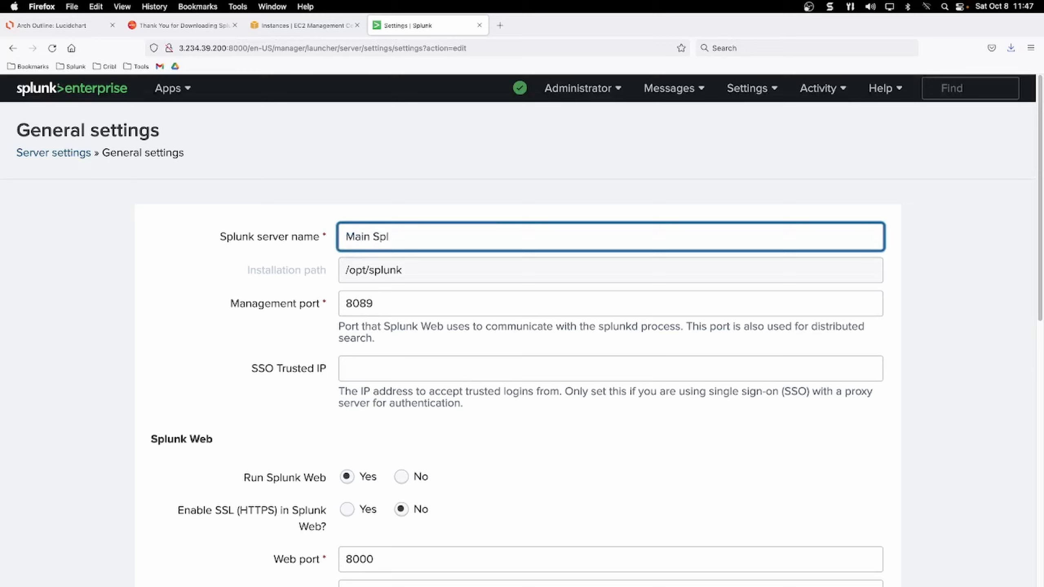
text(unk Server)
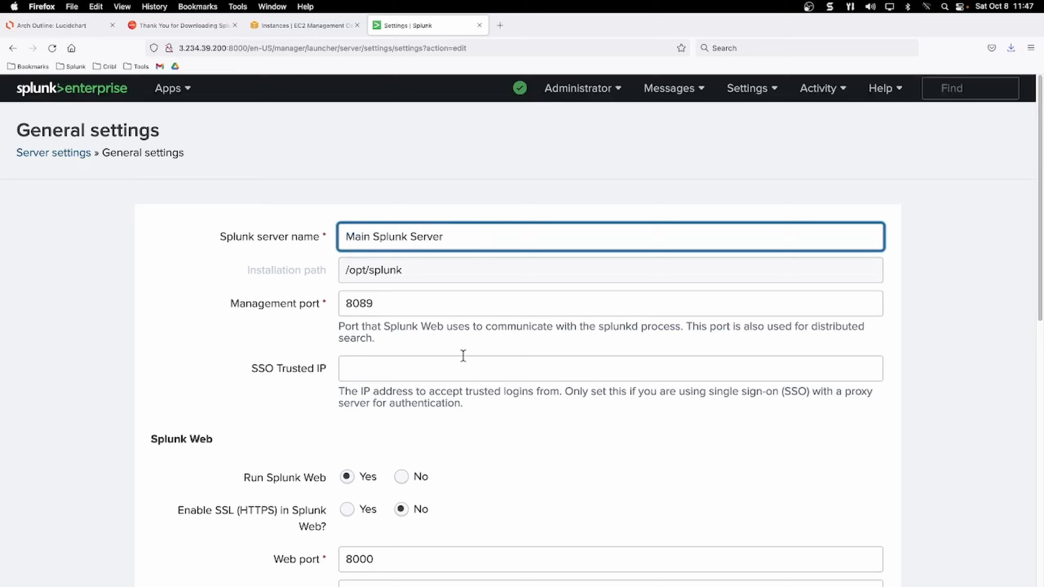
scroll(down, 3)
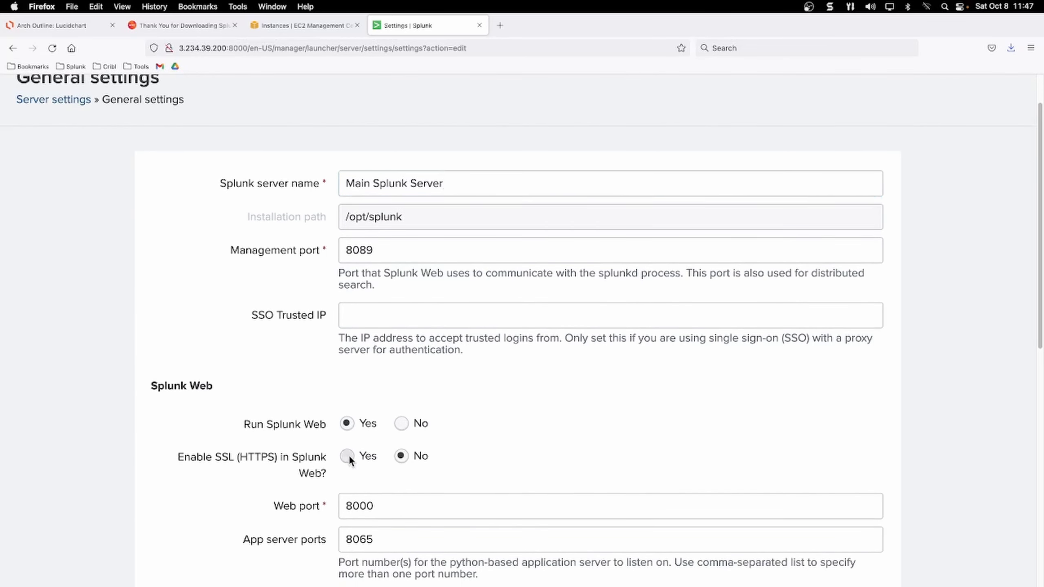
click(347, 456)
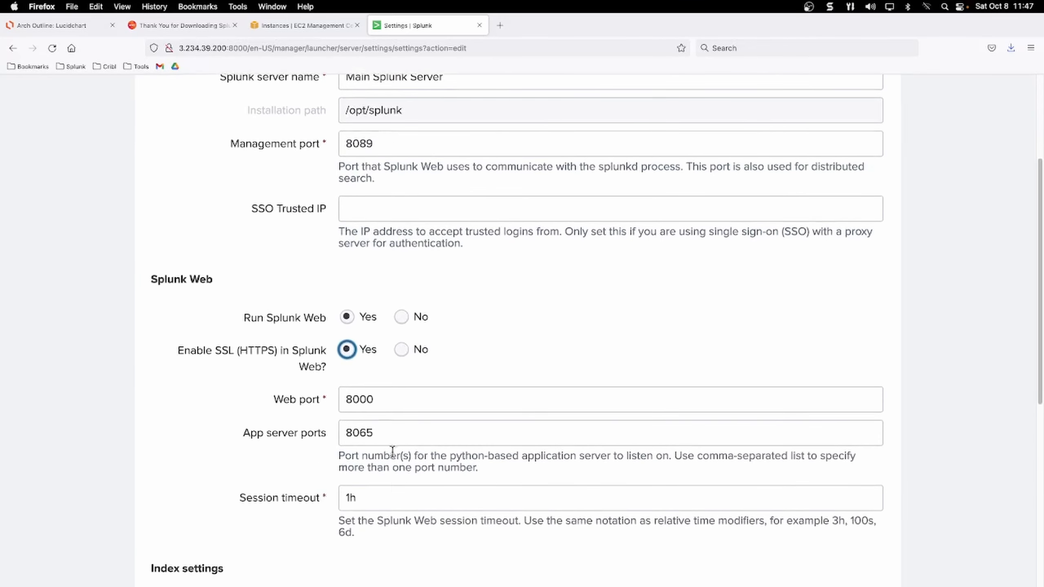
scroll(down, 3)
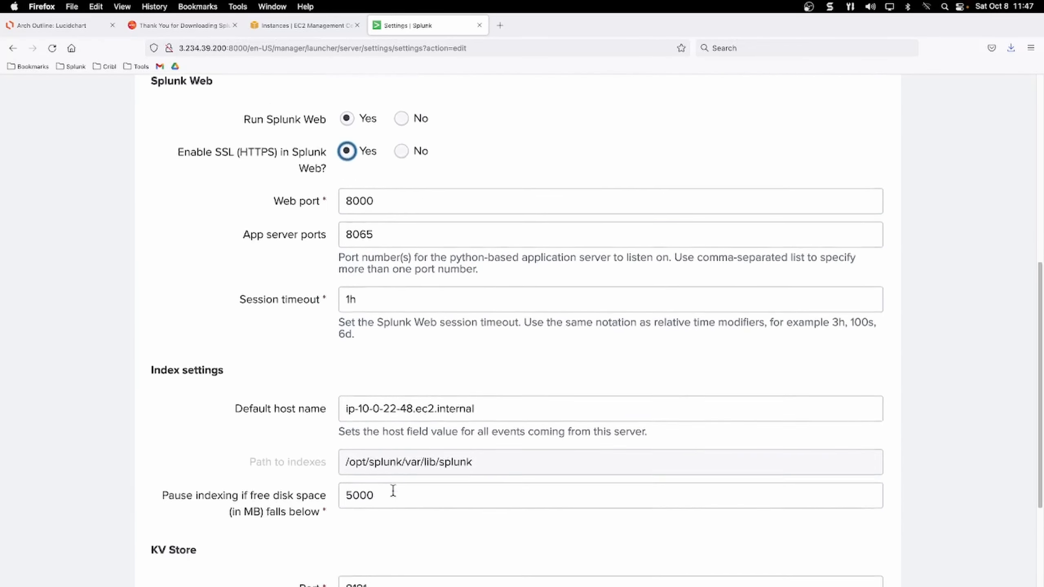
scroll(down, 3)
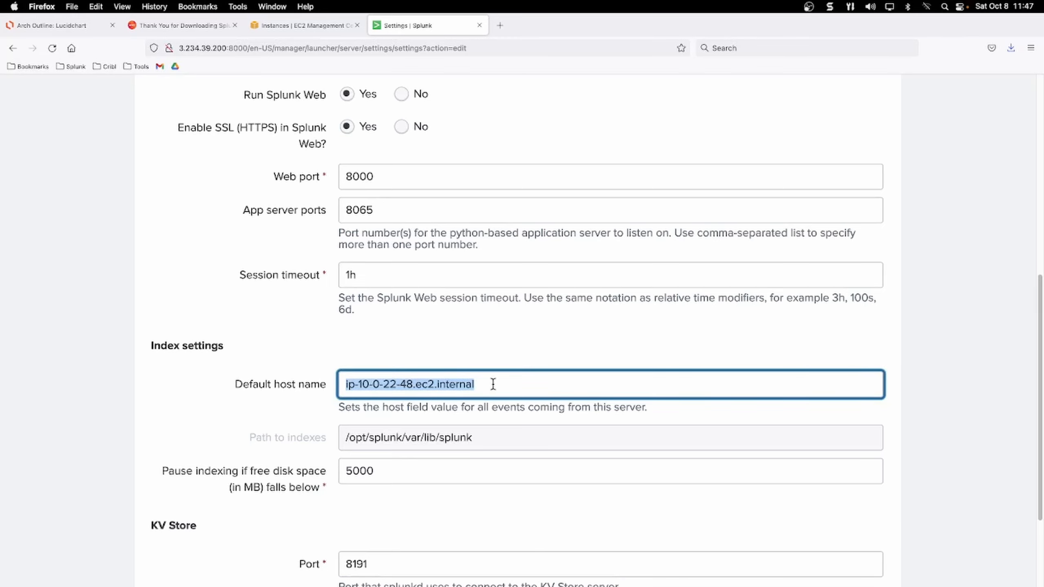
Enter SplunkMainServer as the default host name.
text(SplunkMain)
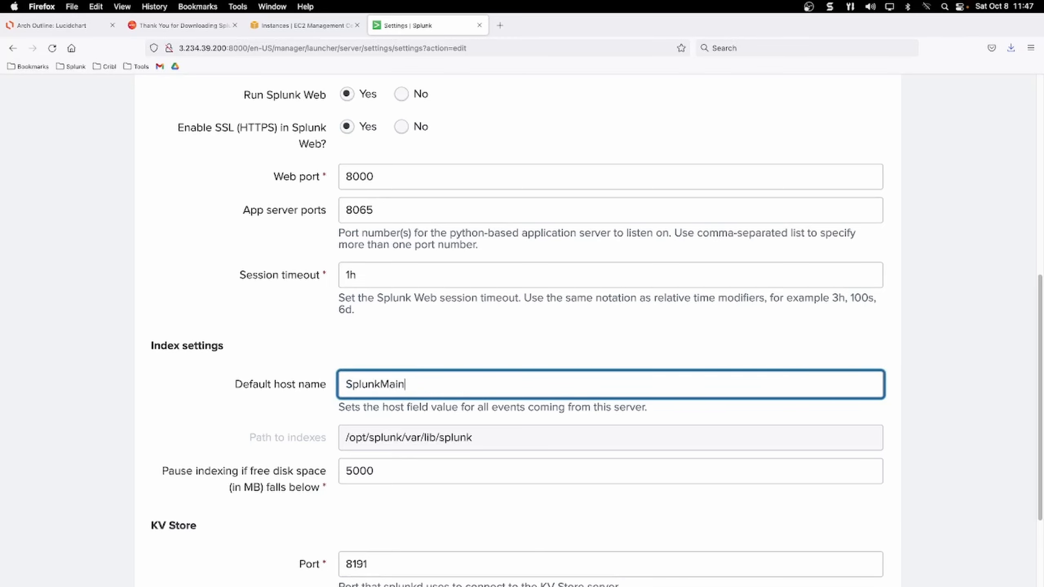
text(Server)
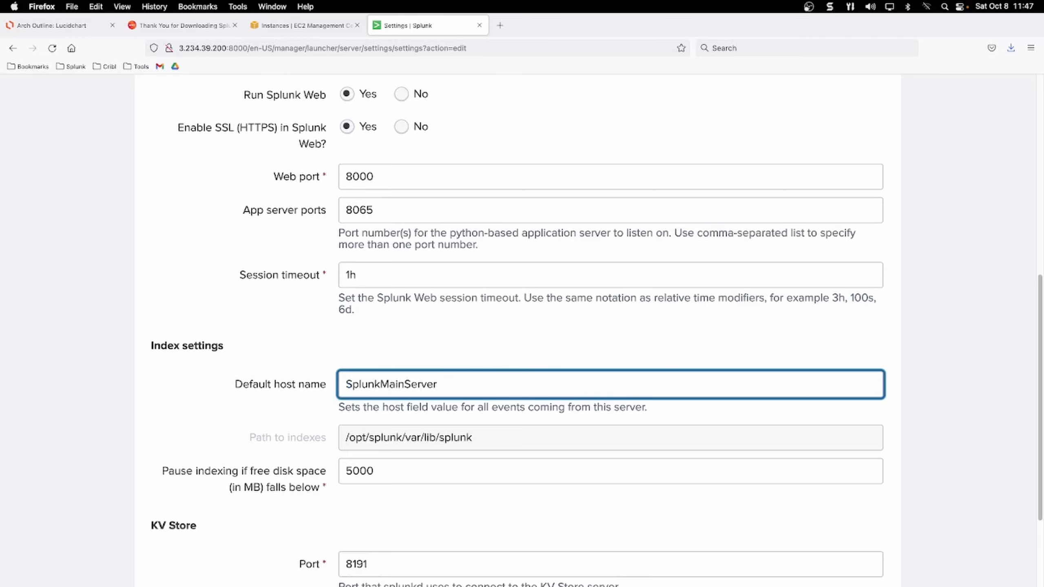
scroll(down, 3)
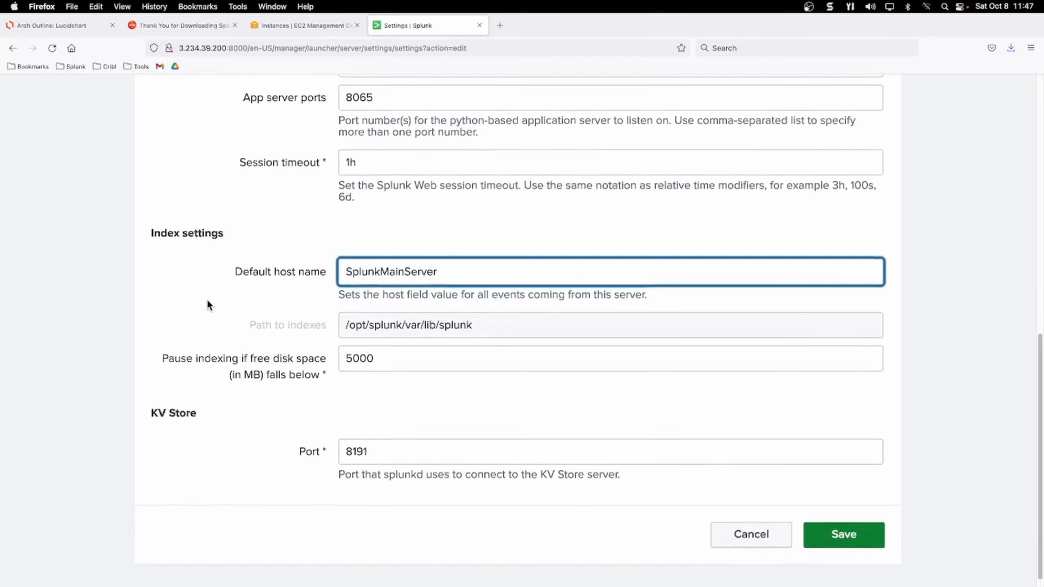
scroll(up, 3)
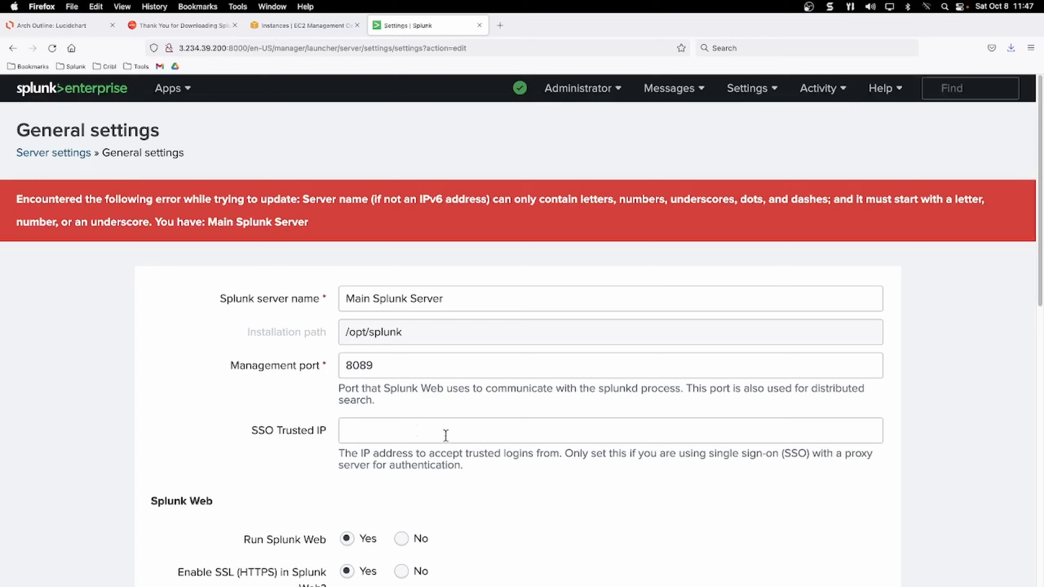
mouse_move(398, 434)
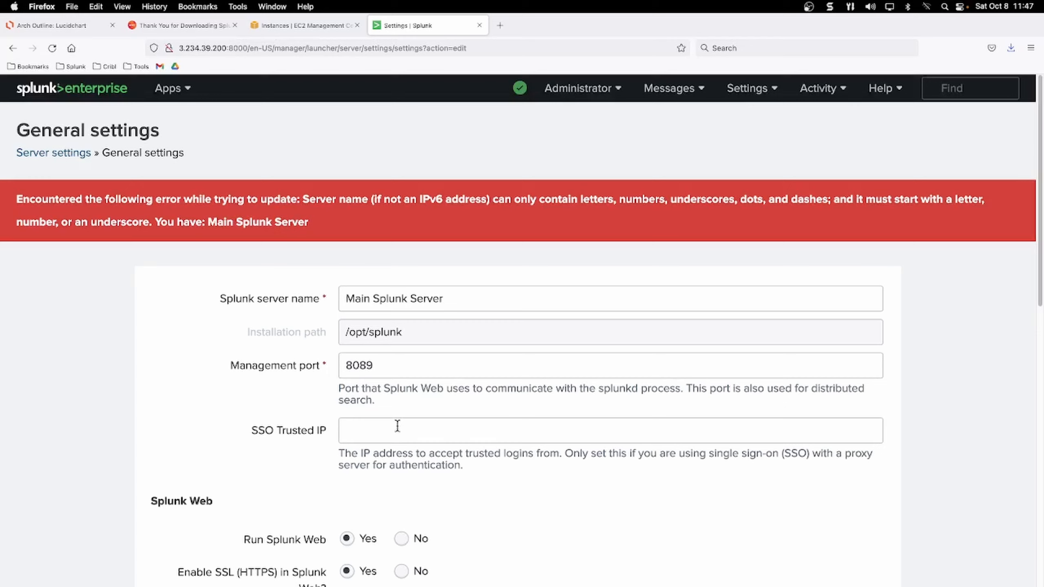
mouse_move(280, 440)
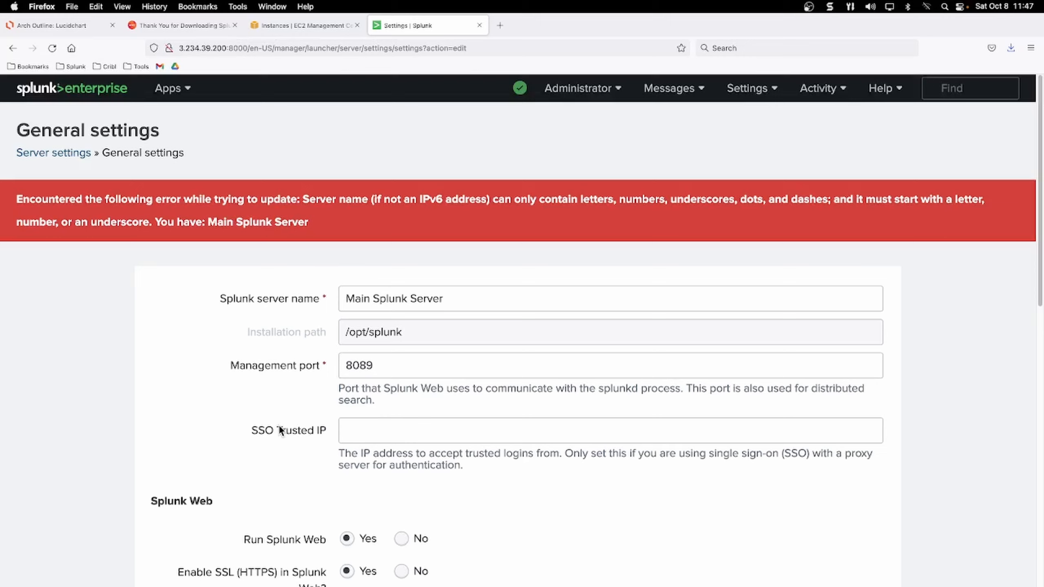
Replace the rejected server name with MainSplunkServer and save the general settings.
click(608, 298)
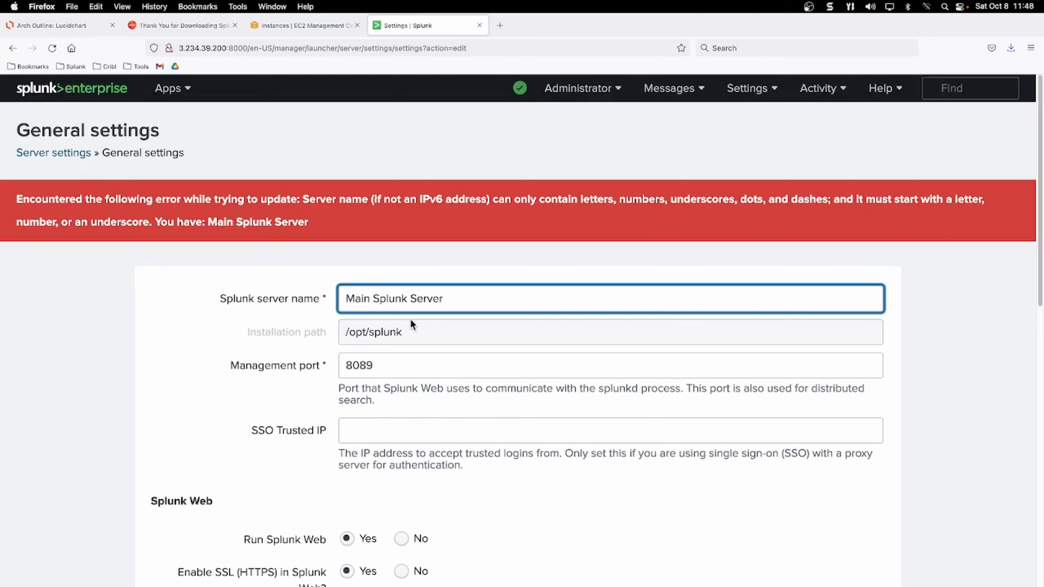
text(MainSplunkServer)
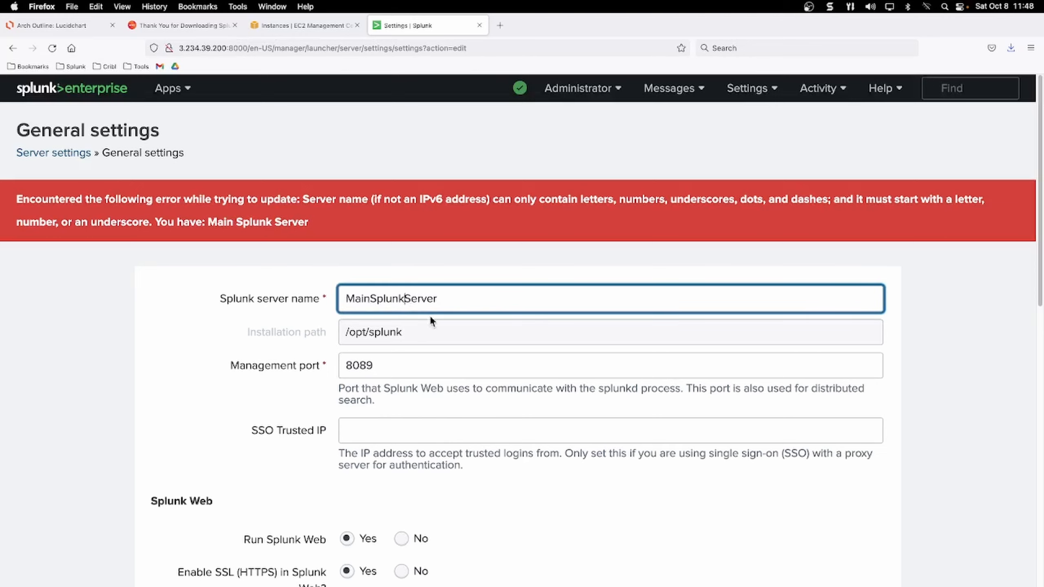
scroll(down, 3)
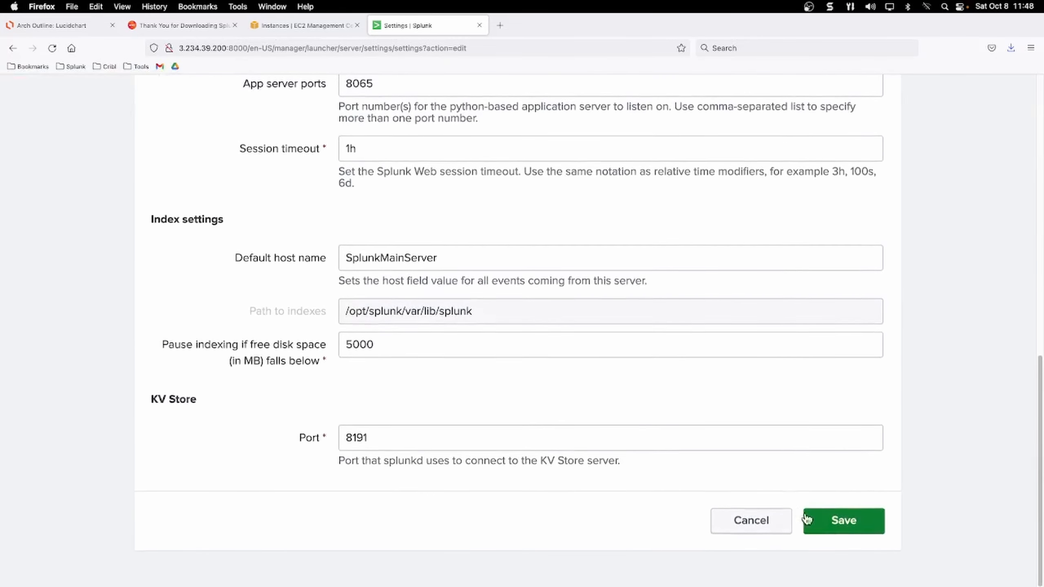
click(844, 521)
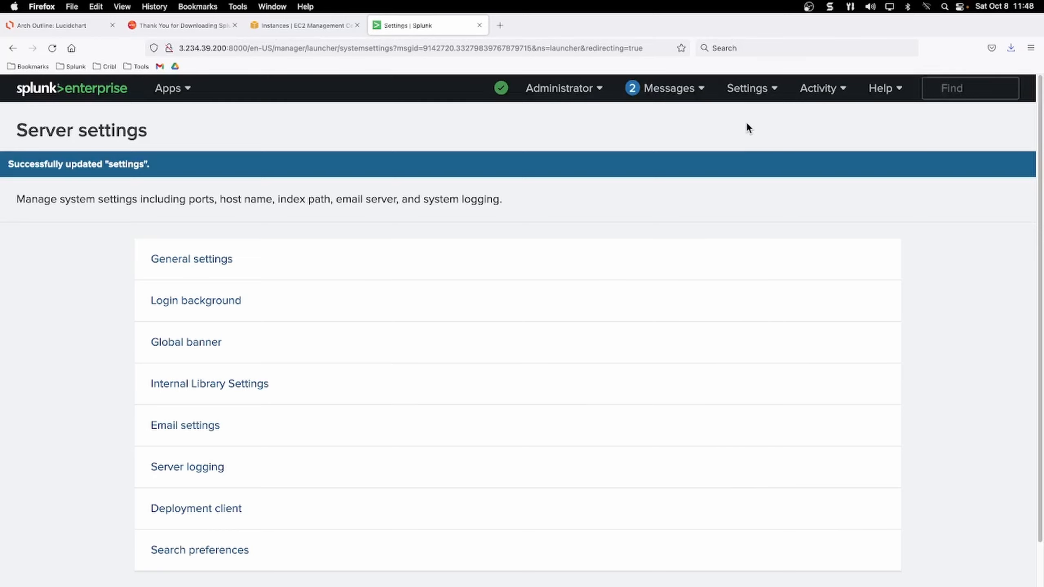
Open Server controls from the Settings menu, then bring Terminal back into view.
click(746, 88)
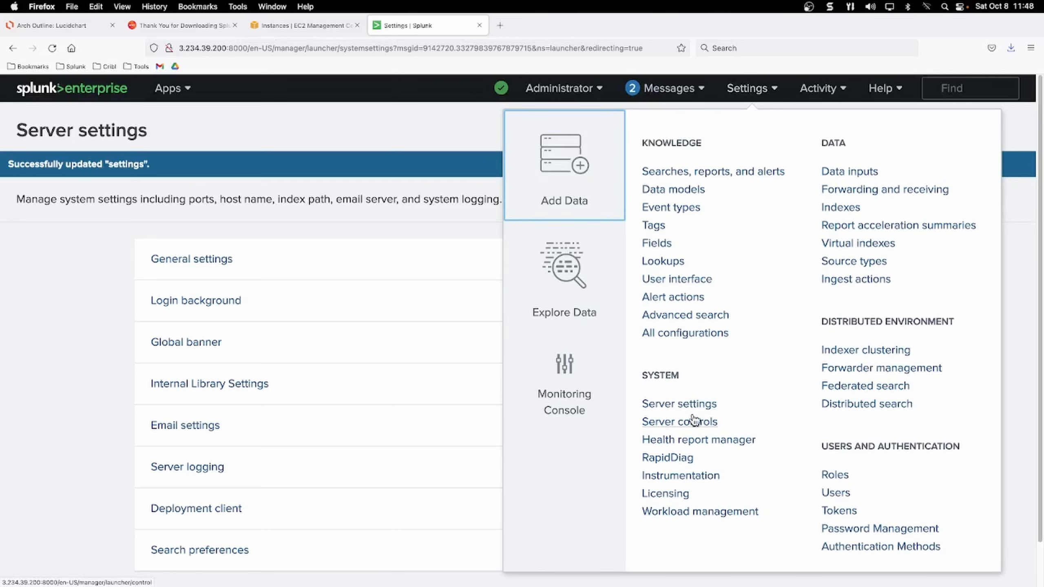
click(679, 422)
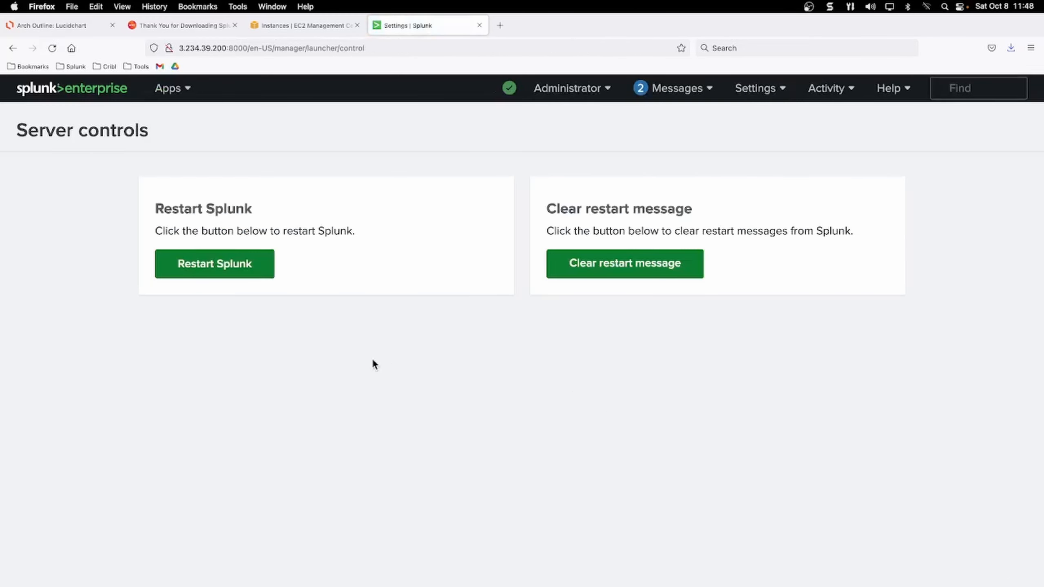
click(214, 263)
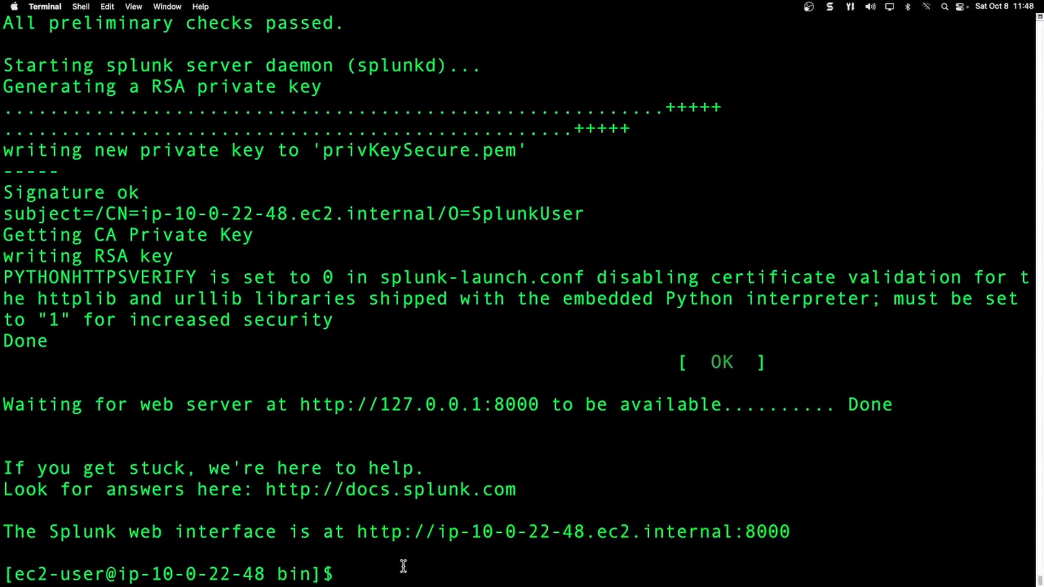
Start typing './splunk sta' at the bin prompt.
text(.)
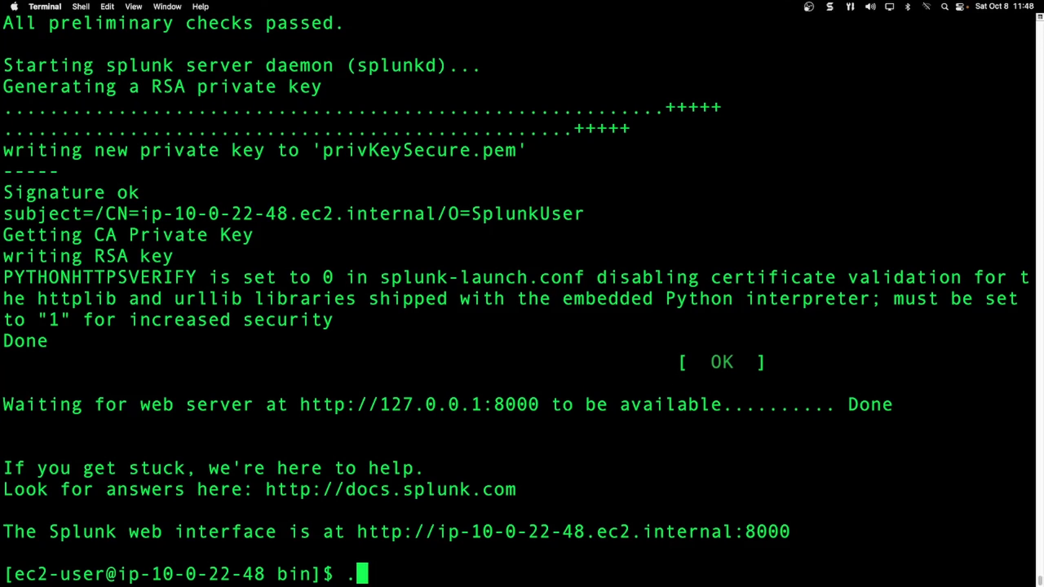
text(/splunk sta)
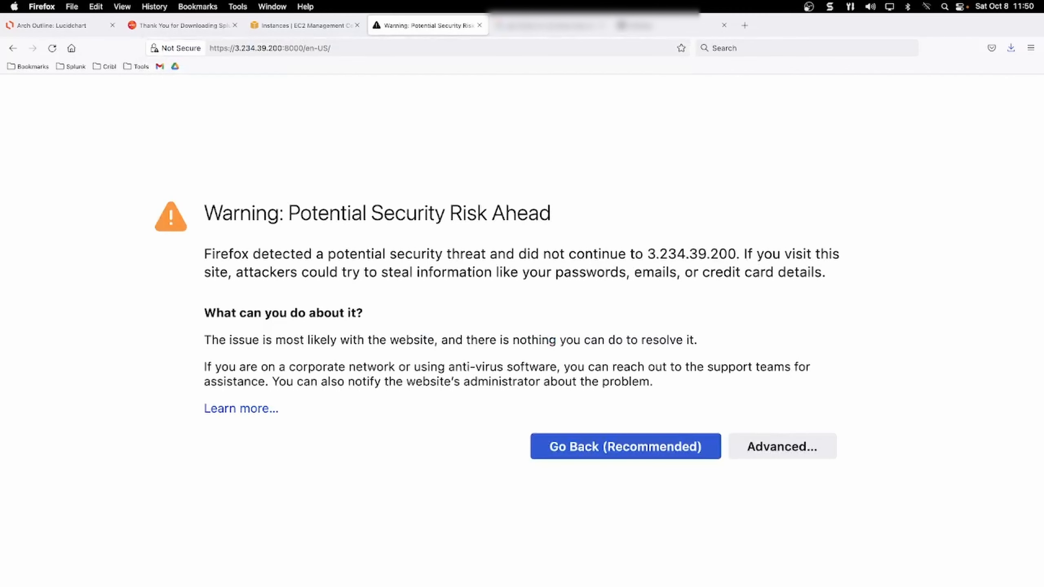
mouse_move(694, 402)
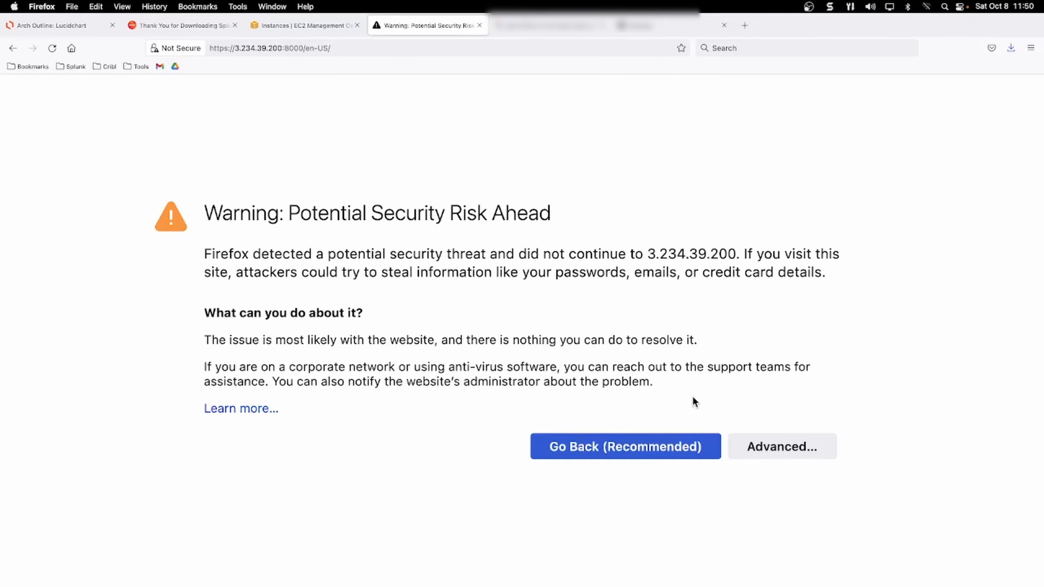
Accept the self-signed certificate risk under Advanced to continue to Splunk over HTTPS.
click(782, 446)
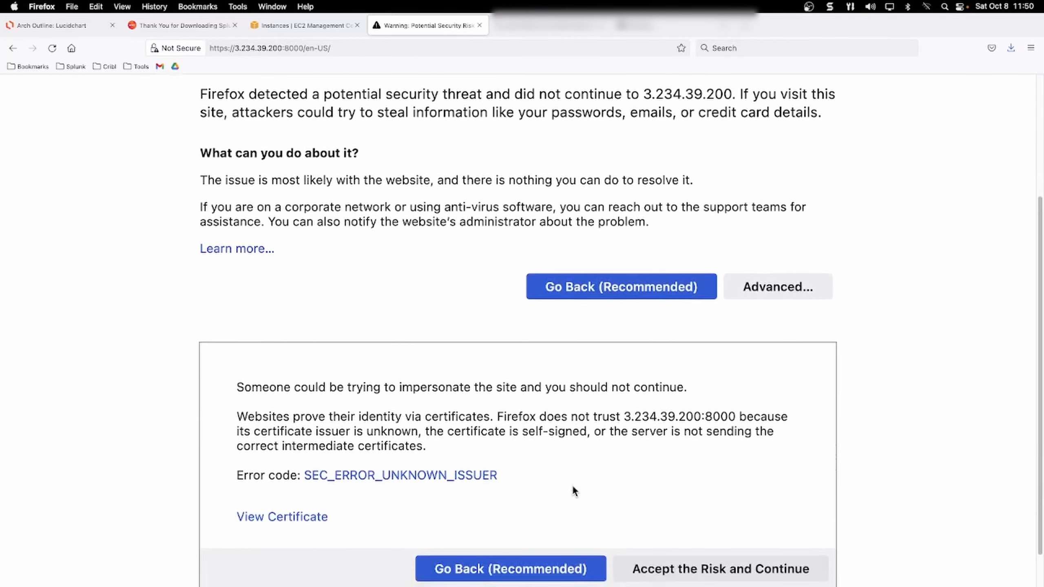
scroll(down, 3)
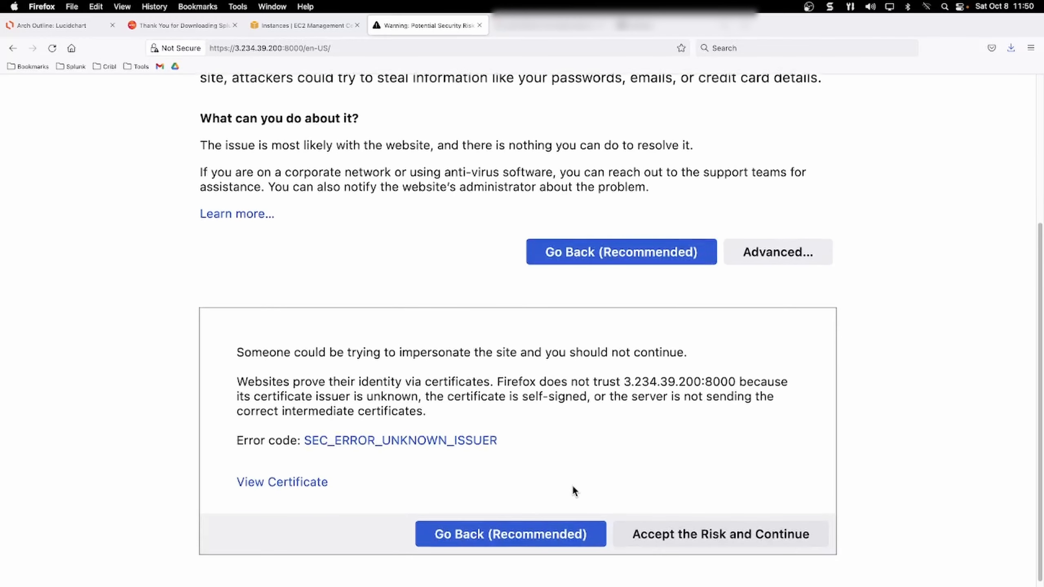
click(721, 534)
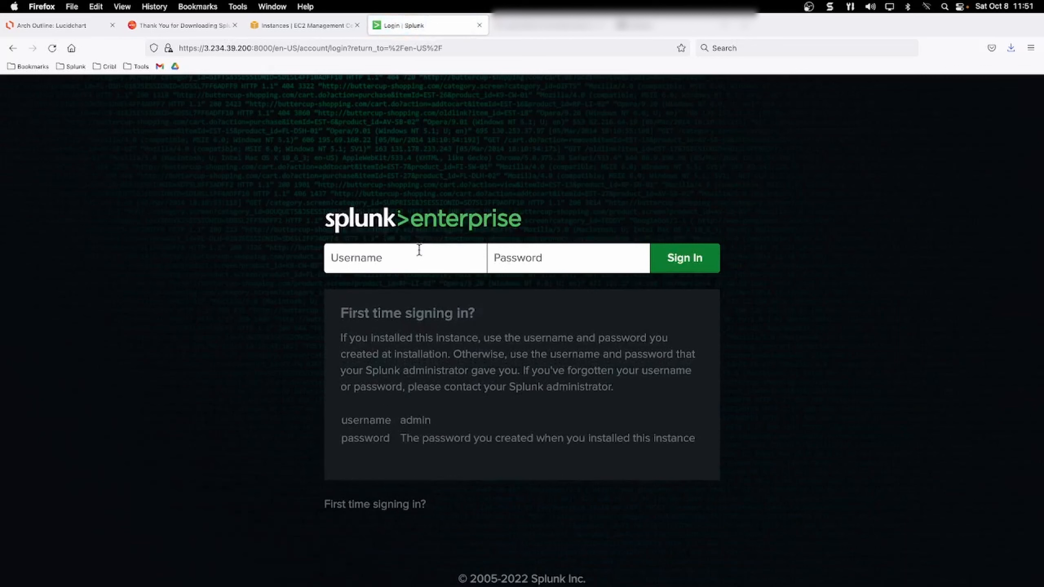
Log in as hailie over HTTPS, dismiss the save-login prompt, and glance at the EC2 tab.
text(hailie)
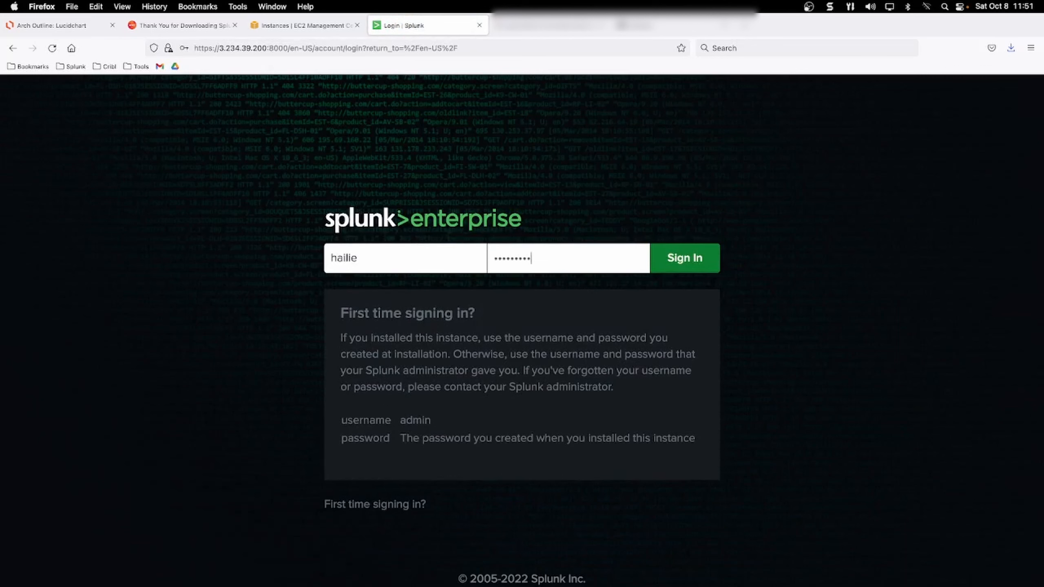
click(685, 258)
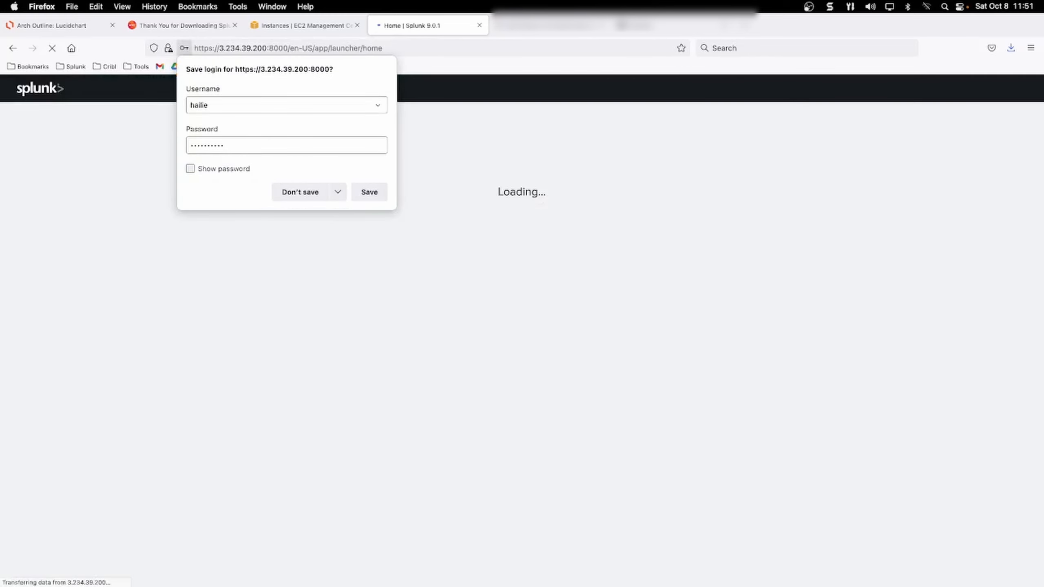
click(300, 192)
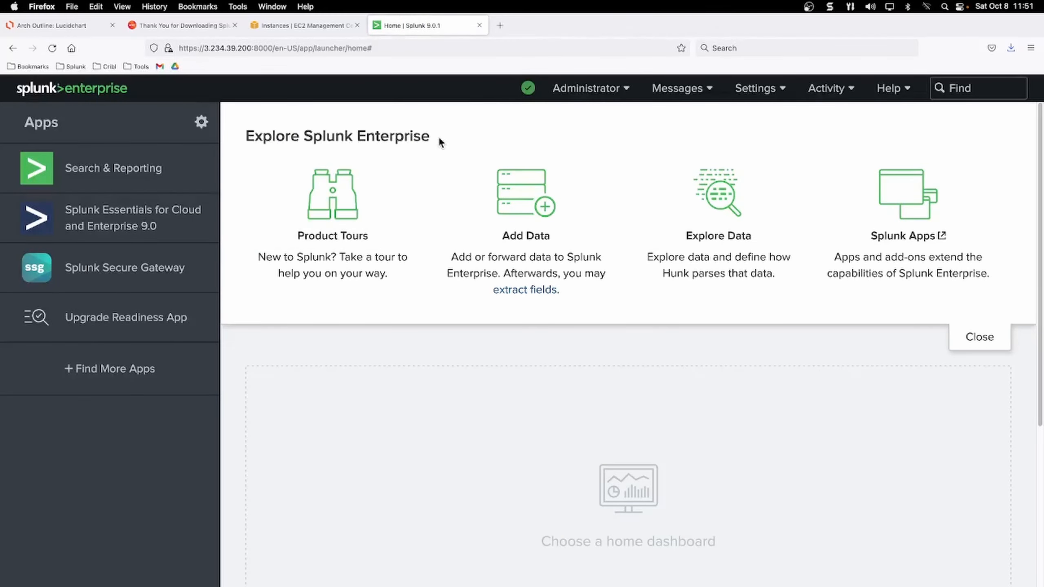
click(299, 26)
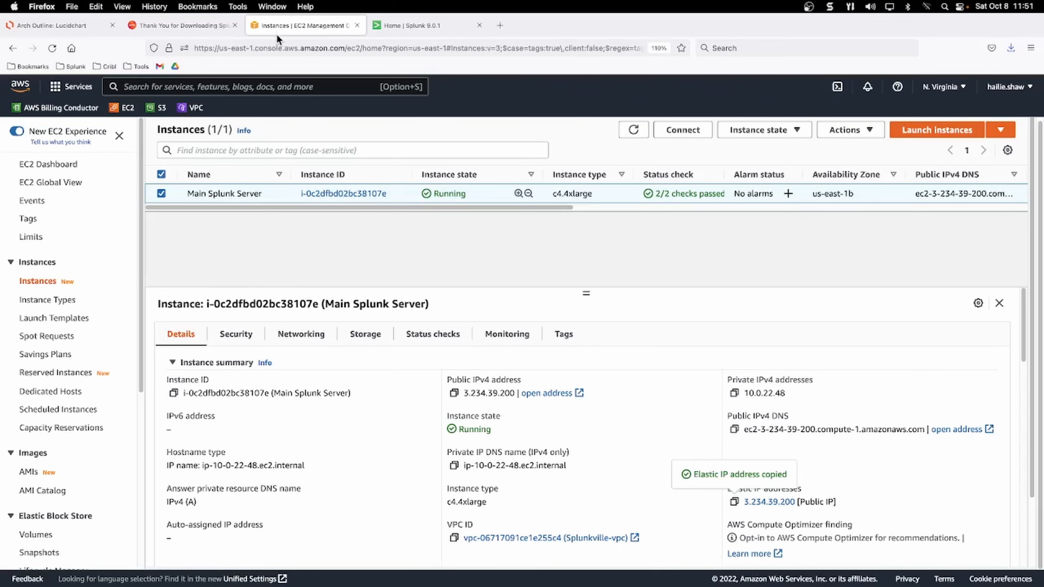
click(417, 25)
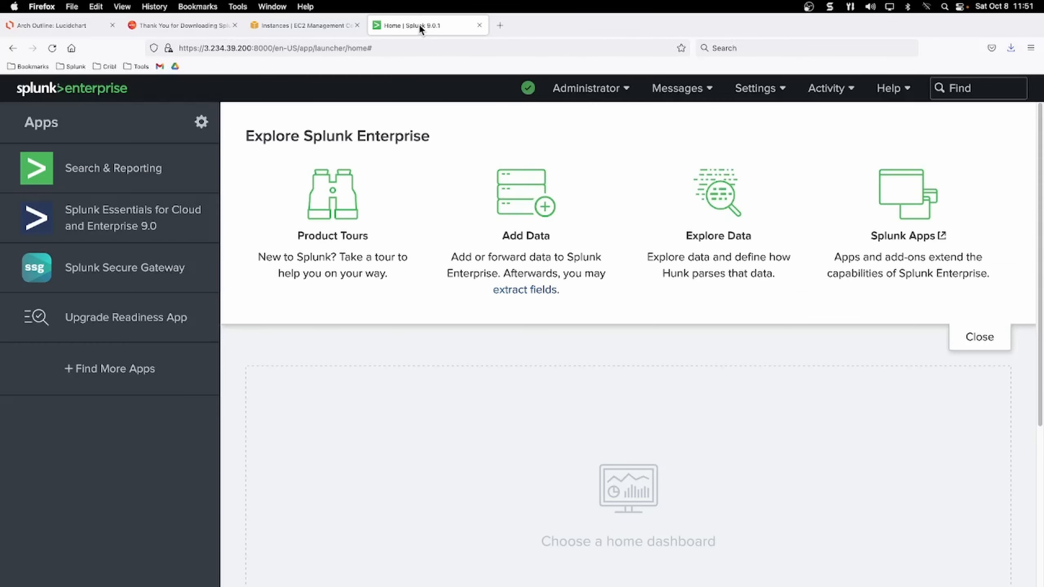
mouse_move(419, 313)
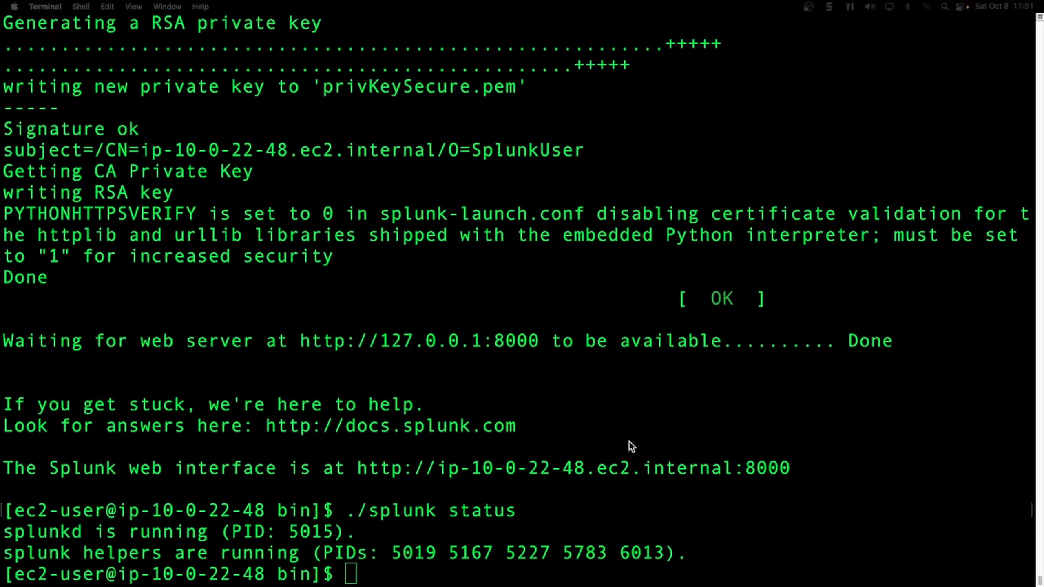
mouse_move(478, 582)
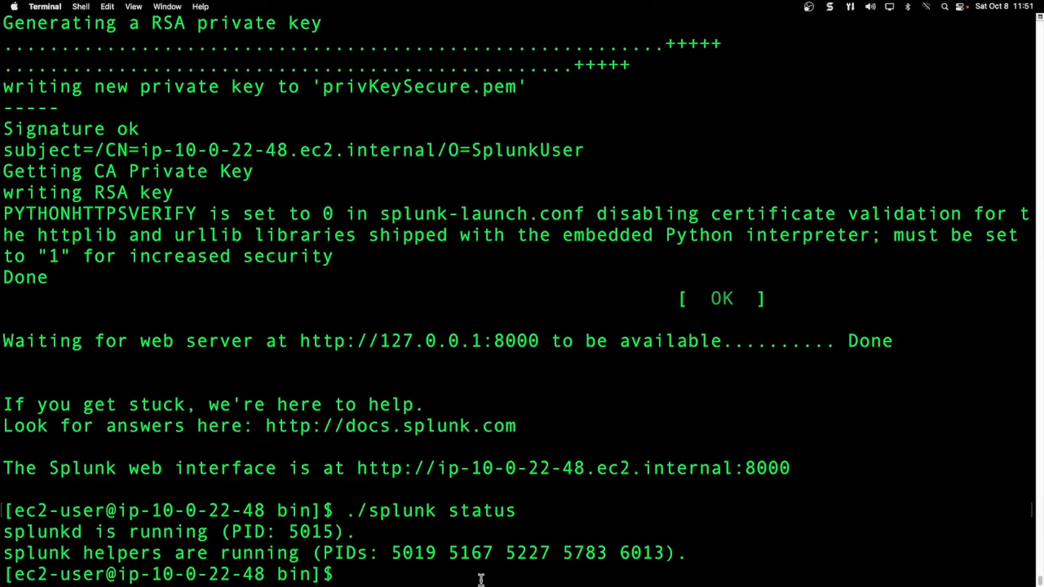
Type './splu' and then clear the Terminal screen with Ctrl+L.
text(./spl)
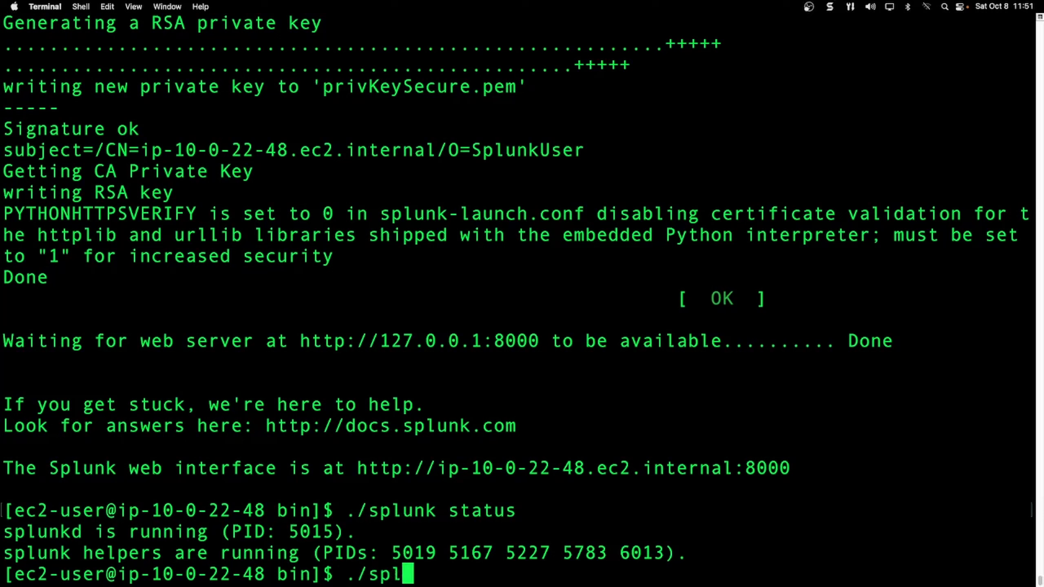
text(u)
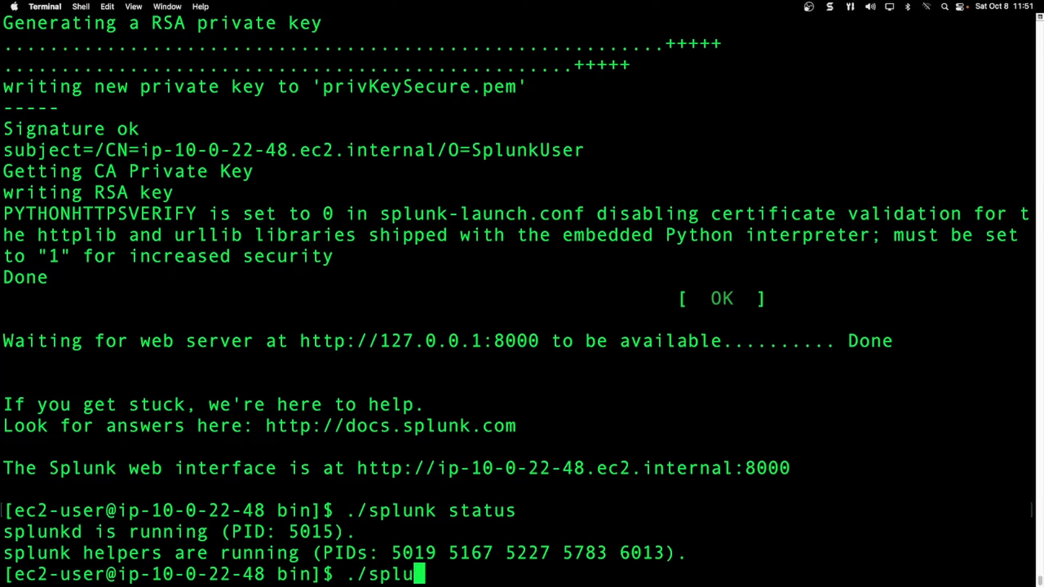
key(ctrl+l)
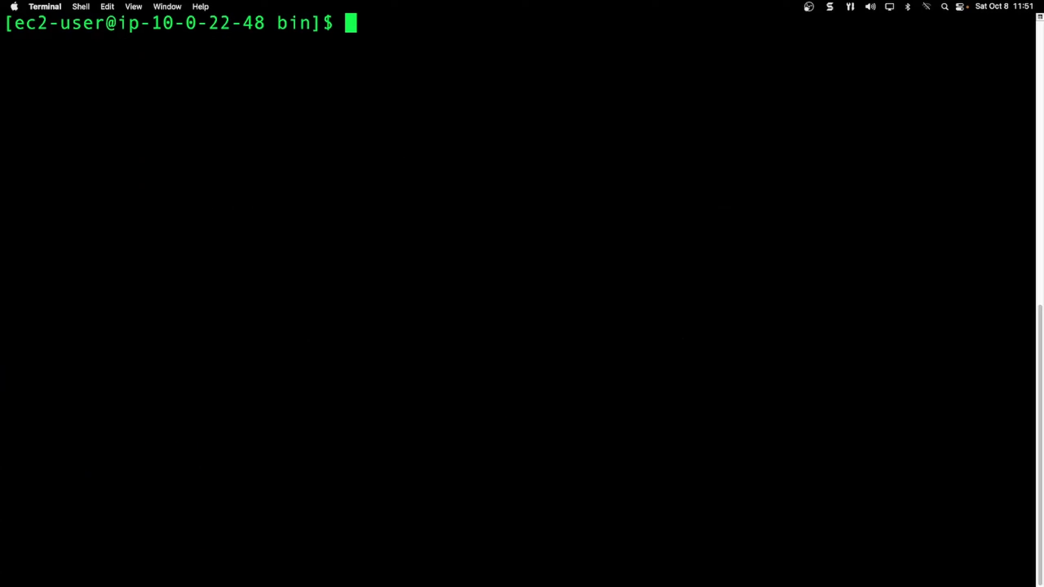
Run './splunk enable boot-start --accept-license', retrying with sudo after permission is denied.
text(splunk)
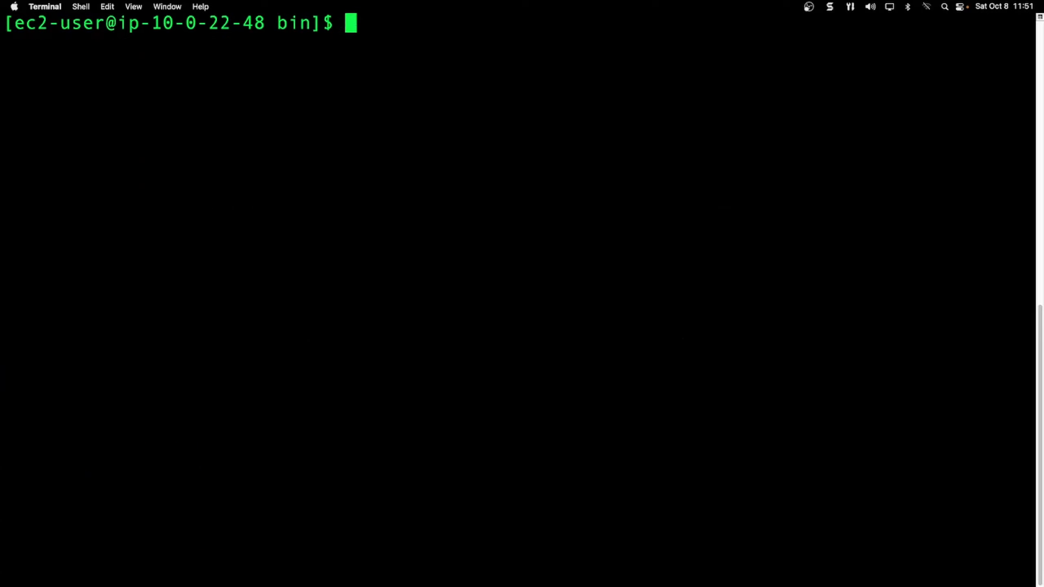
text(./splunk enab)
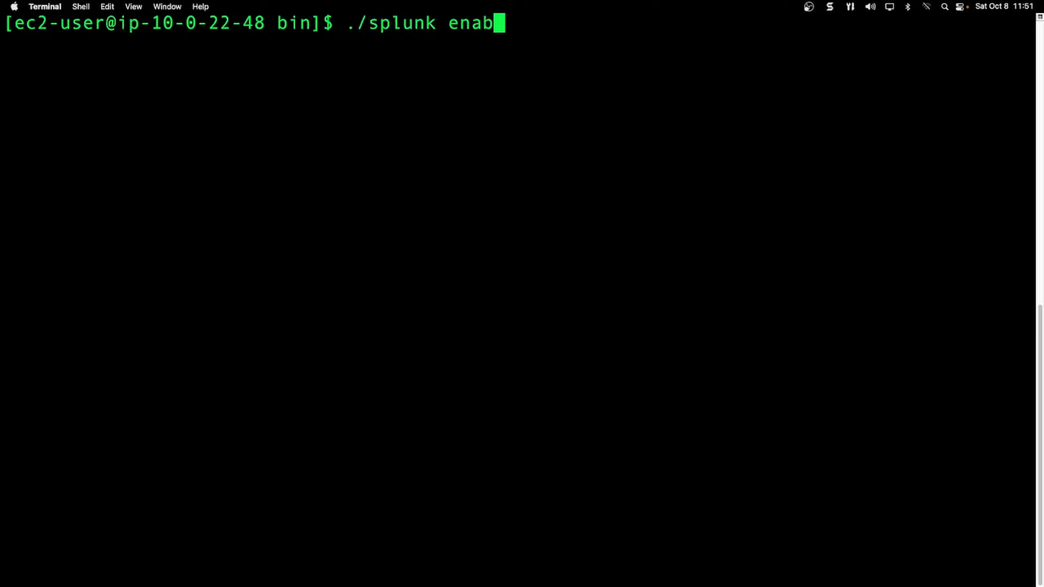
text(le bo)
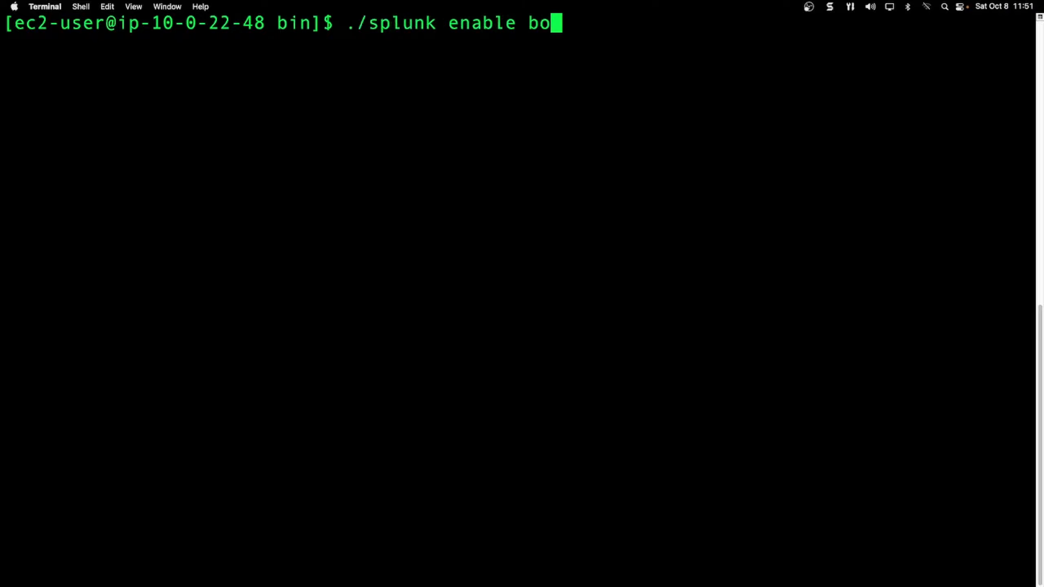
text(ot-start)
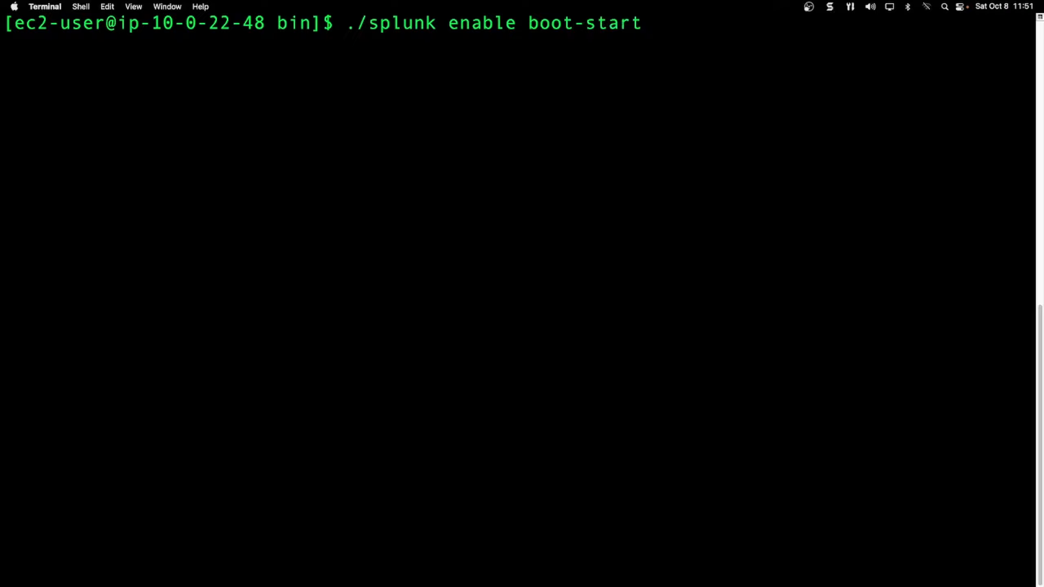
text(--acce)
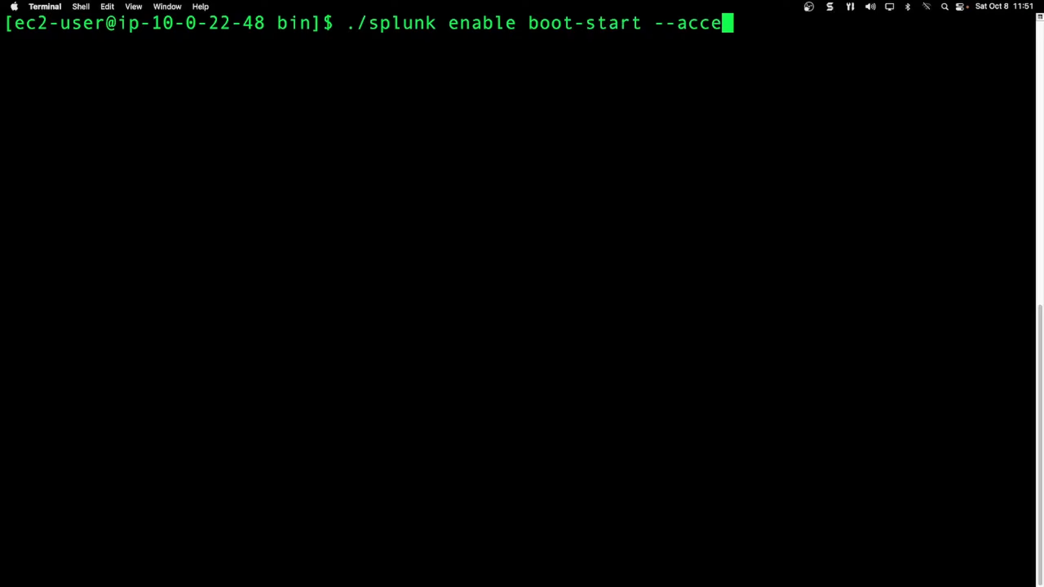
text(pt-)
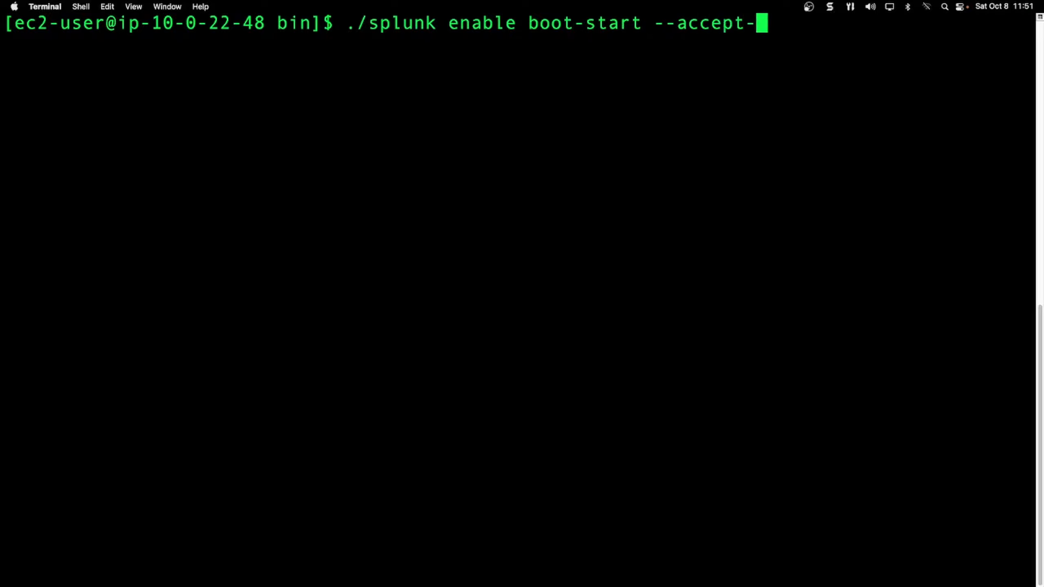
text(license)
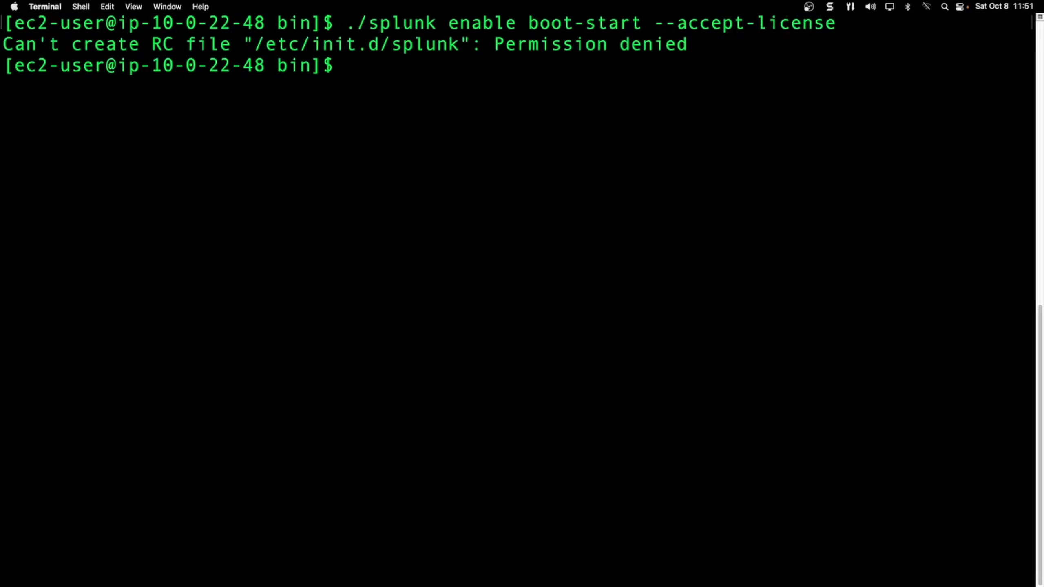
text(./splunk enable boot-start --accept-license)
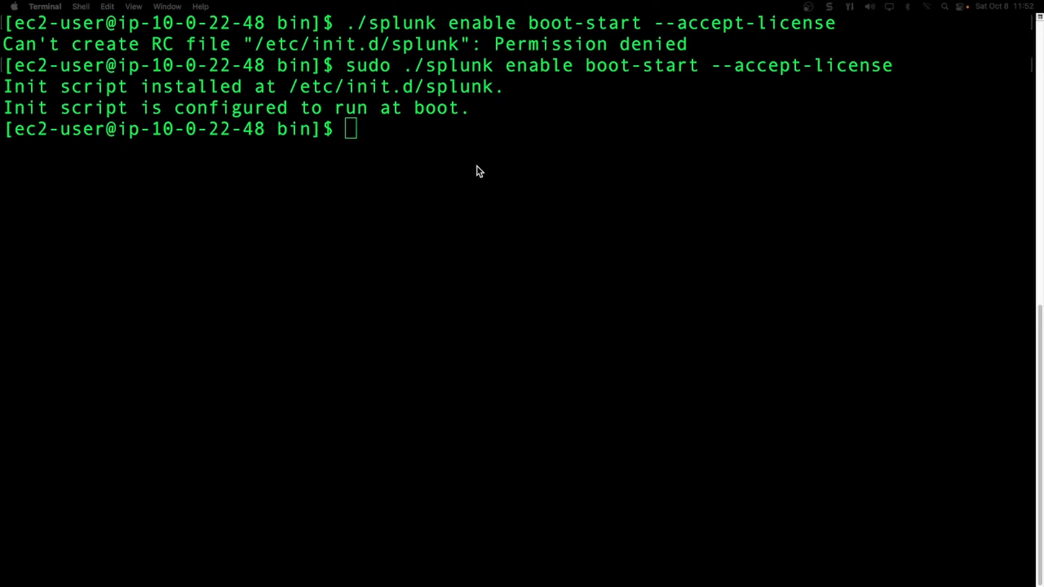
Run splunk stop/restart, then show the splunkd port 8089, logging in as hailie.
text(./)
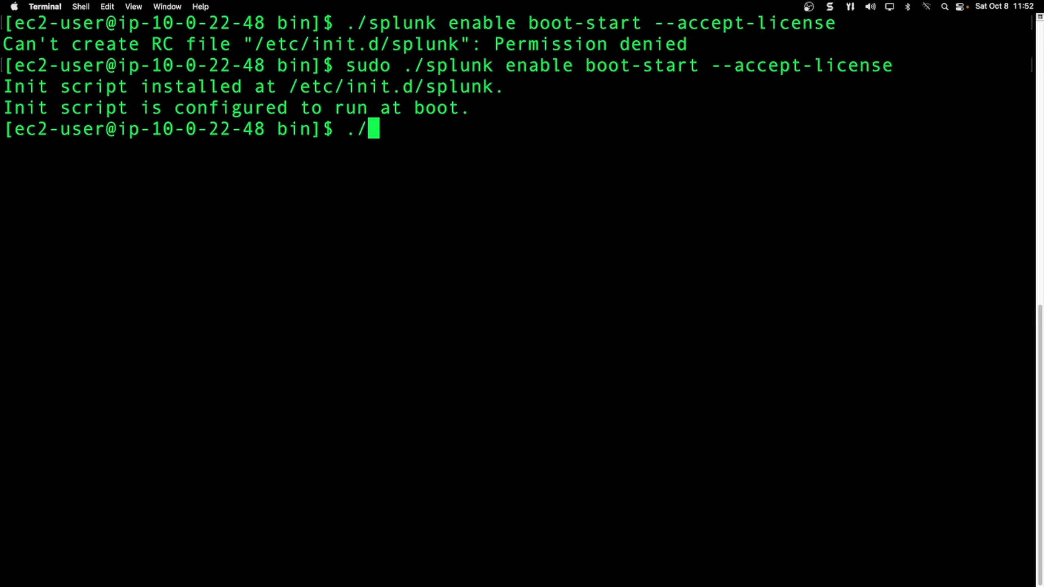
text(splunk st)
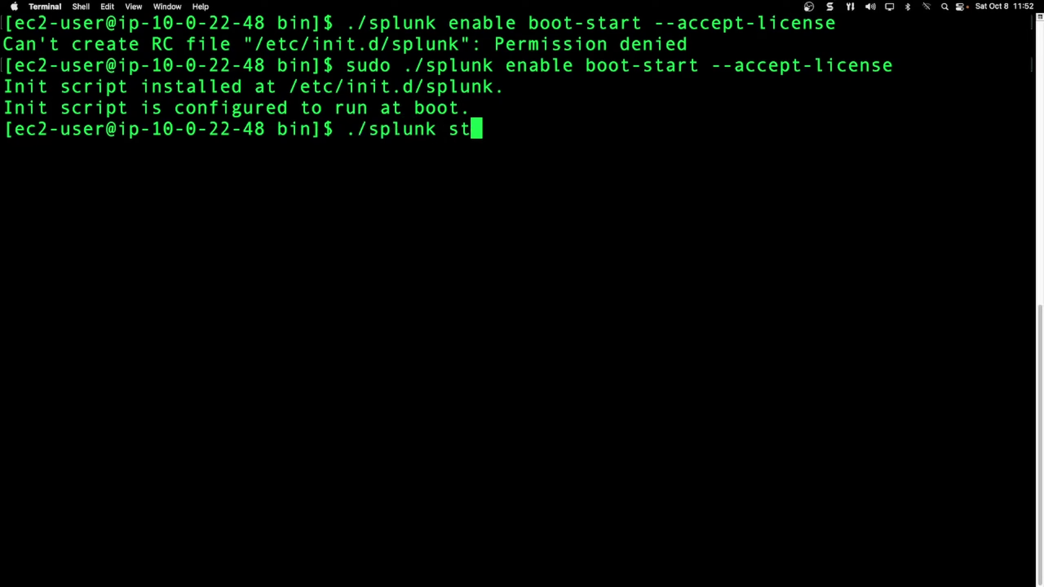
key(Backspace)
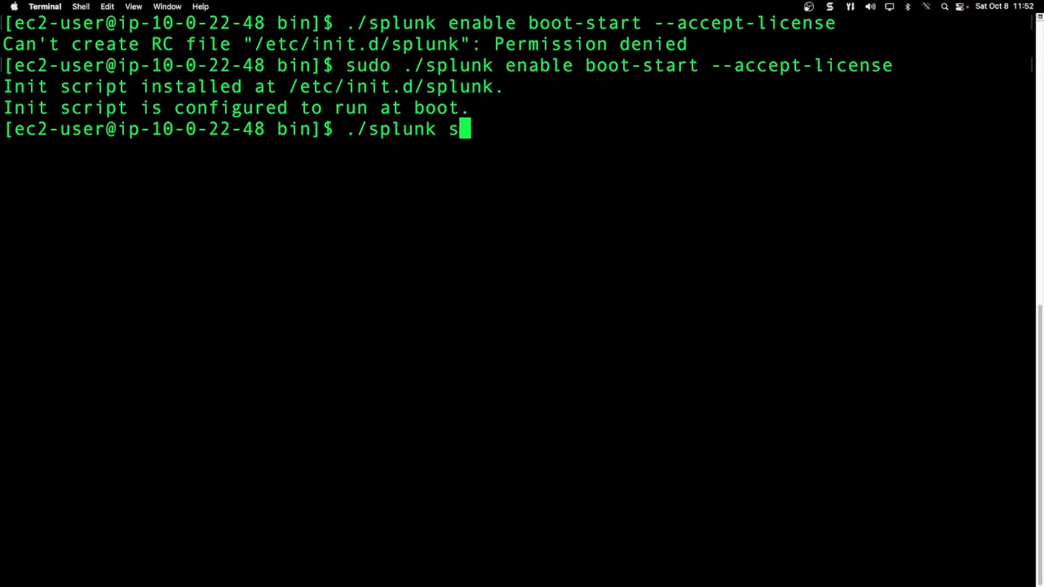
text(top)
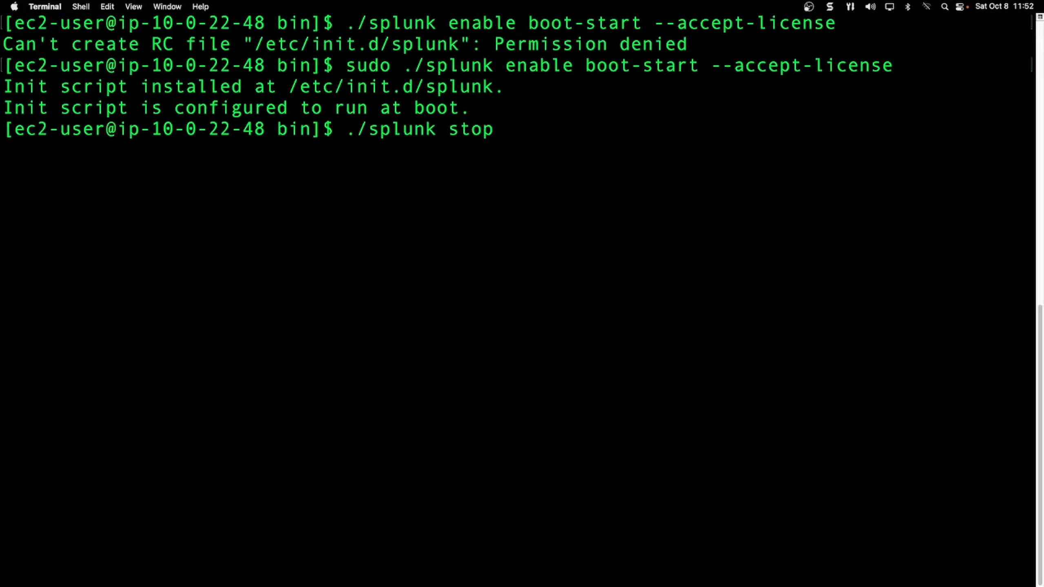
text(restar)
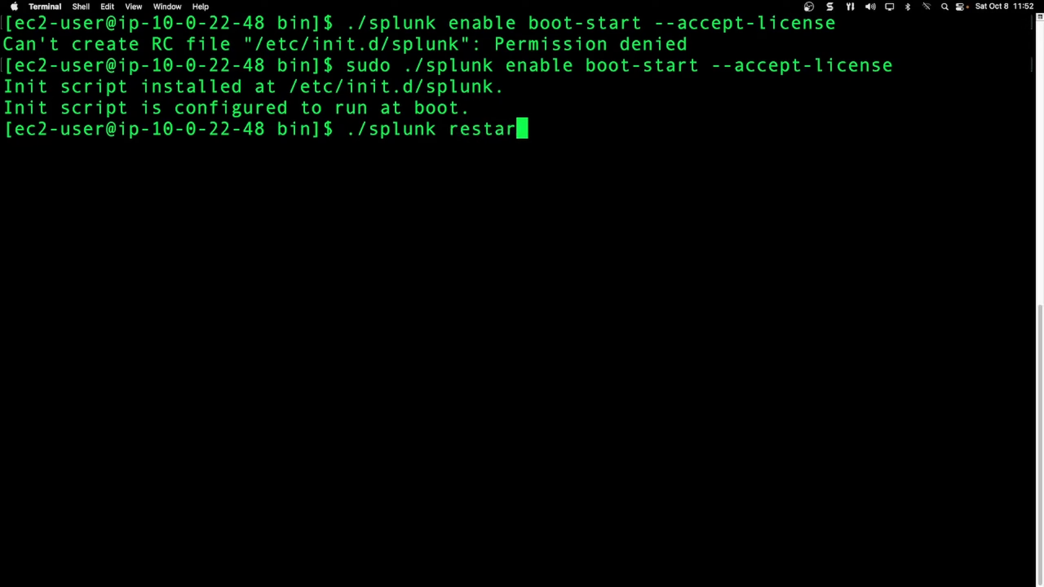
text(t)
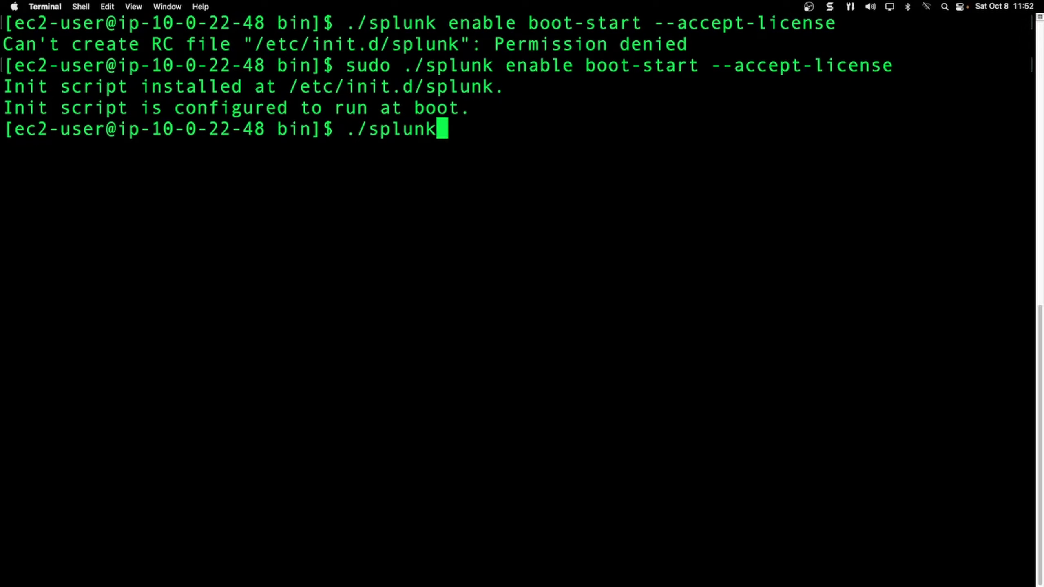
text(show)
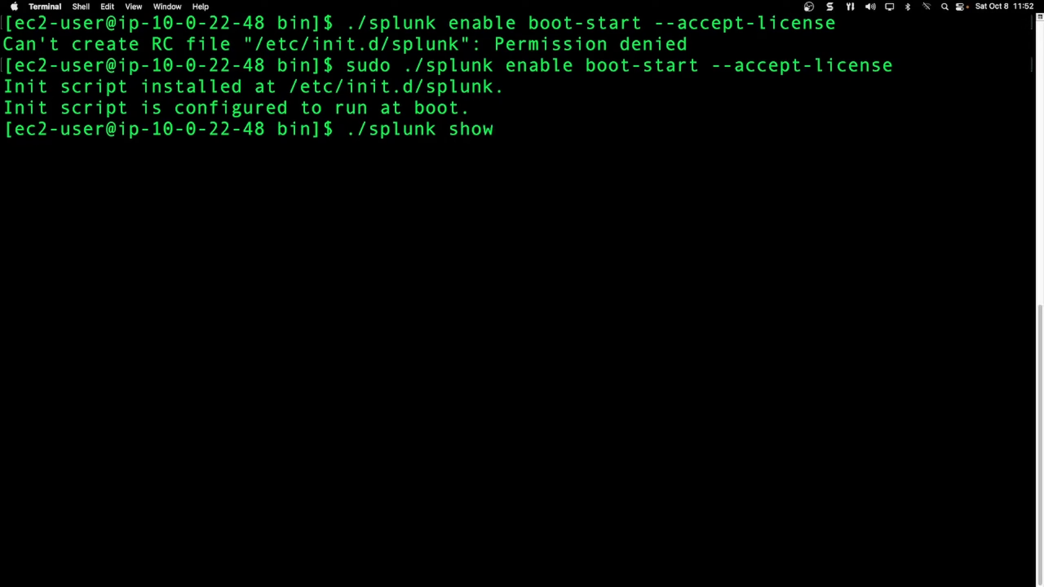
text(splunkd-port)
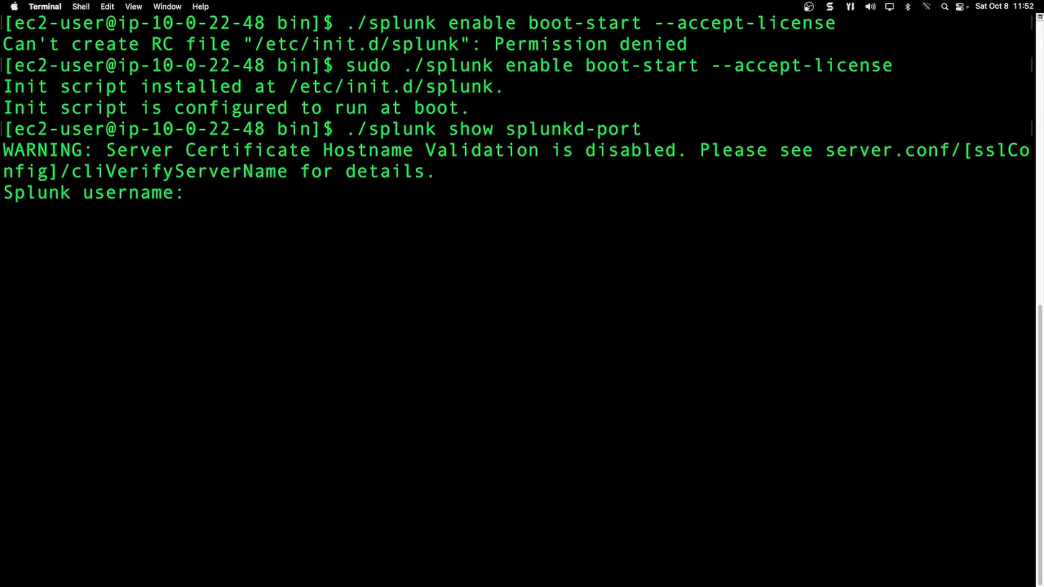
text(hailie)
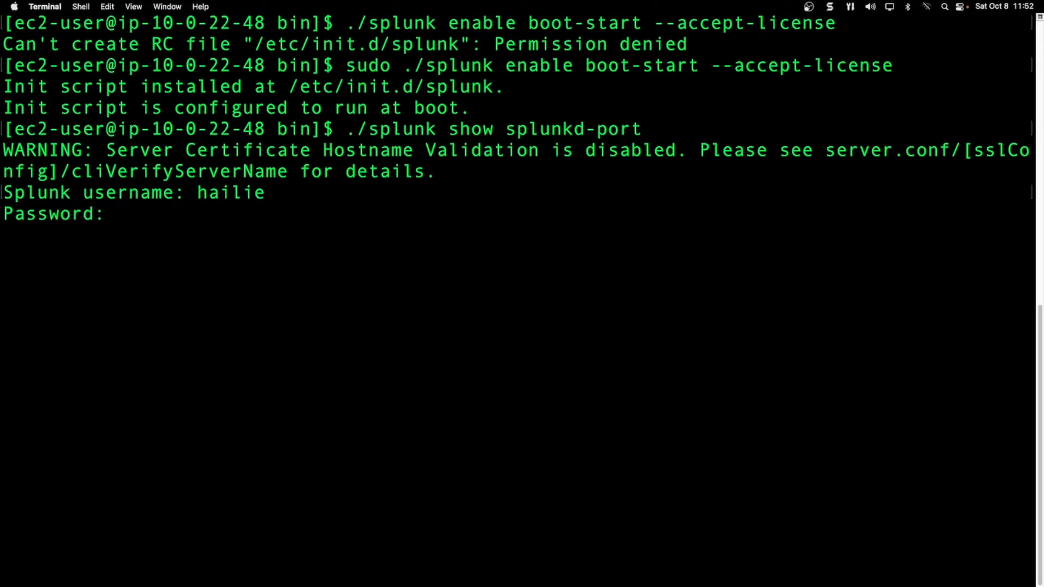
key(Enter)
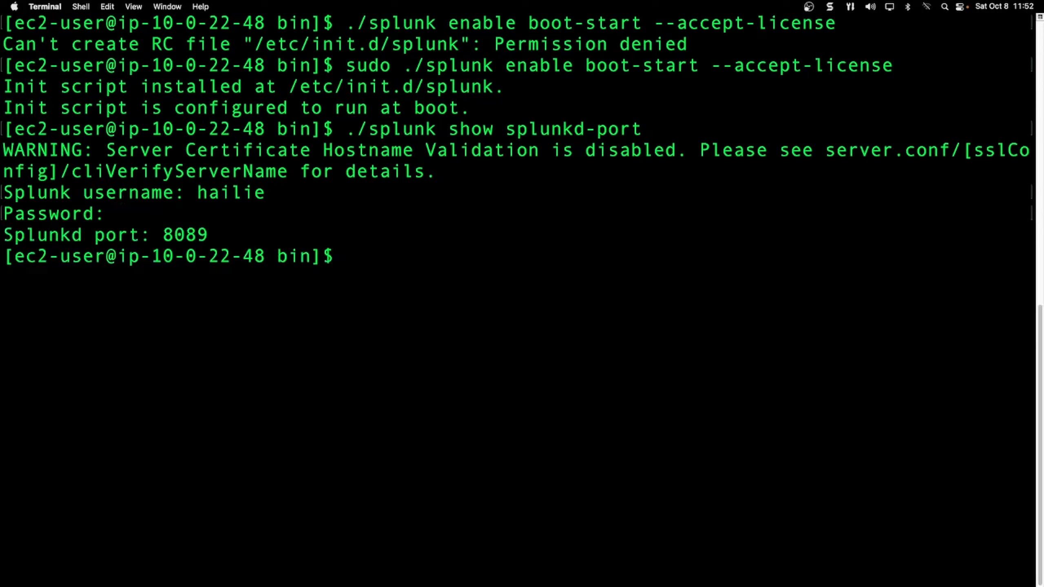
Show web port 8000, server name MainSplunkServer, default hostname SplunkMainServer, and check status.
text(./splunk show splunkd-po)
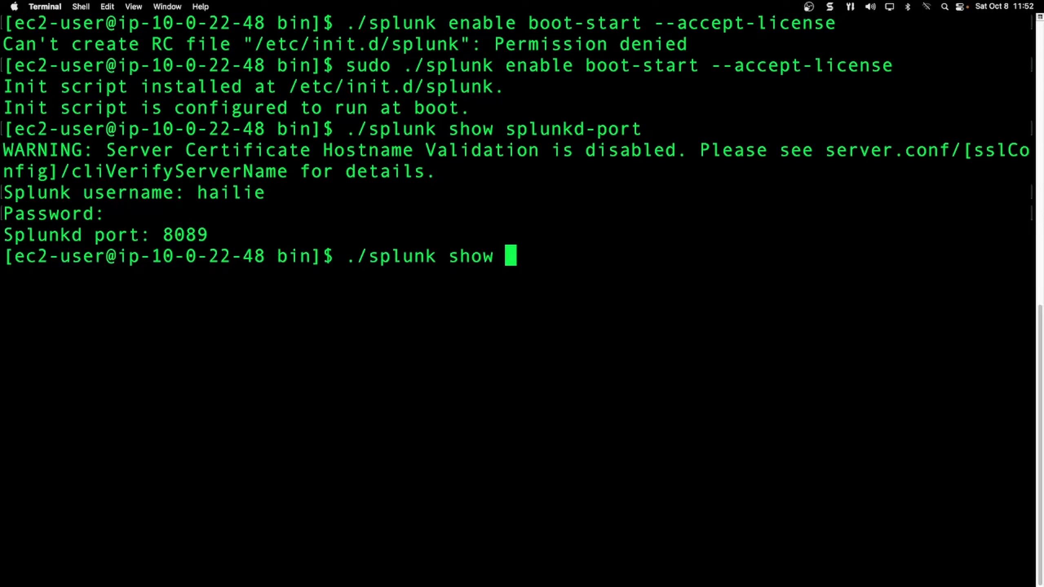
text(web-port)
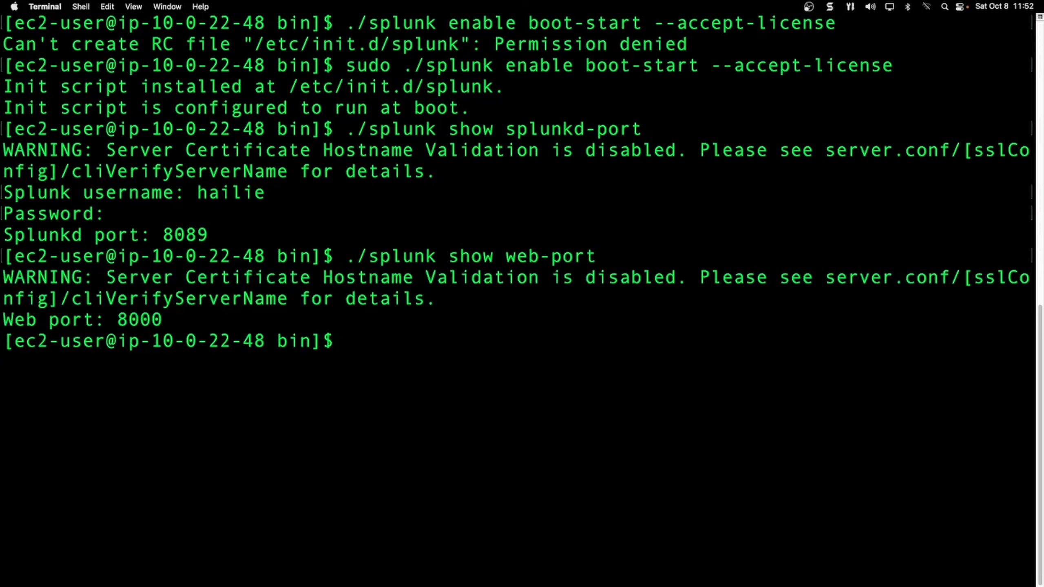
text(./splunk show we)
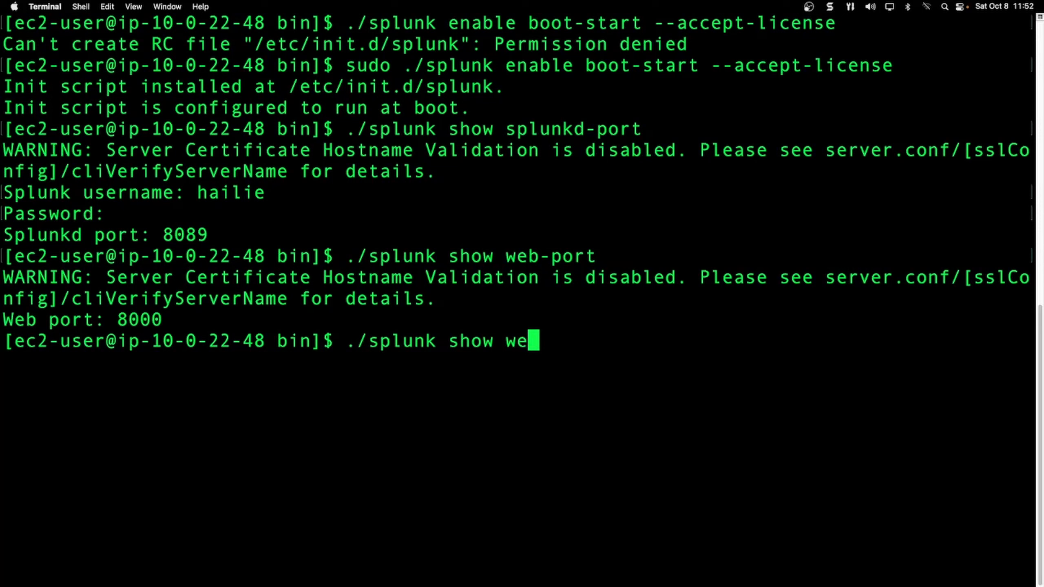
text(rvername)
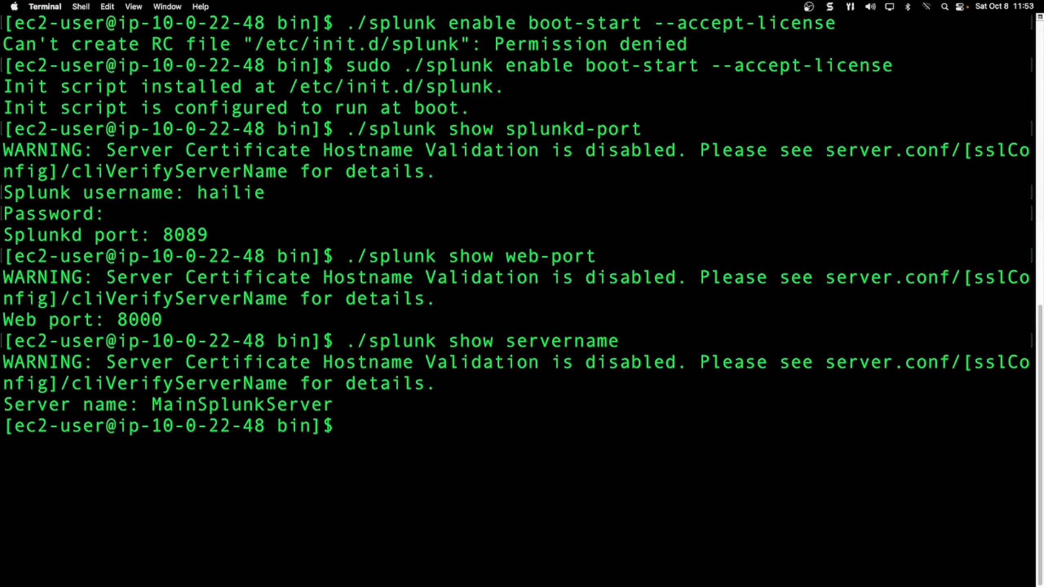
text(./splunk show ser)
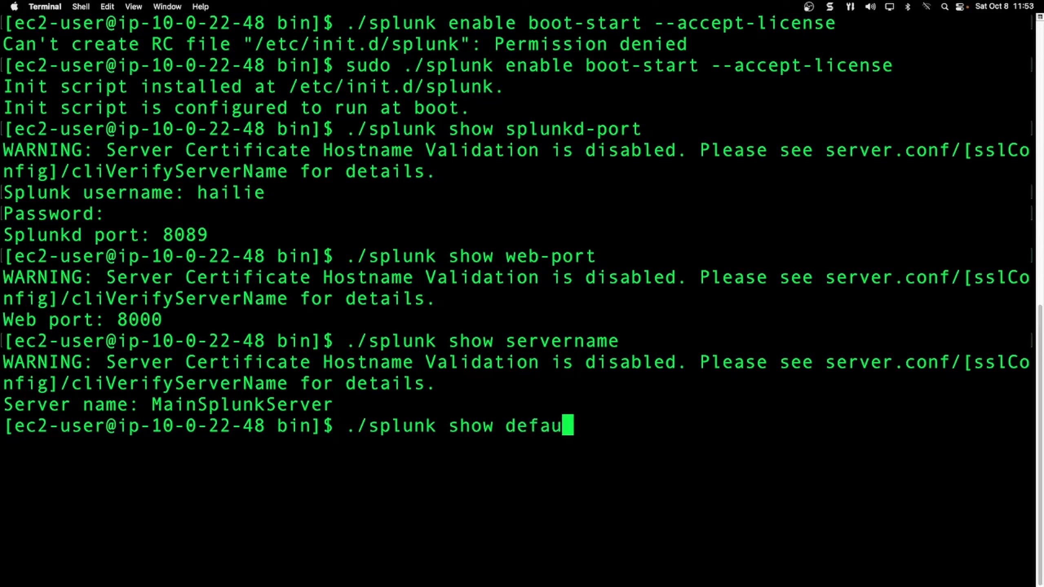
text(lt-hostname)
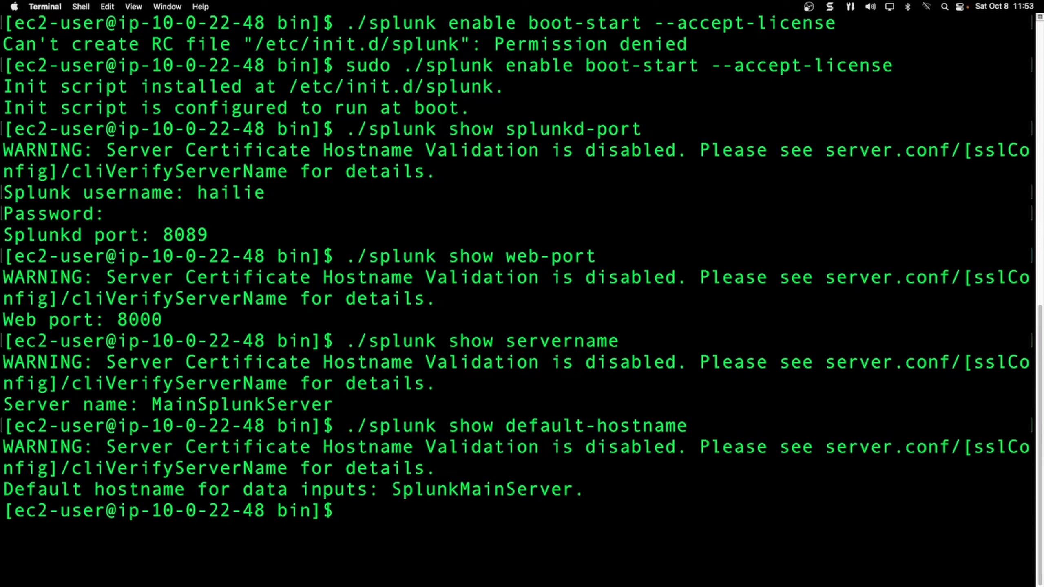
text(./splunk)
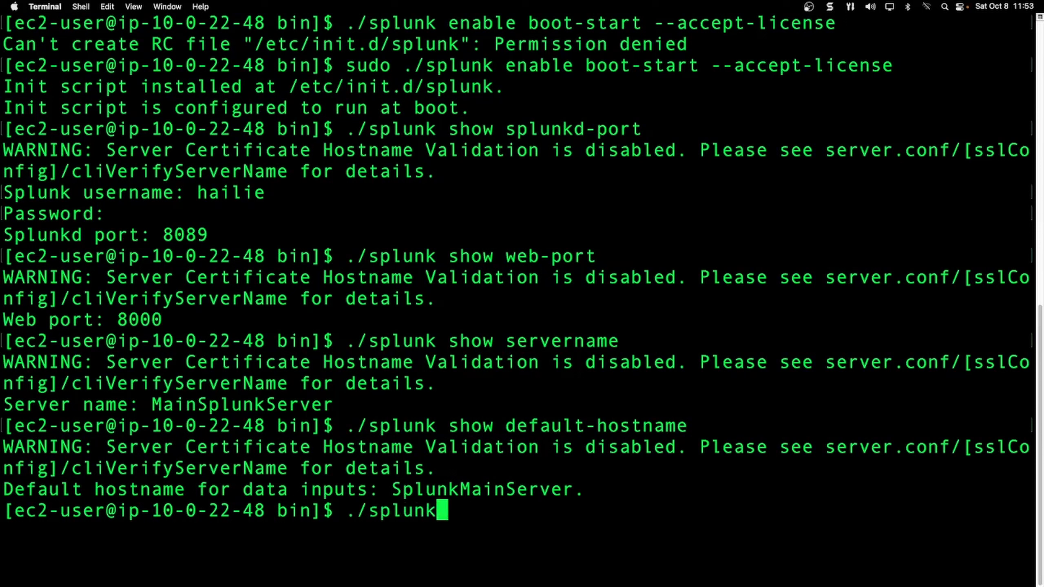
text(status)
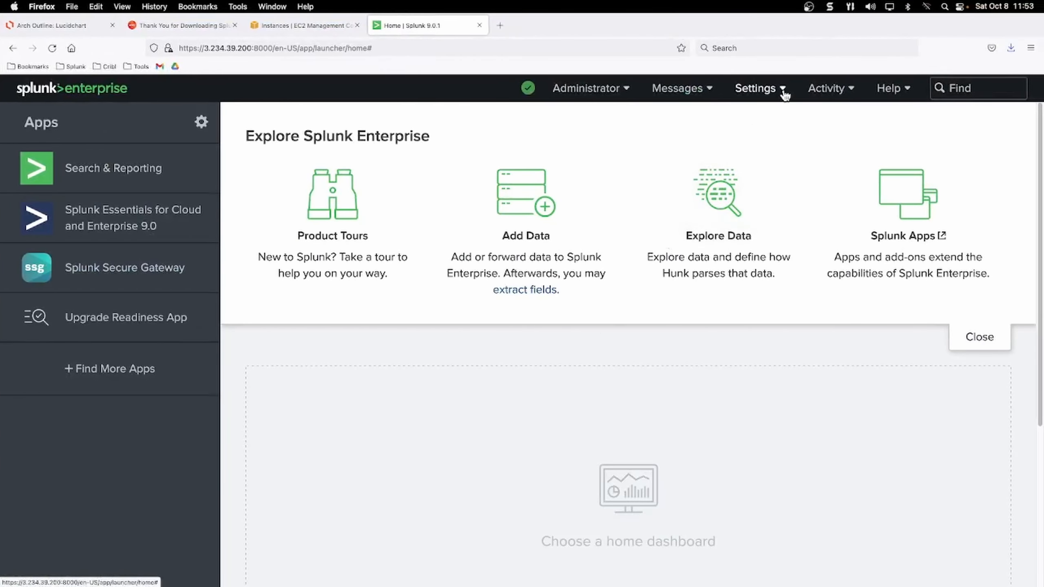
Open the Monitoring Console's General Setup and edit MainSplunkServer's server roles.
click(755, 88)
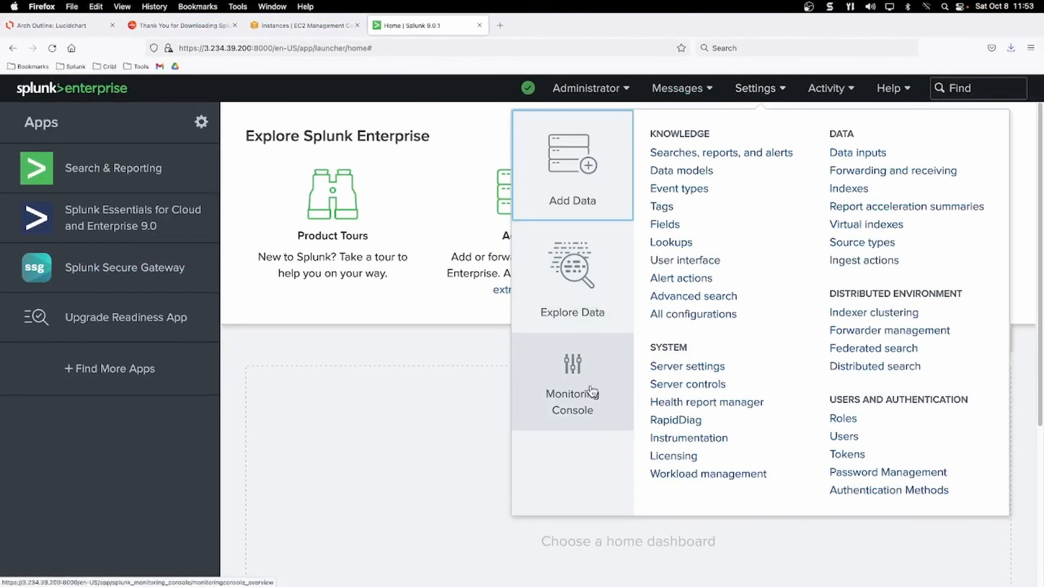
click(572, 401)
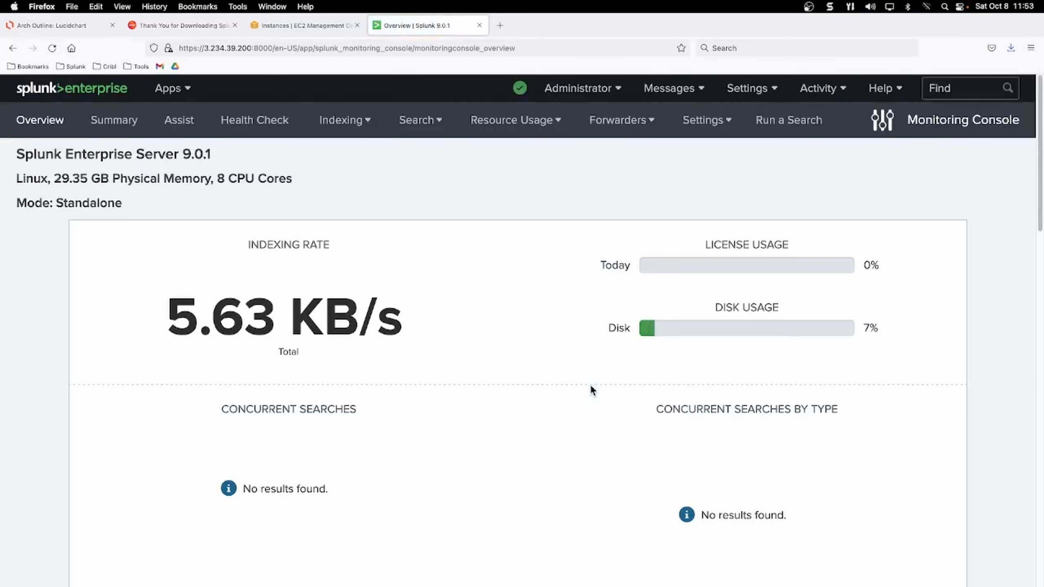
click(703, 119)
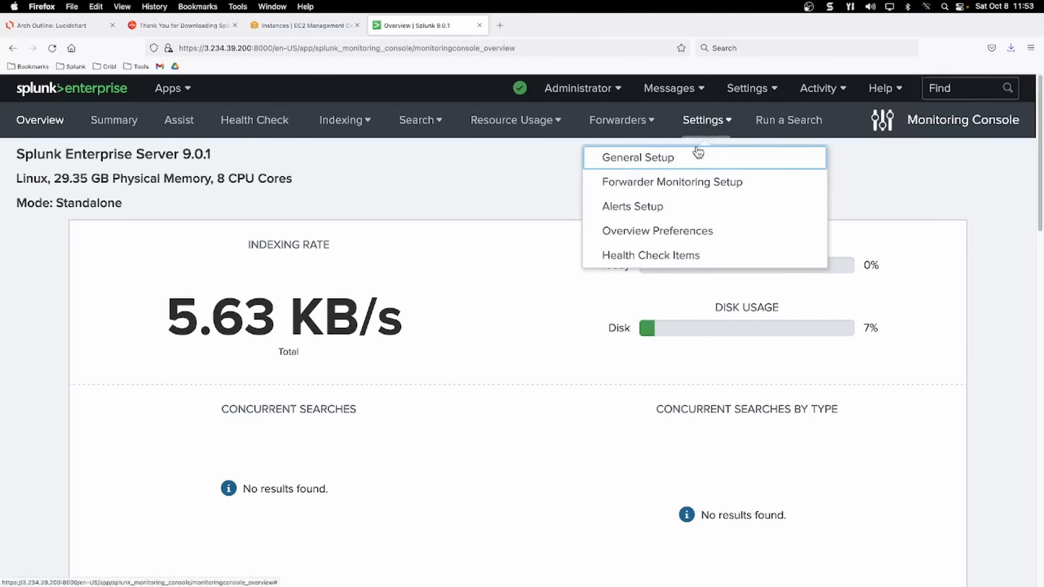
click(638, 157)
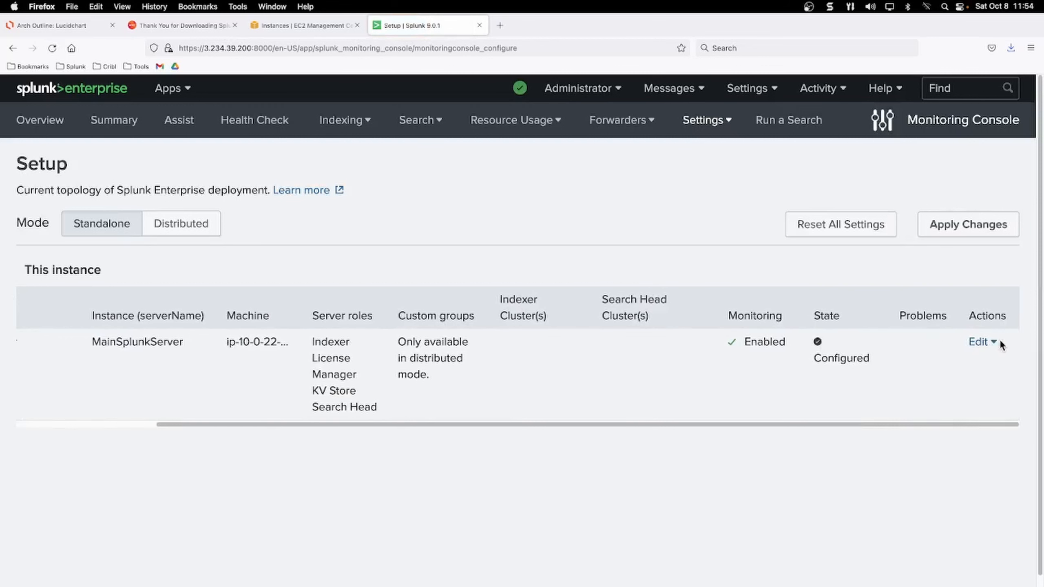
click(982, 342)
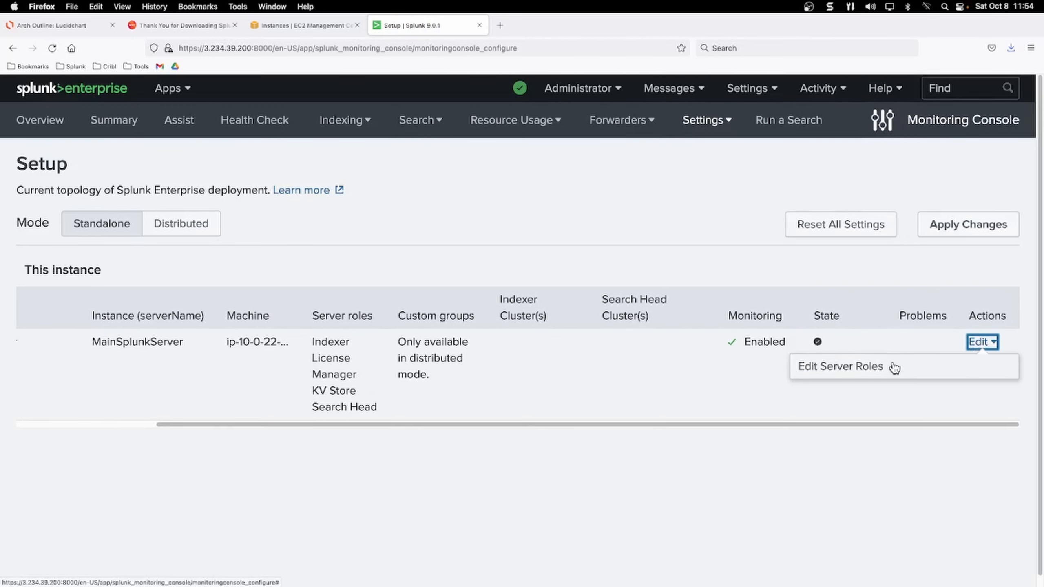
click(840, 366)
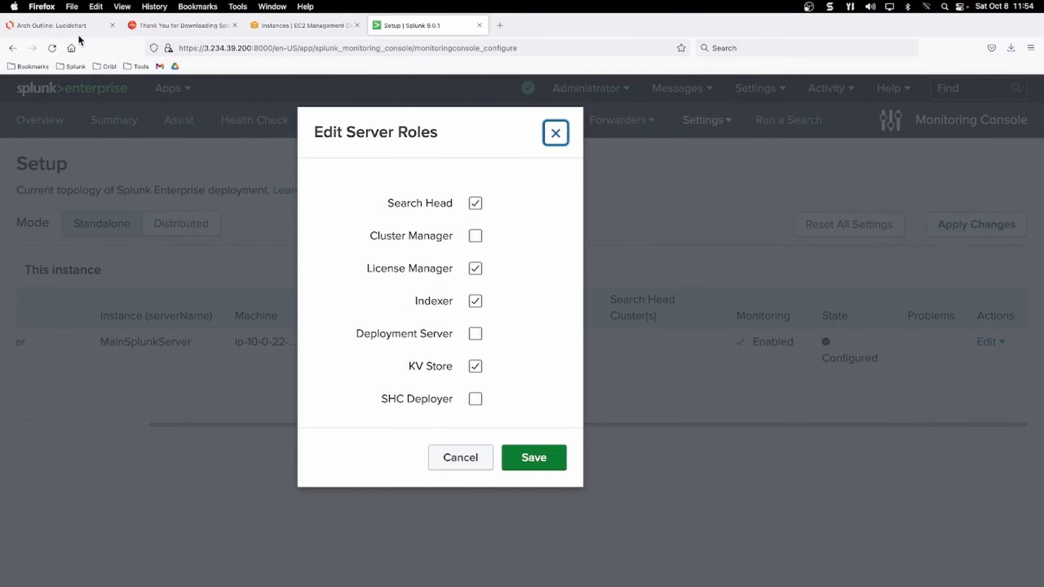
Remove KV Store, keeping Indexer, License Manager and Search Head, and save the roles.
click(53, 25)
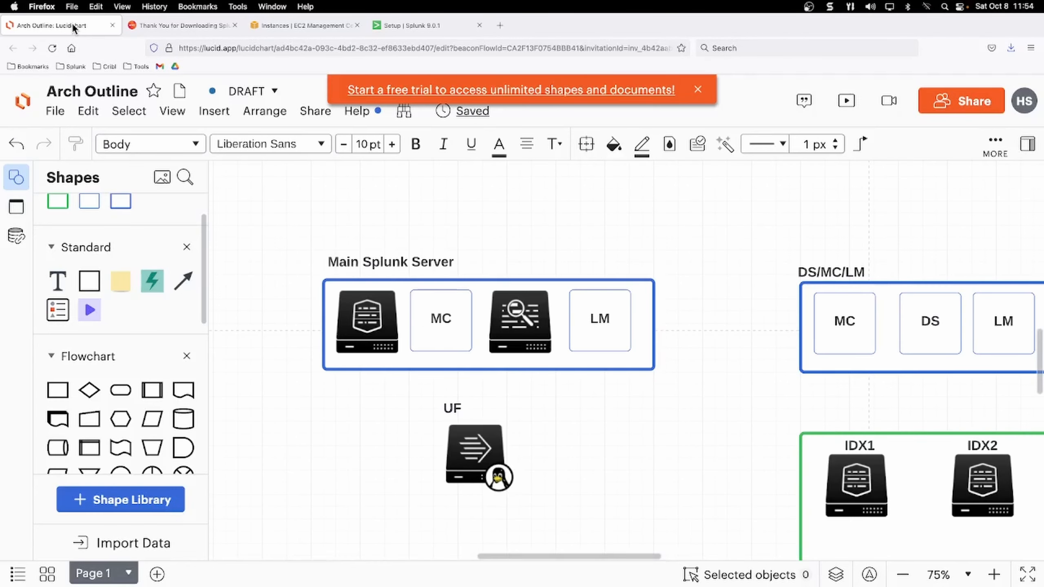
click(599, 319)
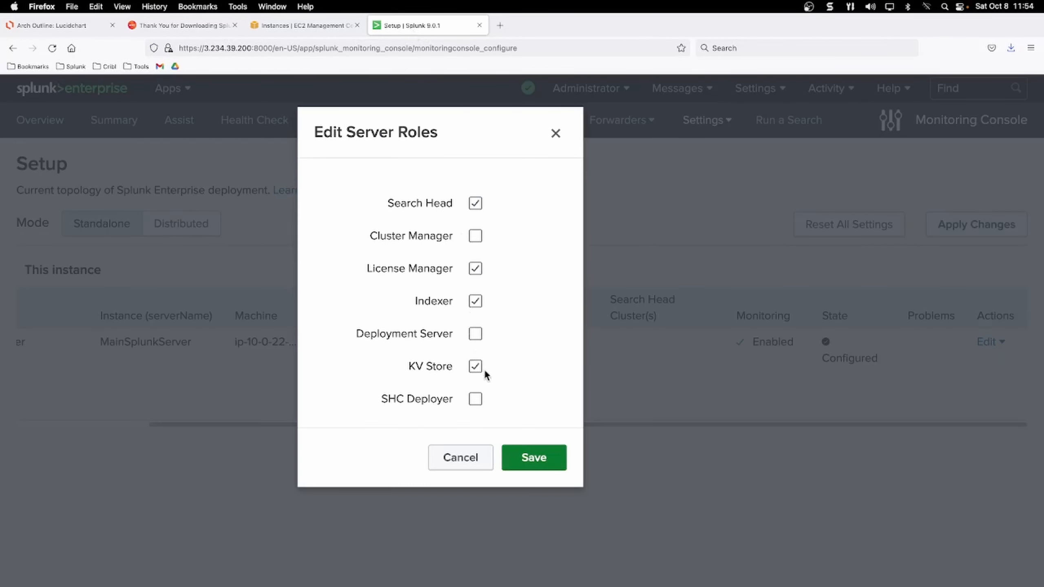
click(474, 366)
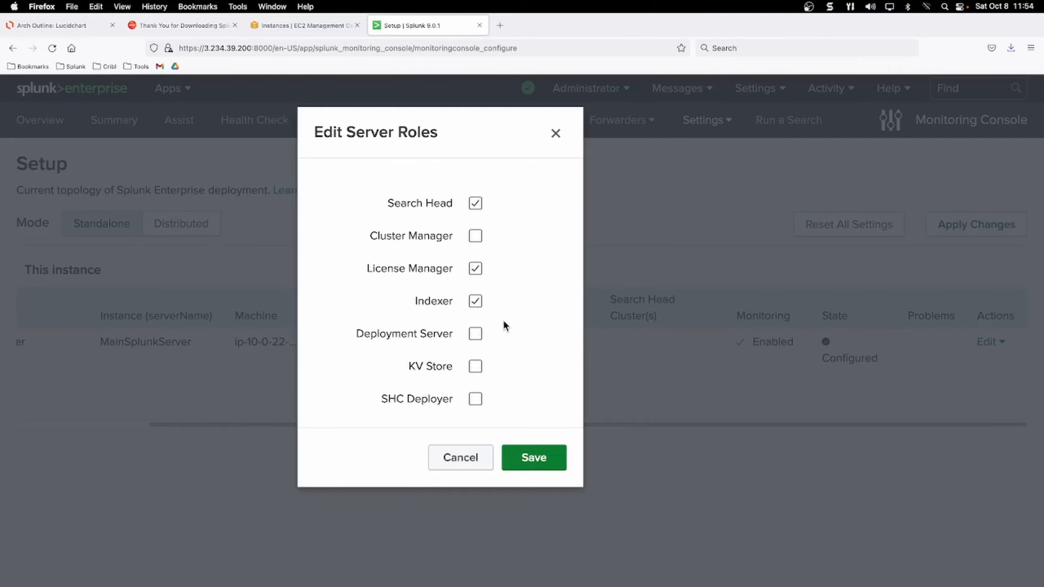
click(534, 457)
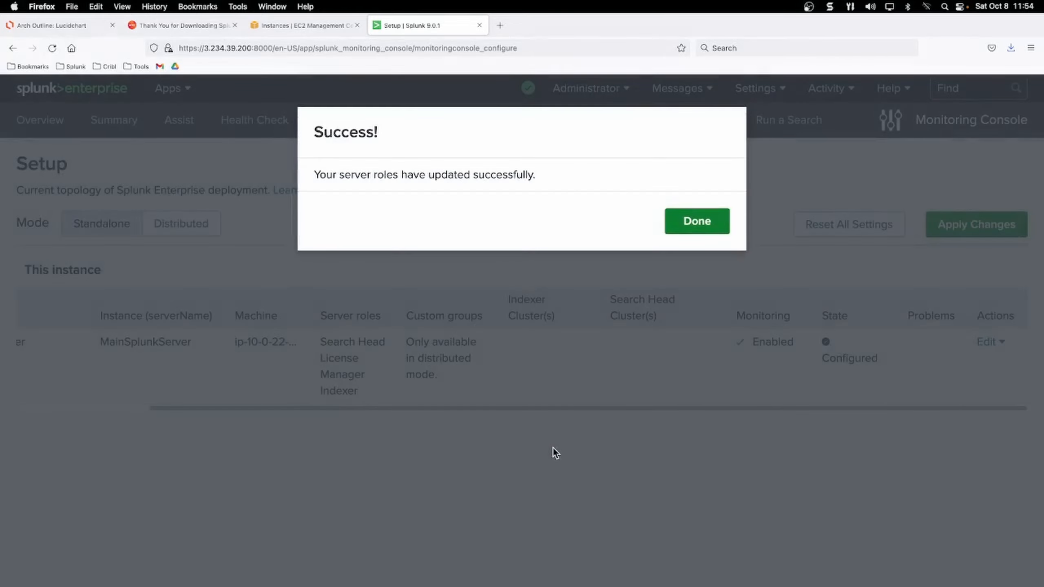
click(696, 221)
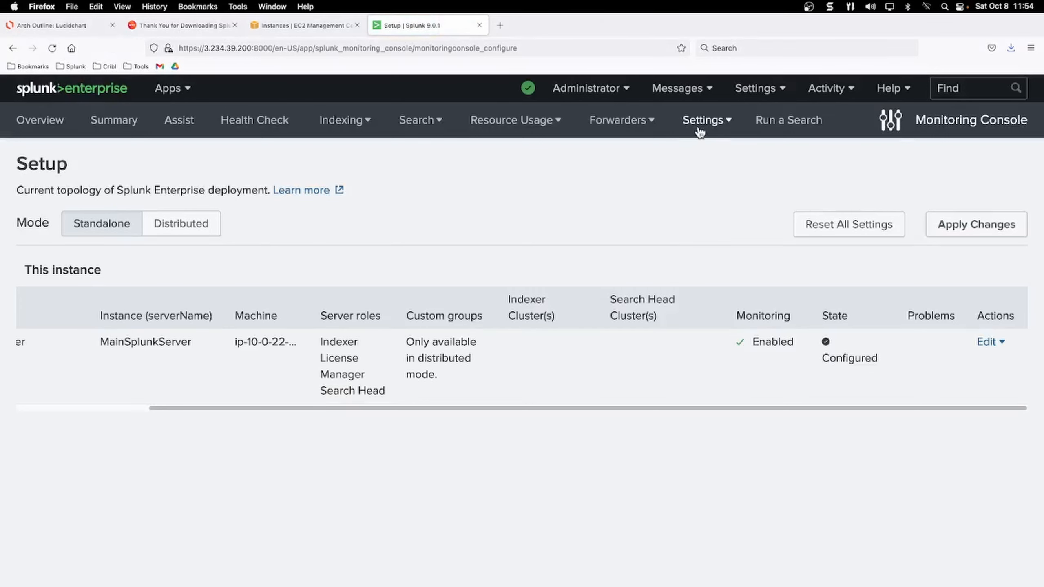
click(703, 120)
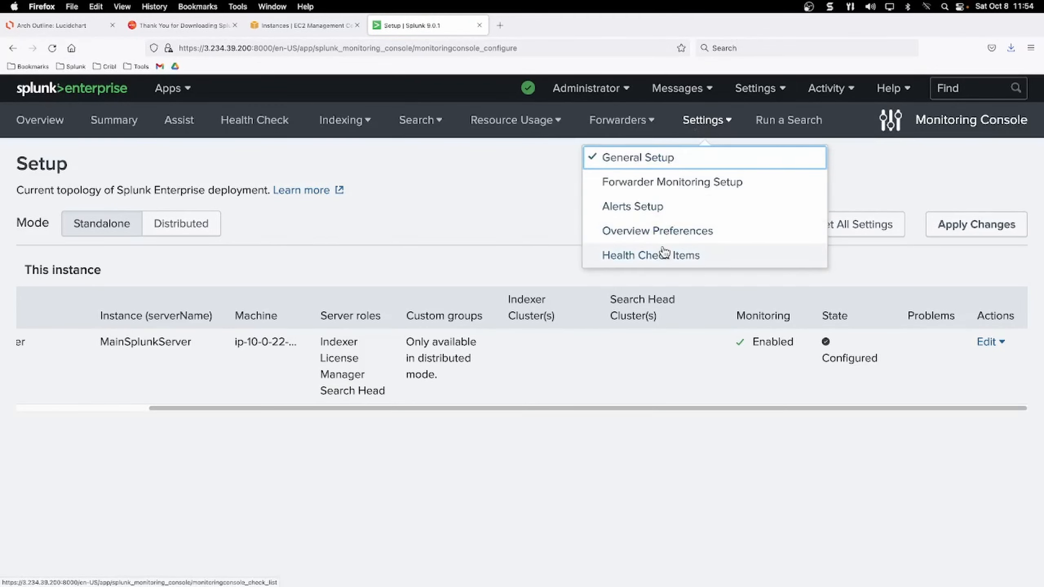
Review health check items and the overview's indexing rate, CPU, memory and alert figures.
click(651, 255)
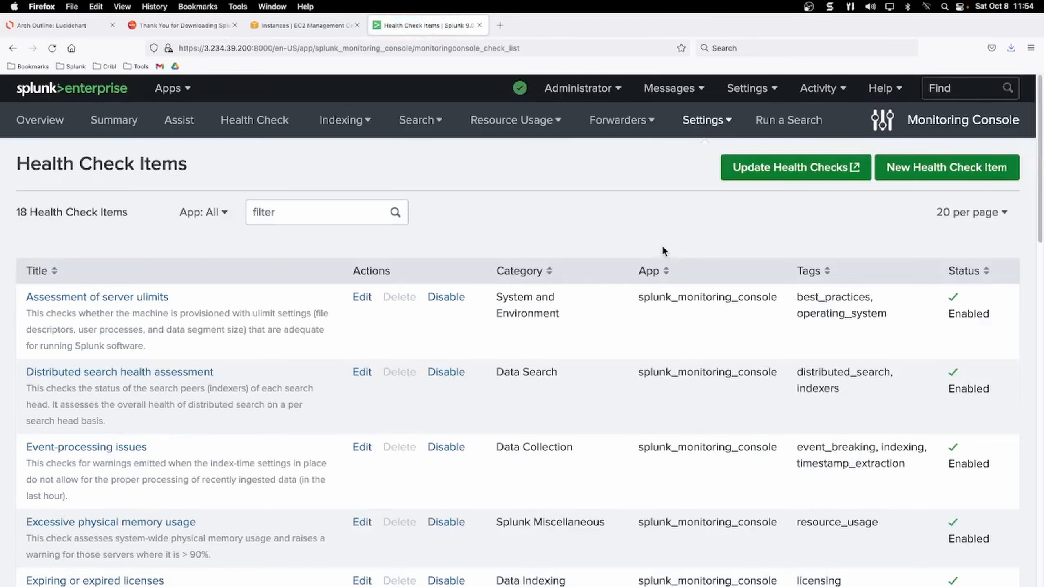
mouse_move(619, 334)
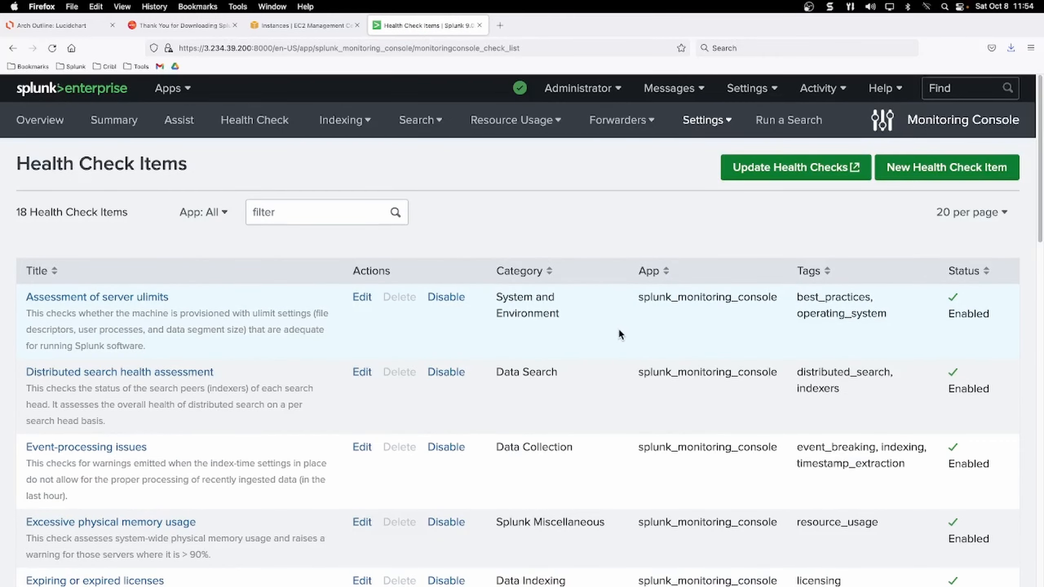
scroll(down, 3)
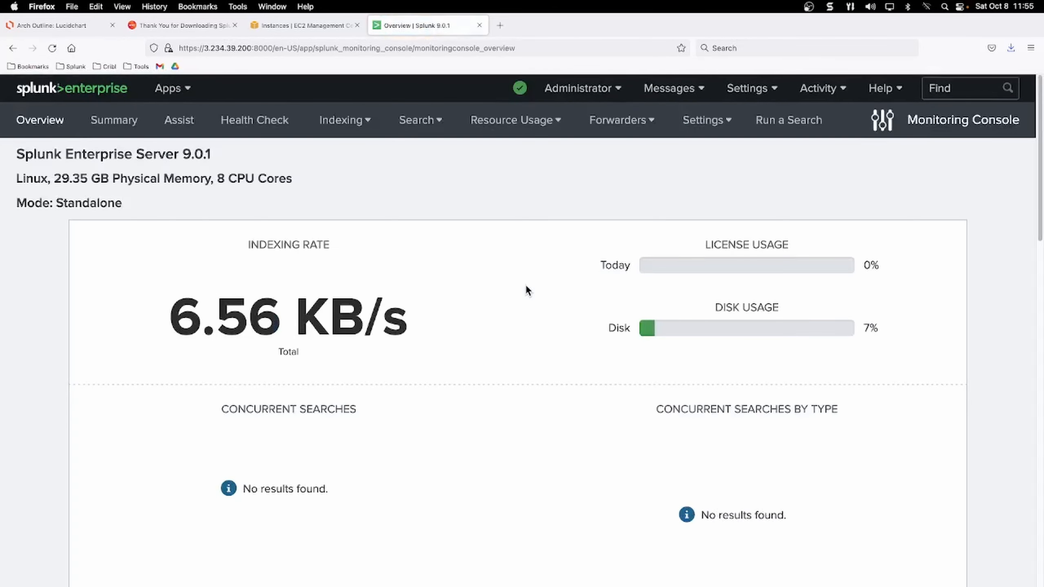
mouse_move(590, 387)
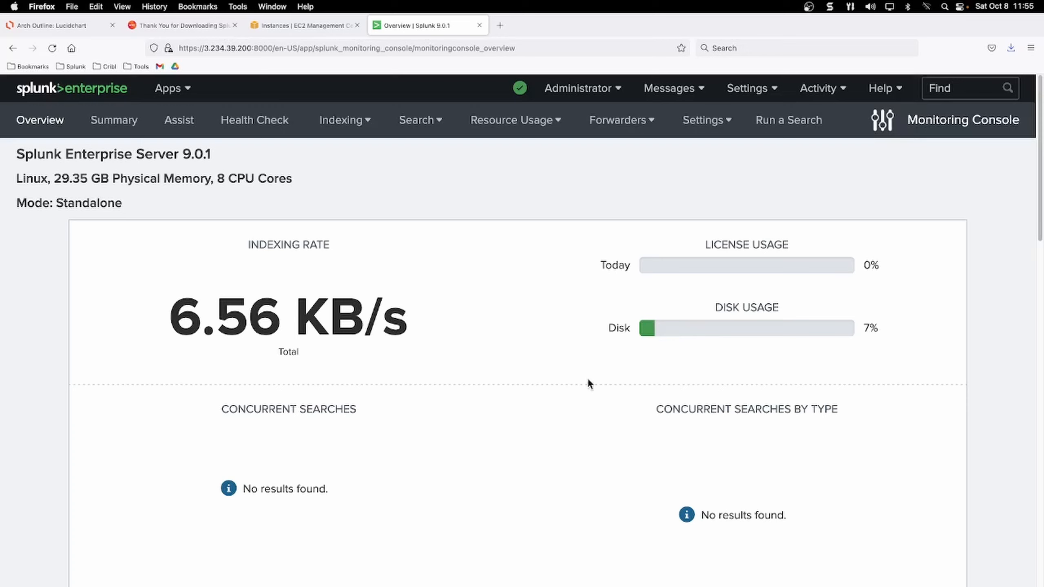
scroll(down, 3)
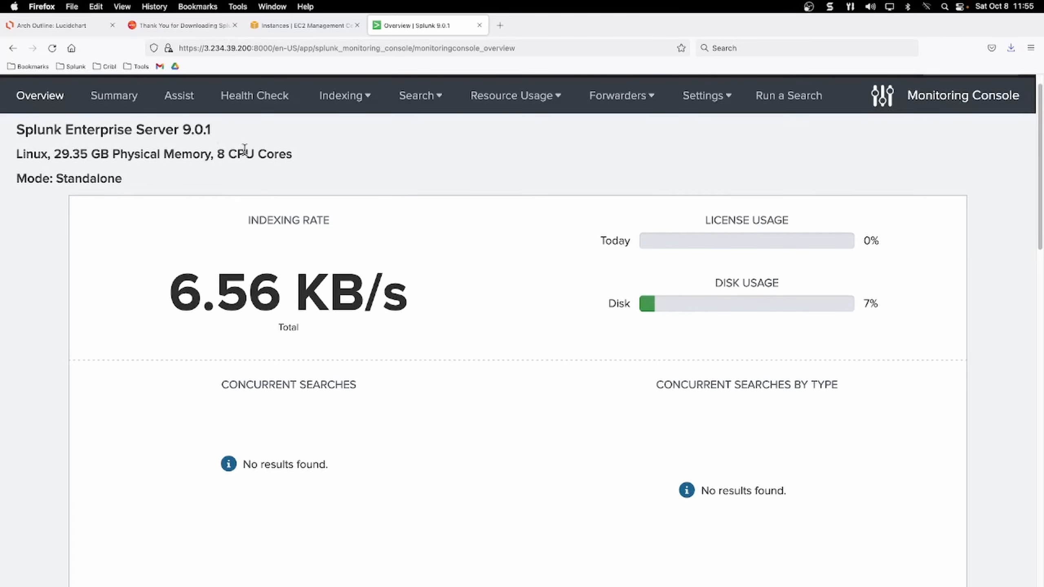
mouse_move(453, 389)
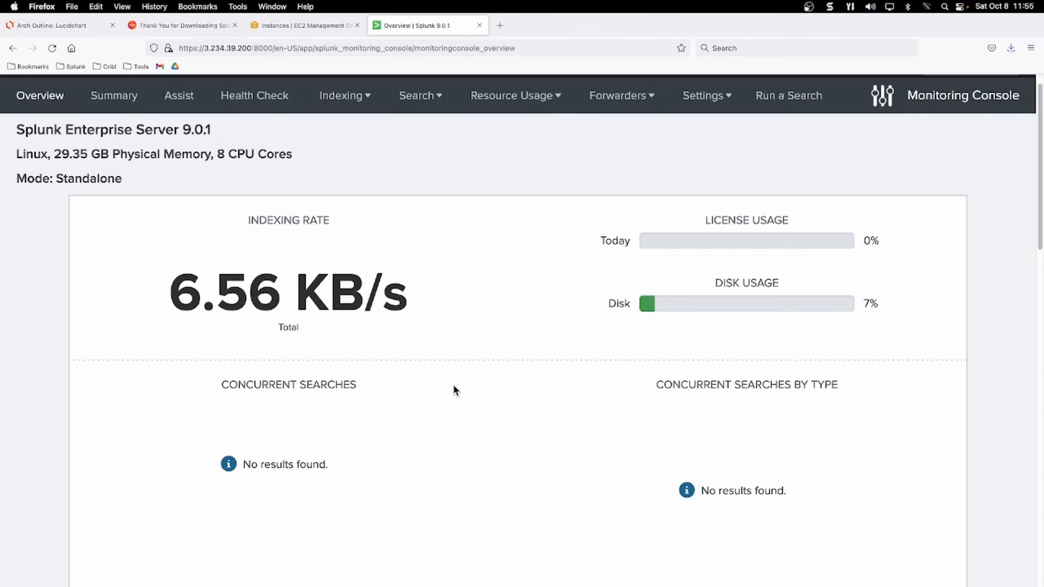
scroll(down, 3)
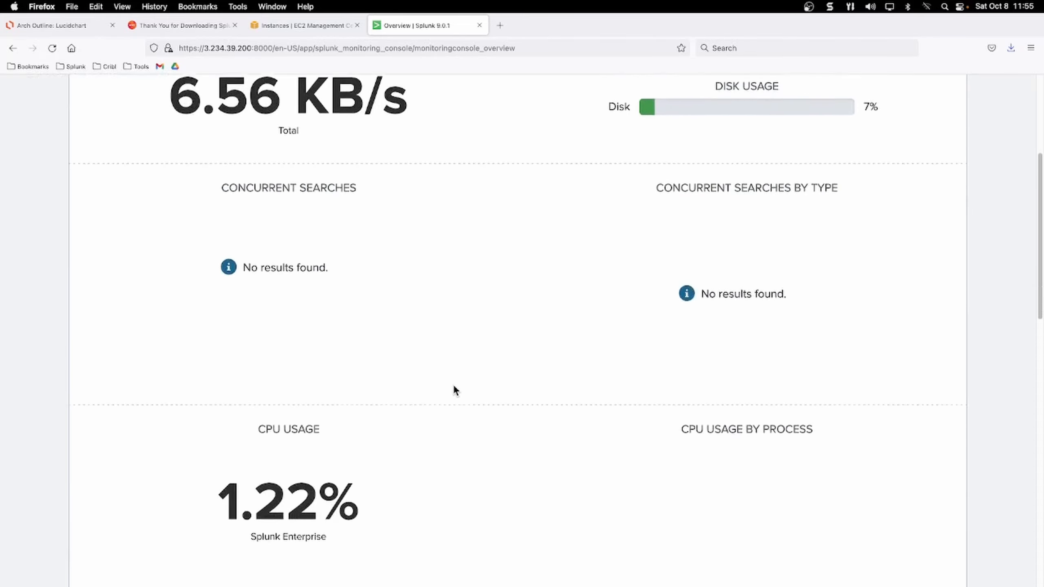
scroll(down, 3)
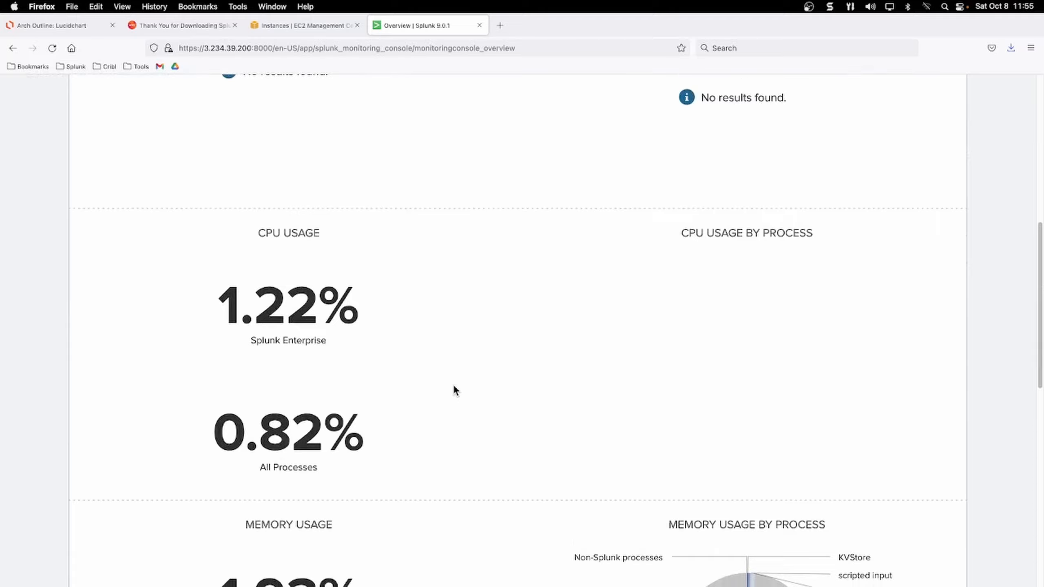
scroll(down, 3)
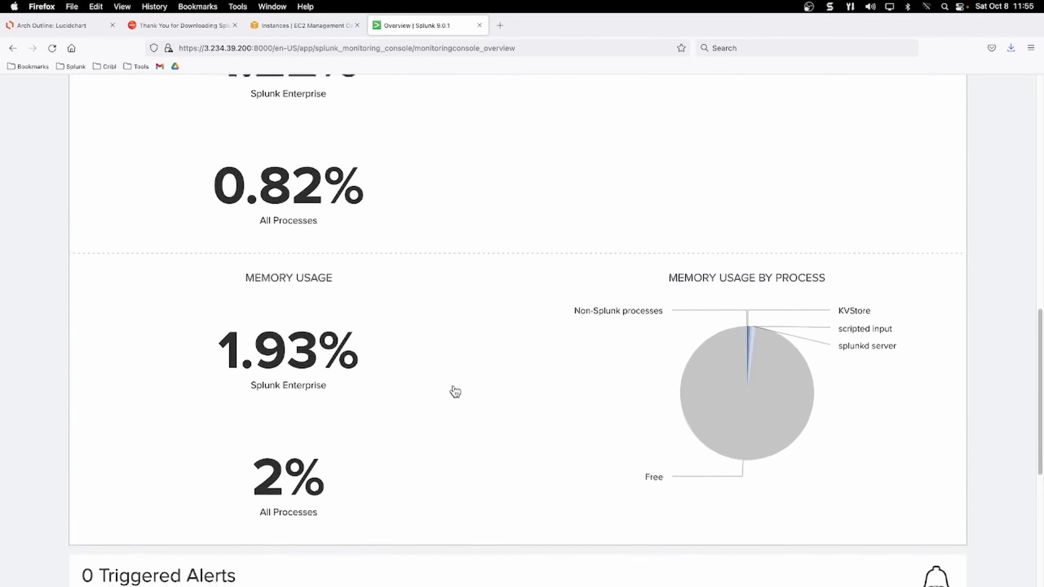
scroll(down, 3)
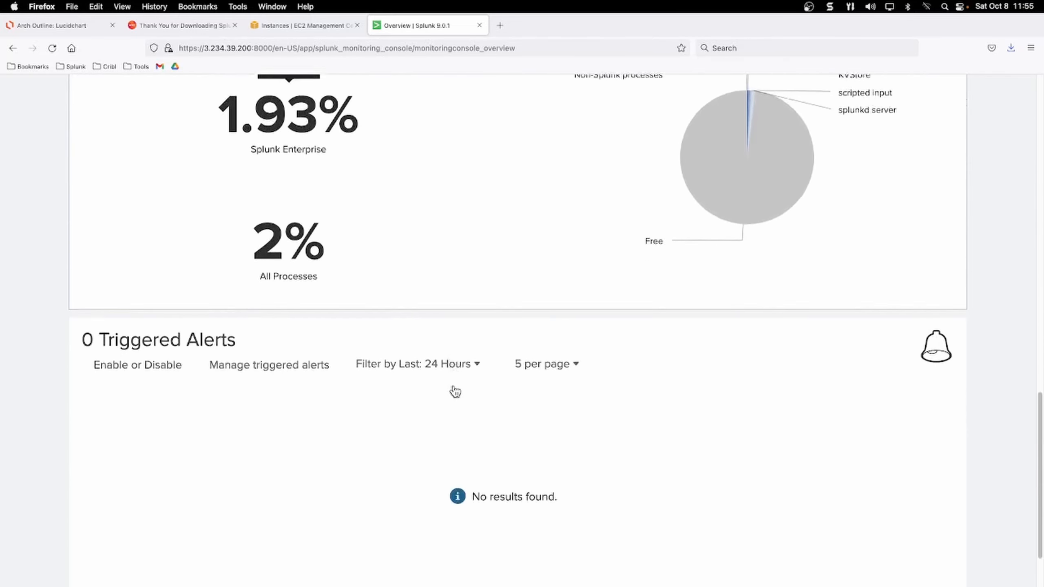
scroll(up, 3)
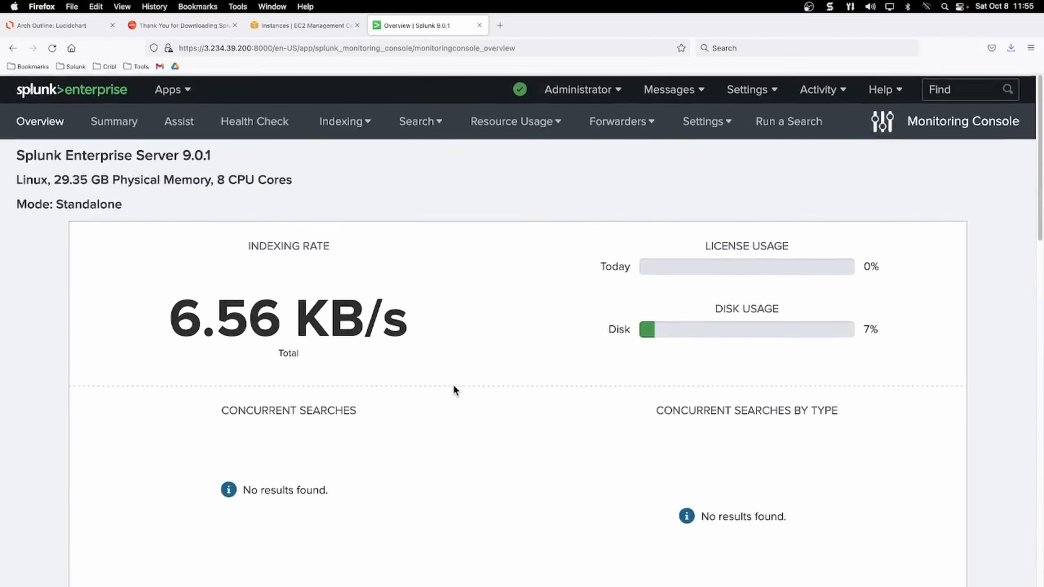
click(303, 25)
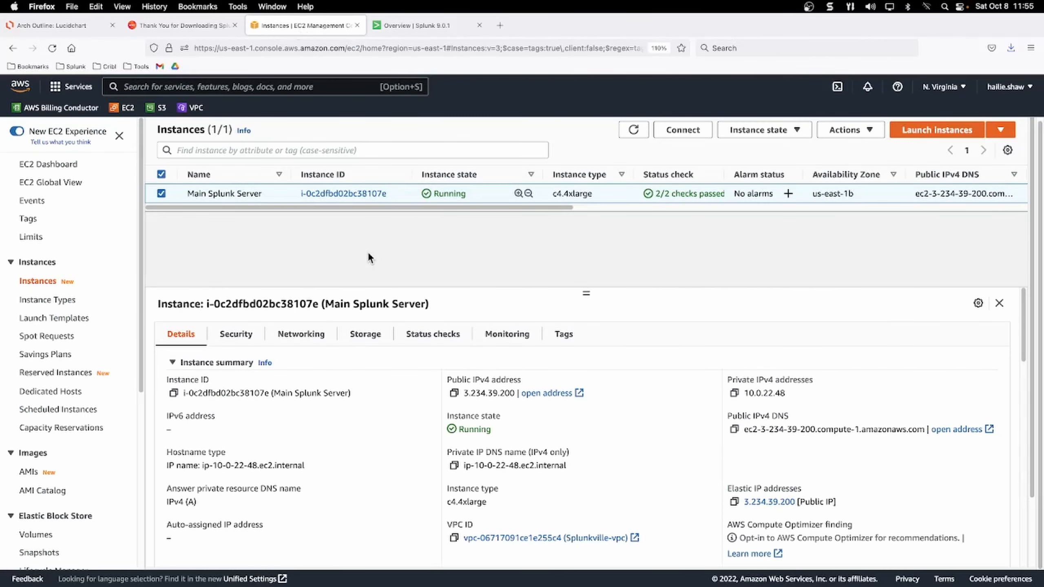
mouse_move(779, 207)
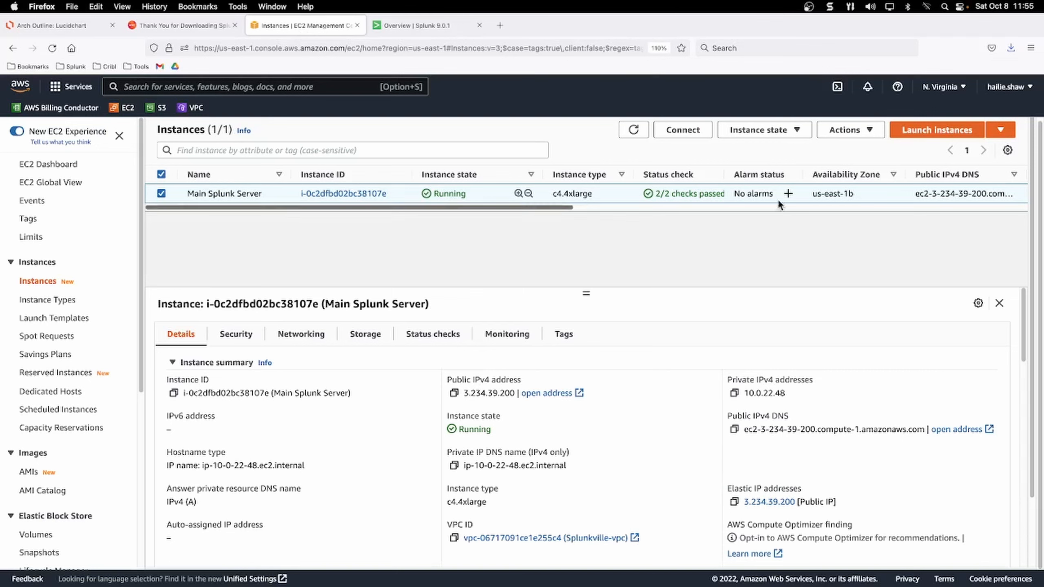
Stop the Main Splunk Server EC2 instance via Instance state > Stop instance.
click(850, 130)
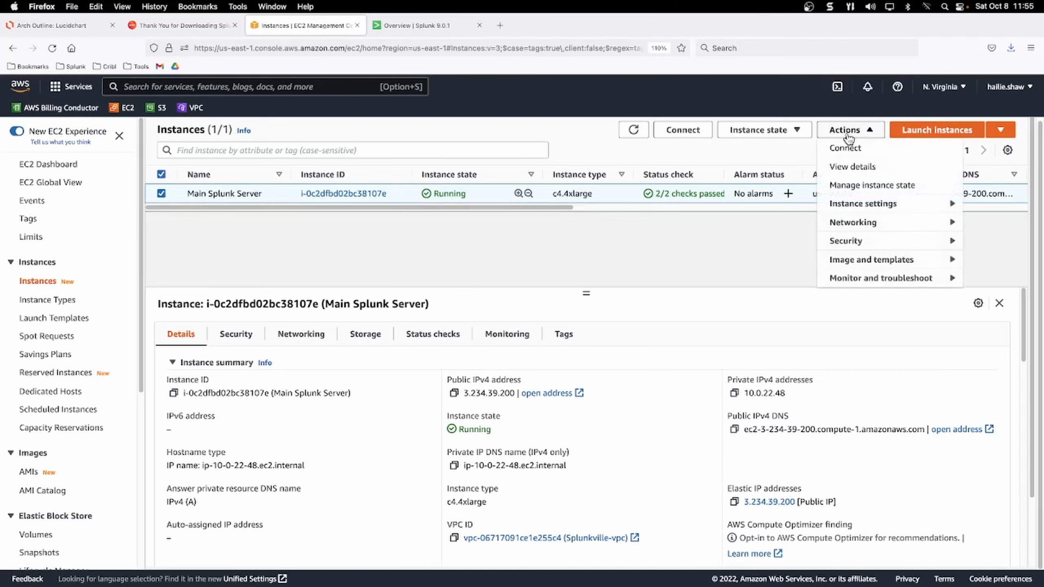
click(765, 129)
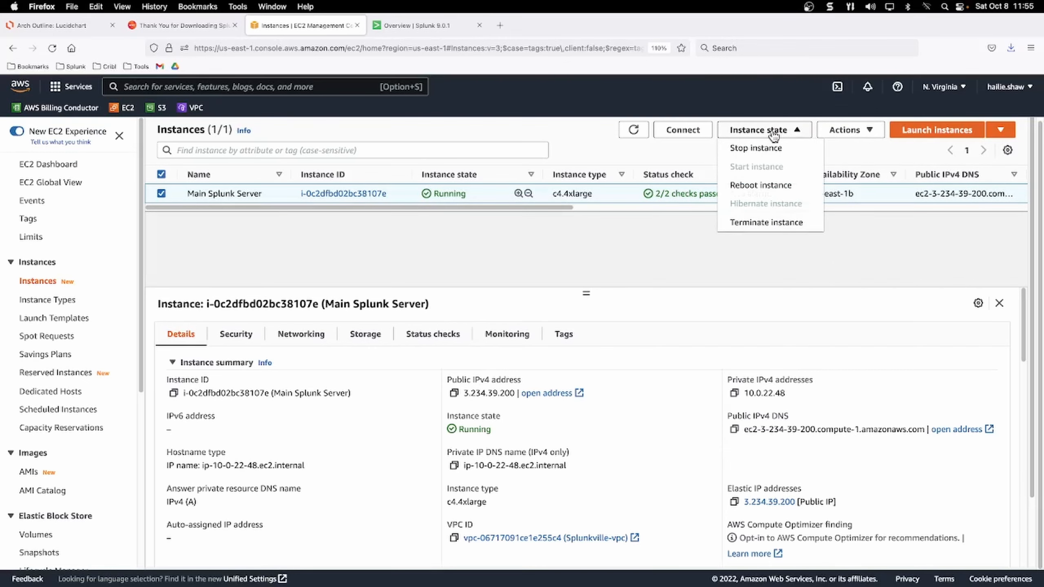
click(756, 148)
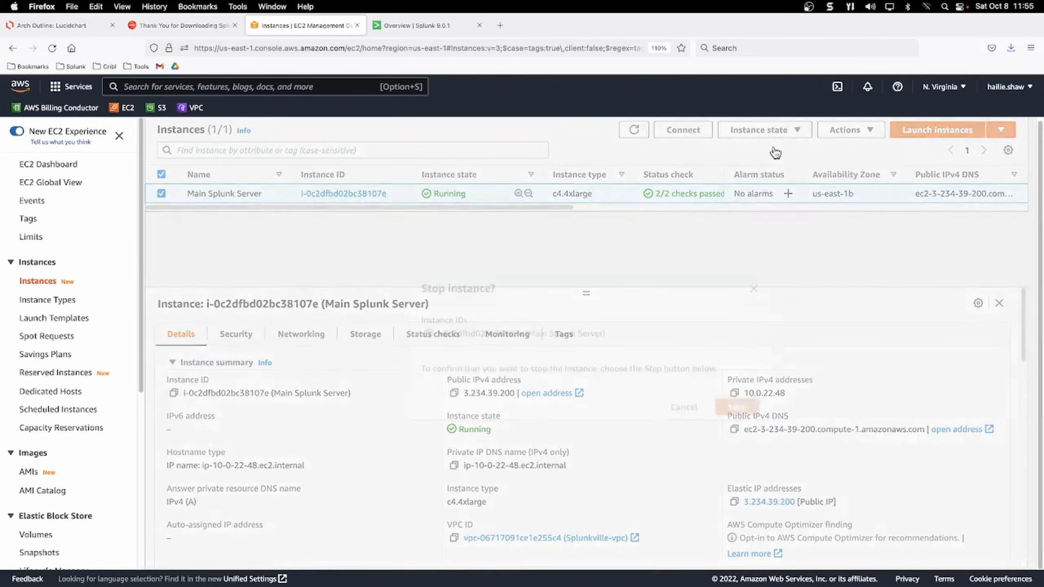
click(684, 408)
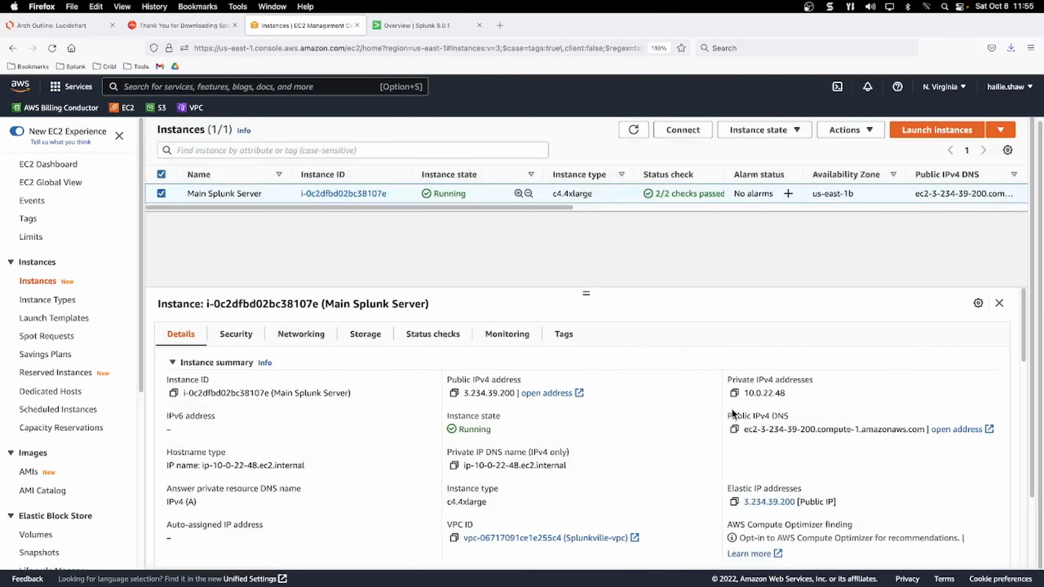